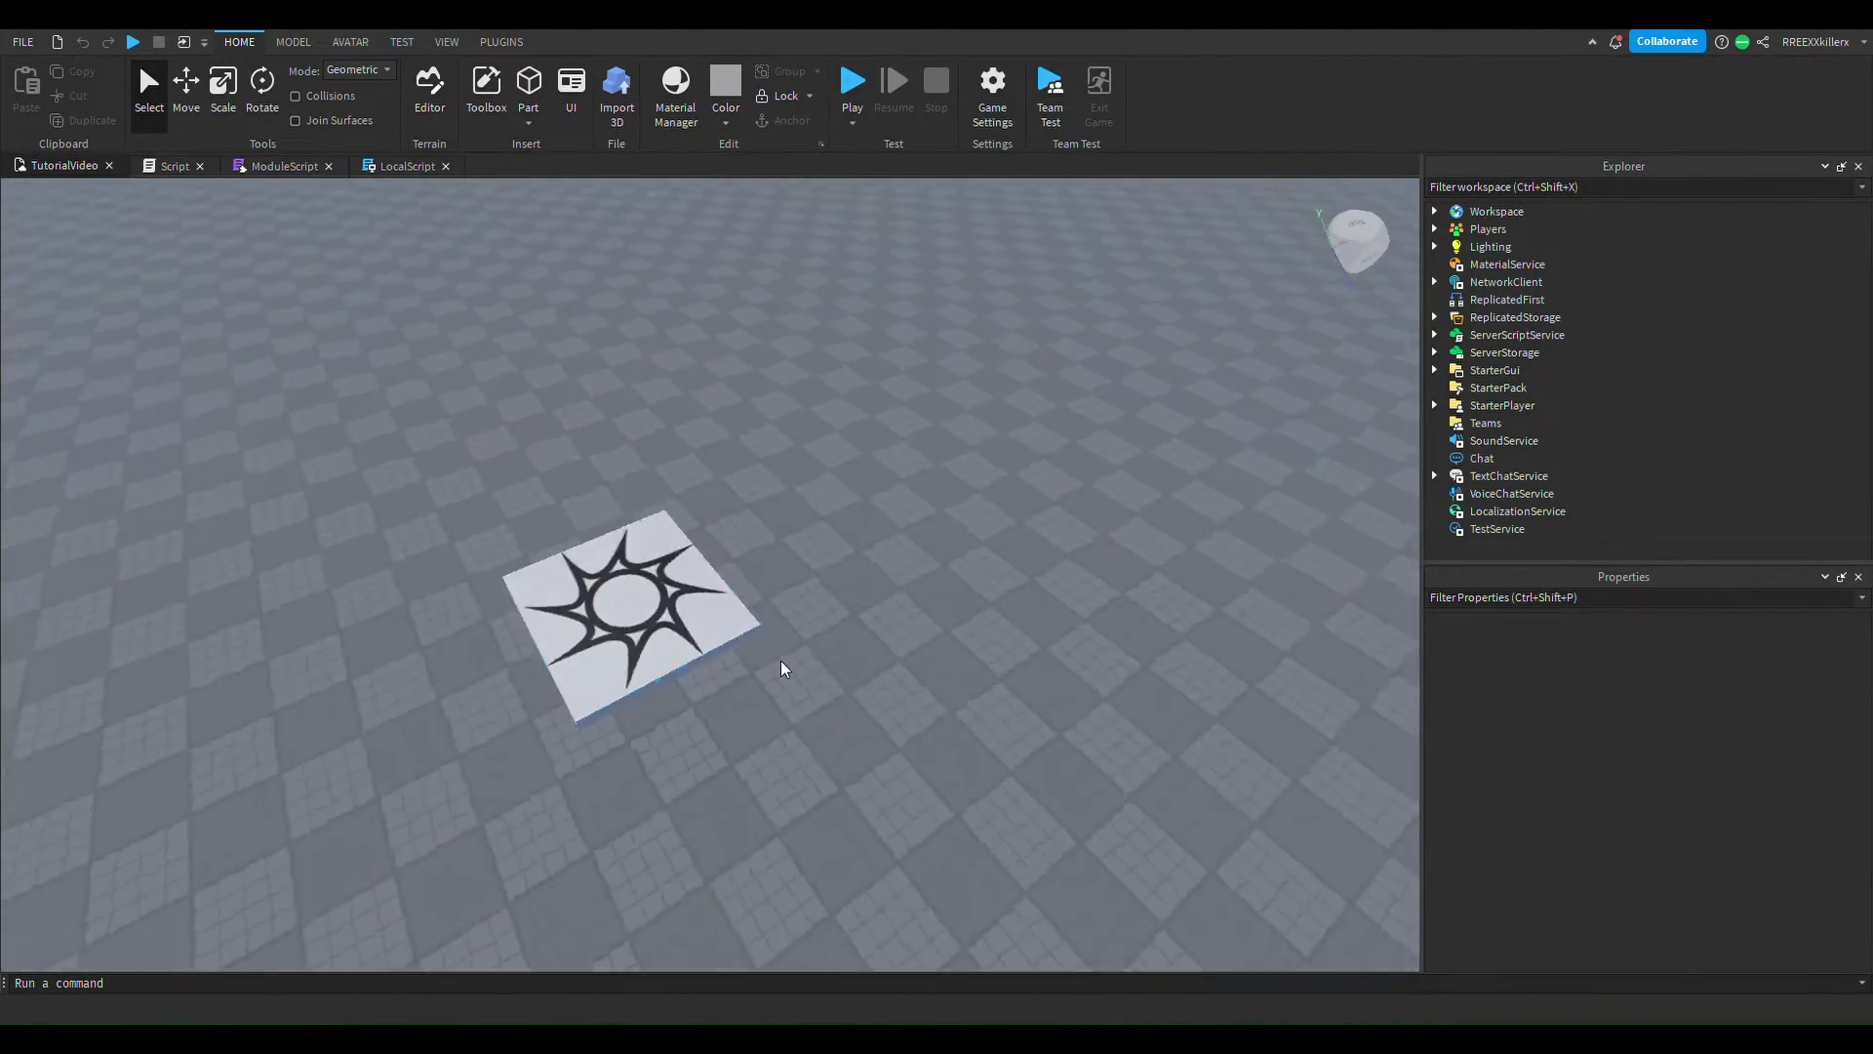
Insert a block-style R15 Dummy rig from the Avatar tab's Rig Builder.
{"action": "left_click", "coordinate": [501, 42]}
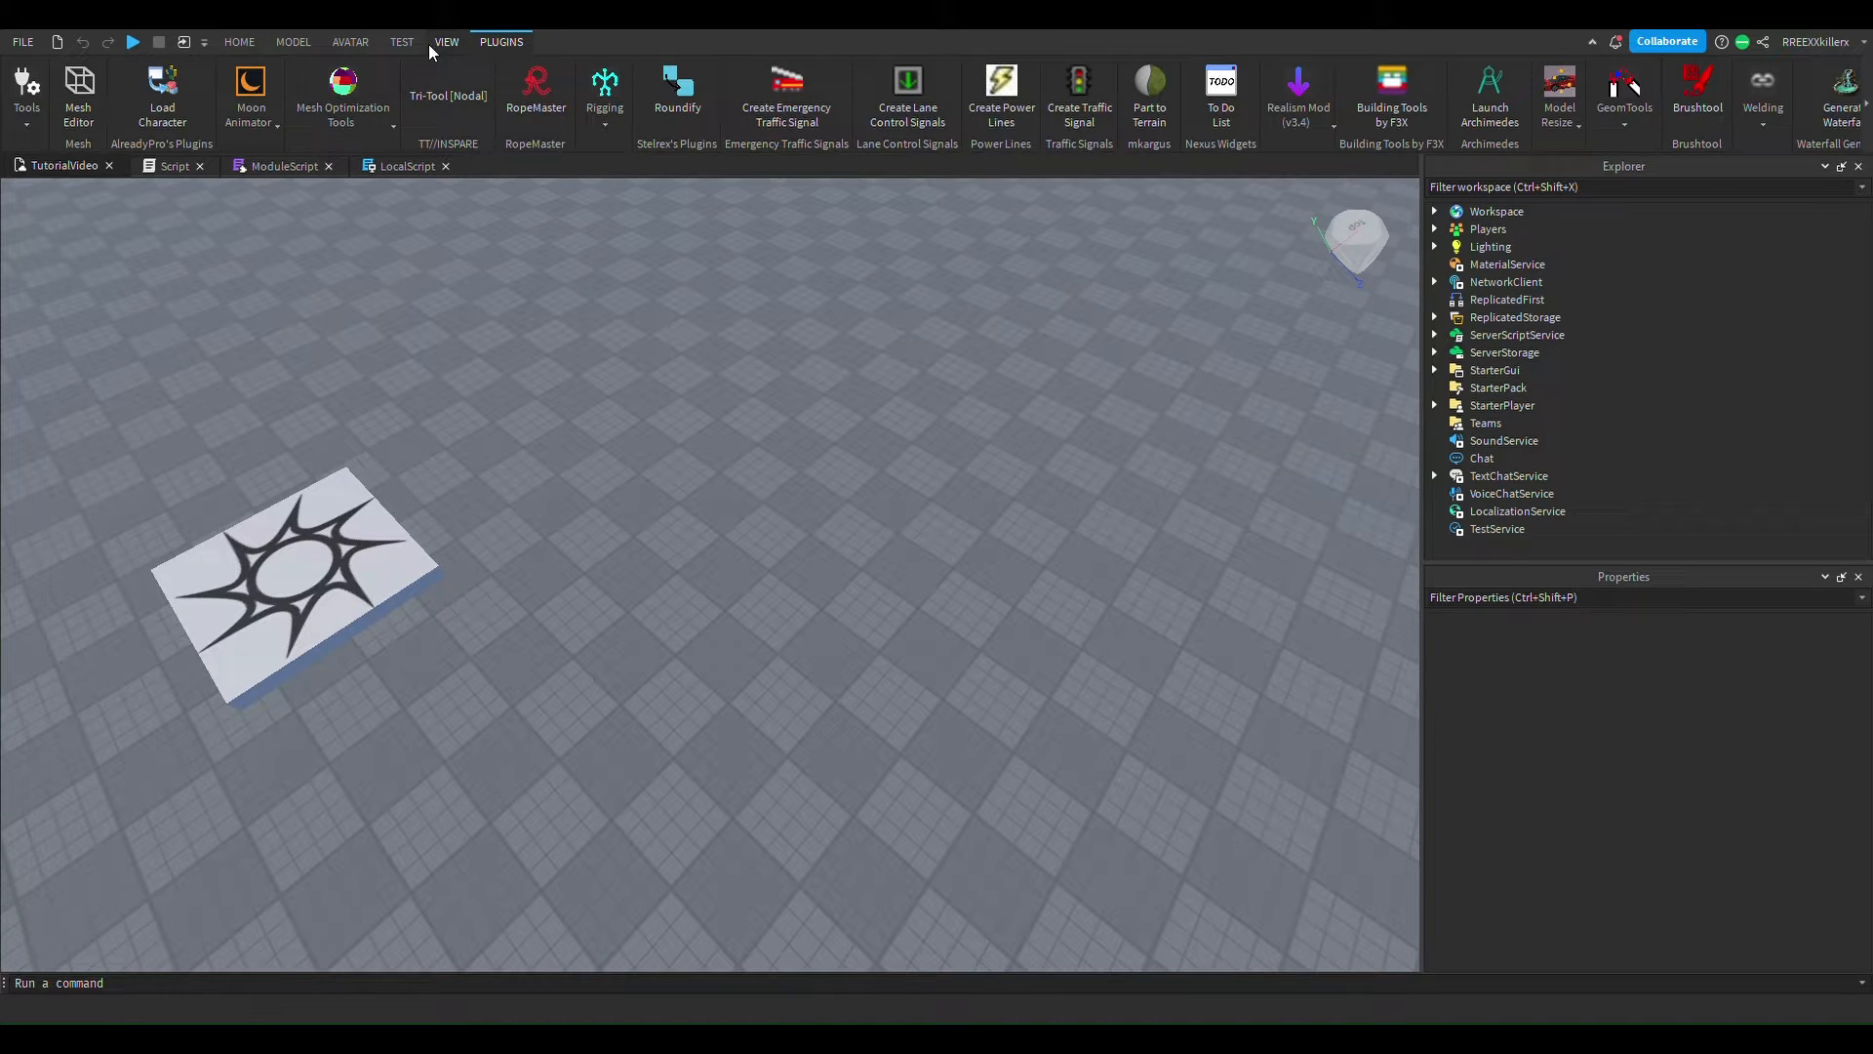
{"action": "left_click", "coordinate": [446, 42]}
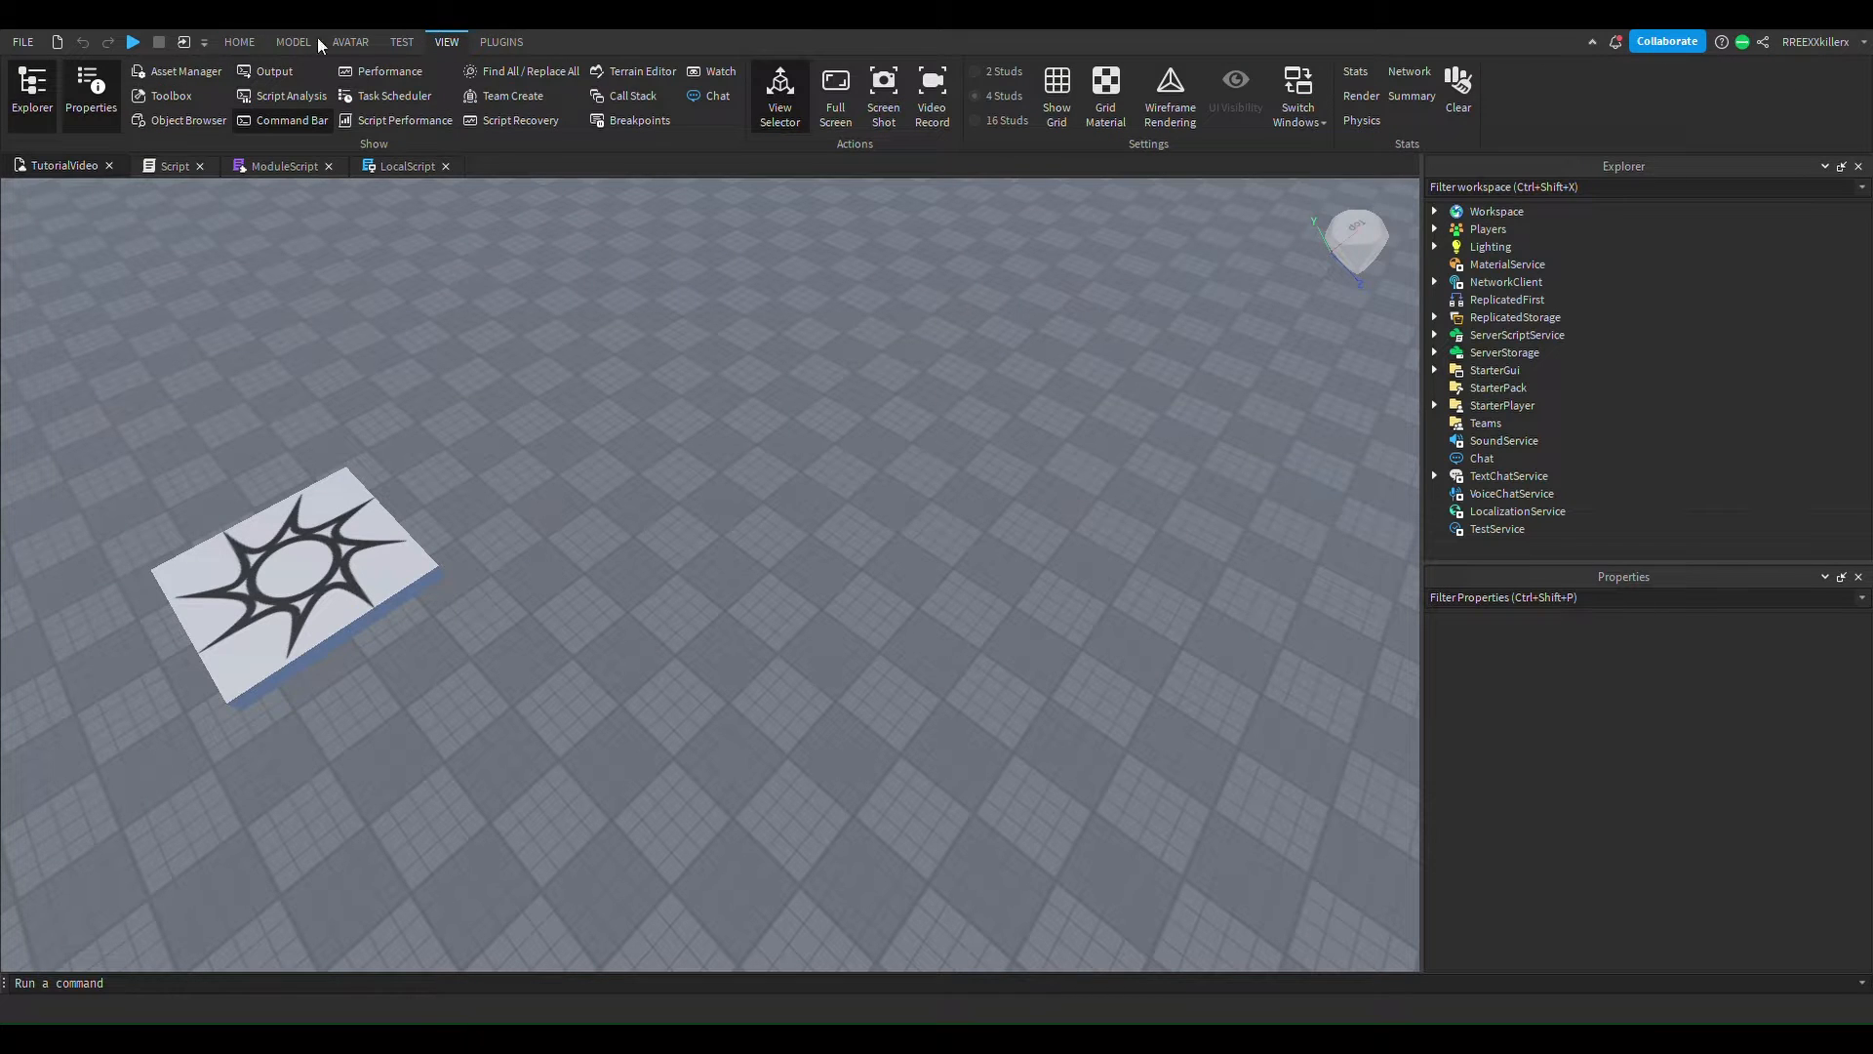
{"action": "left_click", "coordinate": [350, 42]}
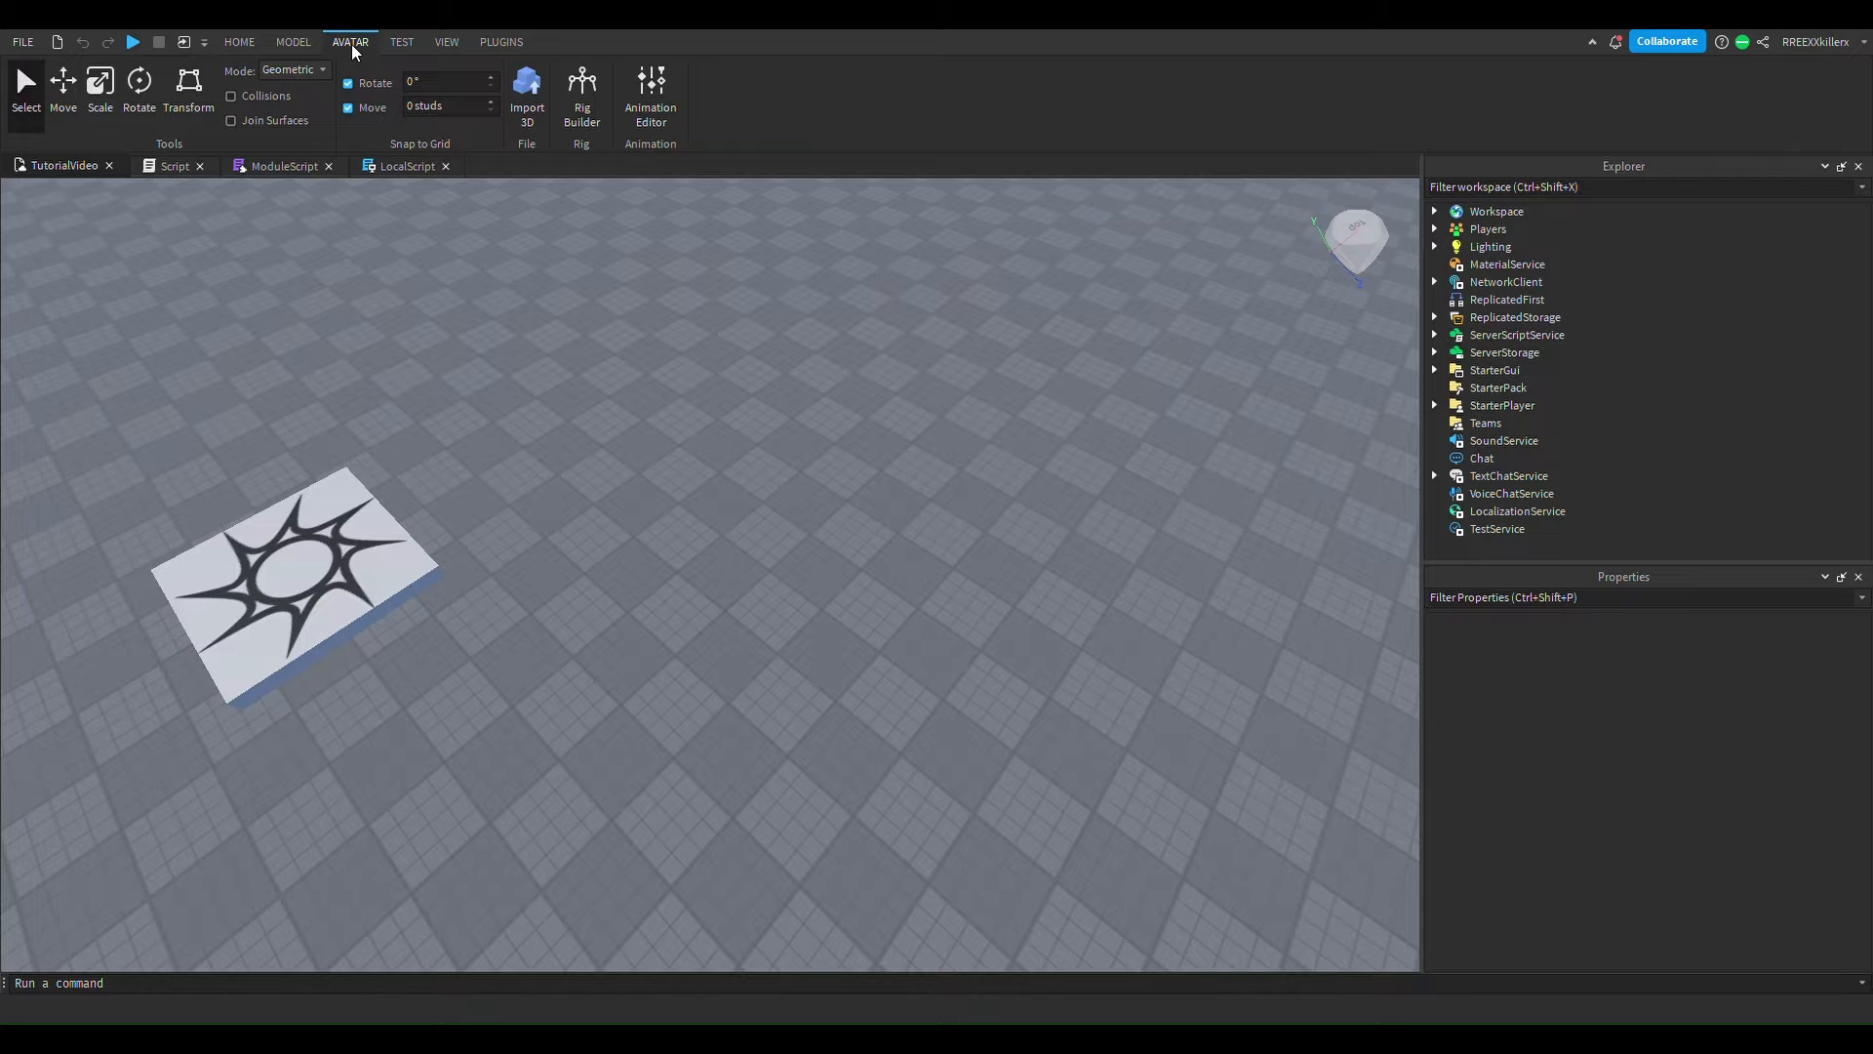
{"action": "left_click", "coordinate": [581, 90]}
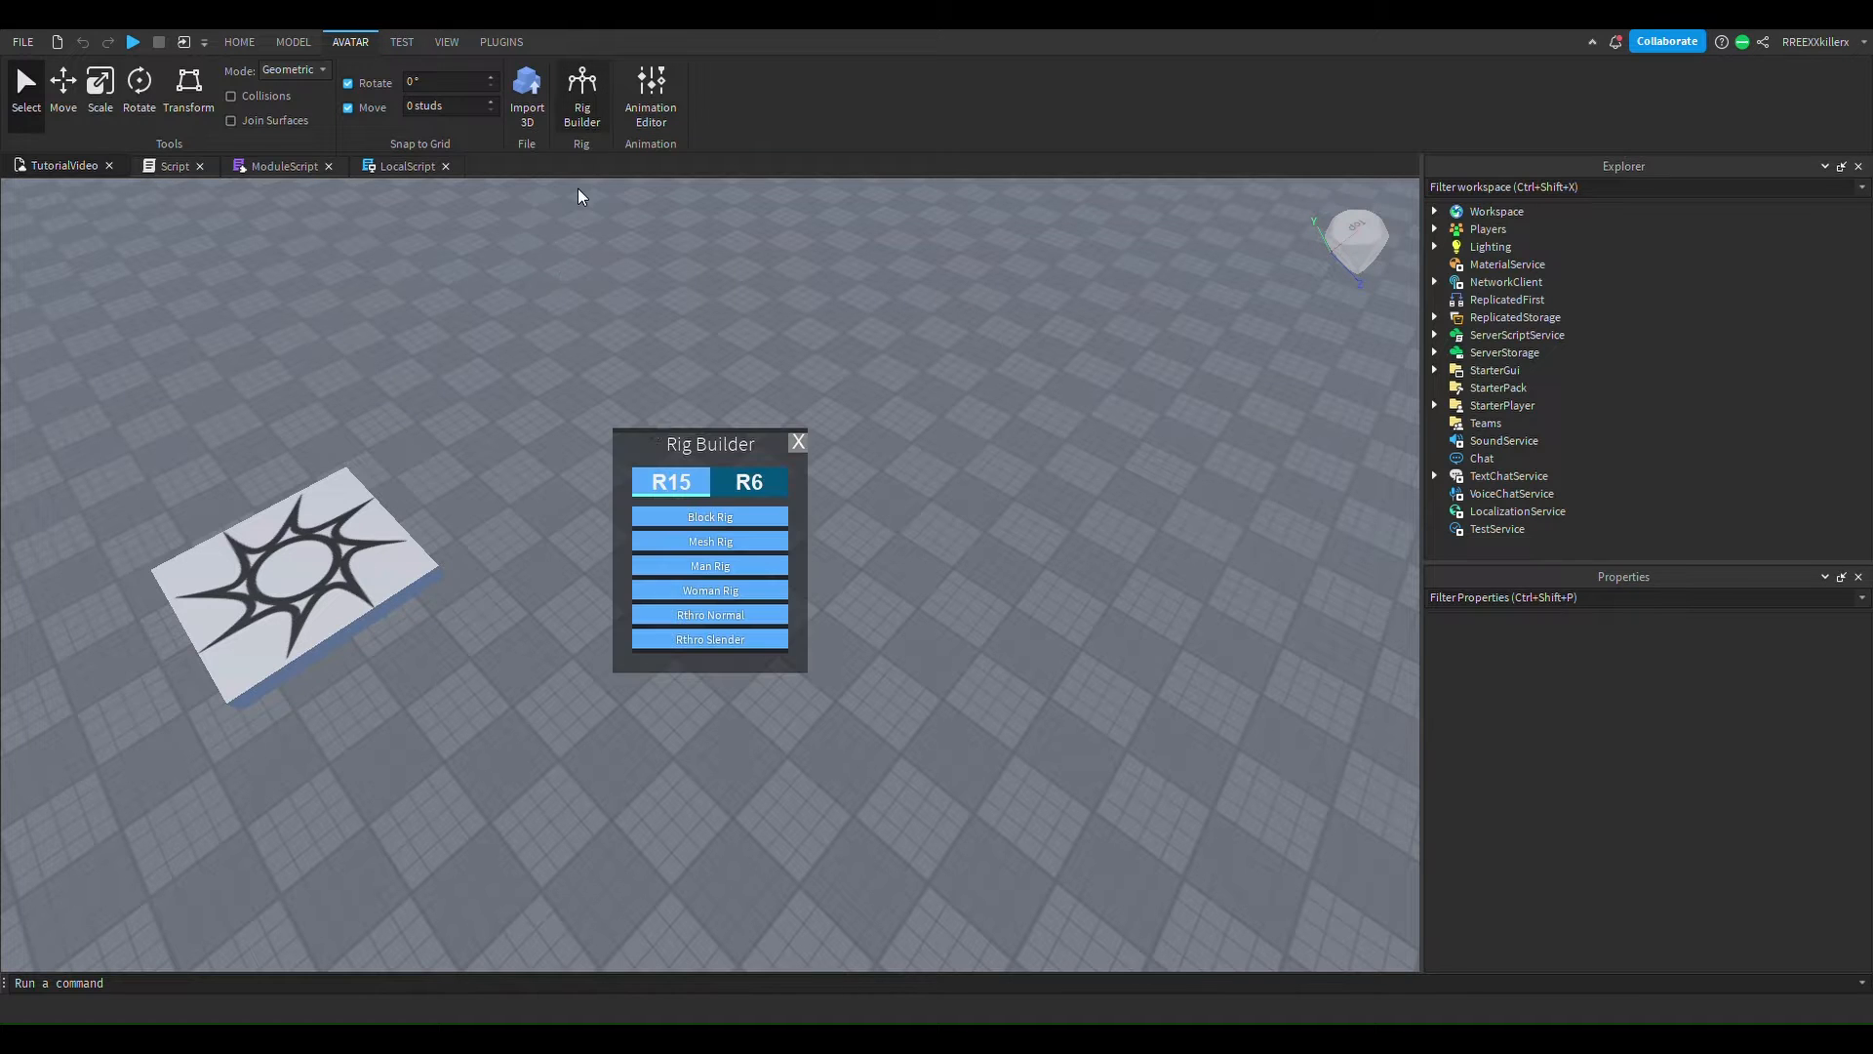
{"action": "left_click", "coordinate": [797, 442]}
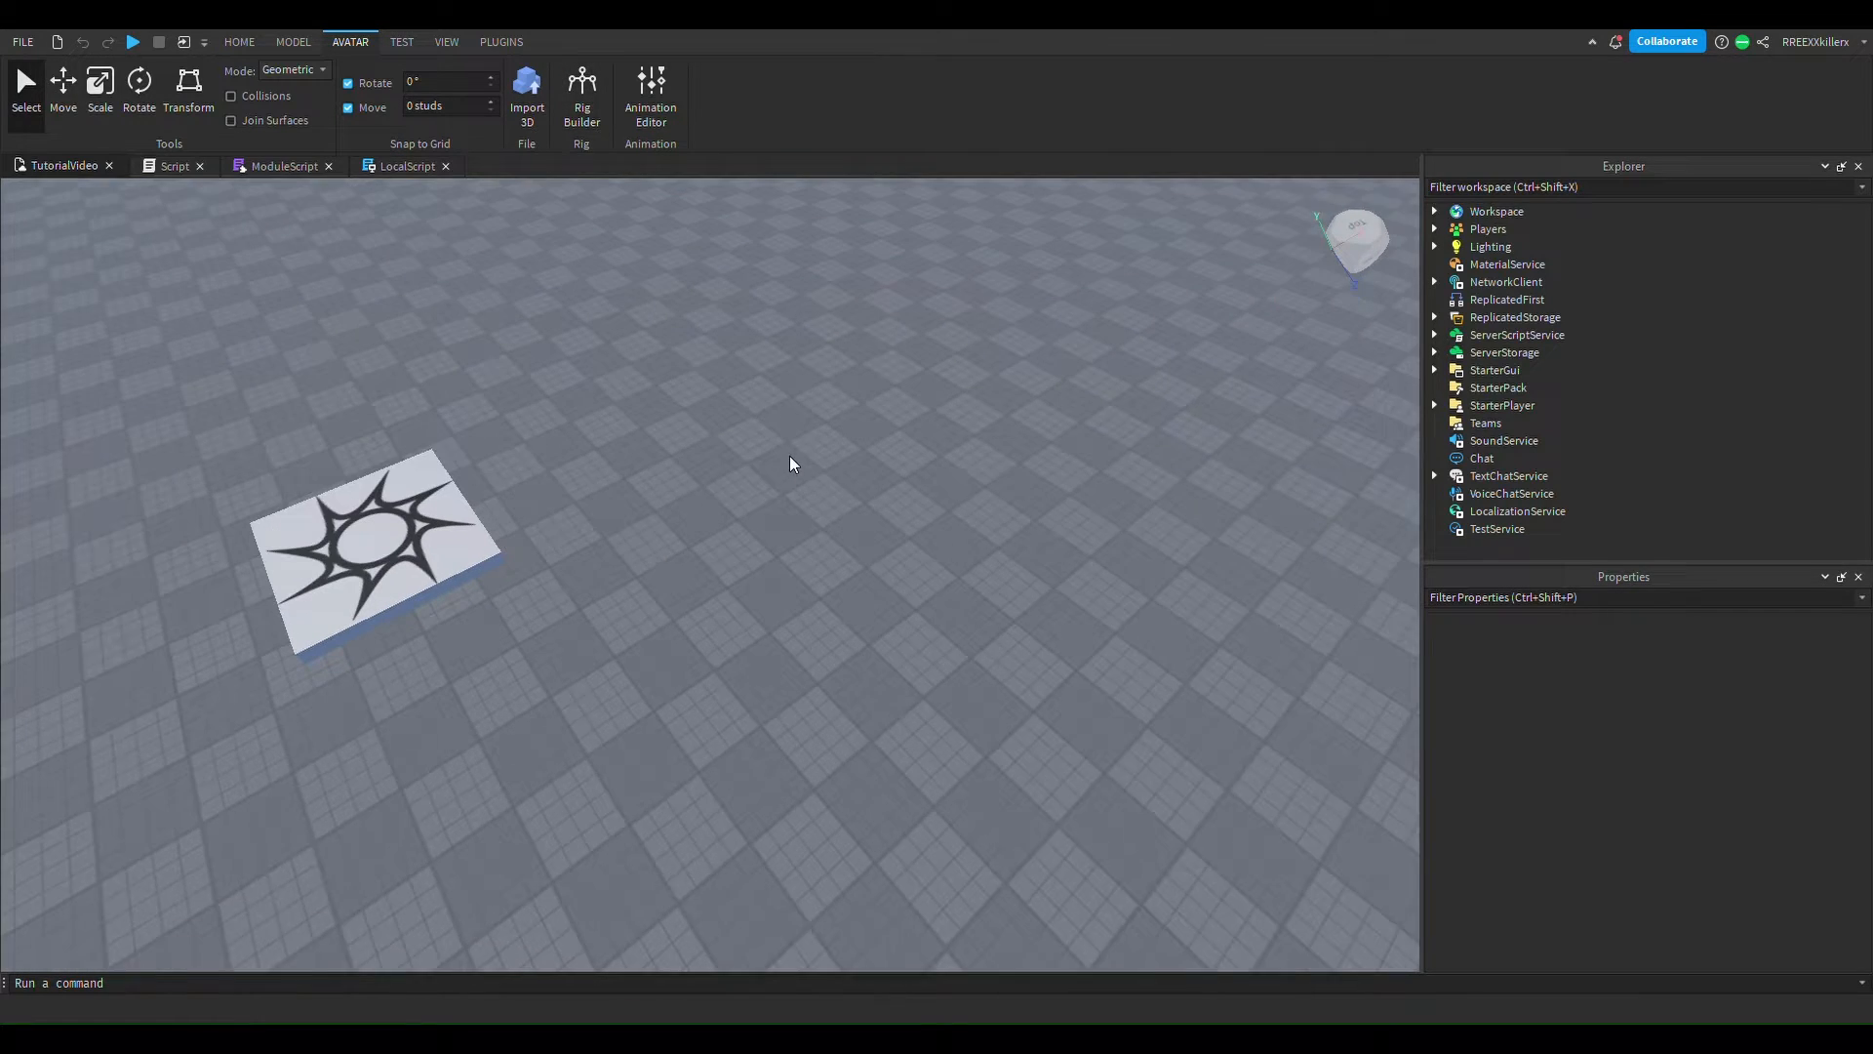
{"action": "left_click", "coordinate": [581, 90]}
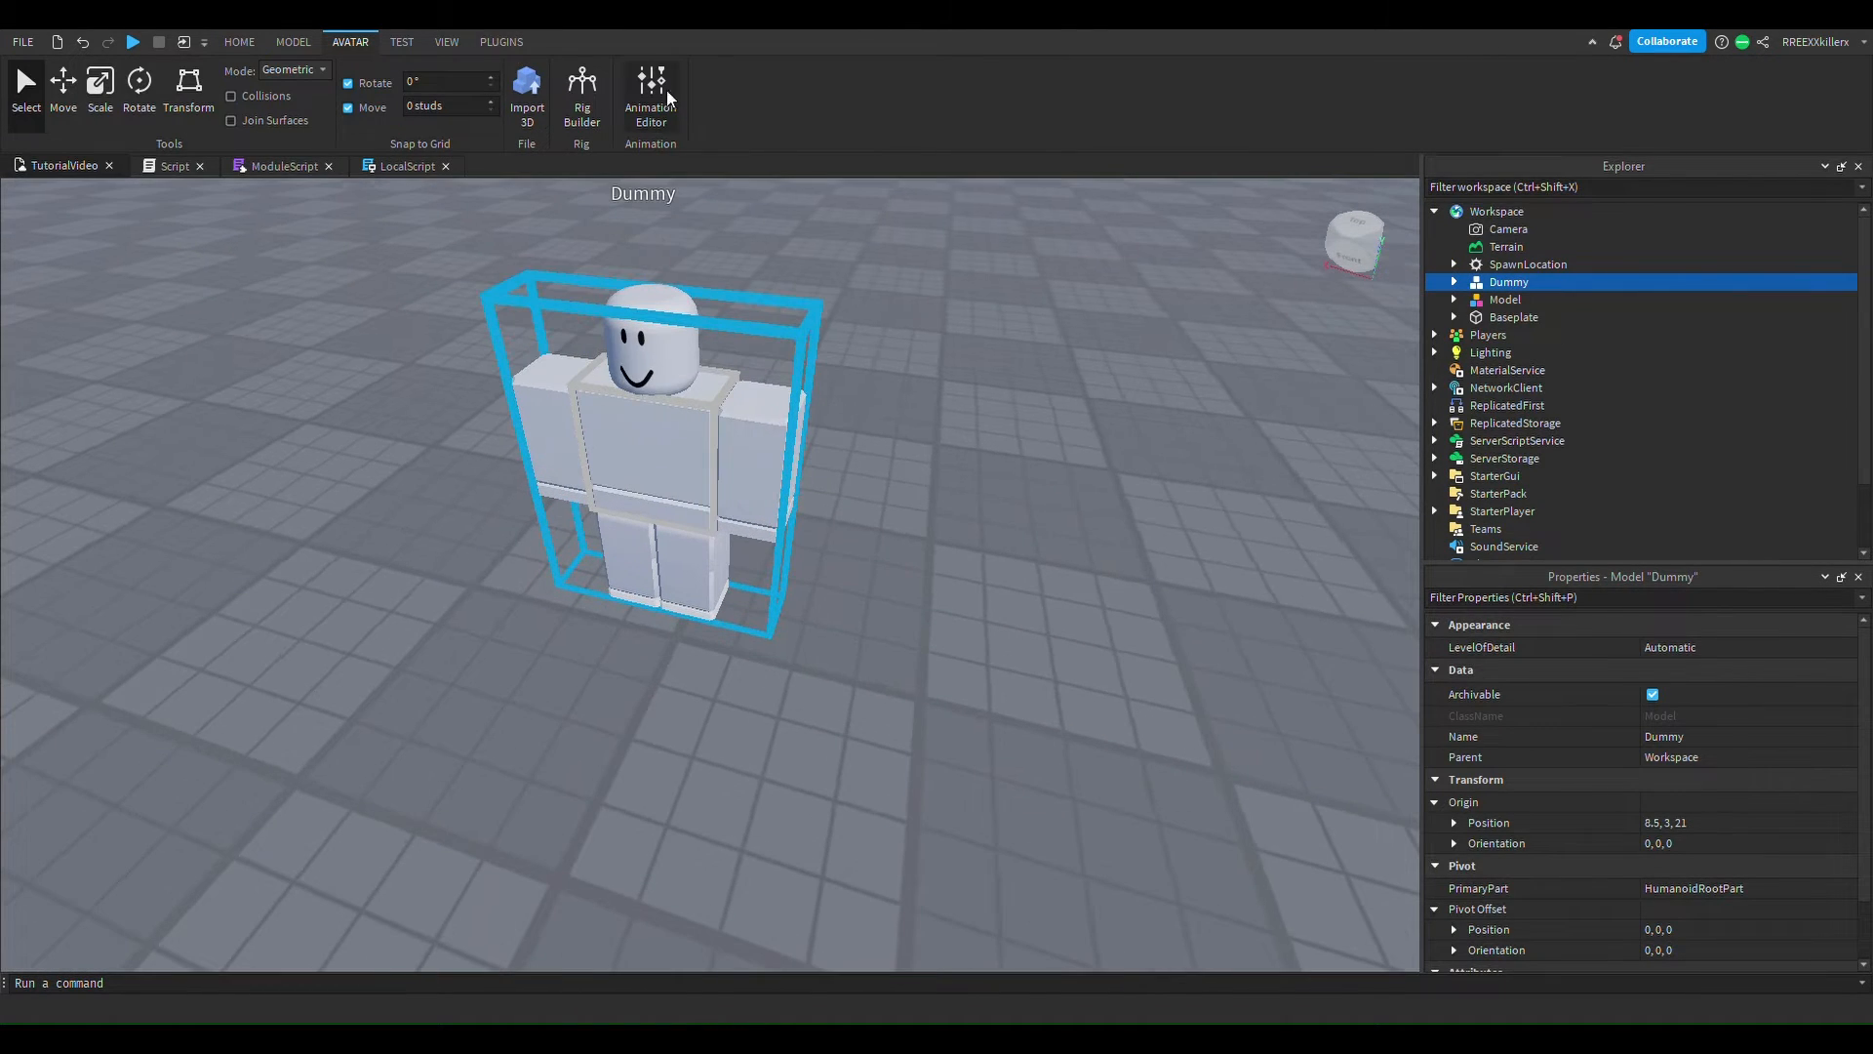
{"action": "mouse_move", "coordinate": [1117, 634]}
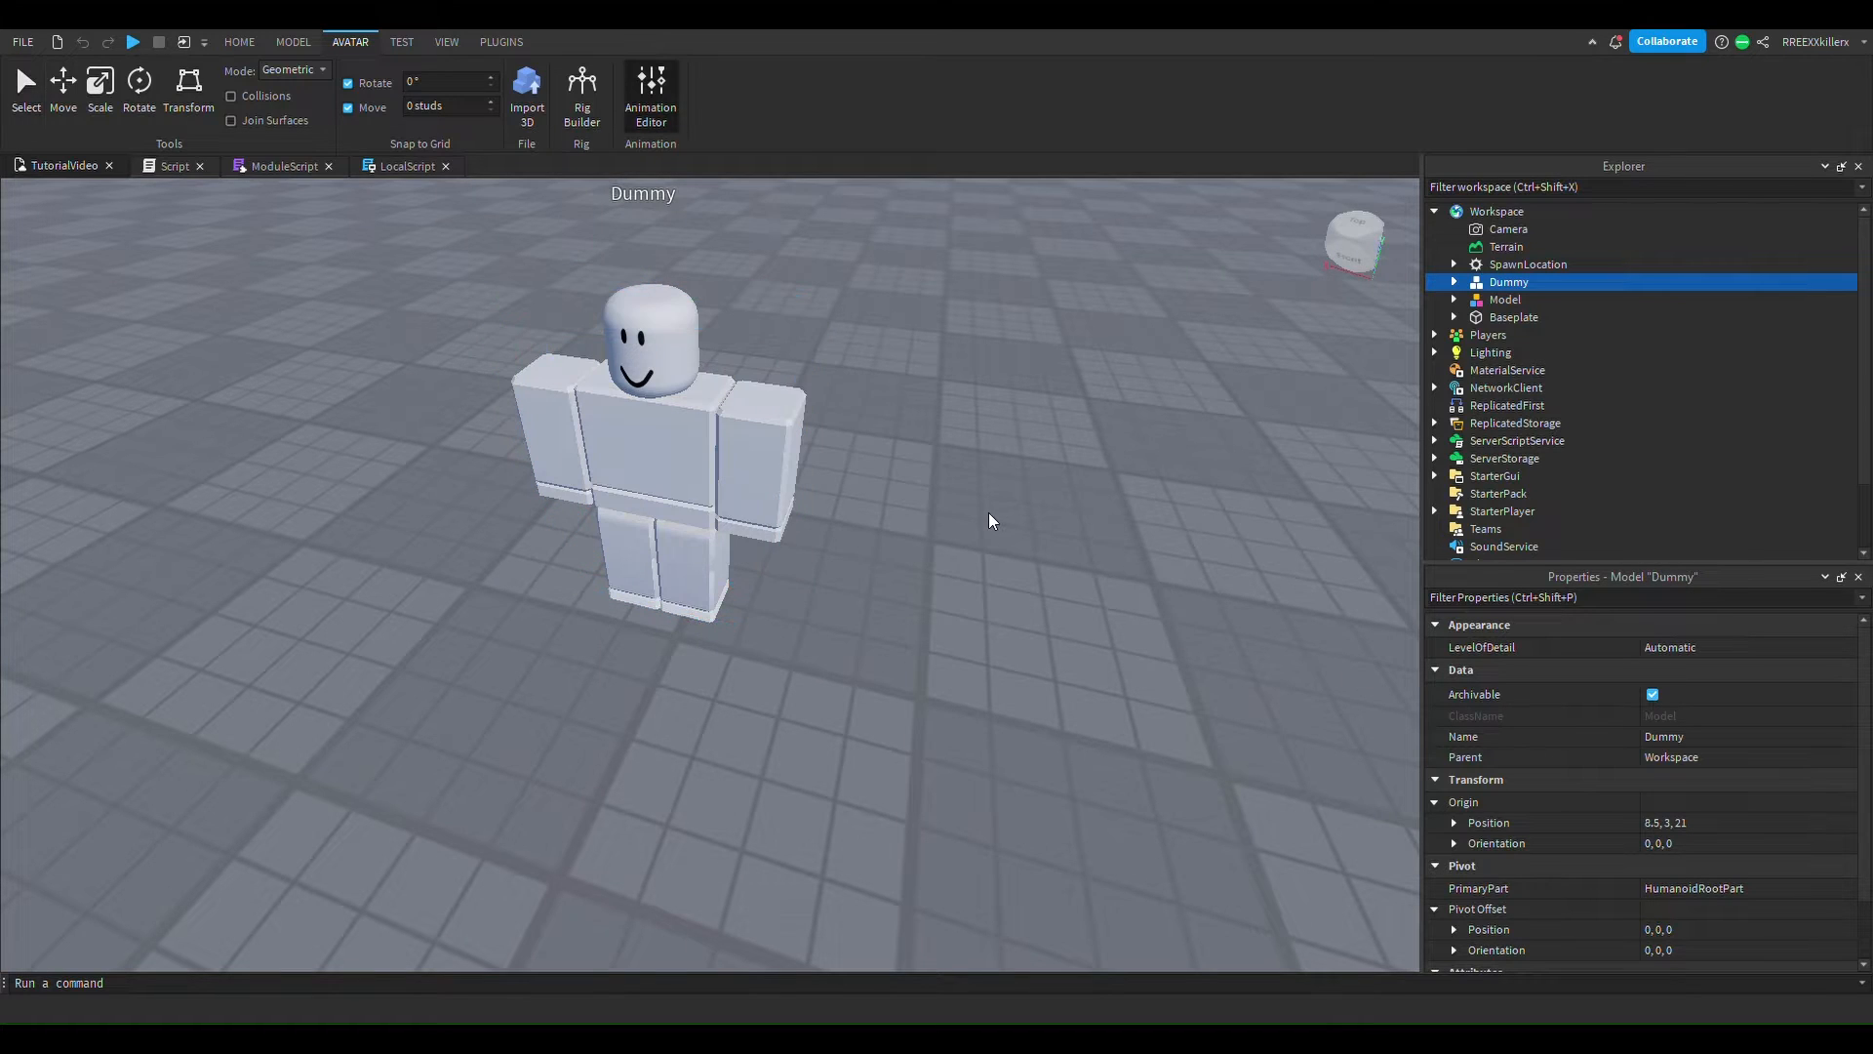
Select the Dummy in the Animation Editor and create an animation named 'AAA'.
{"action": "left_click", "coordinate": [649, 90]}
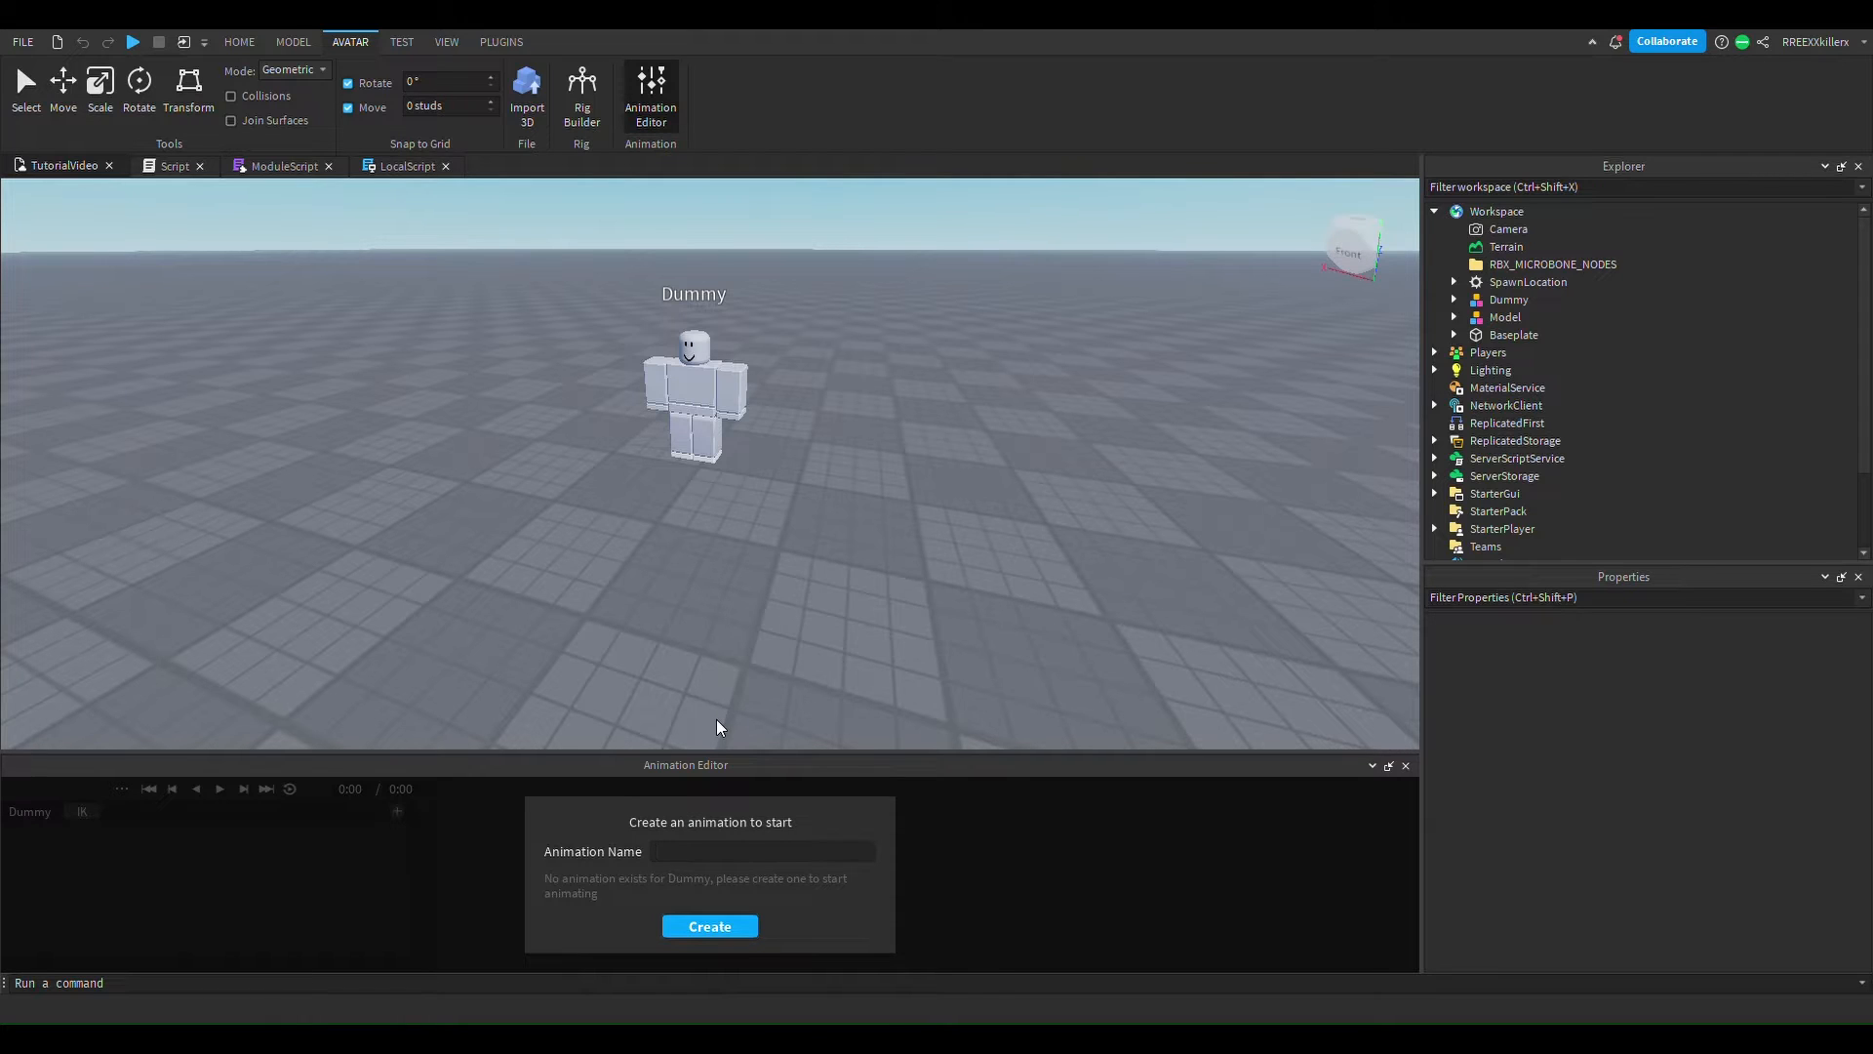
{"action": "type", "text": "AAA"}
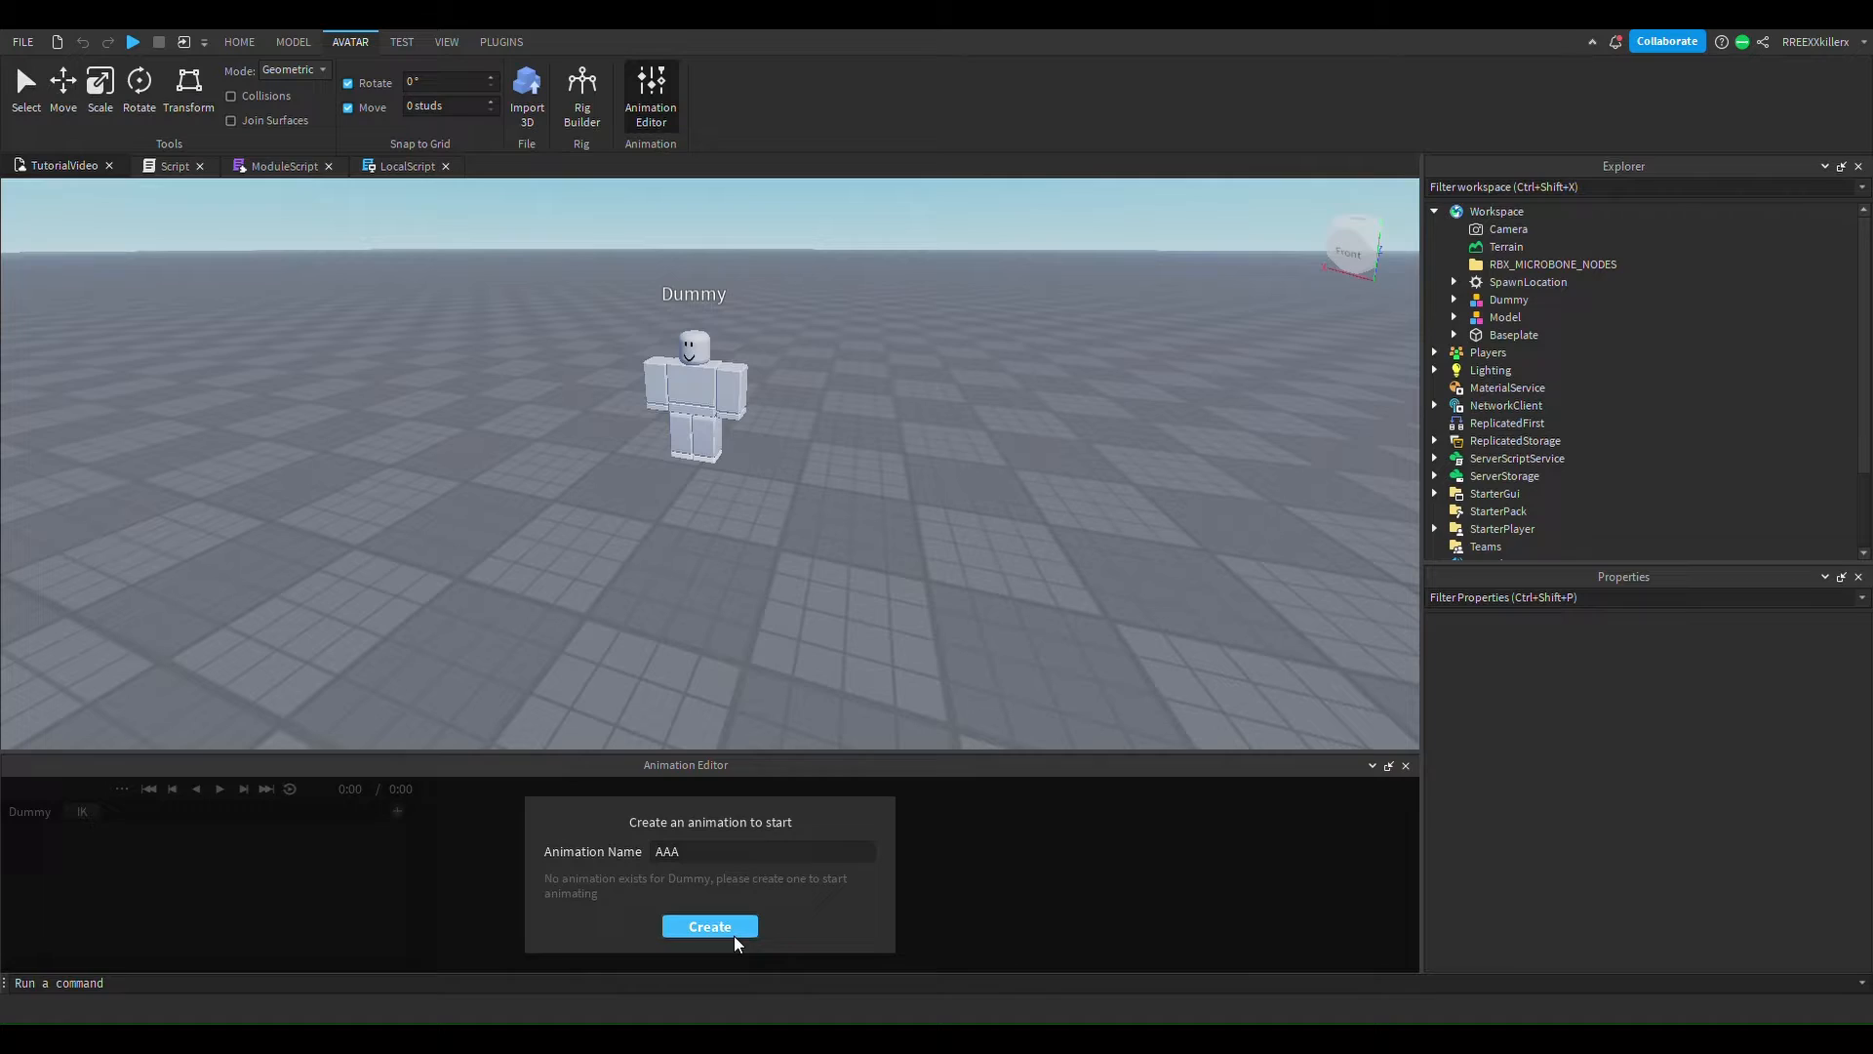
{"action": "left_click", "coordinate": [709, 926]}
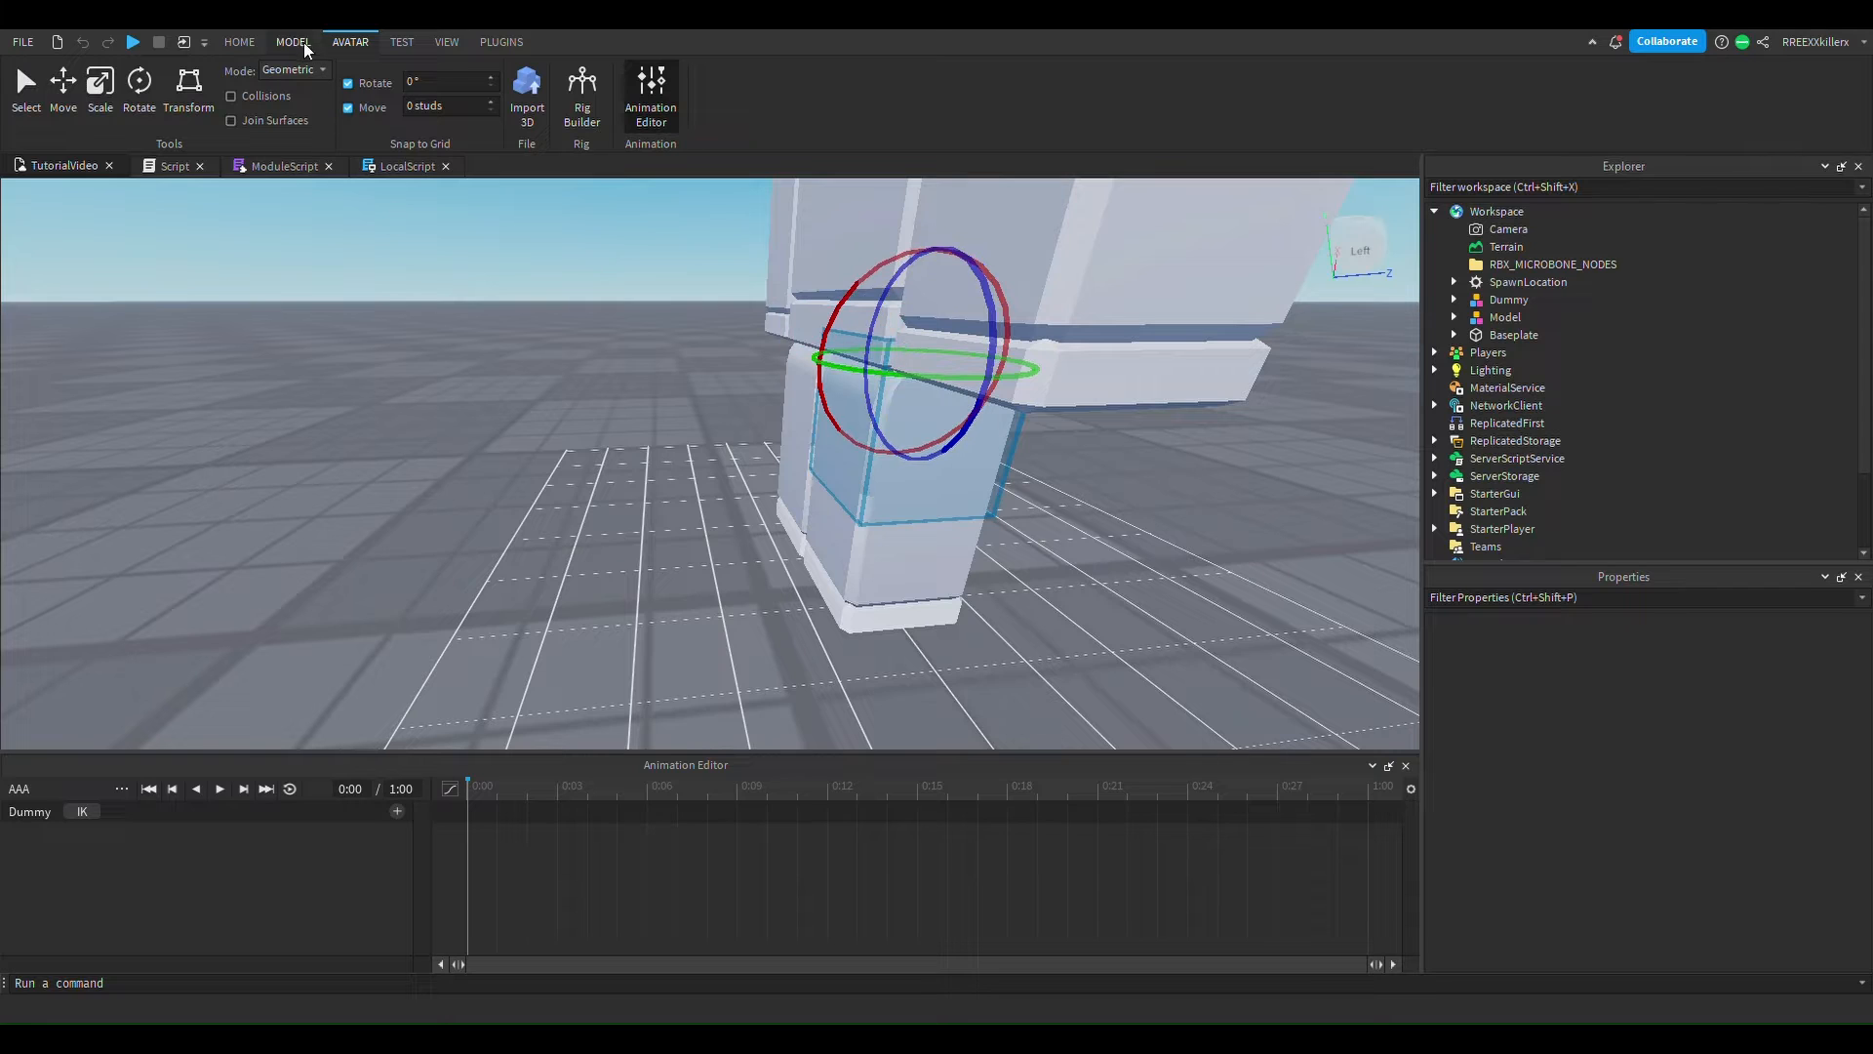
Rotate Dummy's leg and torso parts forward, keying the pose at 0:00 and 0:06.
{"action": "left_click", "coordinate": [293, 42]}
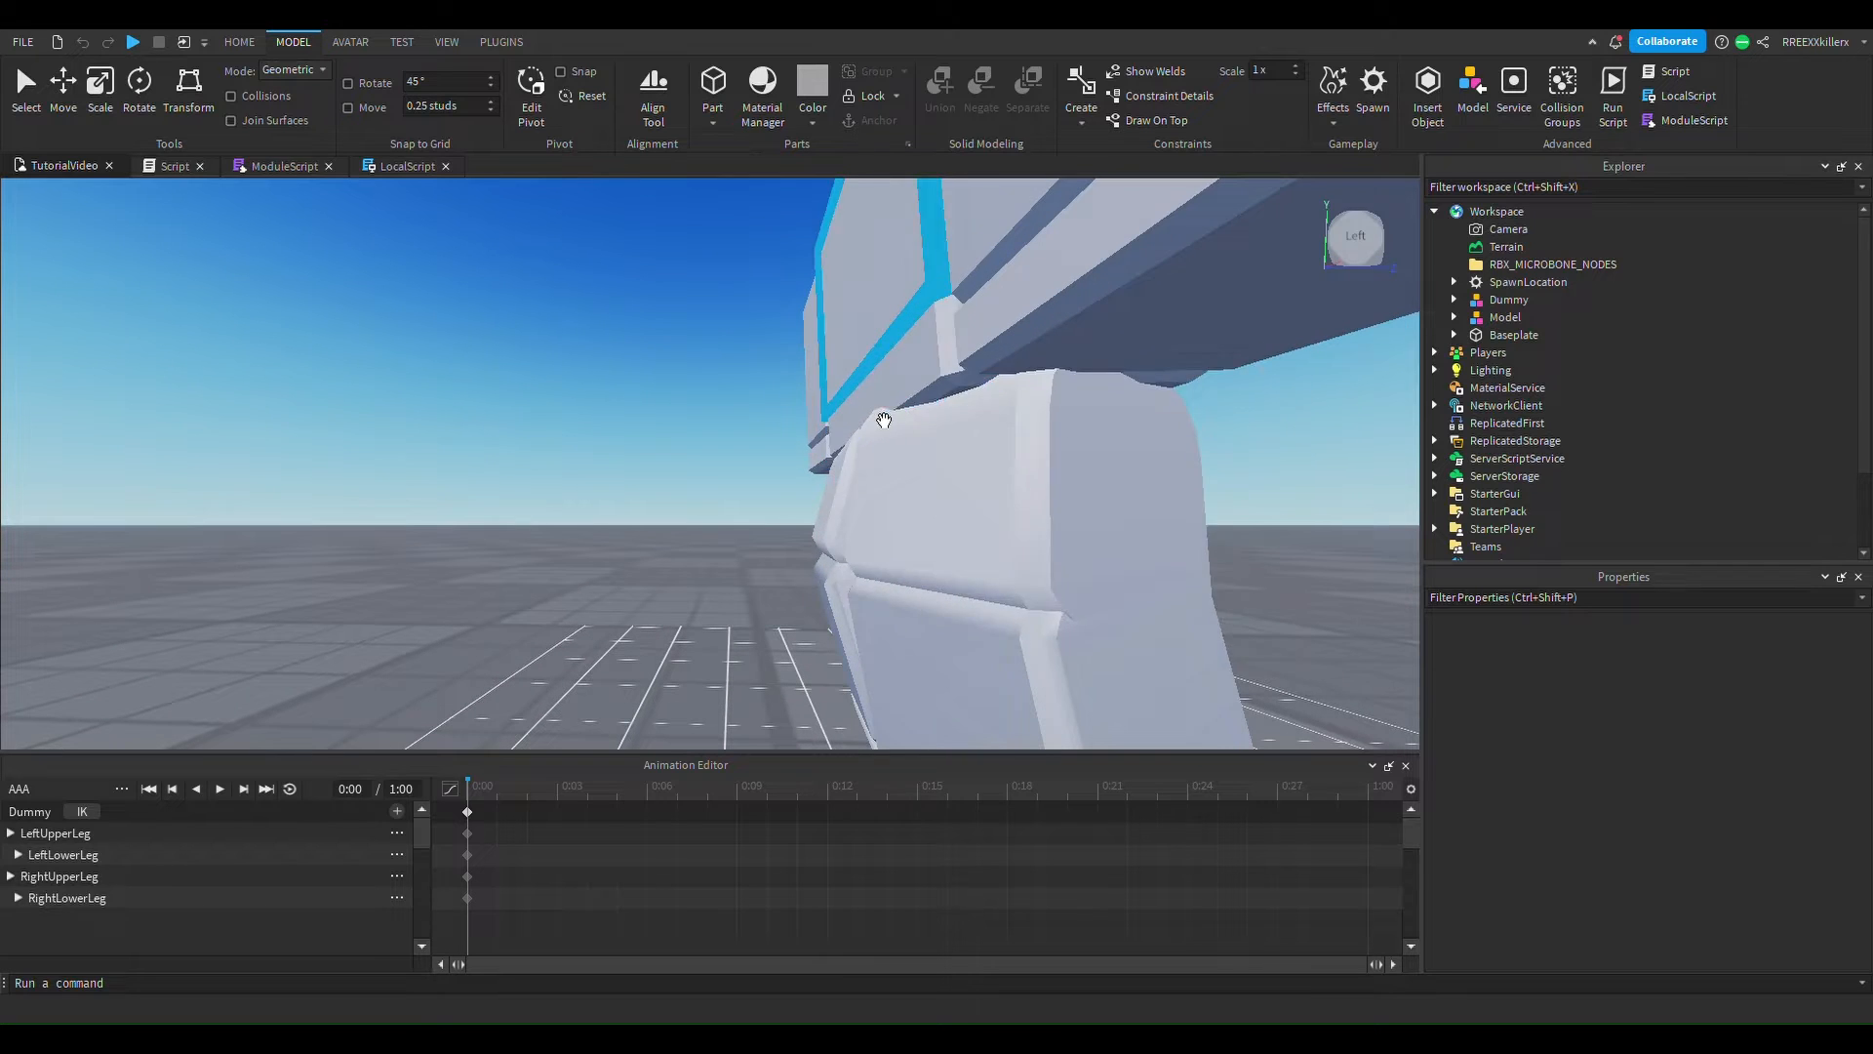
{"action": "left_click", "coordinate": [952, 382]}
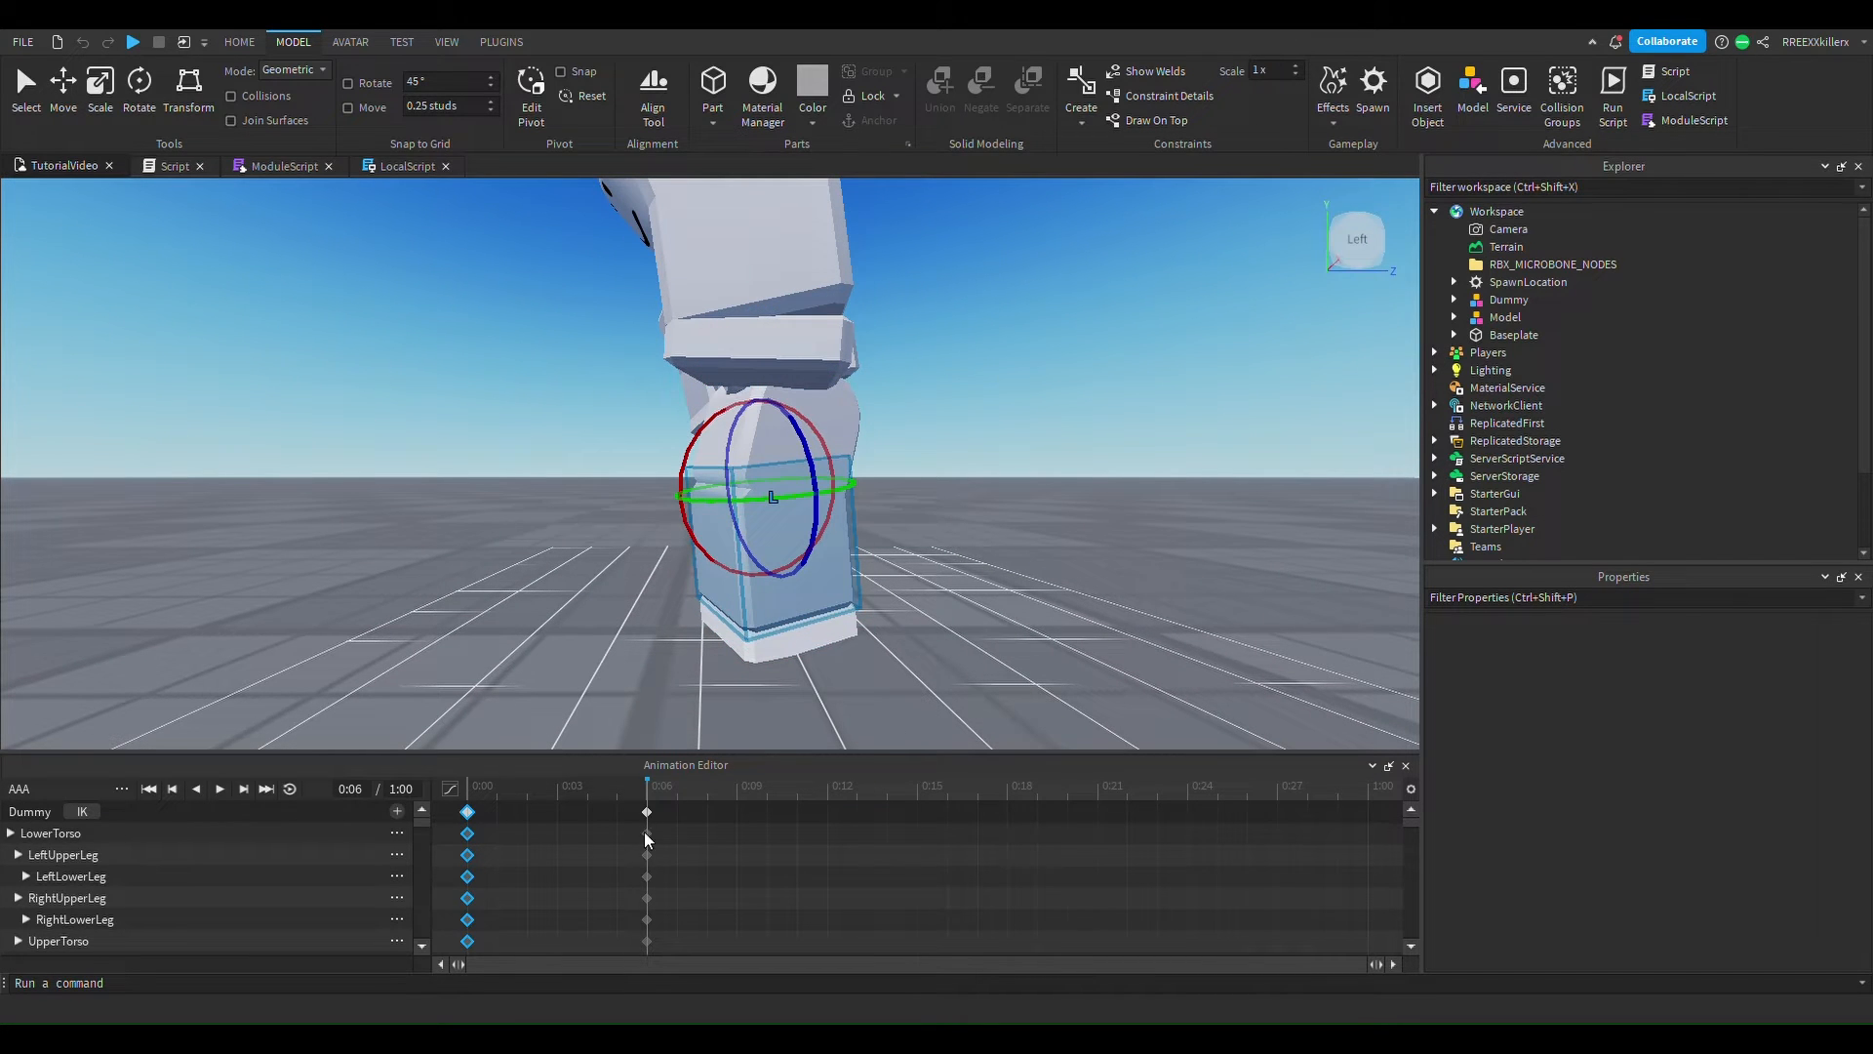
Drag the bent-forward keyframes to 0:09 and key an upright, arms-out pose at 0:15.
{"action": "left_click", "coordinate": [908, 472]}
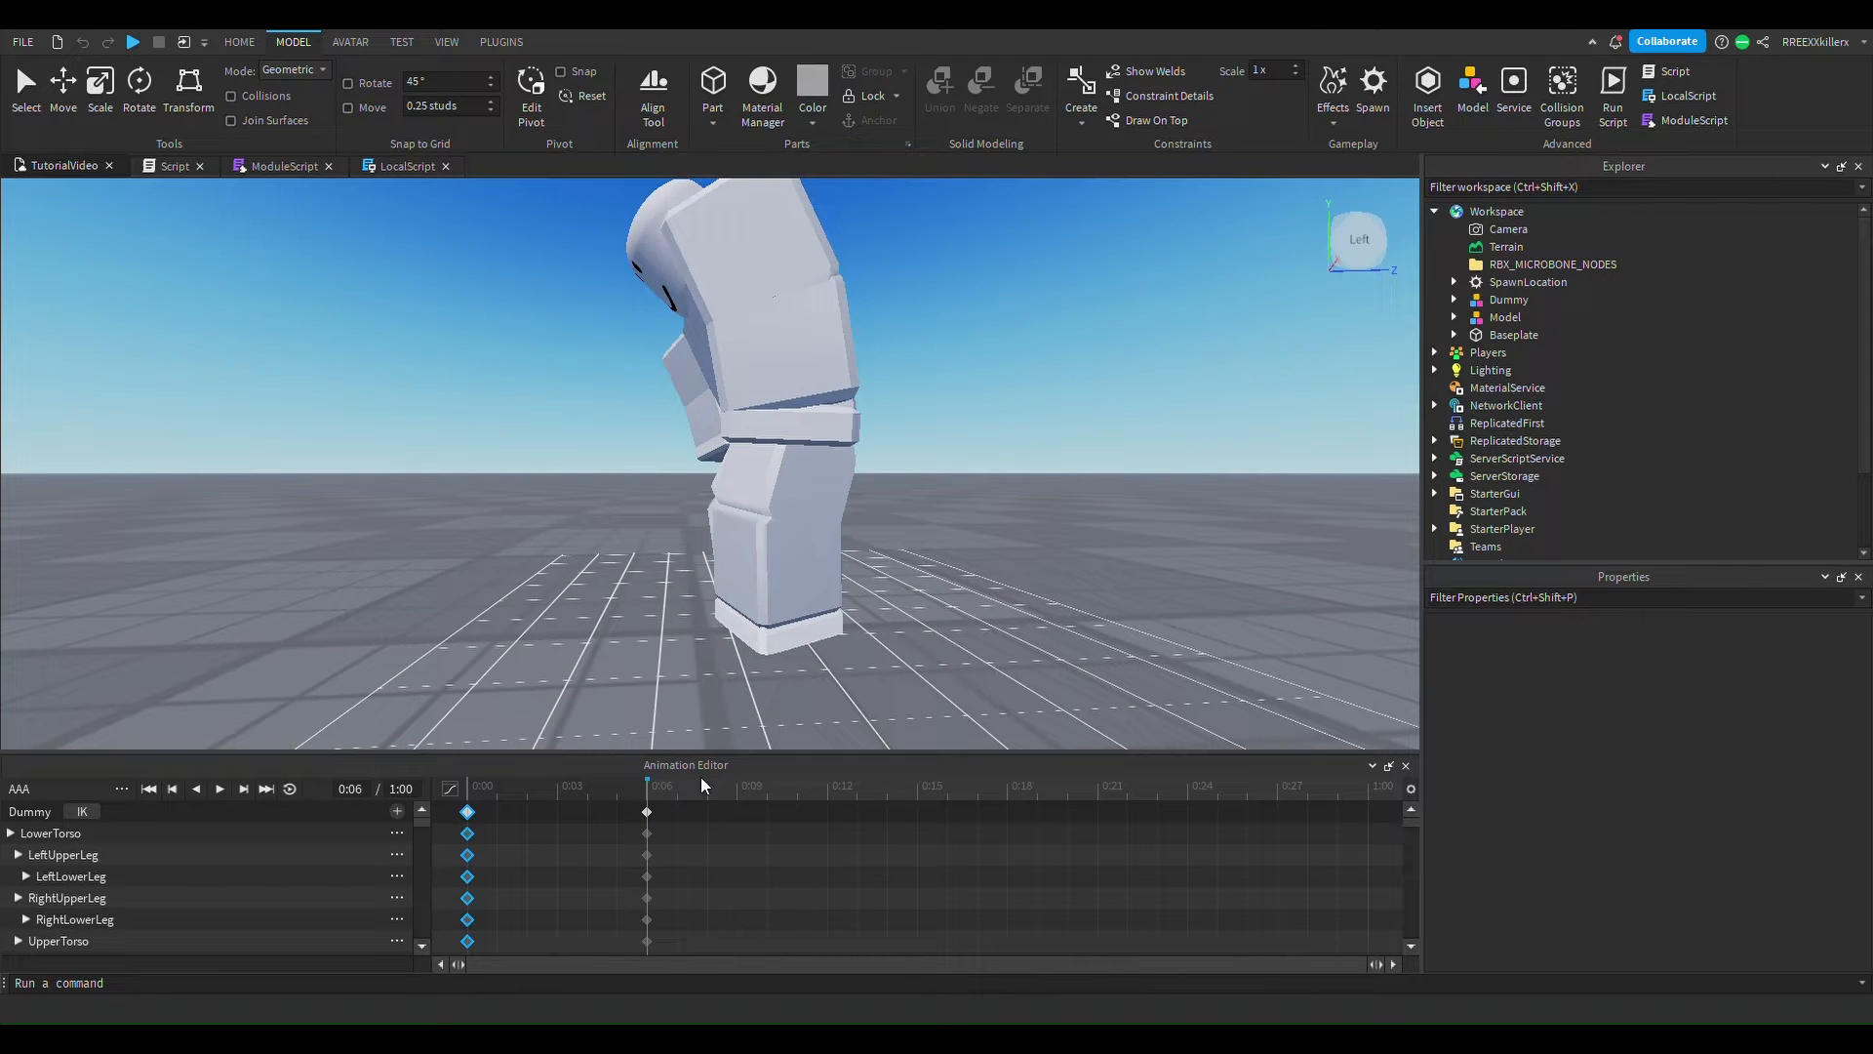
{"action": "left_click", "coordinate": [219, 787]}
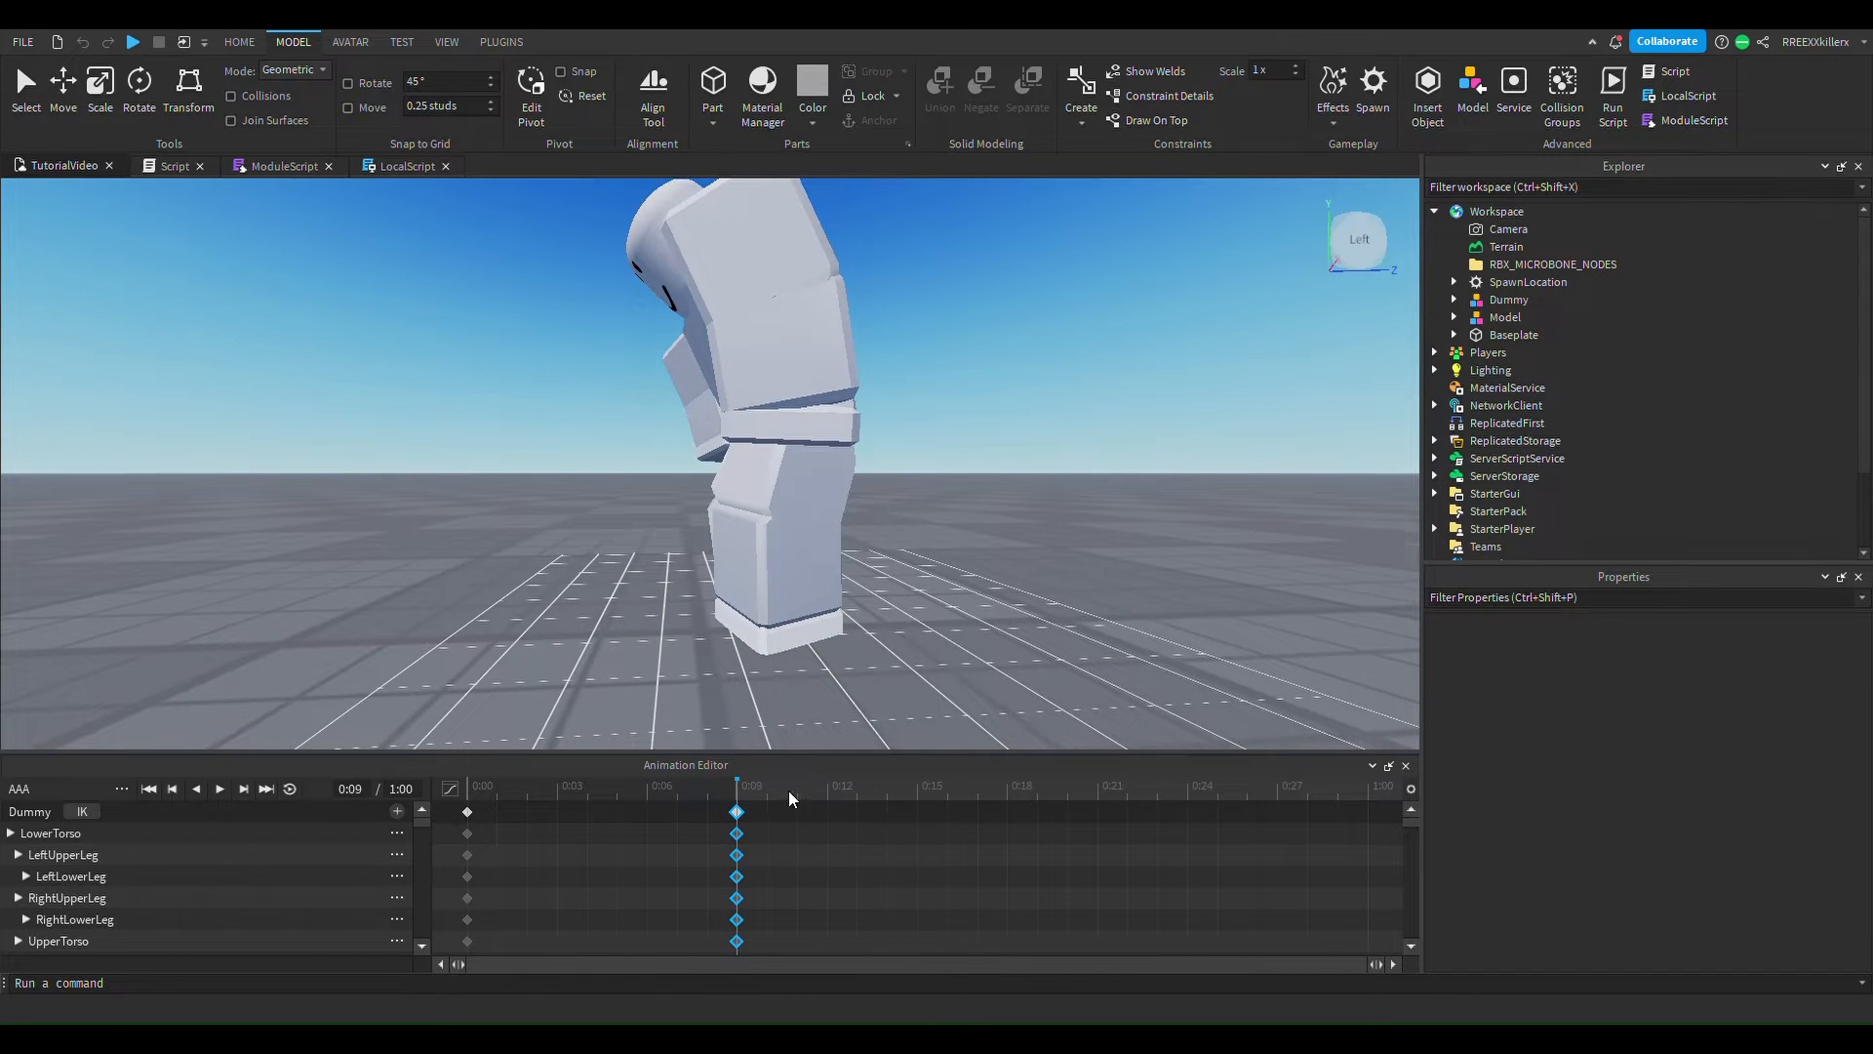
{"action": "left_click", "coordinate": [915, 787]}
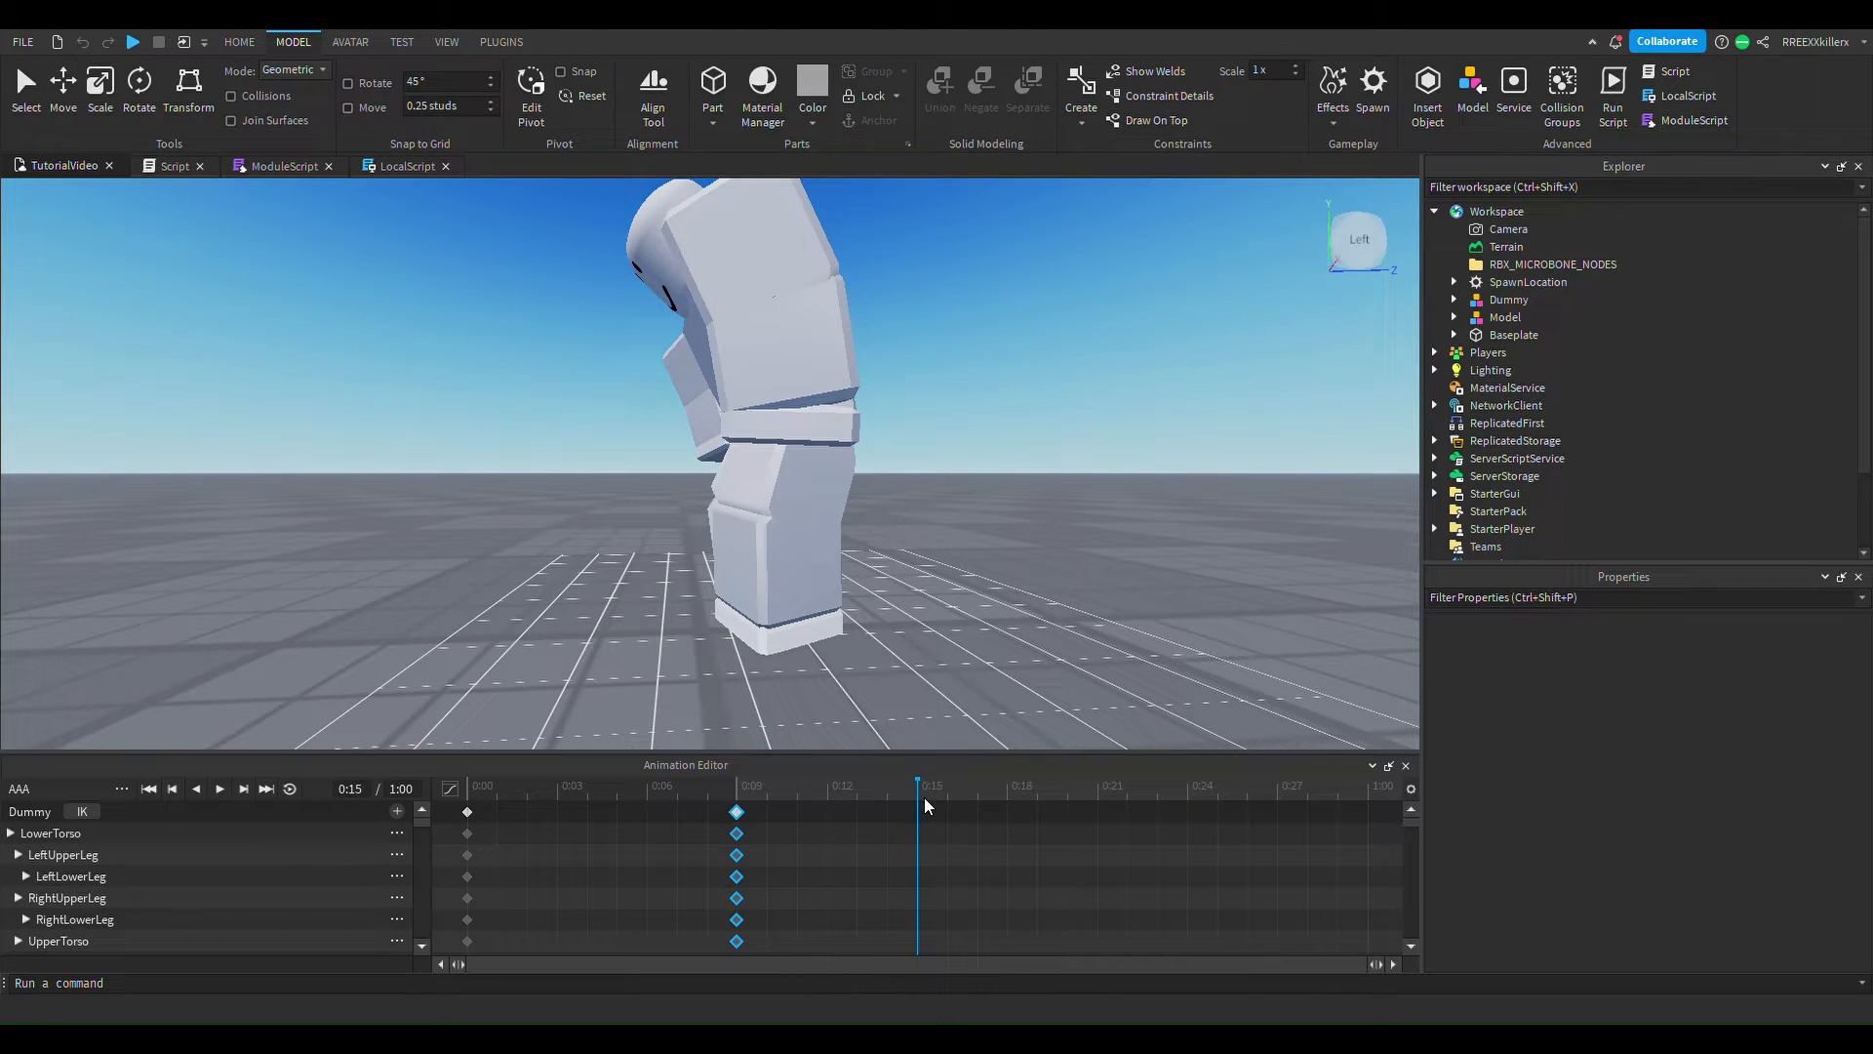
{"action": "left_click", "coordinate": [920, 786]}
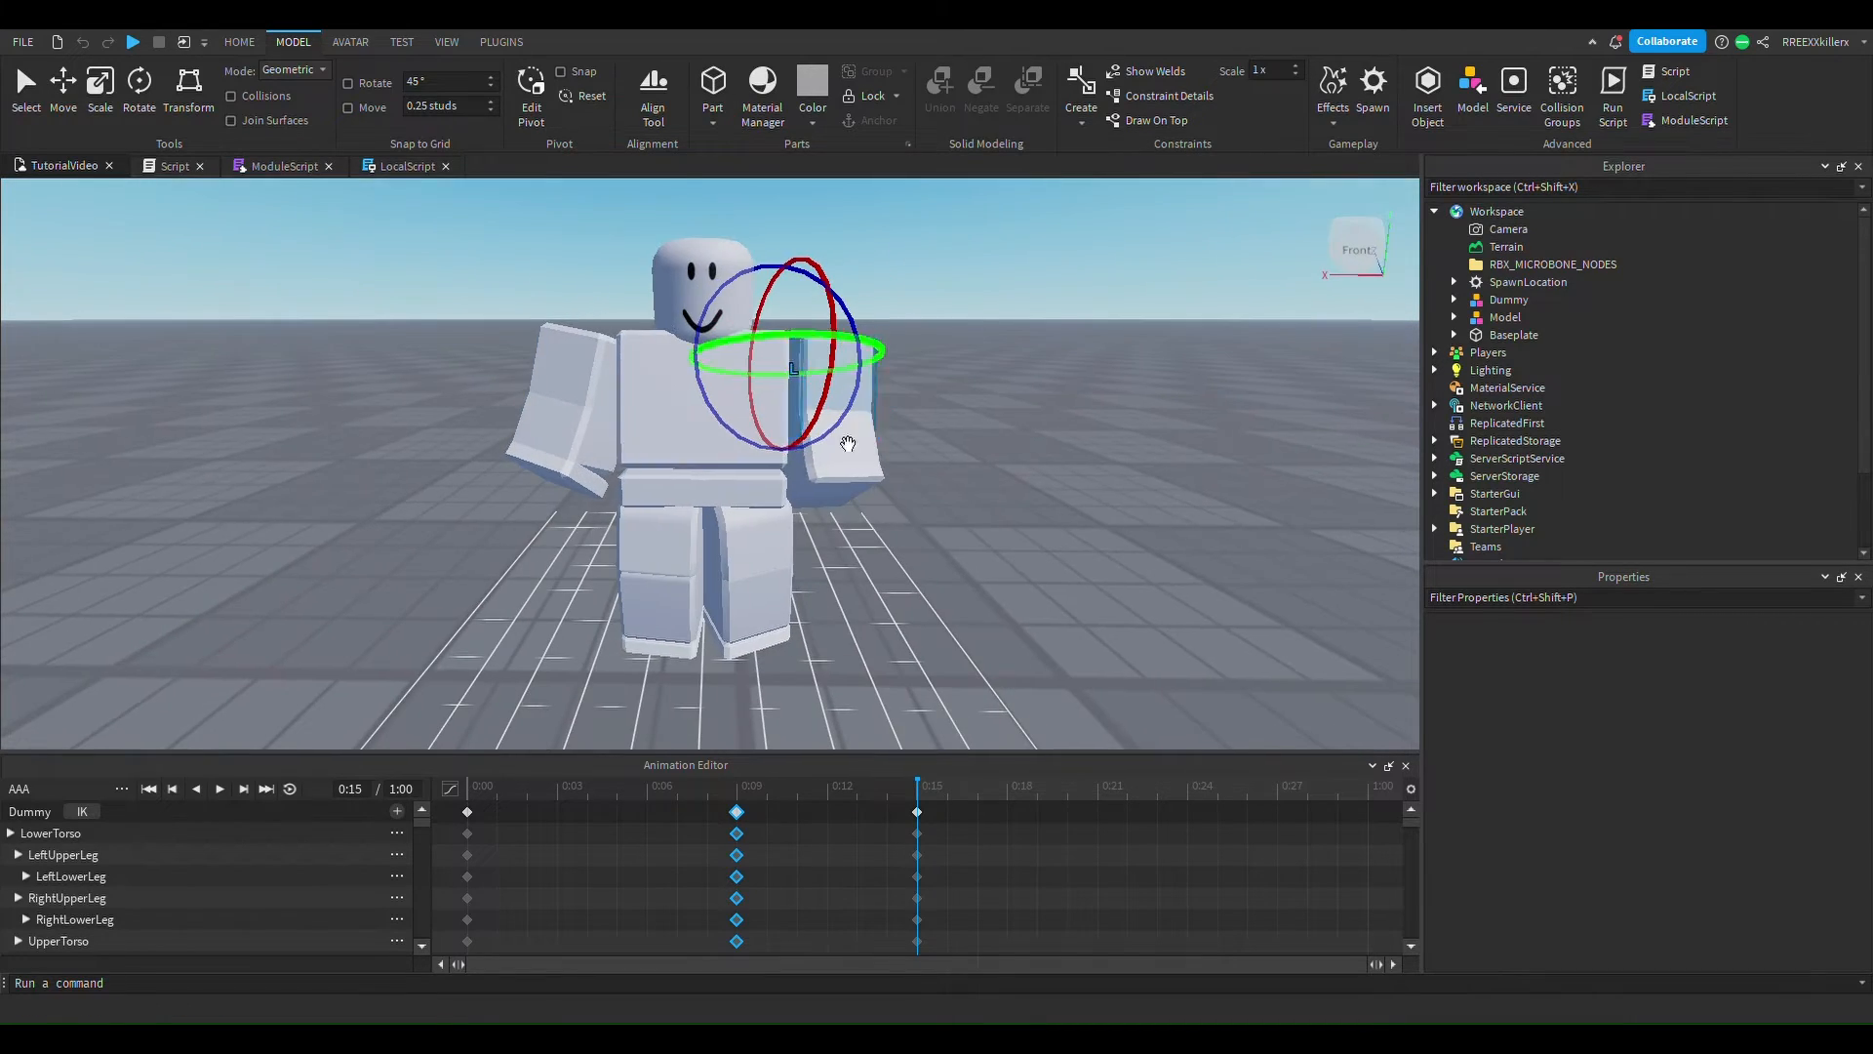
Key a closing pose at 0:23 and move the 0:09 keyframes to 0:12.
{"action": "left_click", "coordinate": [1045, 555]}
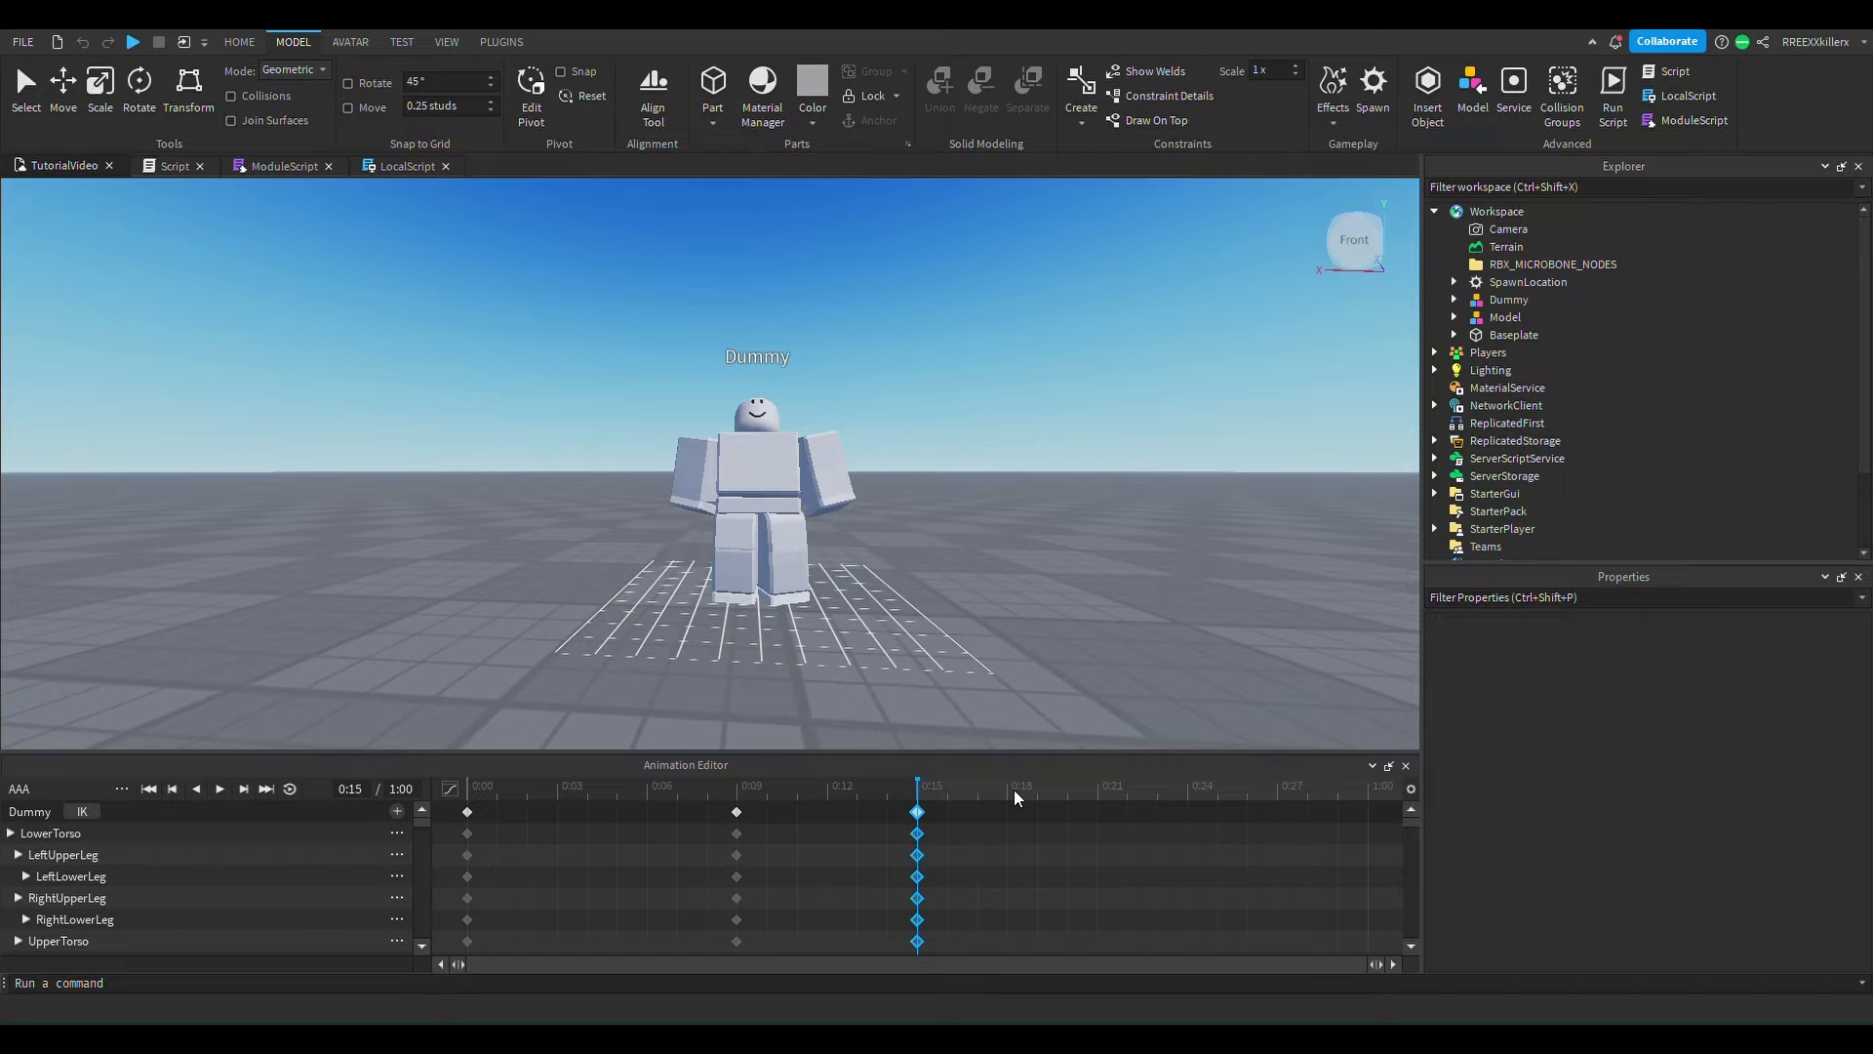
{"action": "left_click", "coordinate": [1066, 786]}
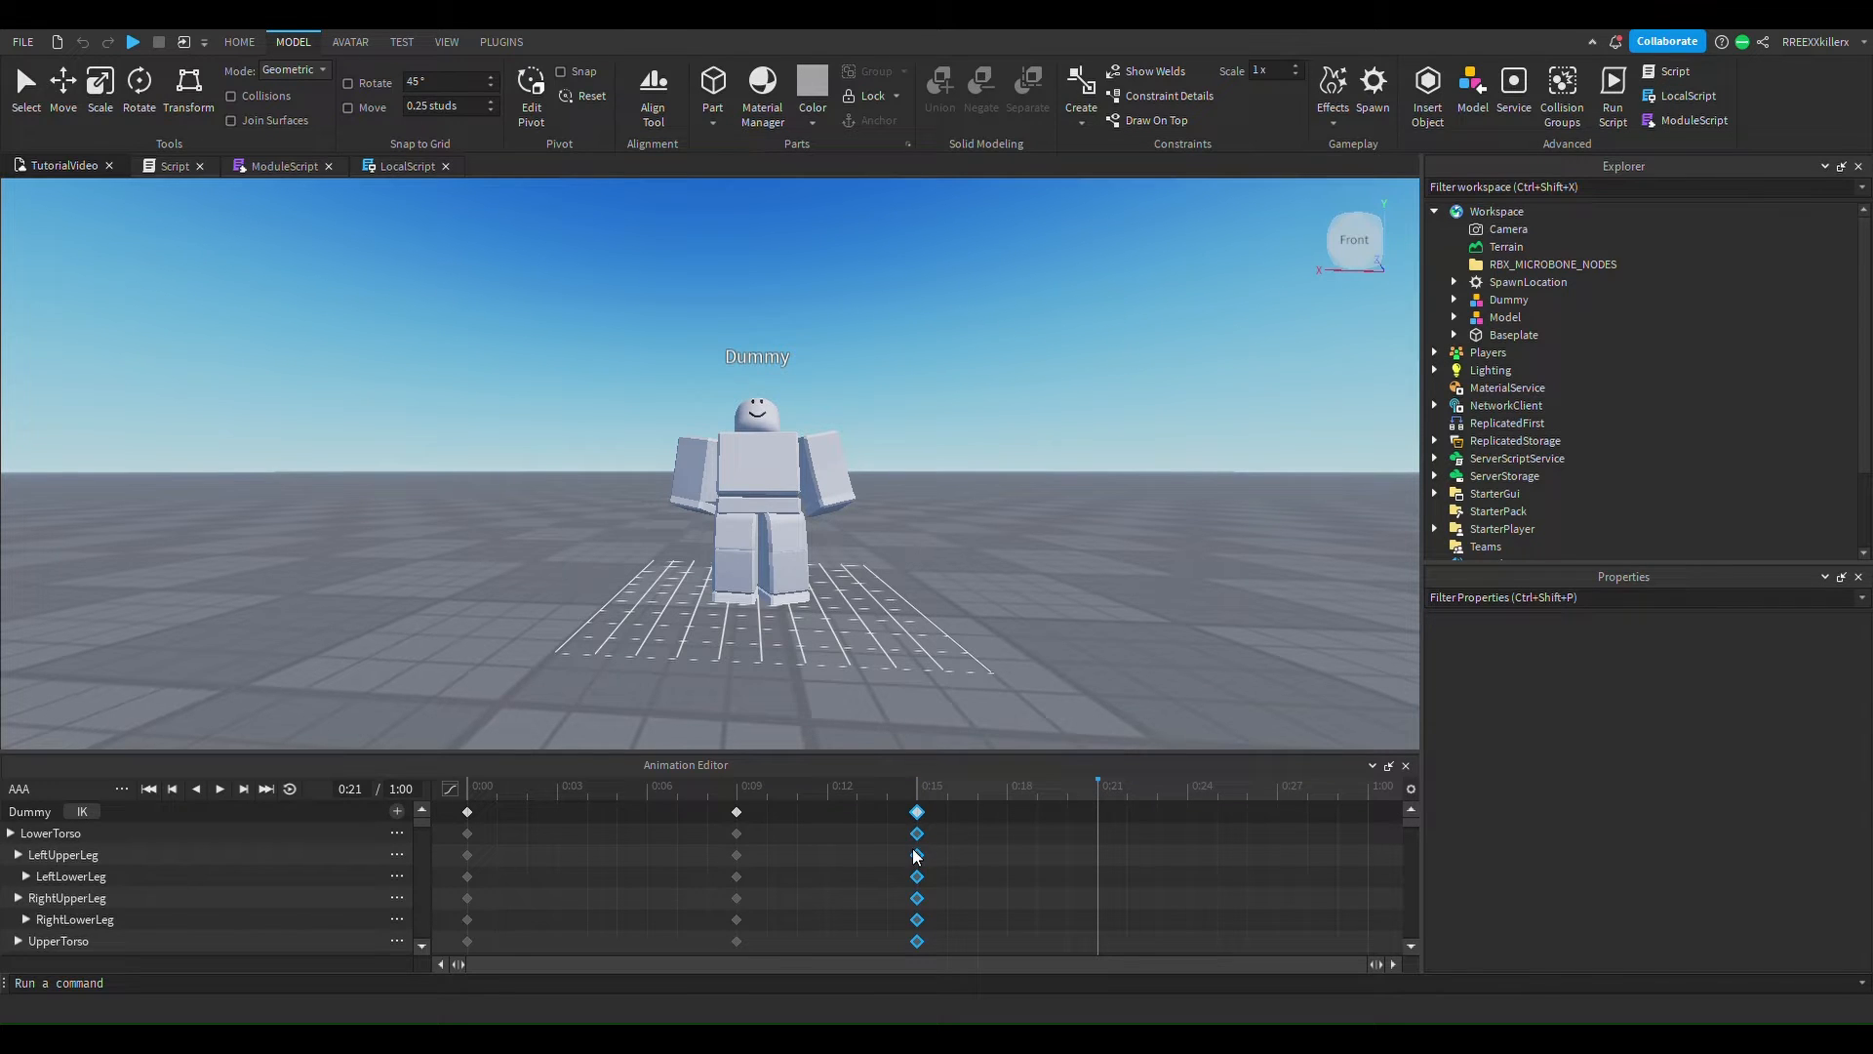
{"action": "left_click", "coordinate": [917, 787]}
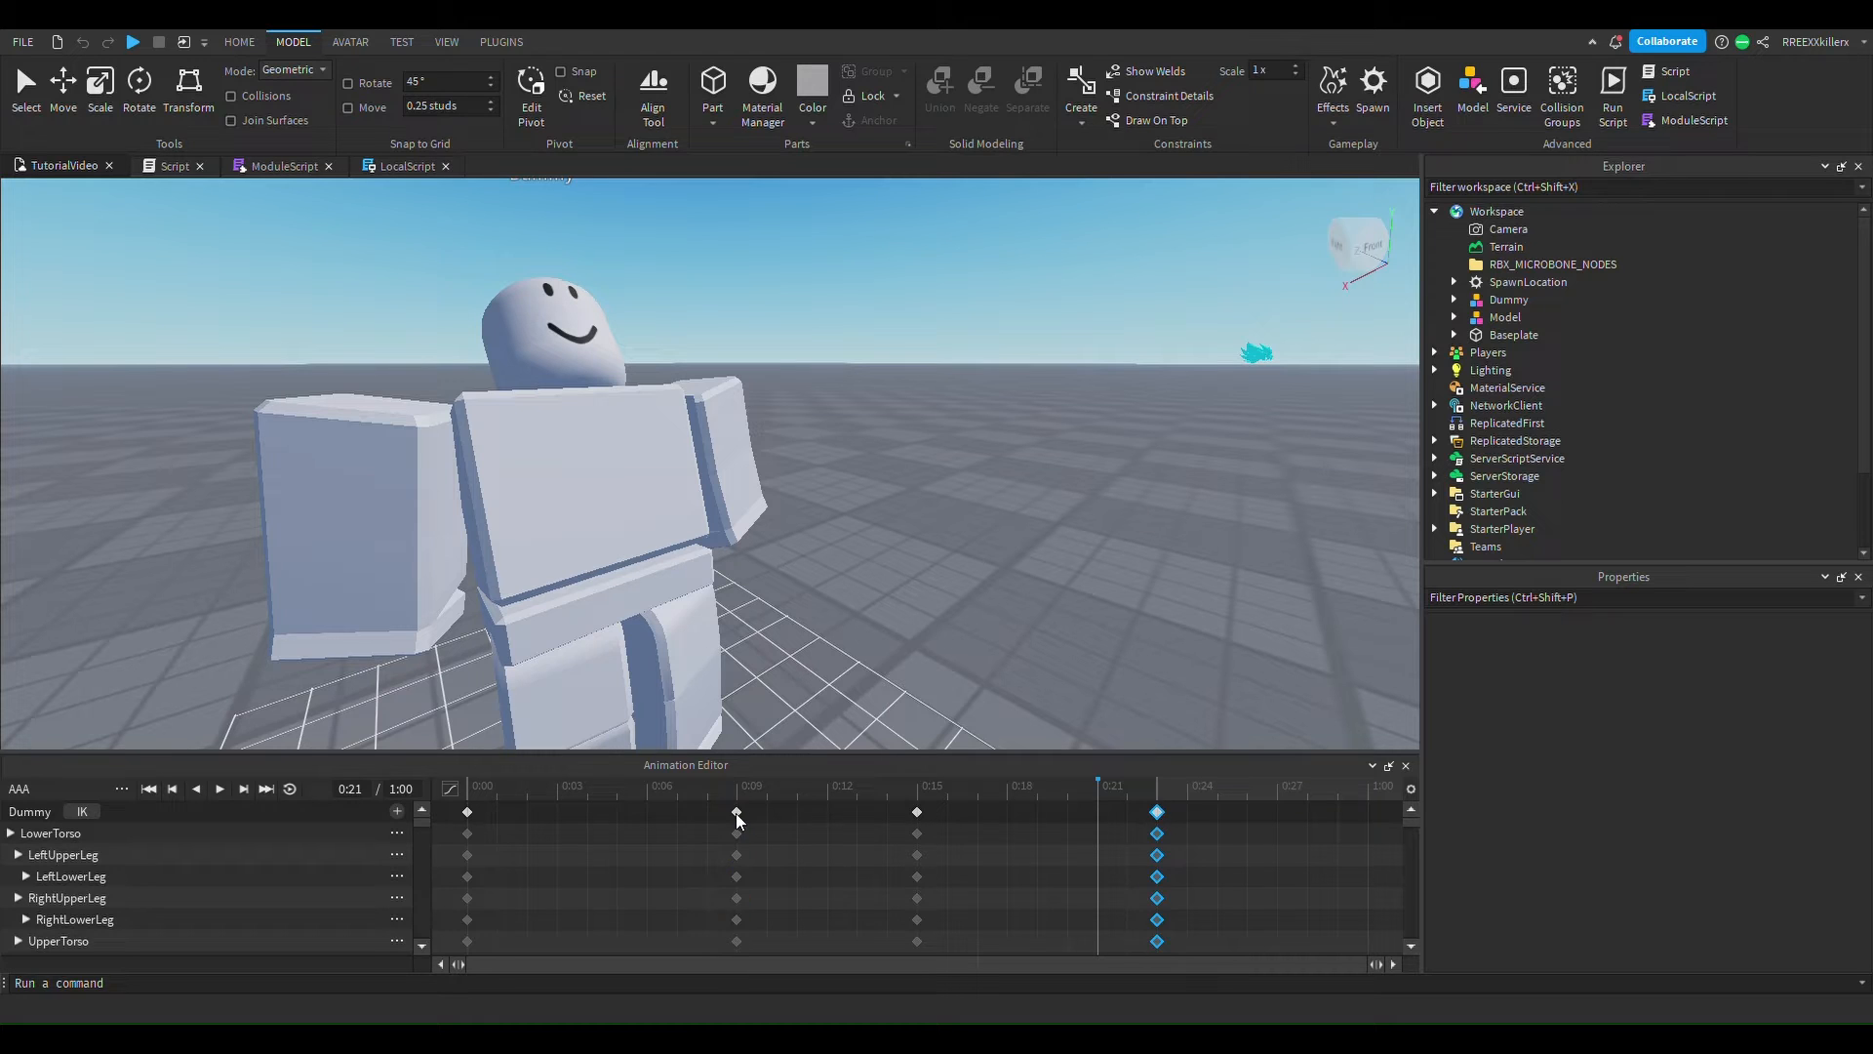
{"action": "left_click", "coordinate": [827, 811]}
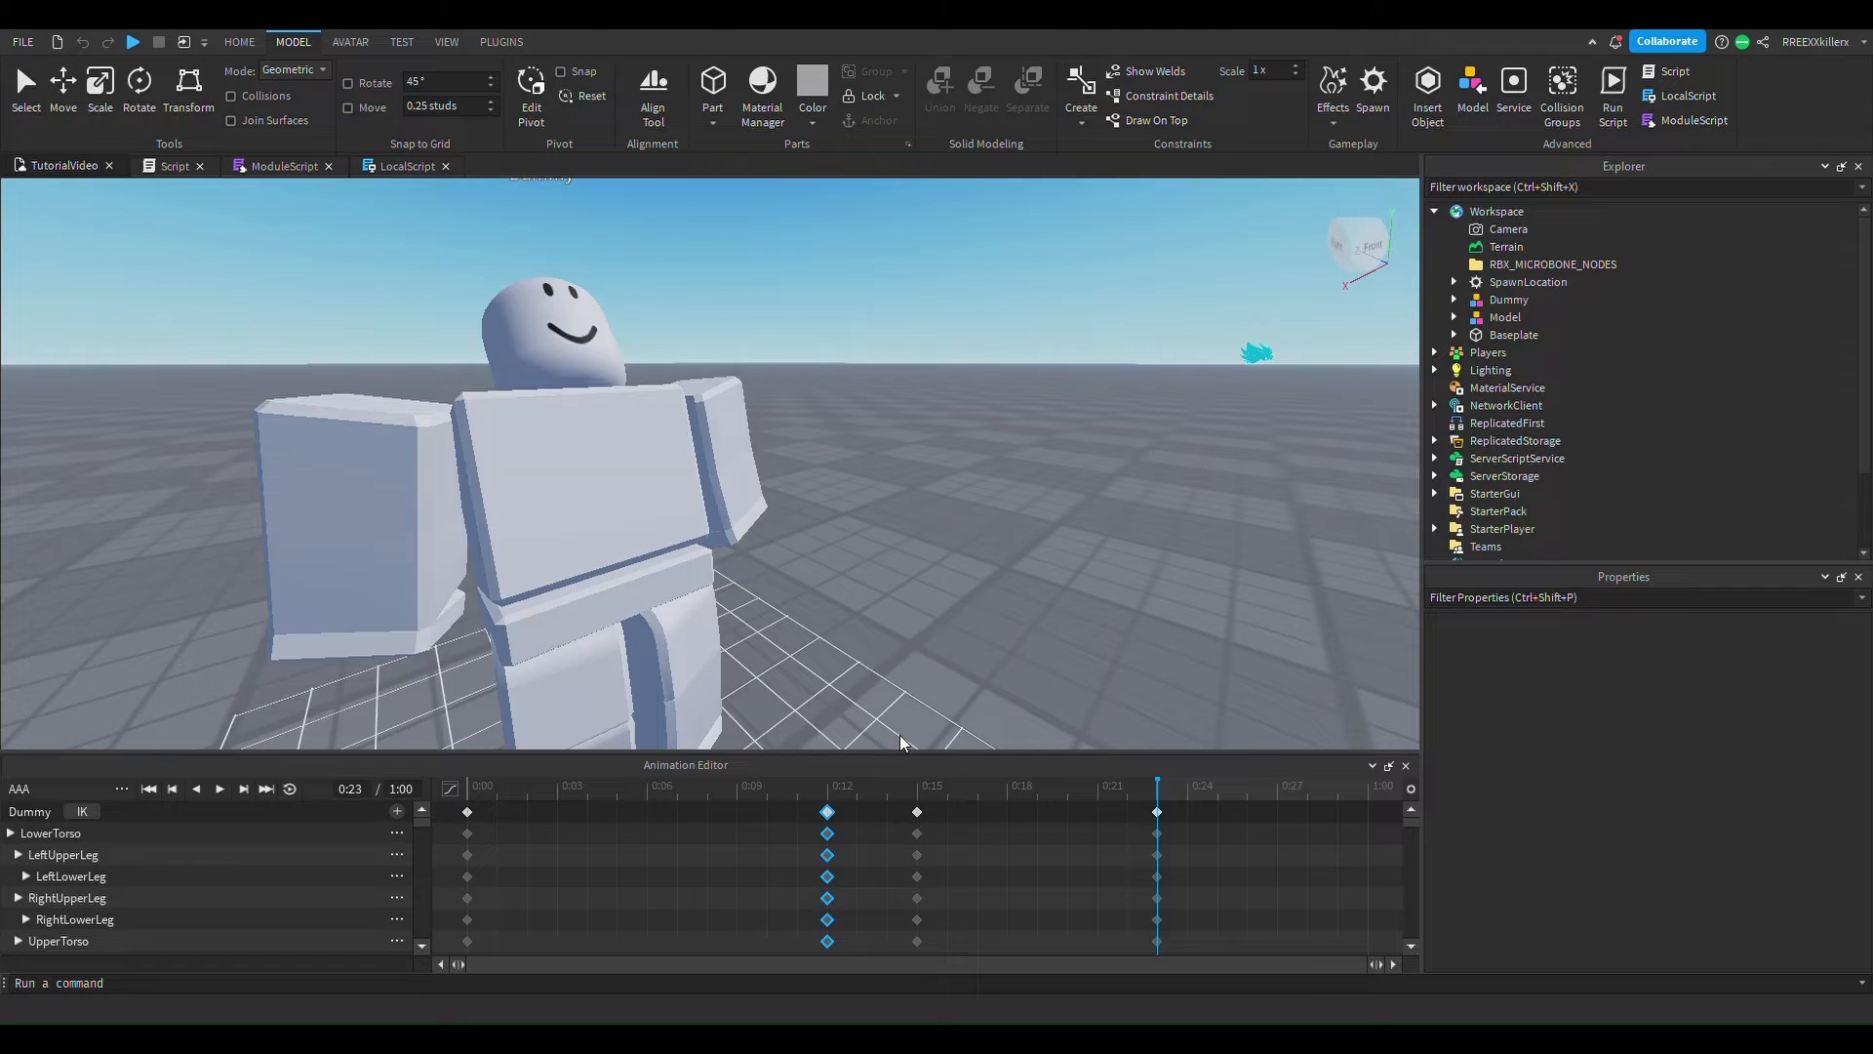
{"action": "left_click", "coordinate": [218, 787]}
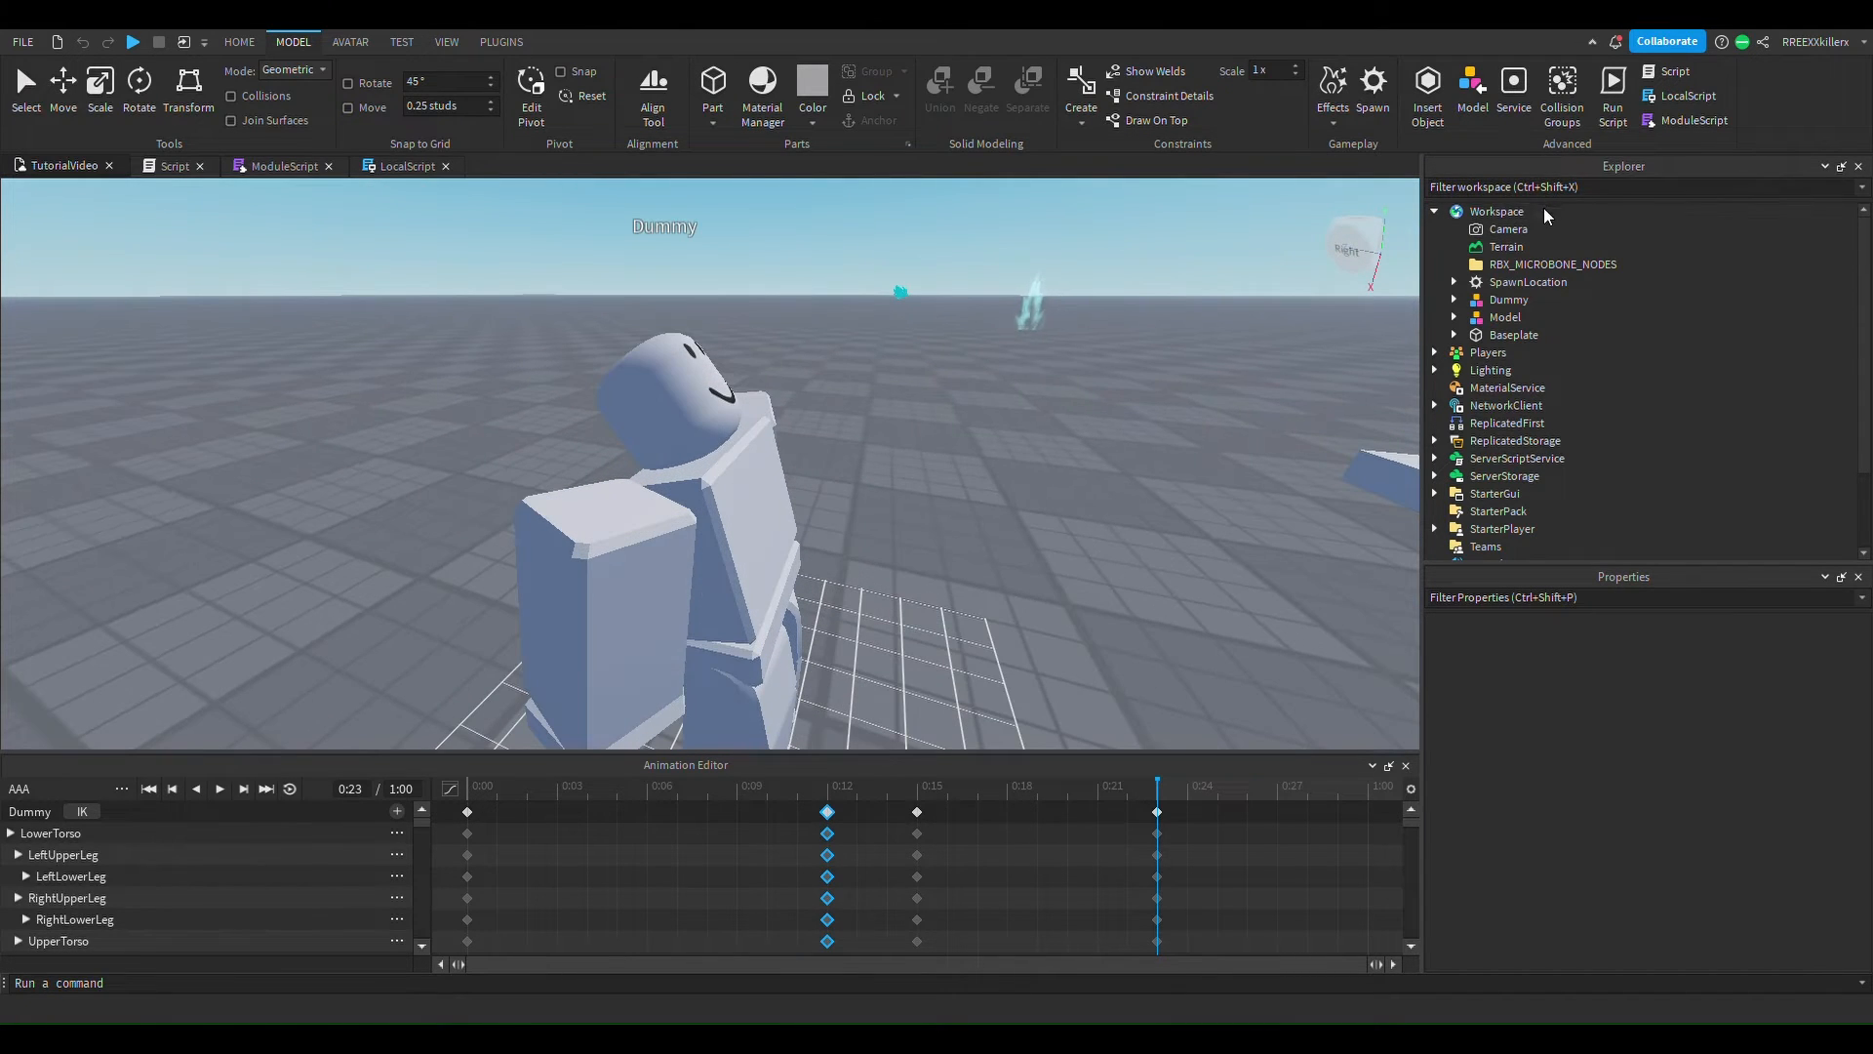
{"action": "left_click", "coordinate": [1496, 211]}
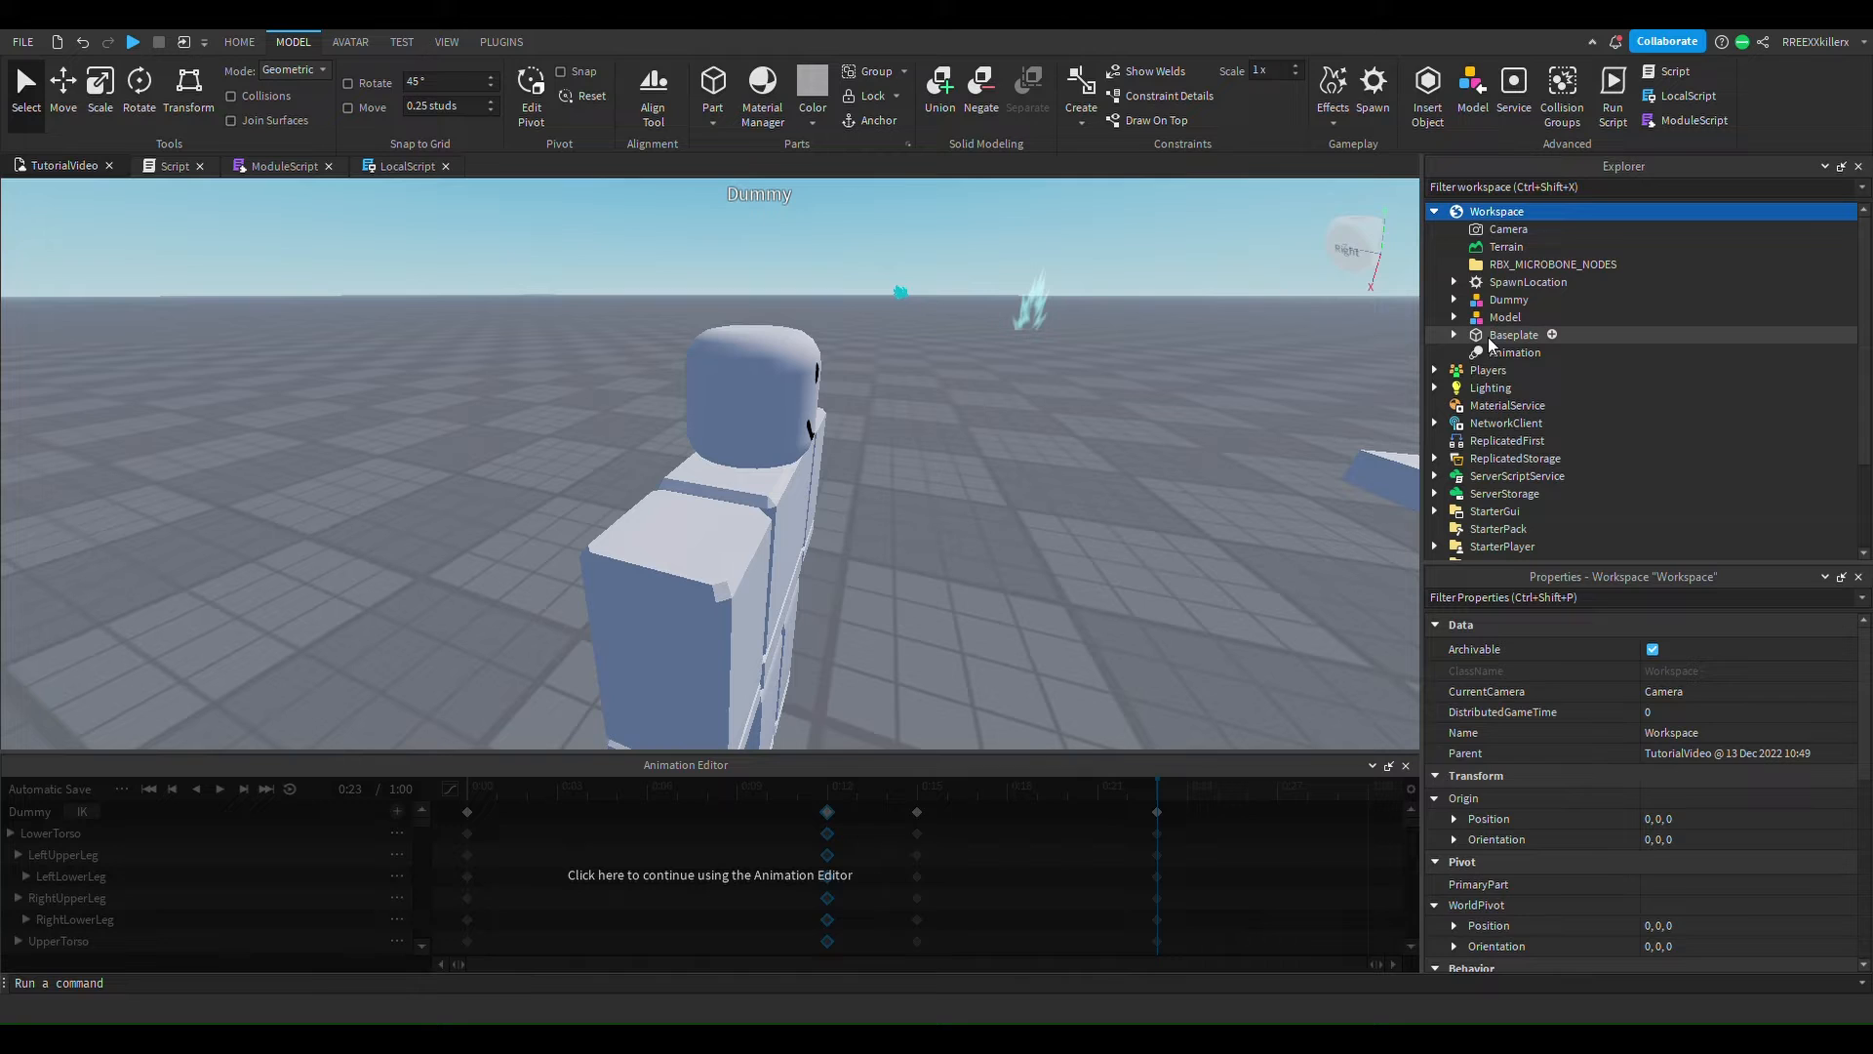
{"action": "left_click", "coordinate": [1513, 351]}
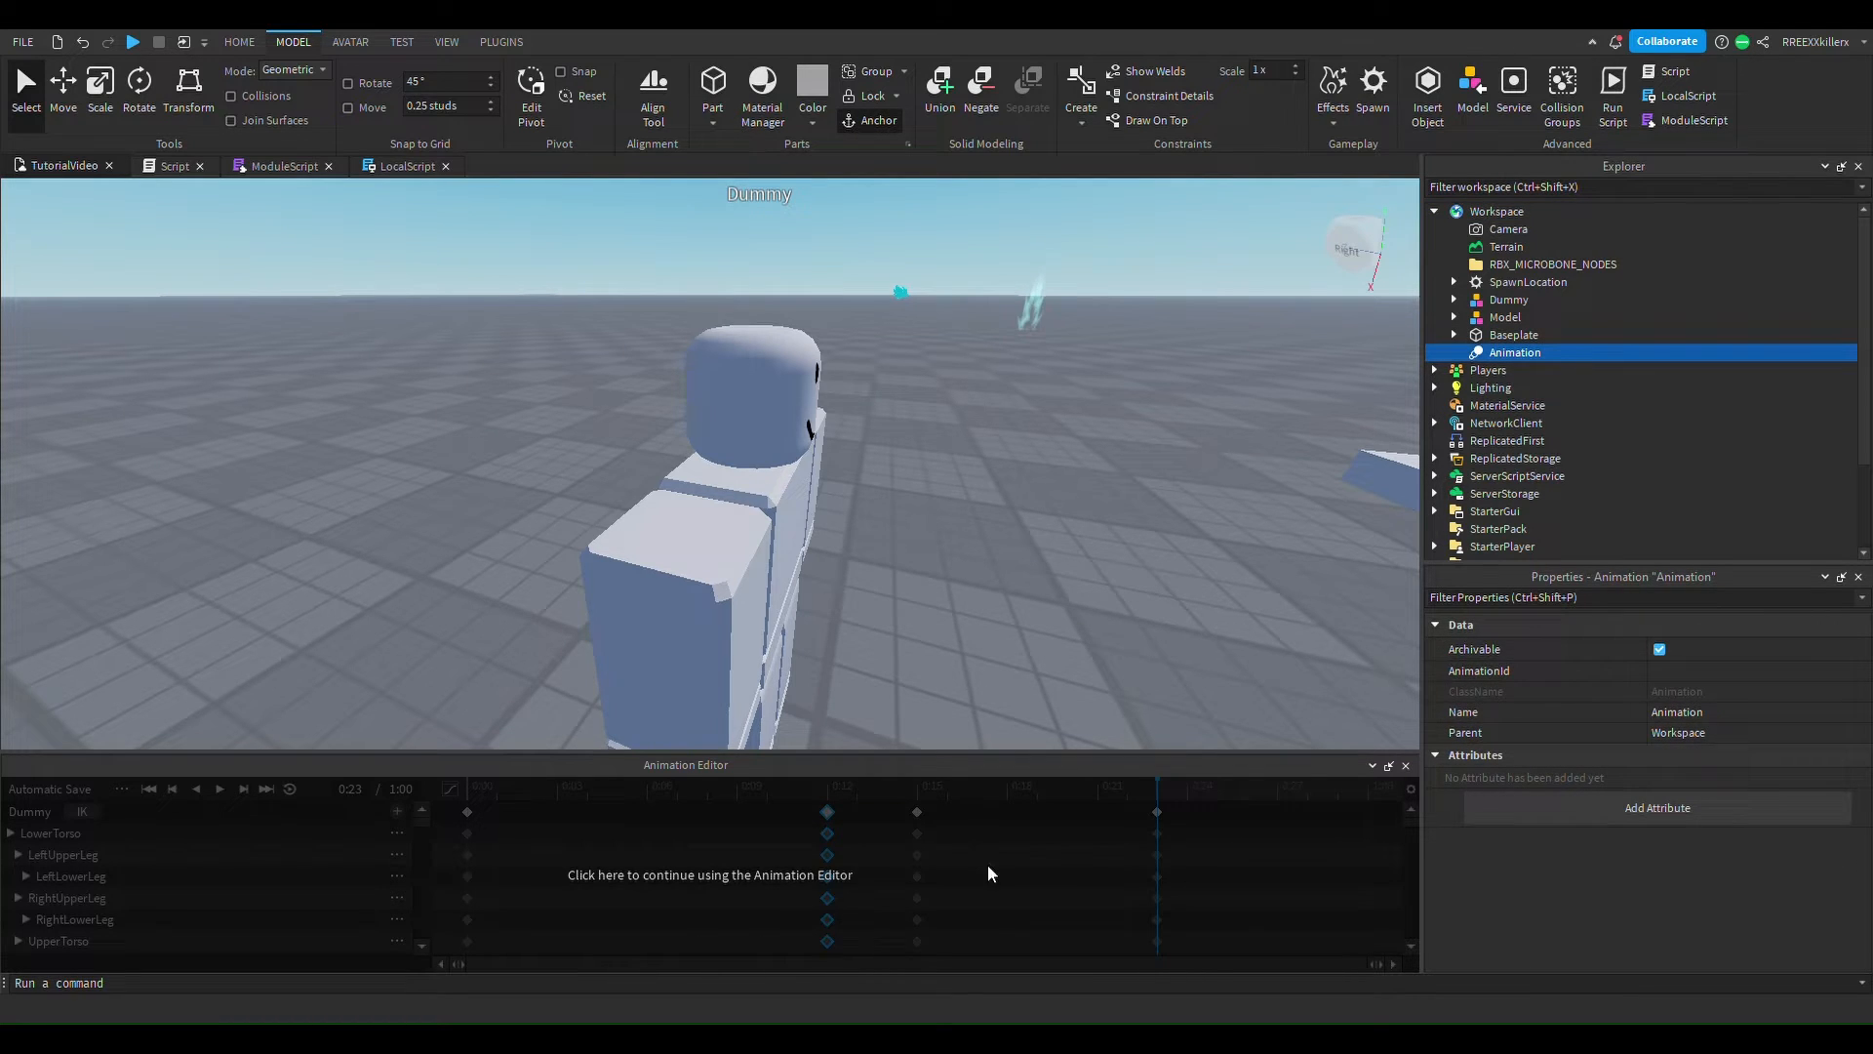
{"action": "left_click", "coordinate": [709, 873]}
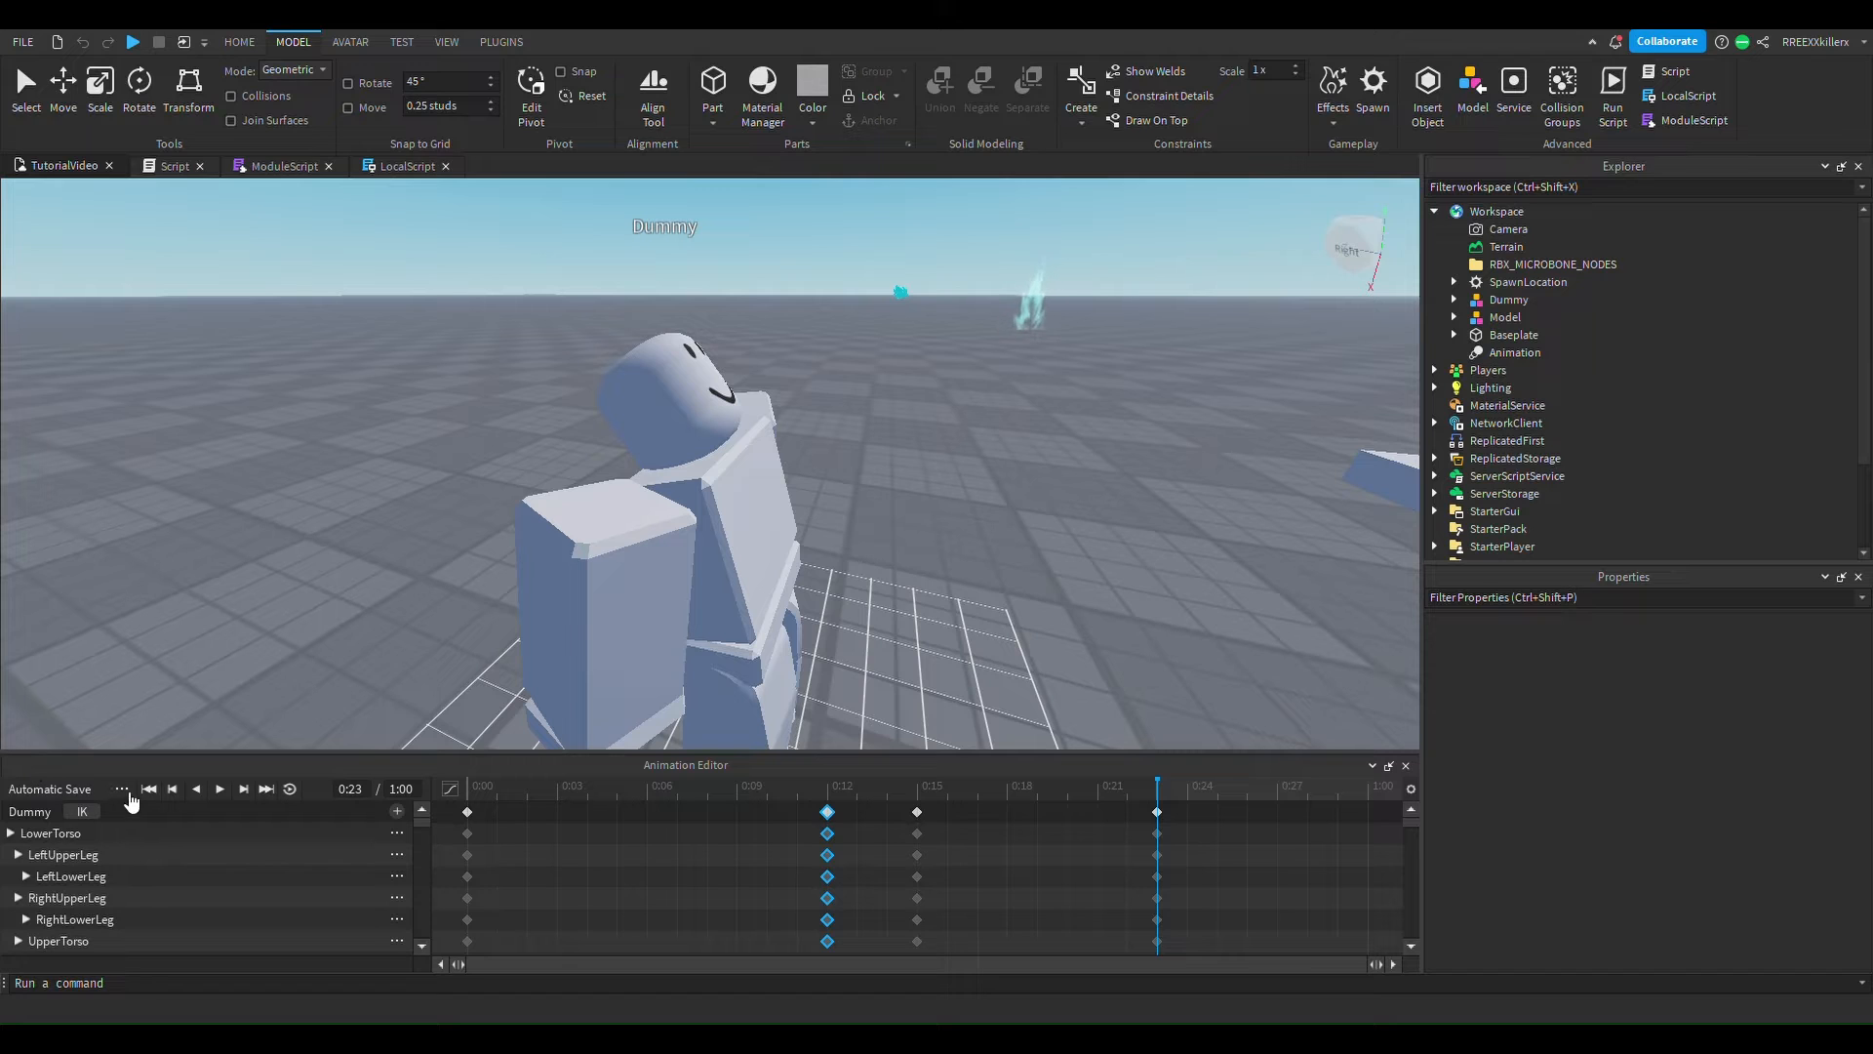
{"action": "mouse_move", "coordinate": [206, 899]}
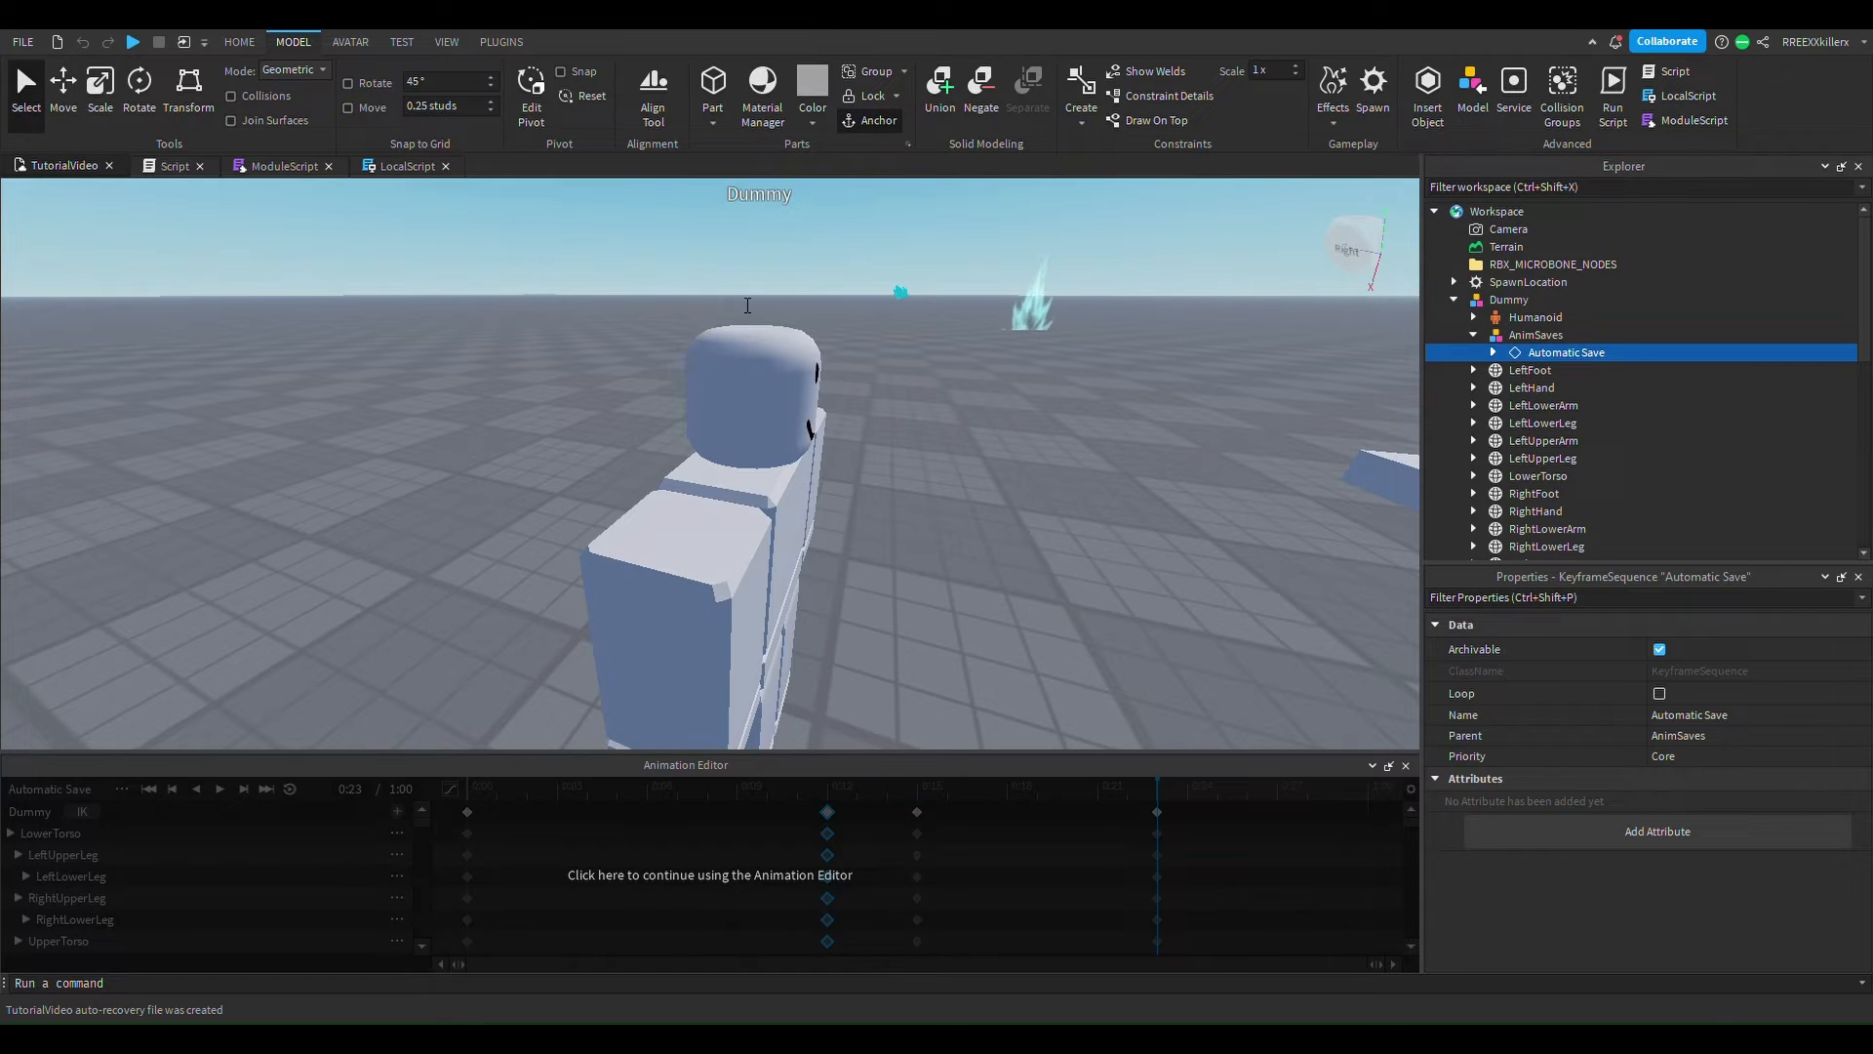
{"action": "mouse_move", "coordinate": [1042, 719]}
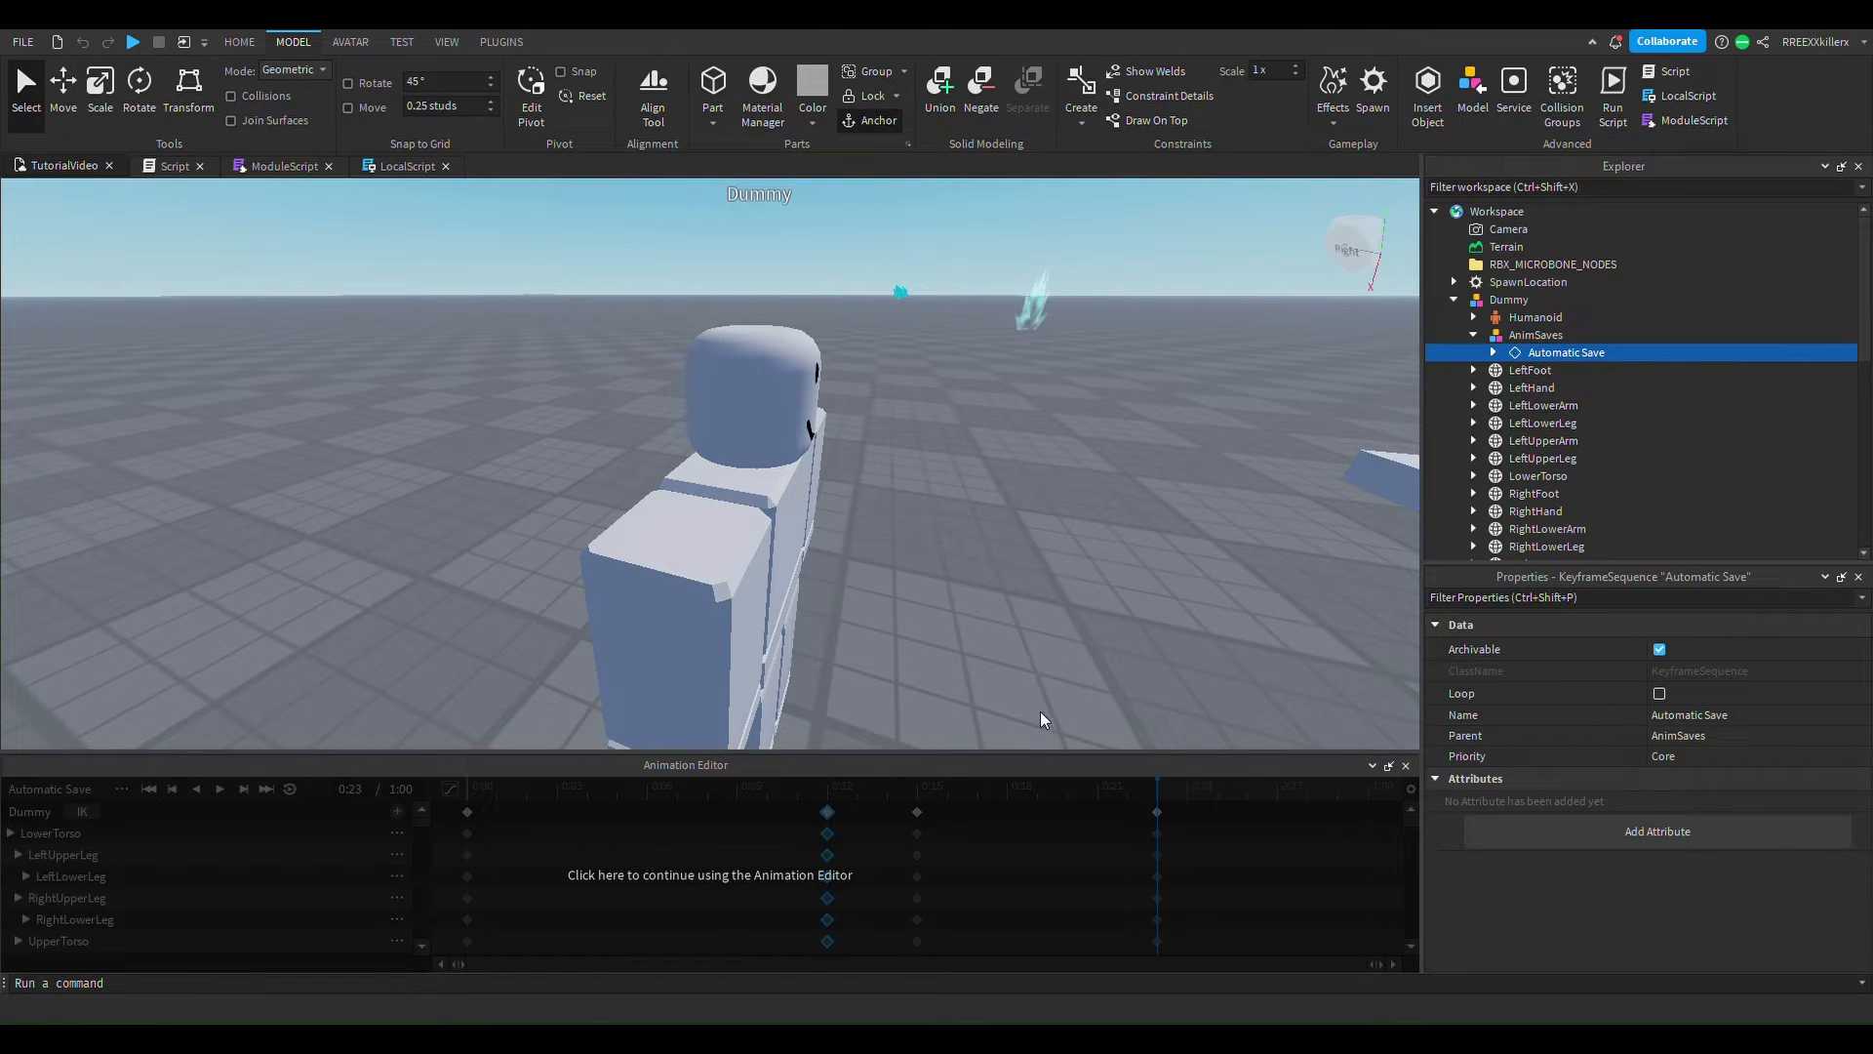
{"action": "mouse_move", "coordinate": [888, 713]}
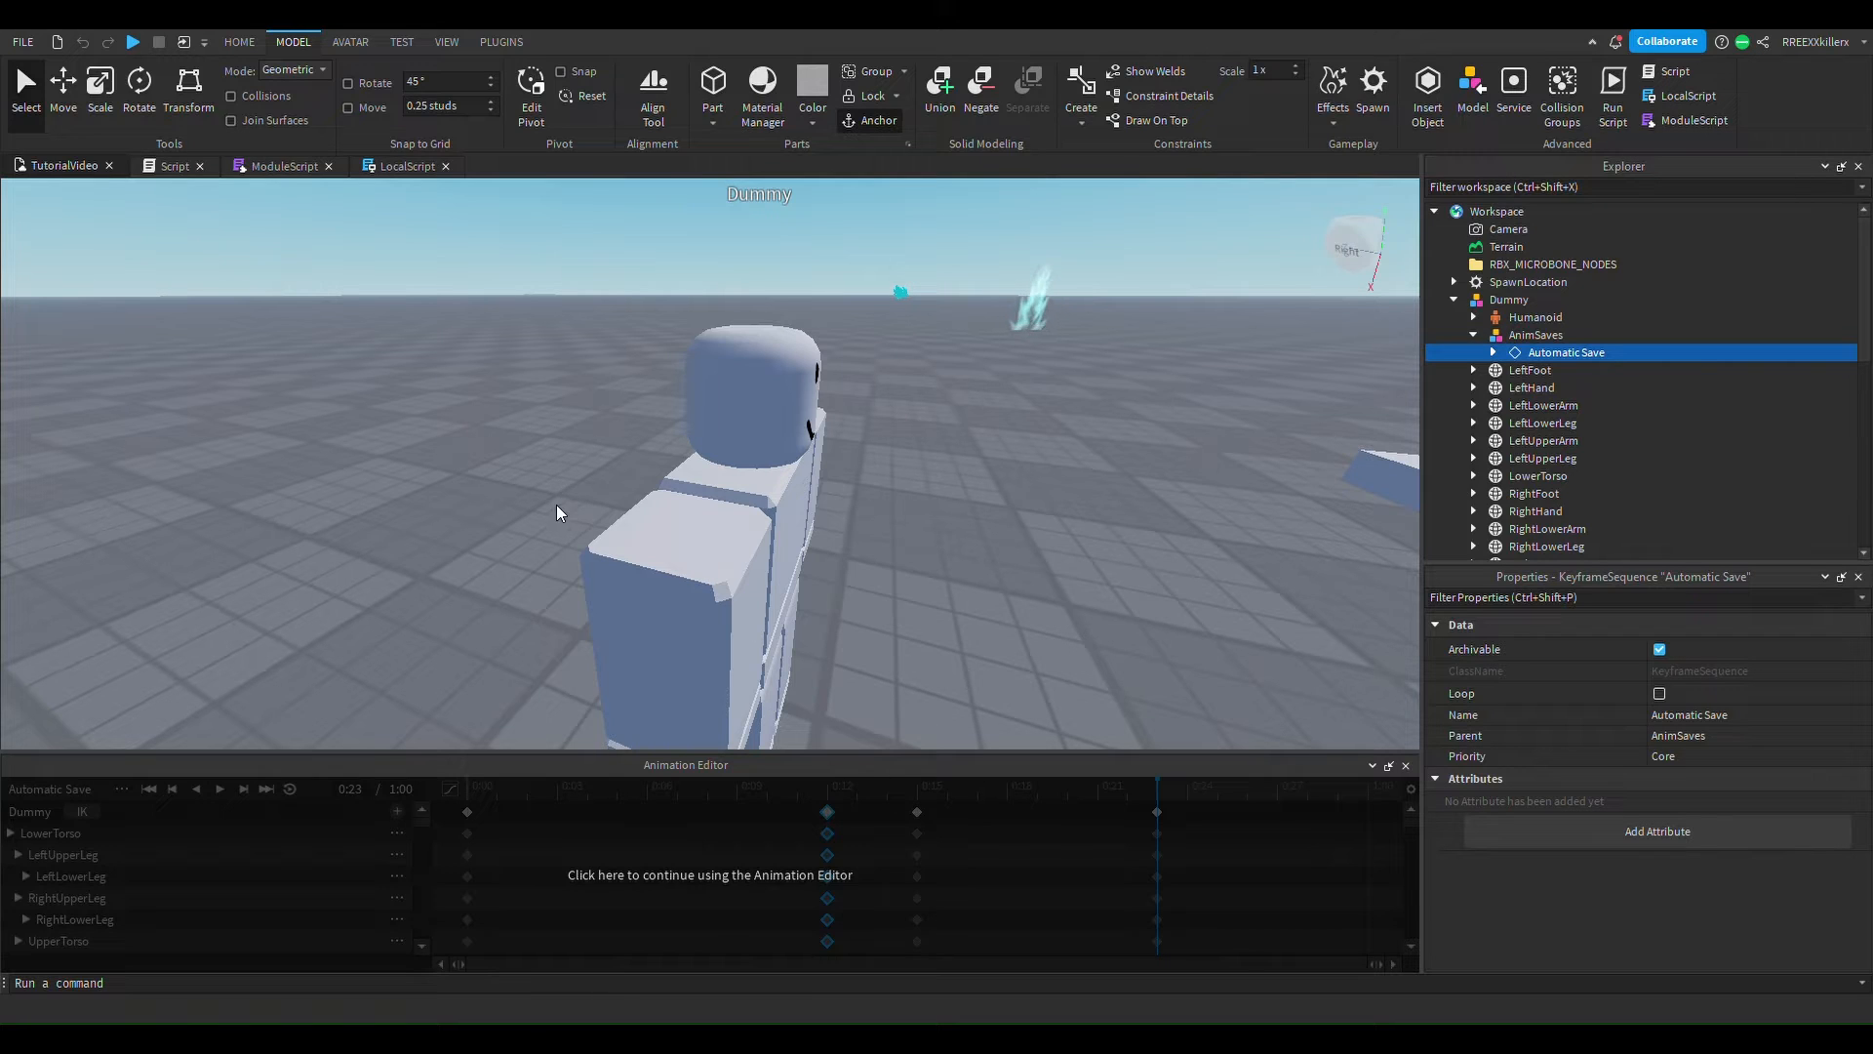
{"action": "mouse_move", "coordinate": [584, 495]}
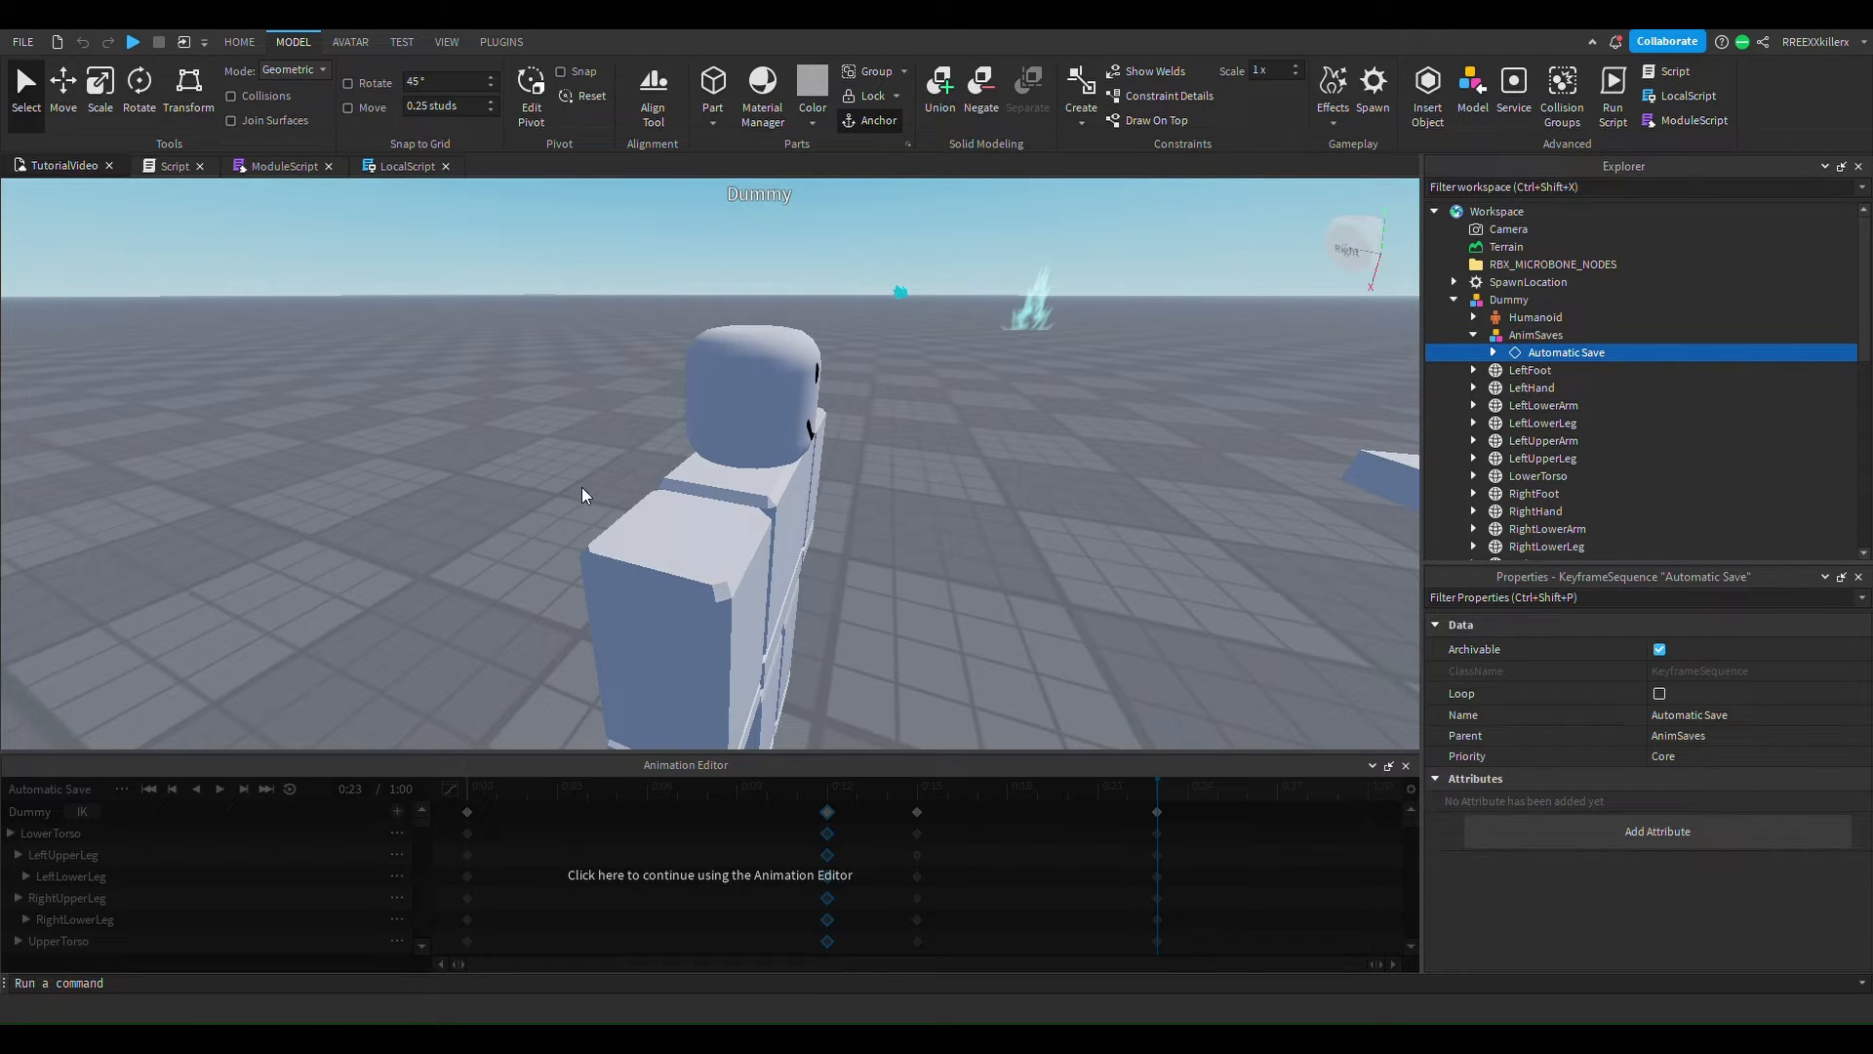
{"action": "mouse_move", "coordinate": [586, 802]}
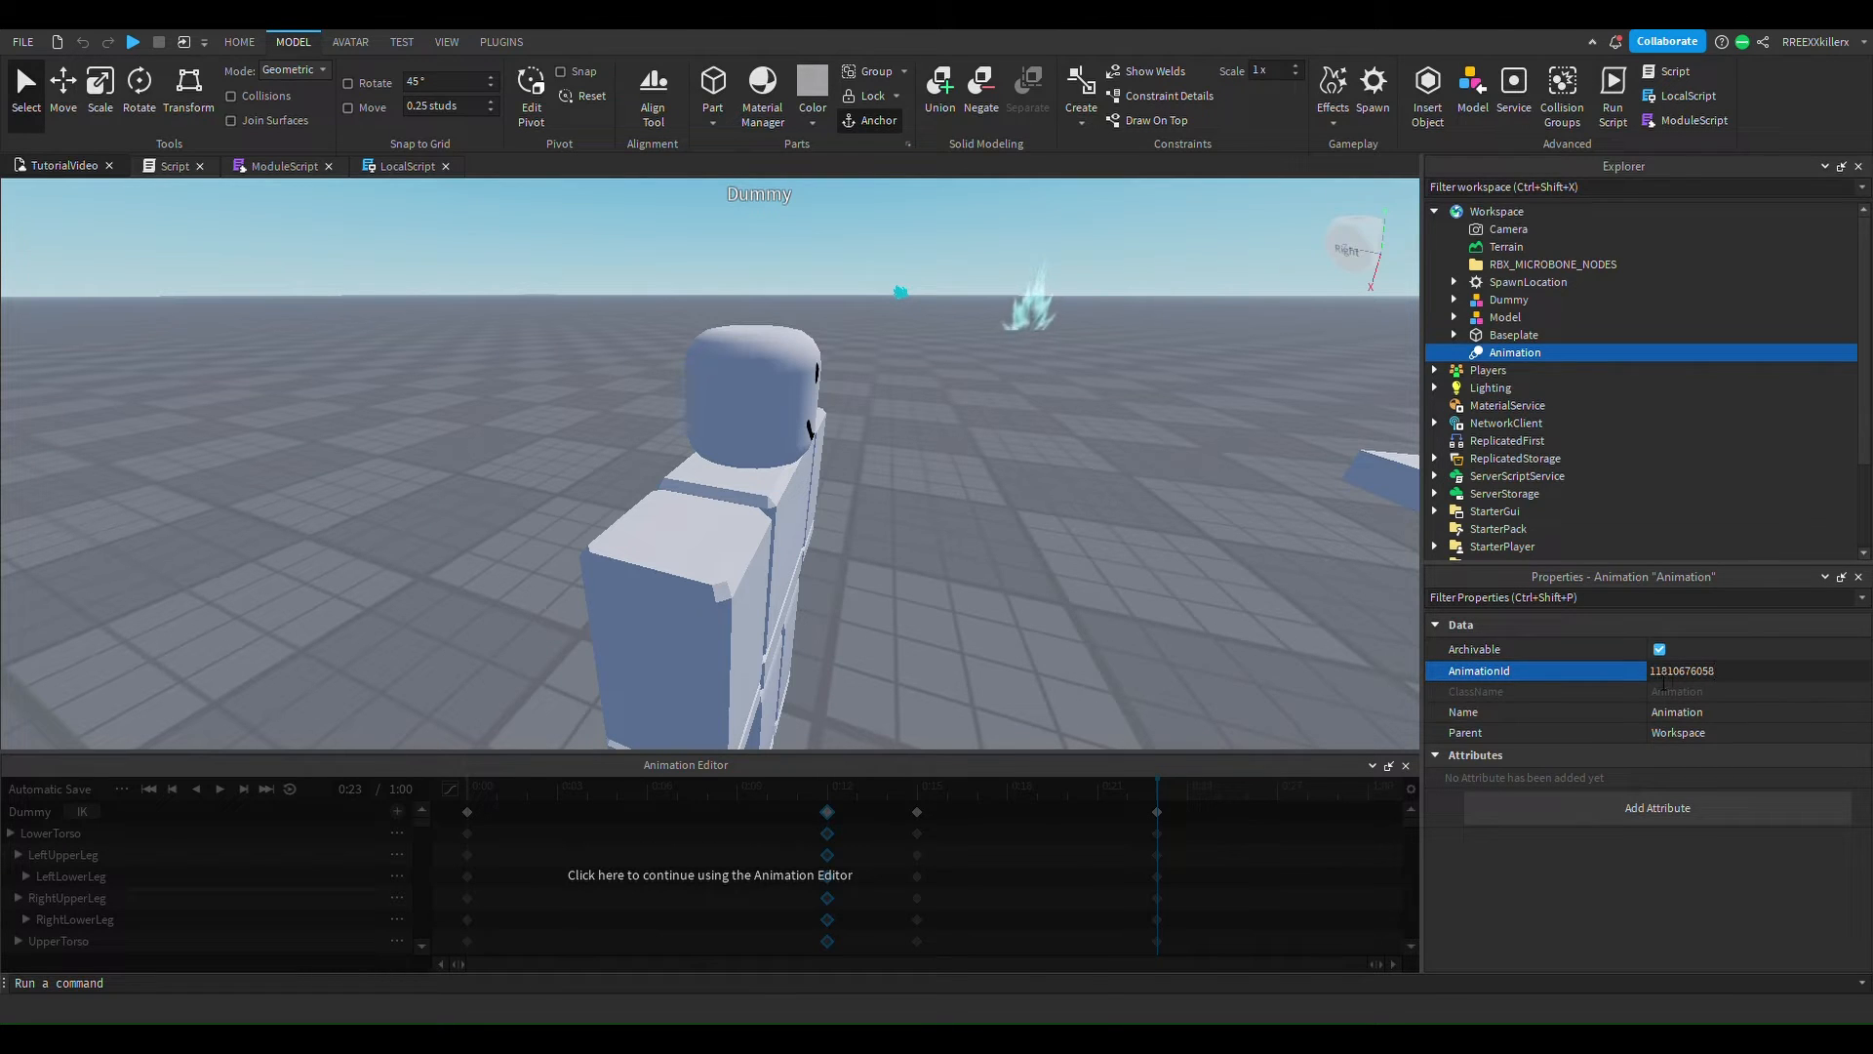
Confirm the rbxassetid AnimationId and rename the Animation object 'TransformationAnim'.
{"action": "triple_click", "coordinate": [1682, 670]}
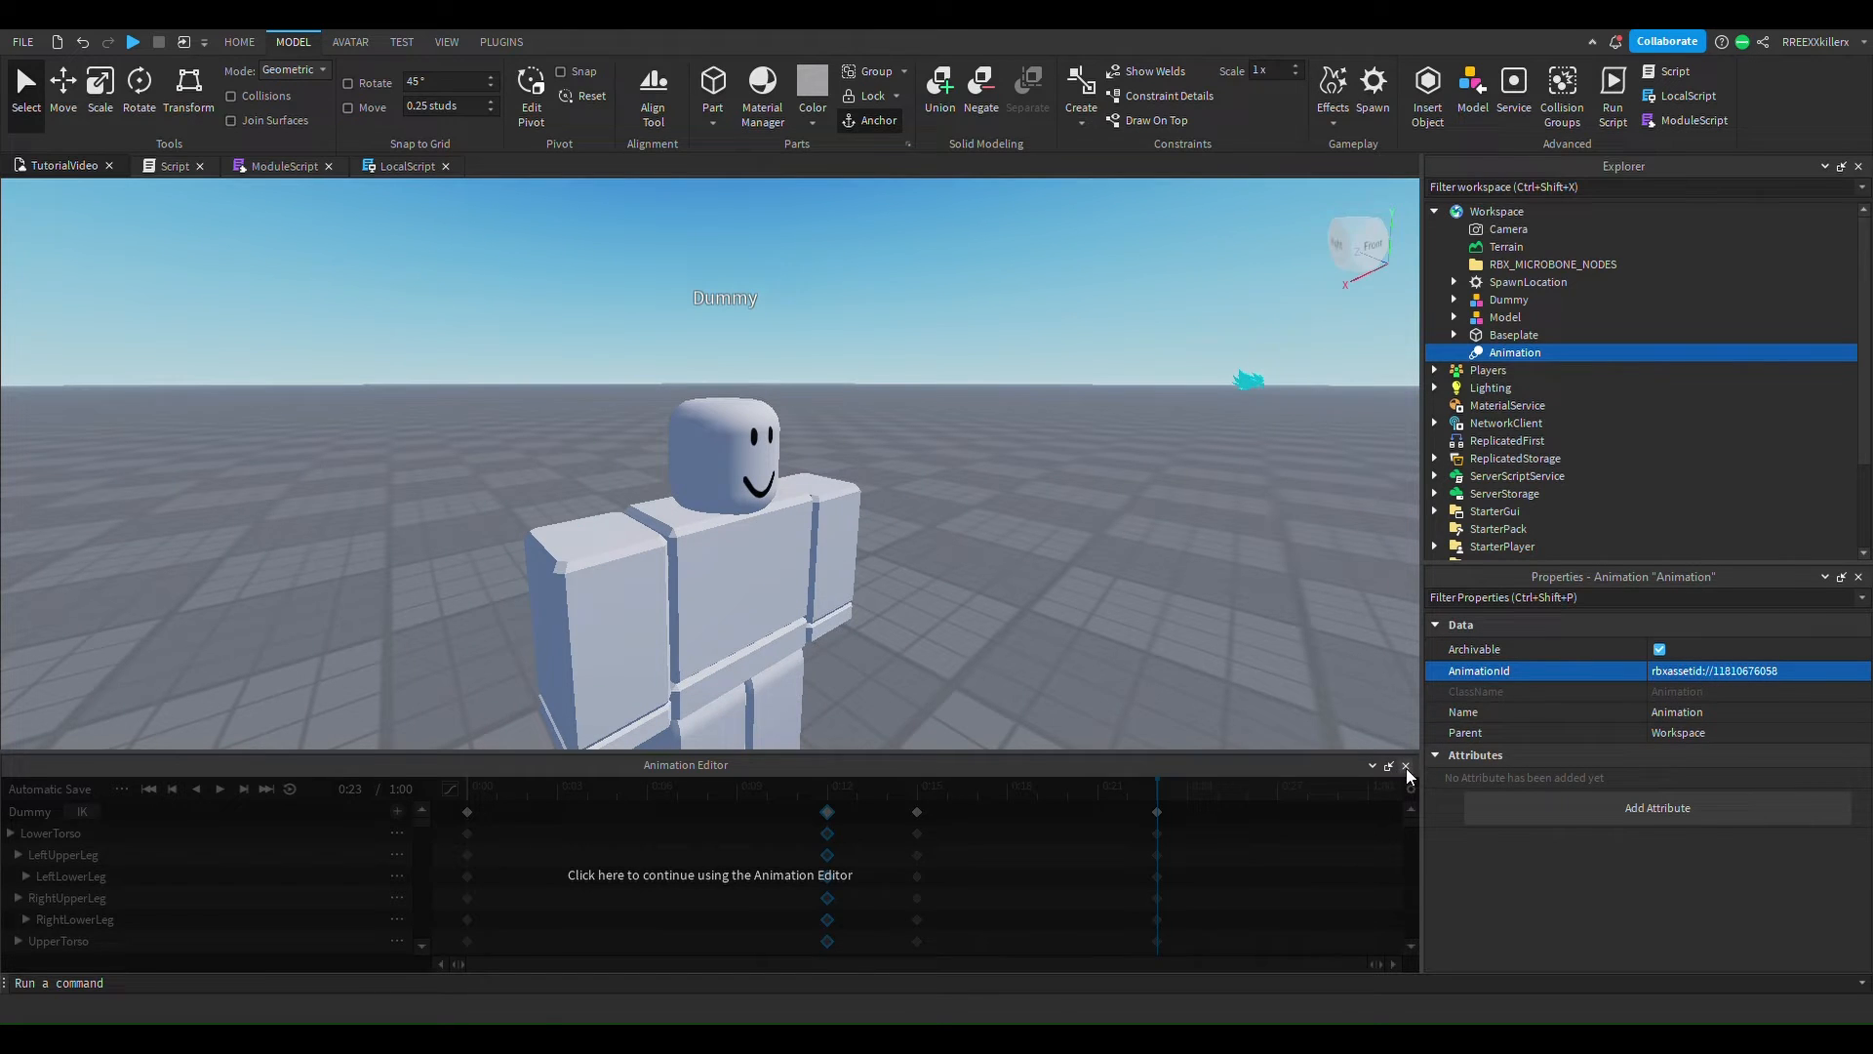
{"action": "left_click", "coordinate": [1404, 766]}
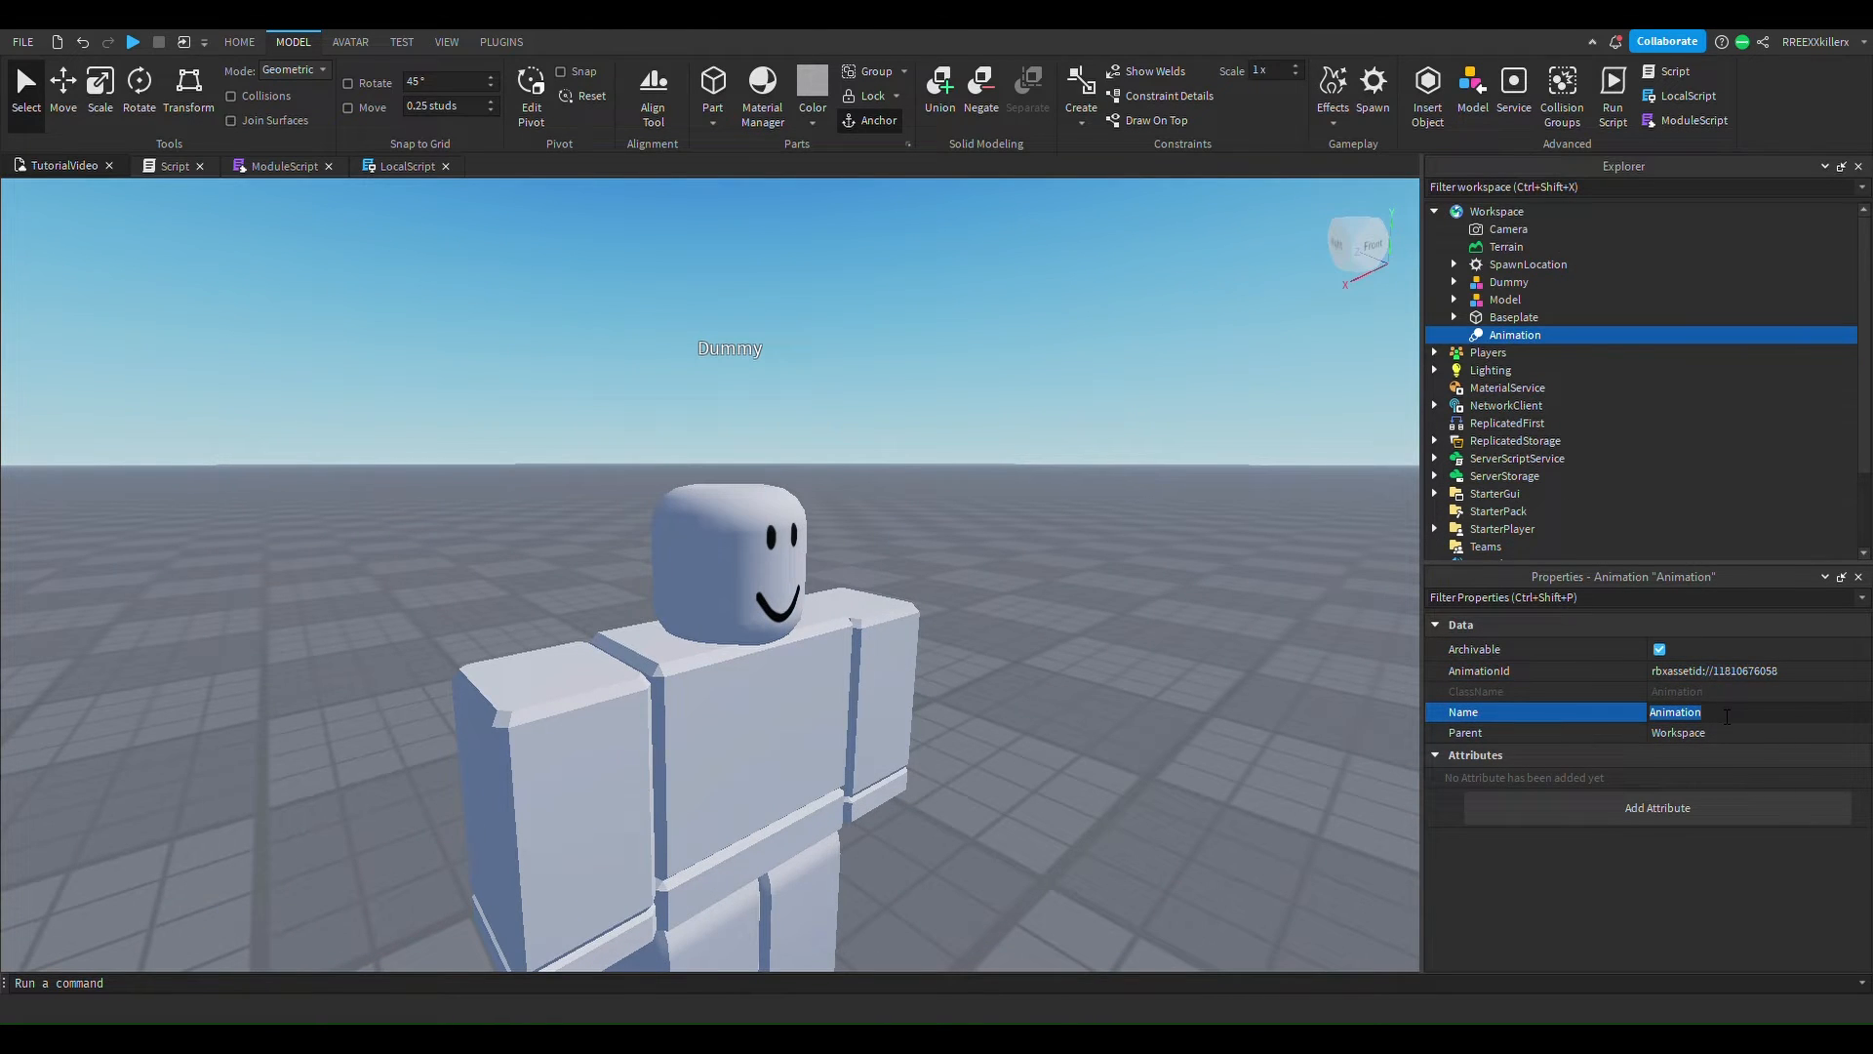
{"action": "type", "text": "Tran"}
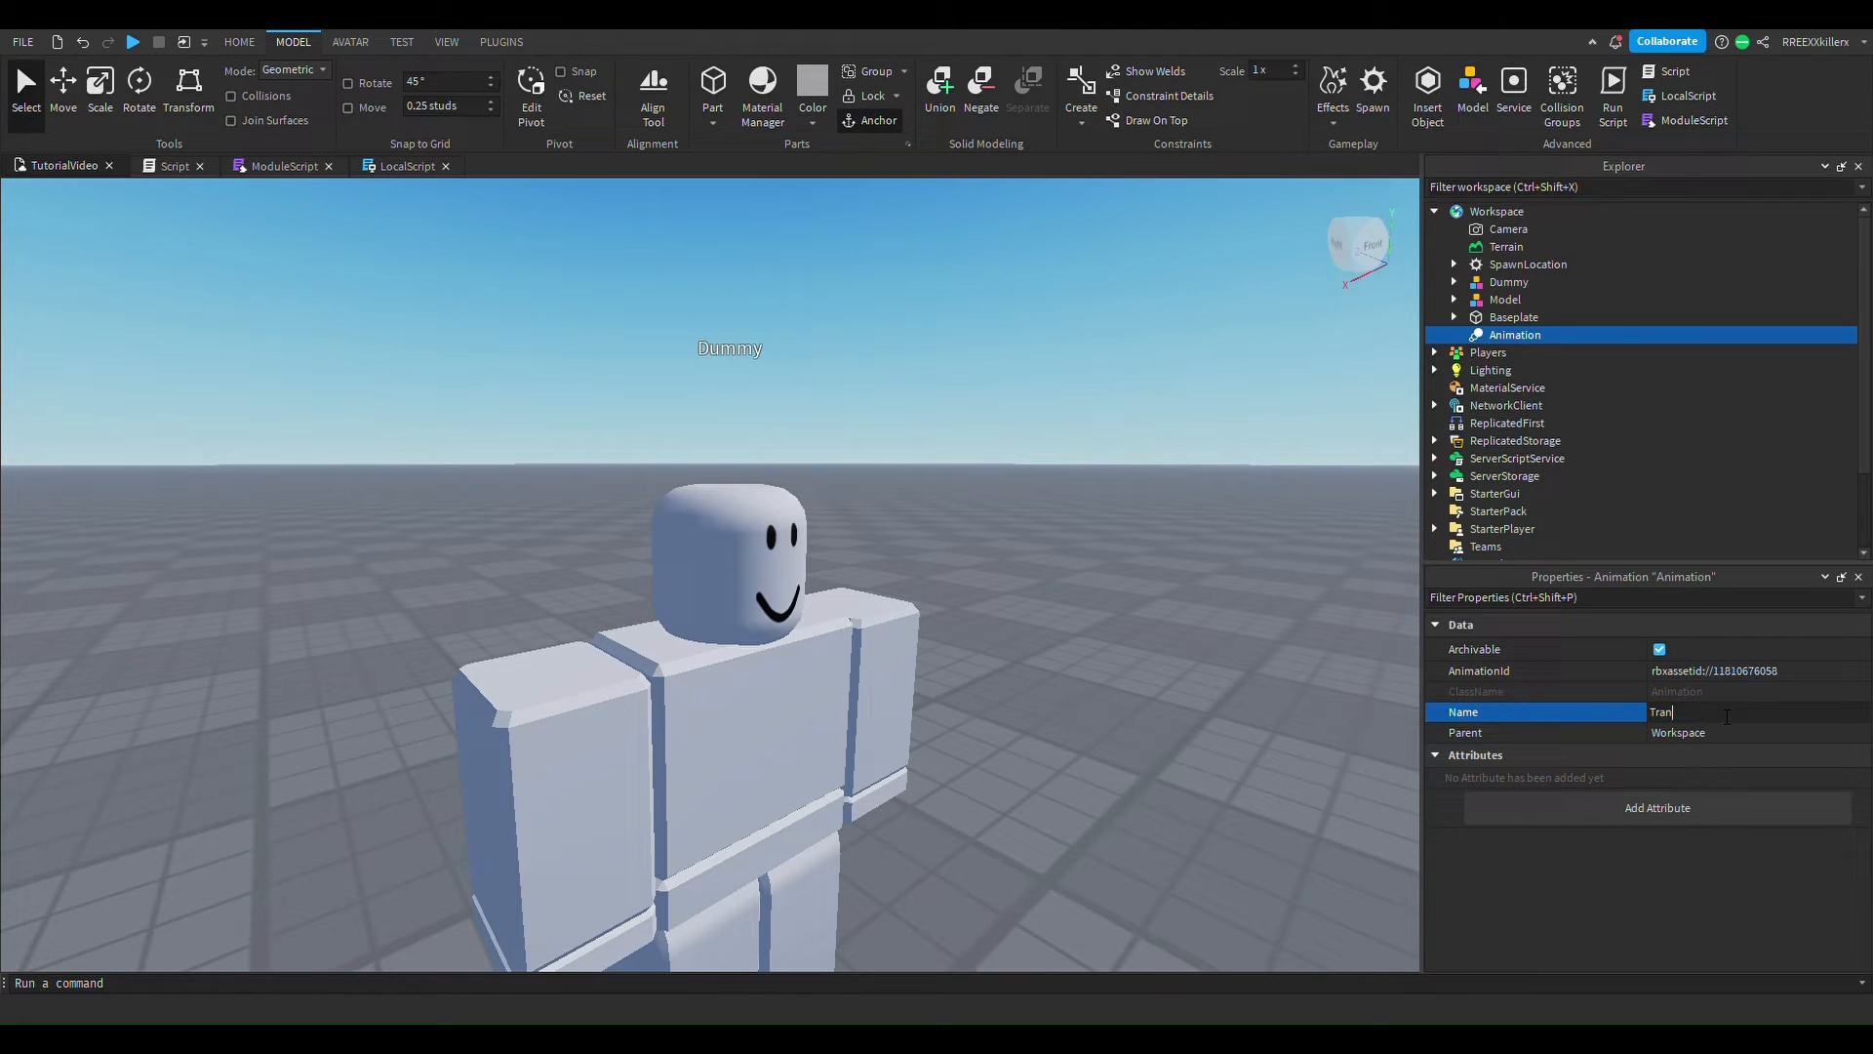
{"action": "type", "text": "sforma"}
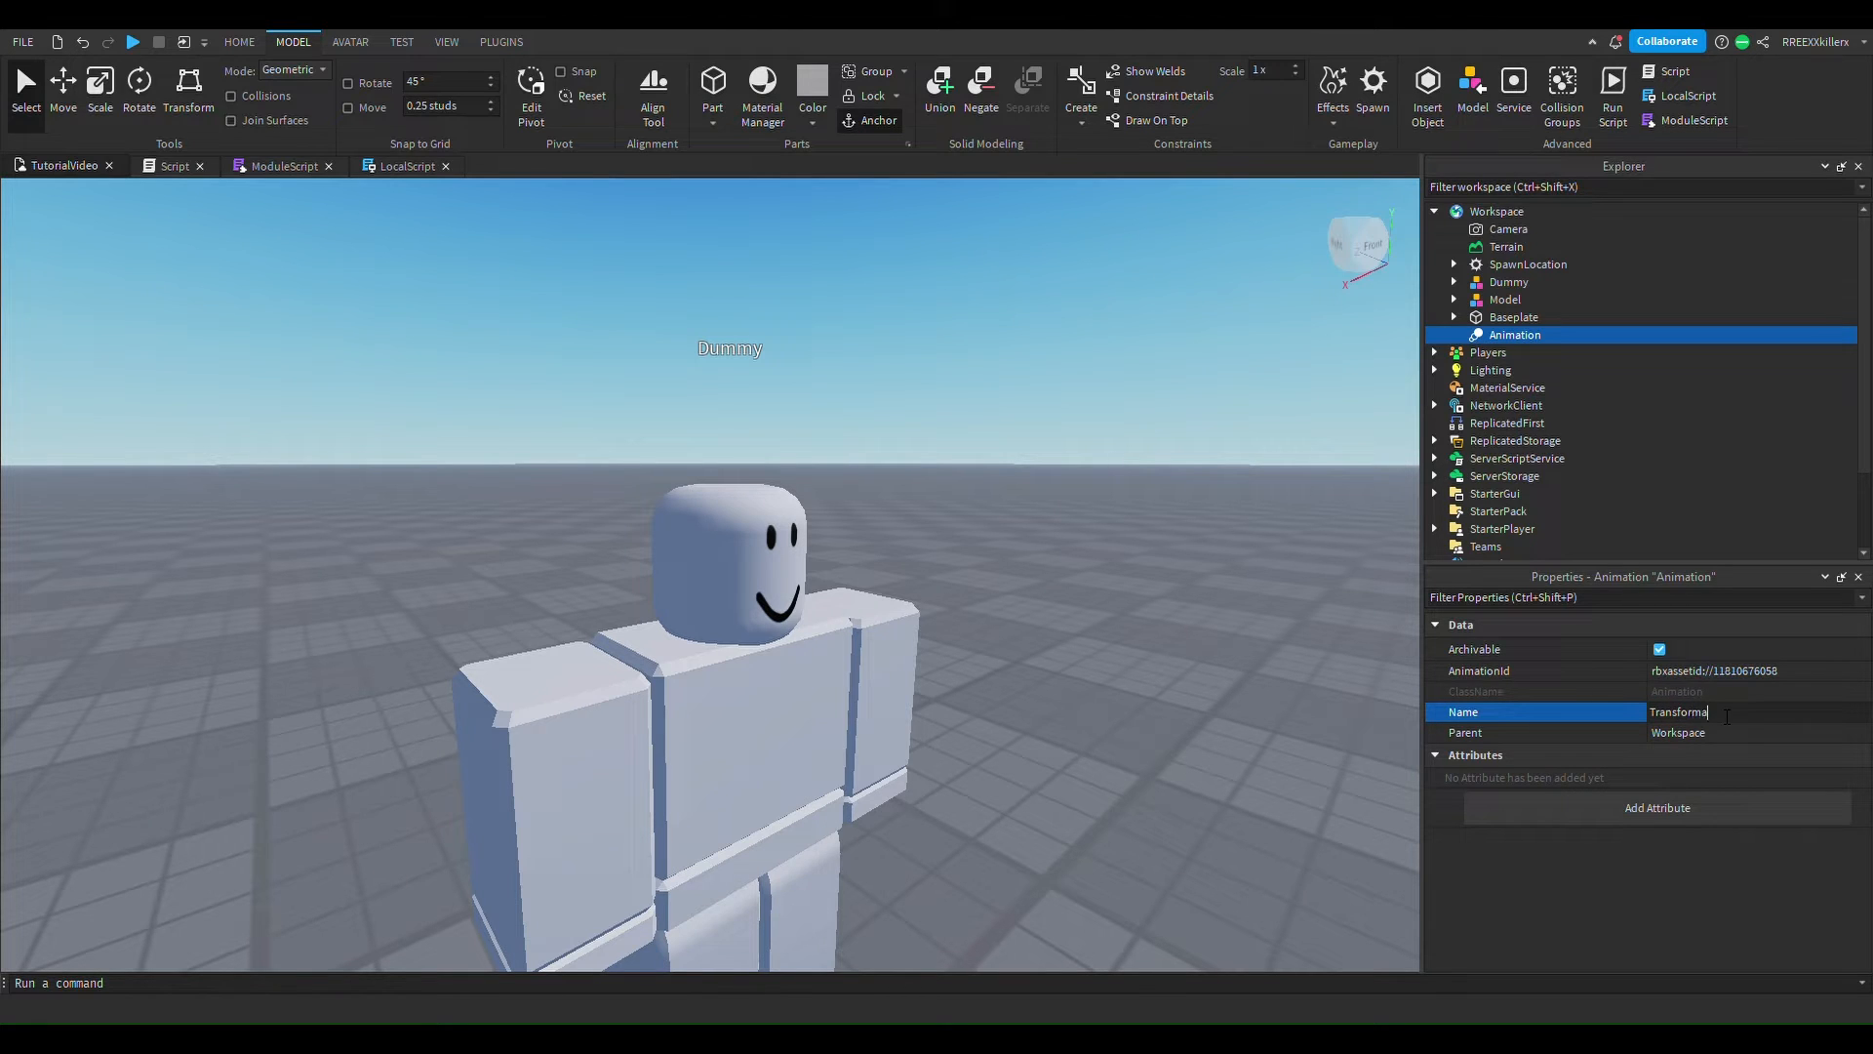
{"action": "type", "text": "tionAnim"}
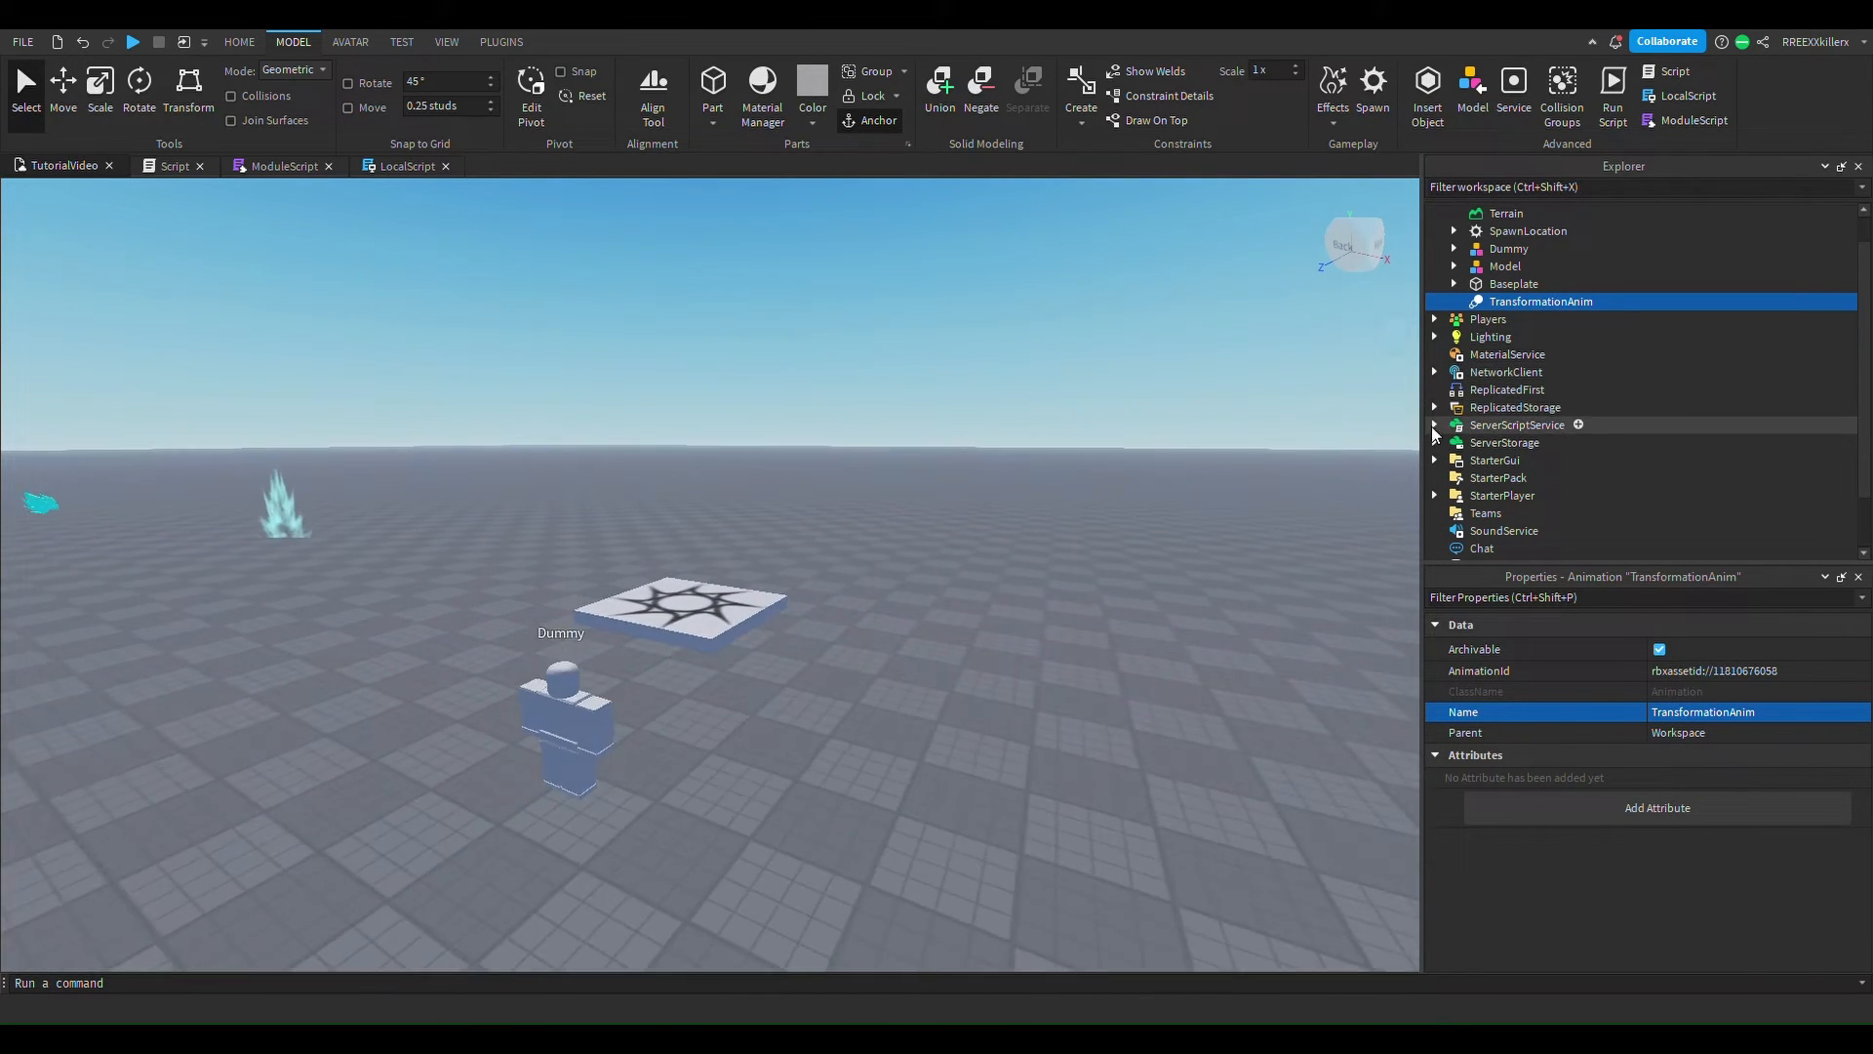
Expand ReplicatedStorage > Tranformations > SSJBlue and place TransformationAnim inside AuraEffect.
{"action": "left_click", "coordinate": [1433, 405]}
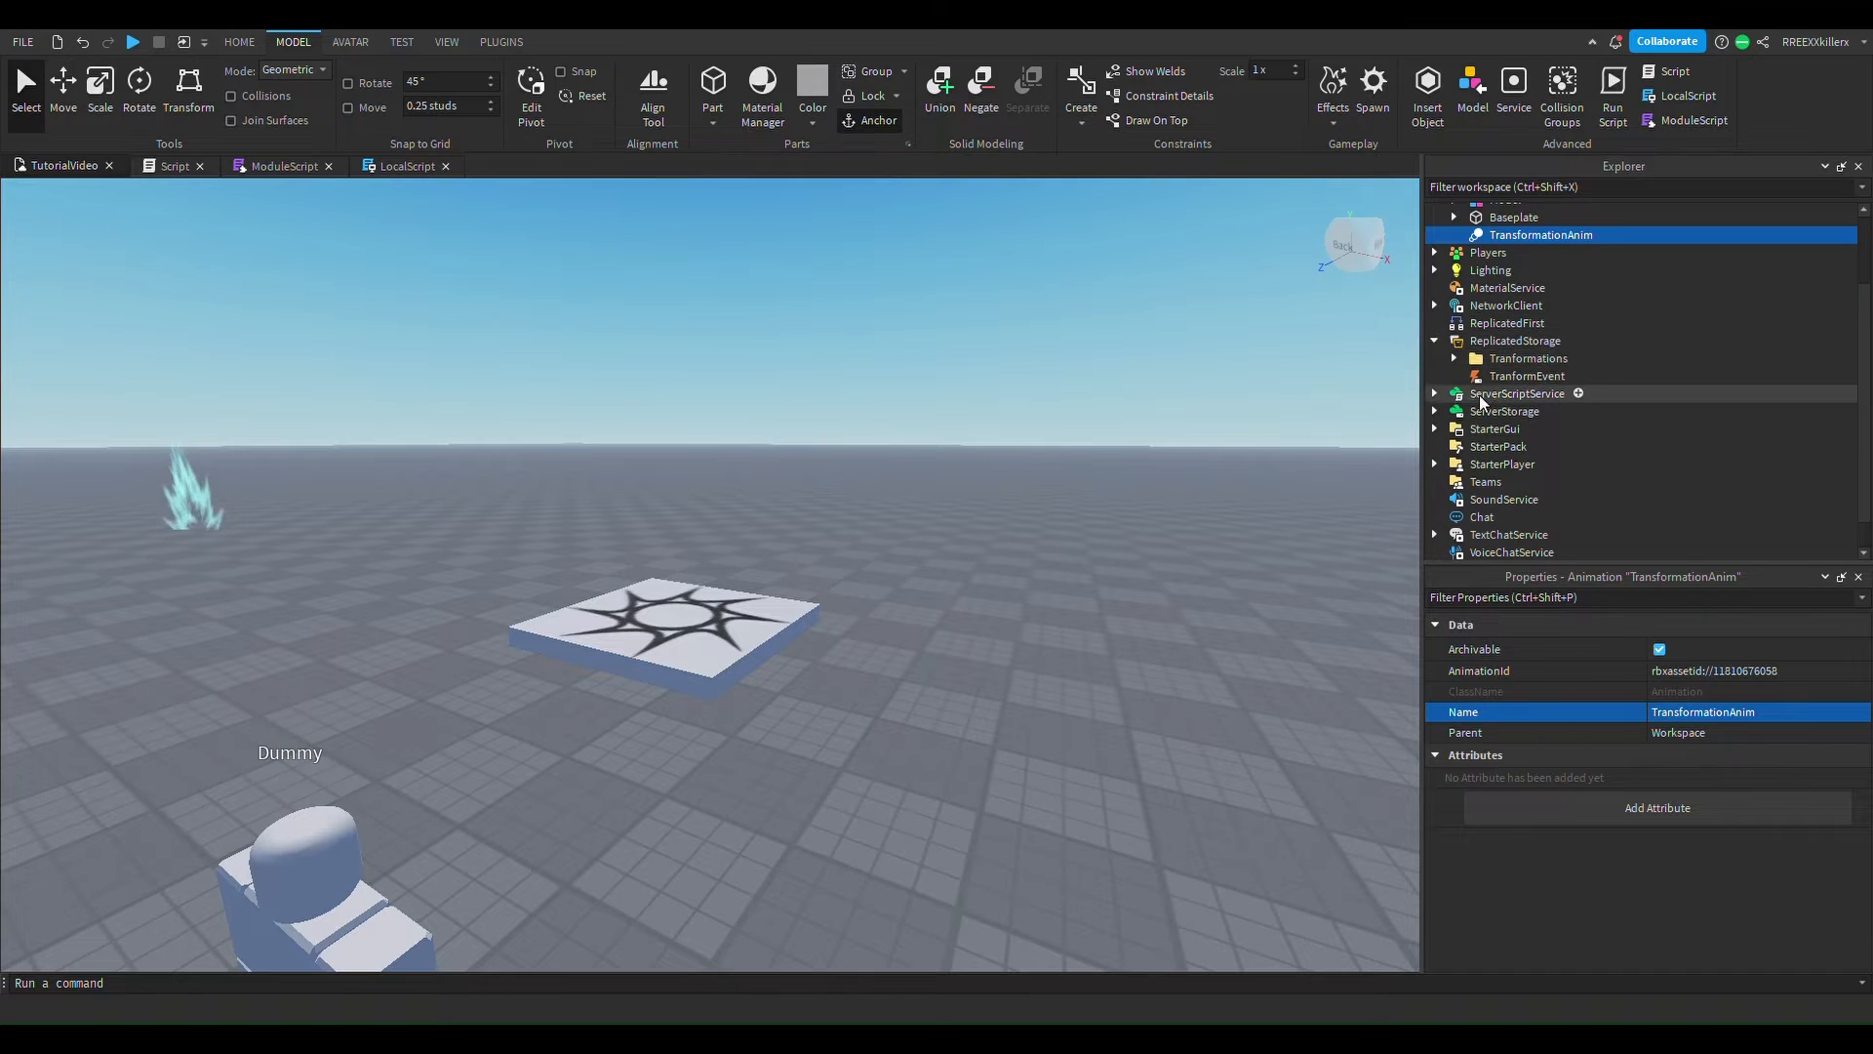
{"action": "left_click", "coordinate": [1453, 358]}
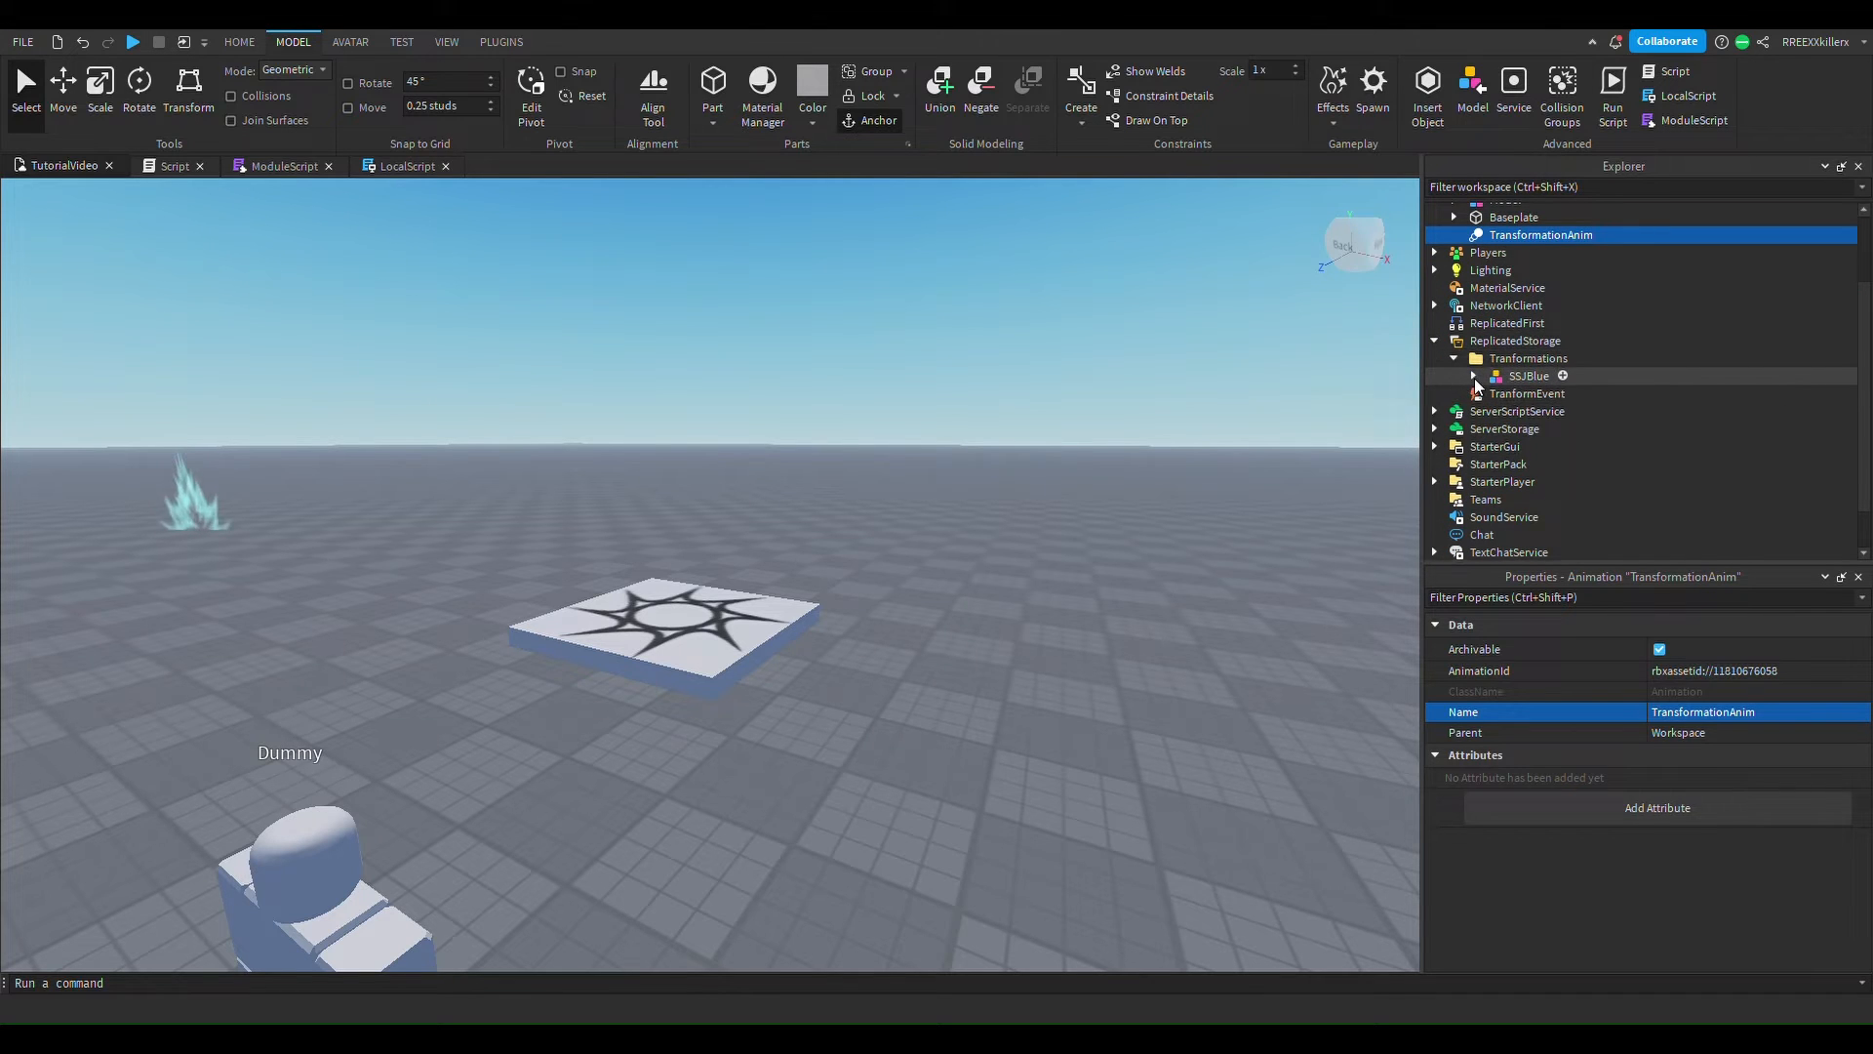
{"action": "left_click", "coordinate": [1475, 375]}
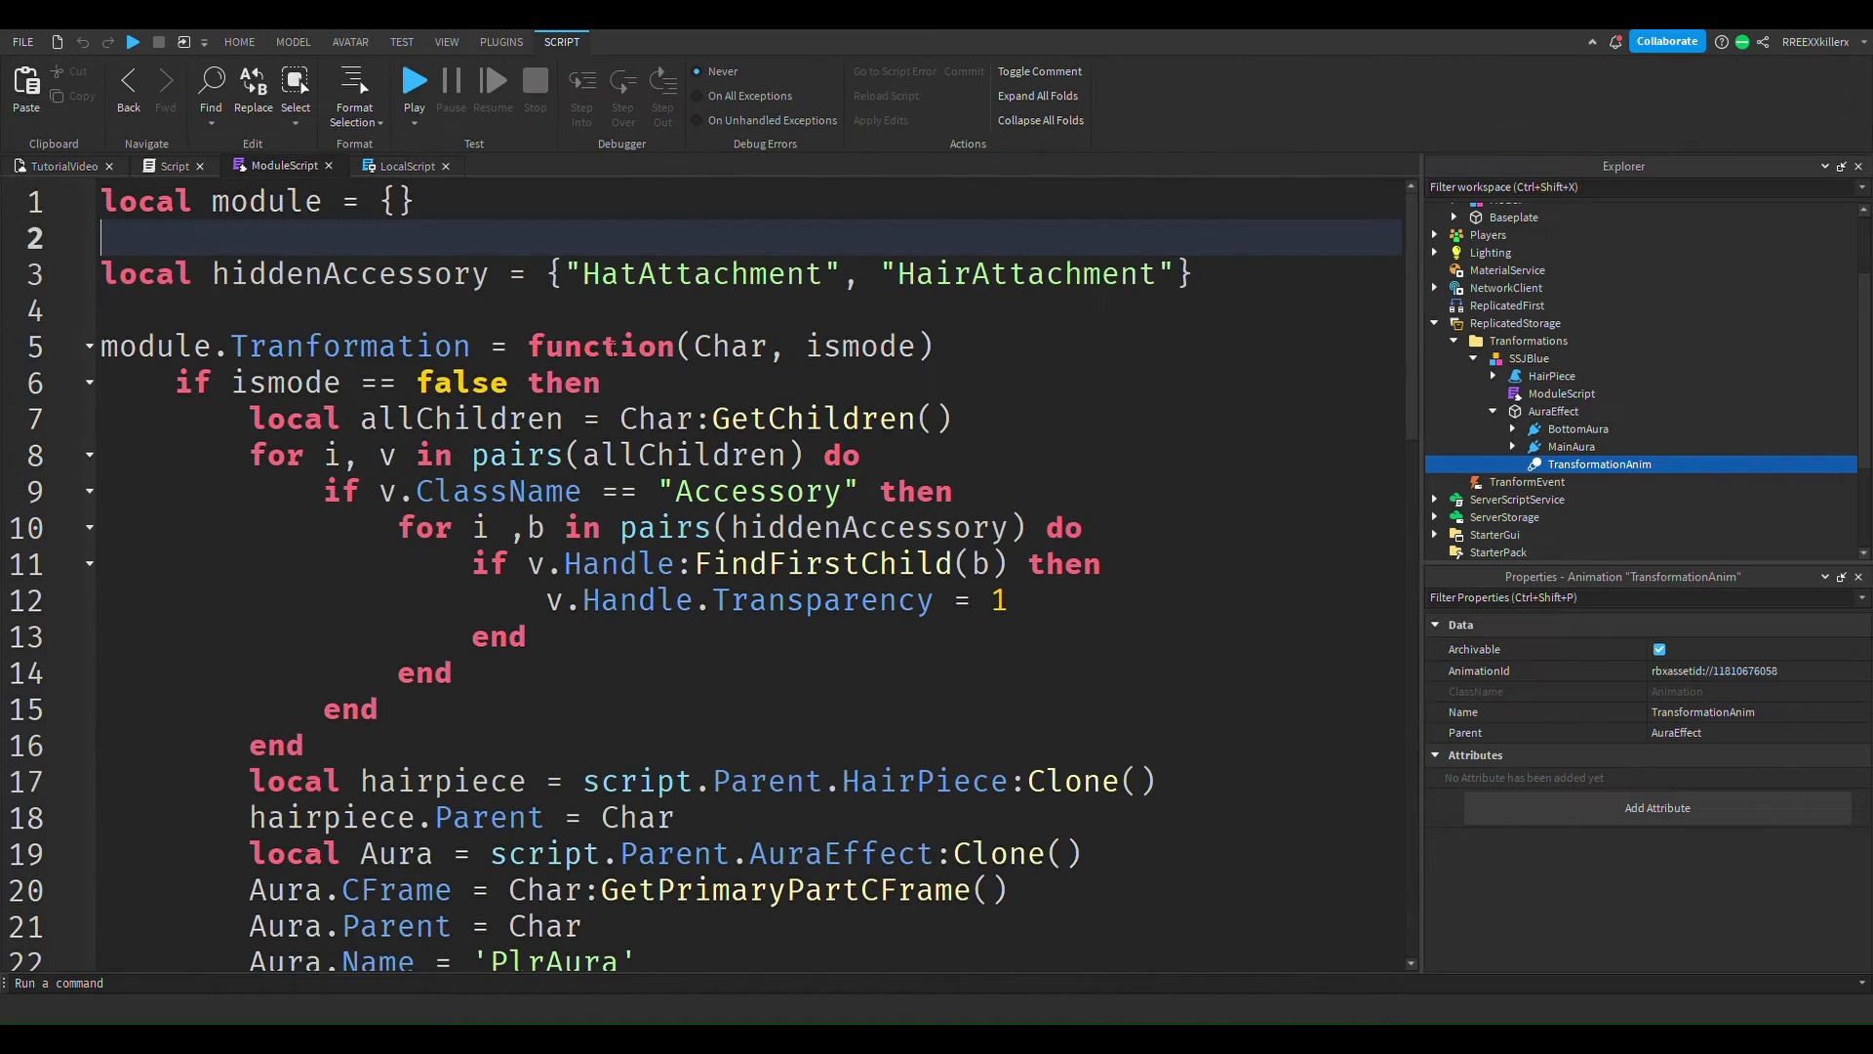
Fold the ismode-false branch to review the ModuleScript and add an empty line after line 6.
{"action": "left_click", "coordinate": [86, 382]}
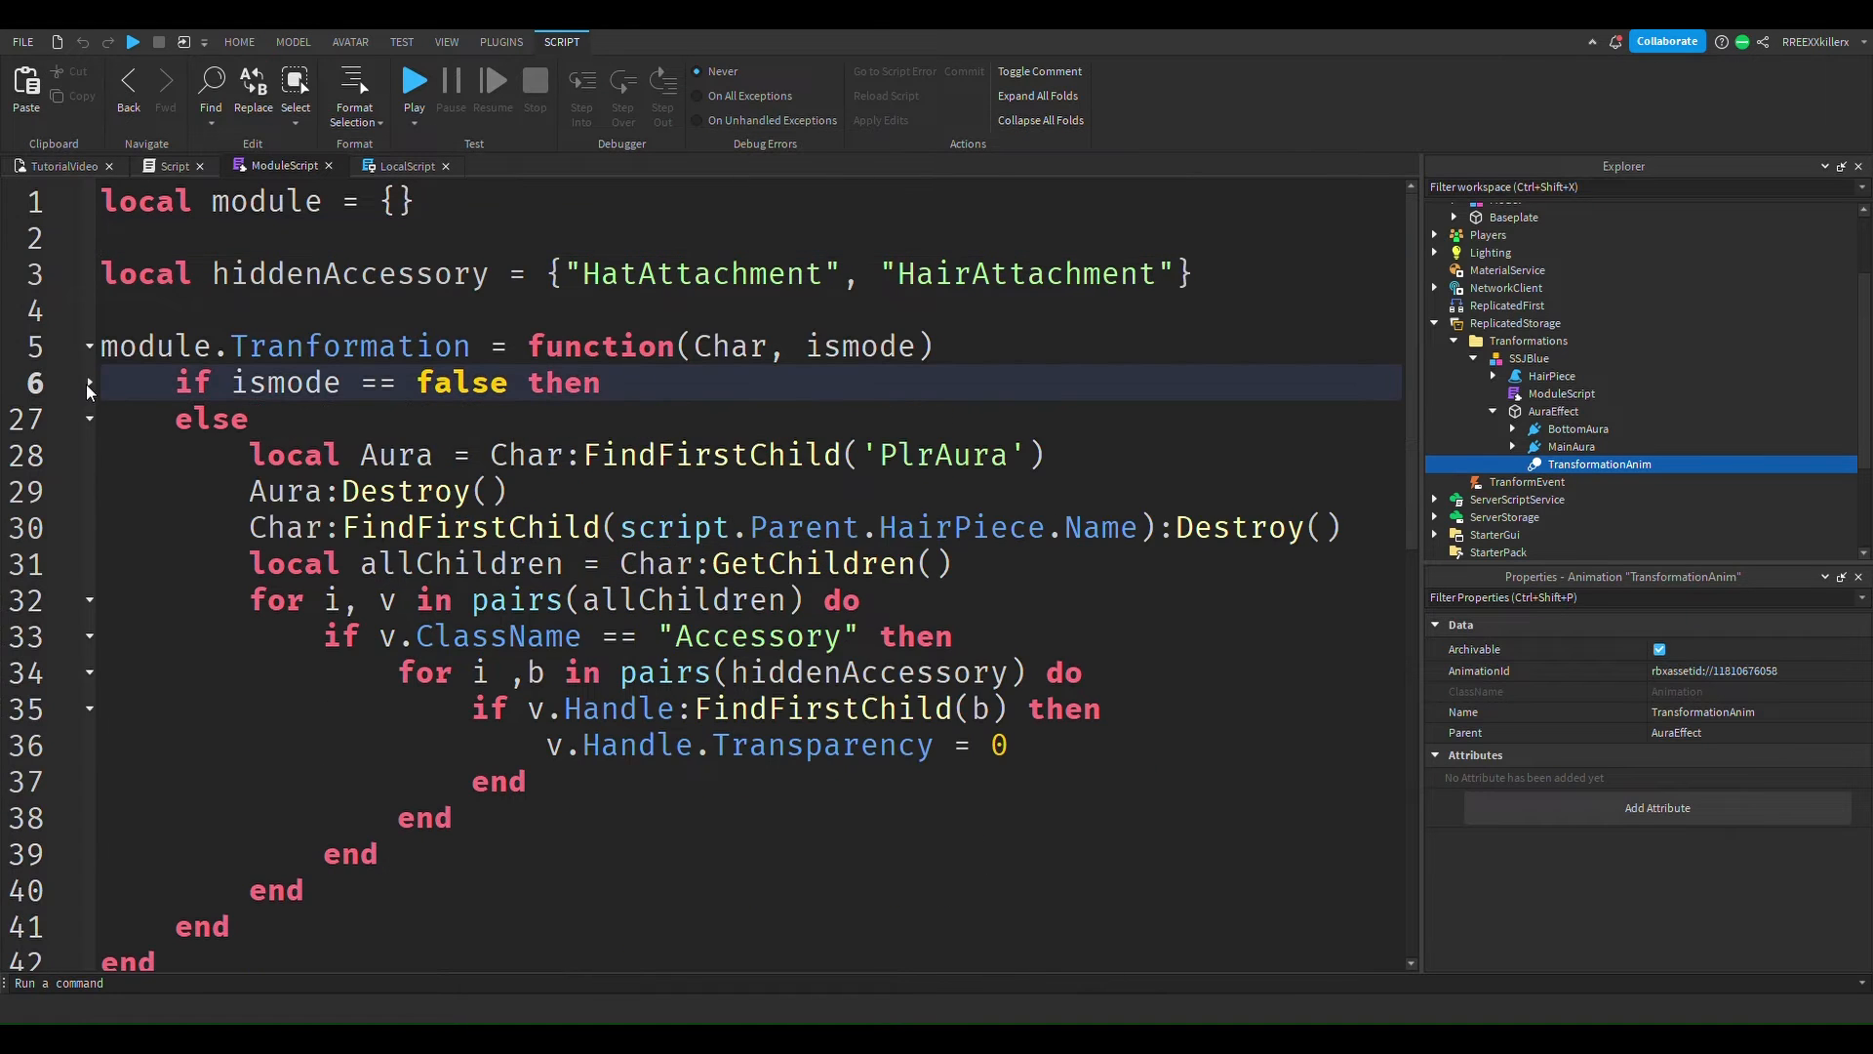
{"action": "scroll", "scroll_direction": "down", "scroll_amount": 3}
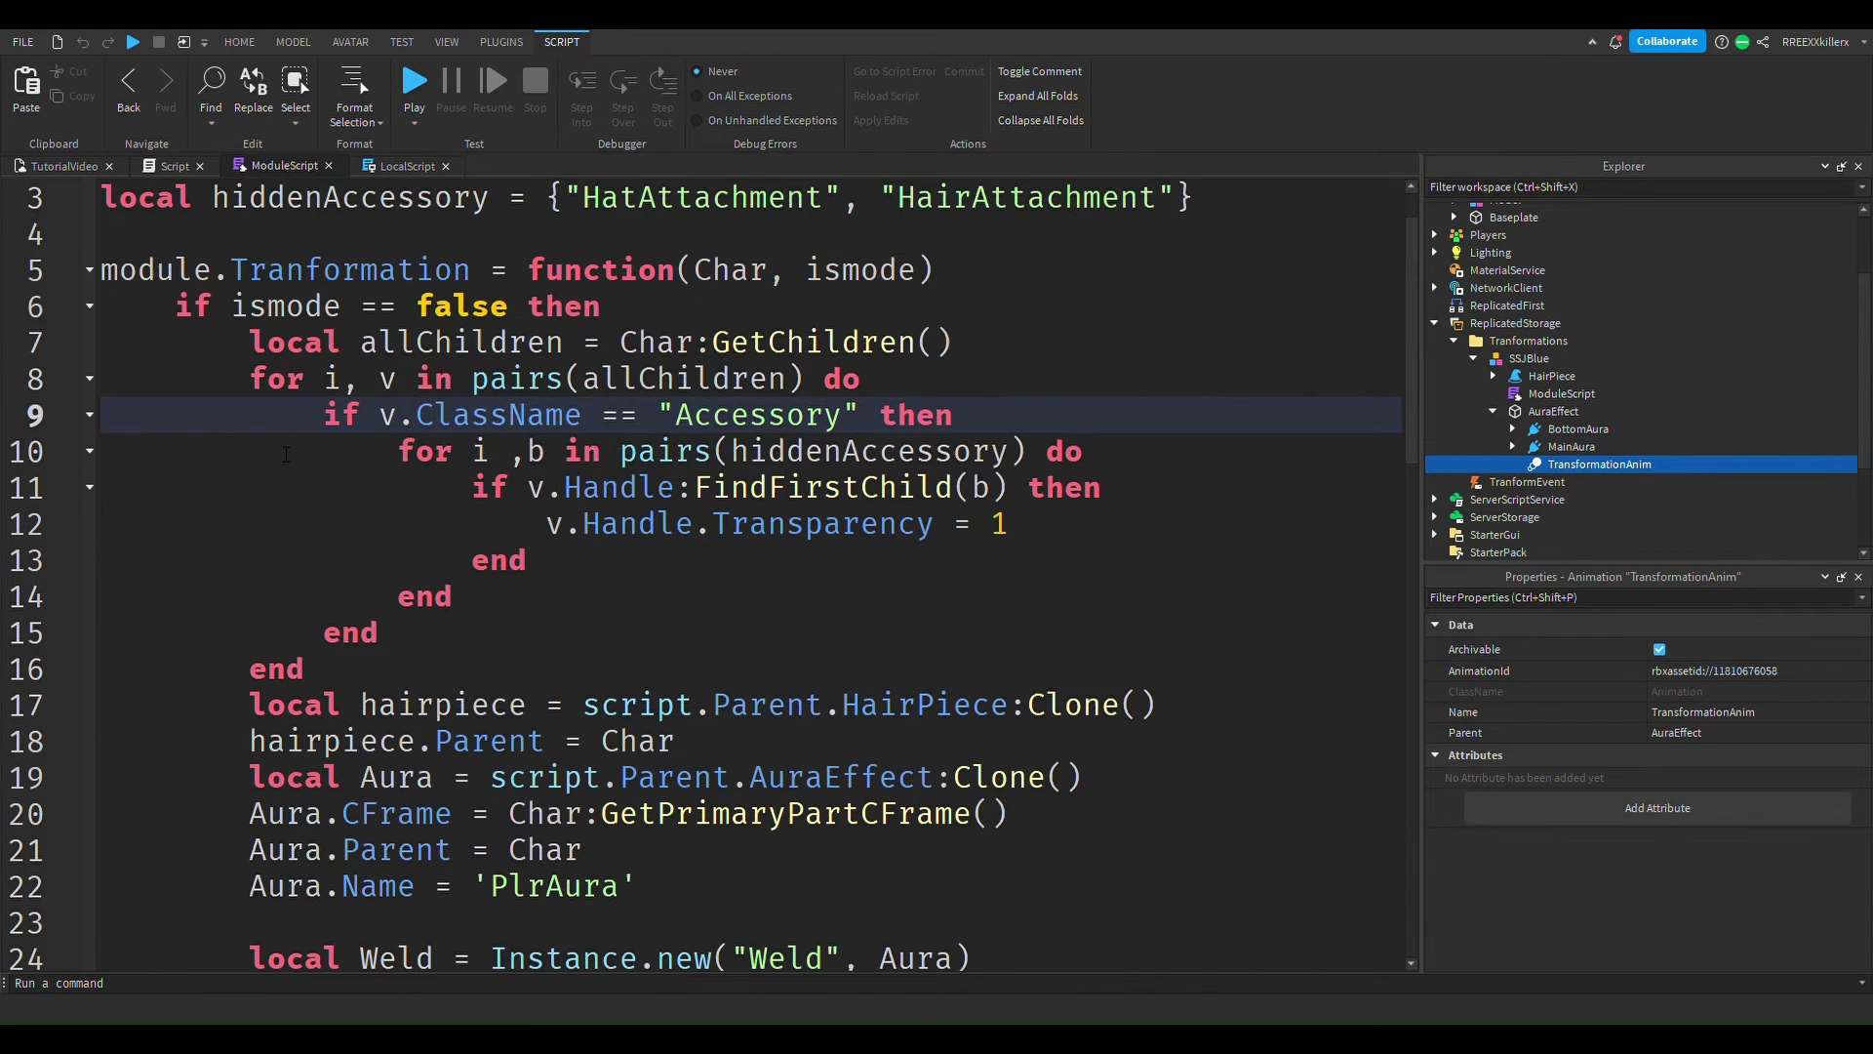
{"action": "scroll", "scroll_direction": "down", "scroll_amount": 3}
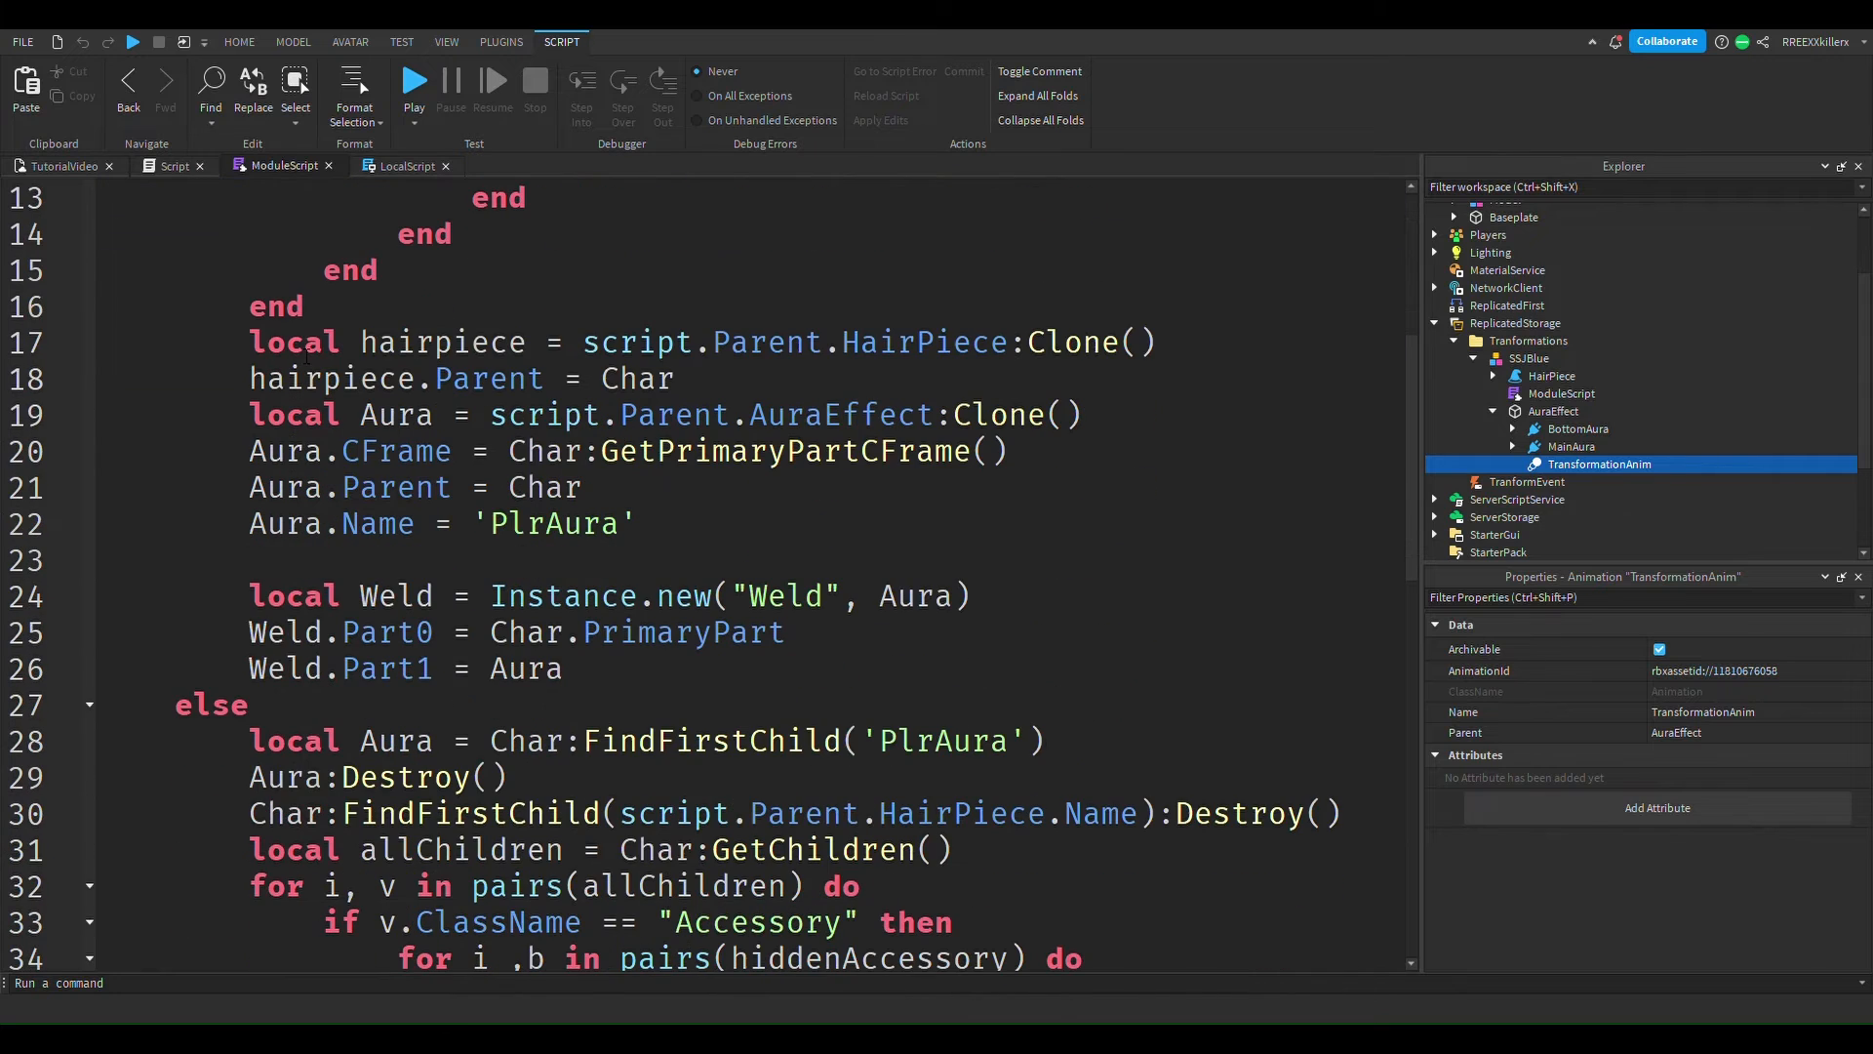
{"action": "scroll", "scroll_direction": "up", "scroll_amount": 3}
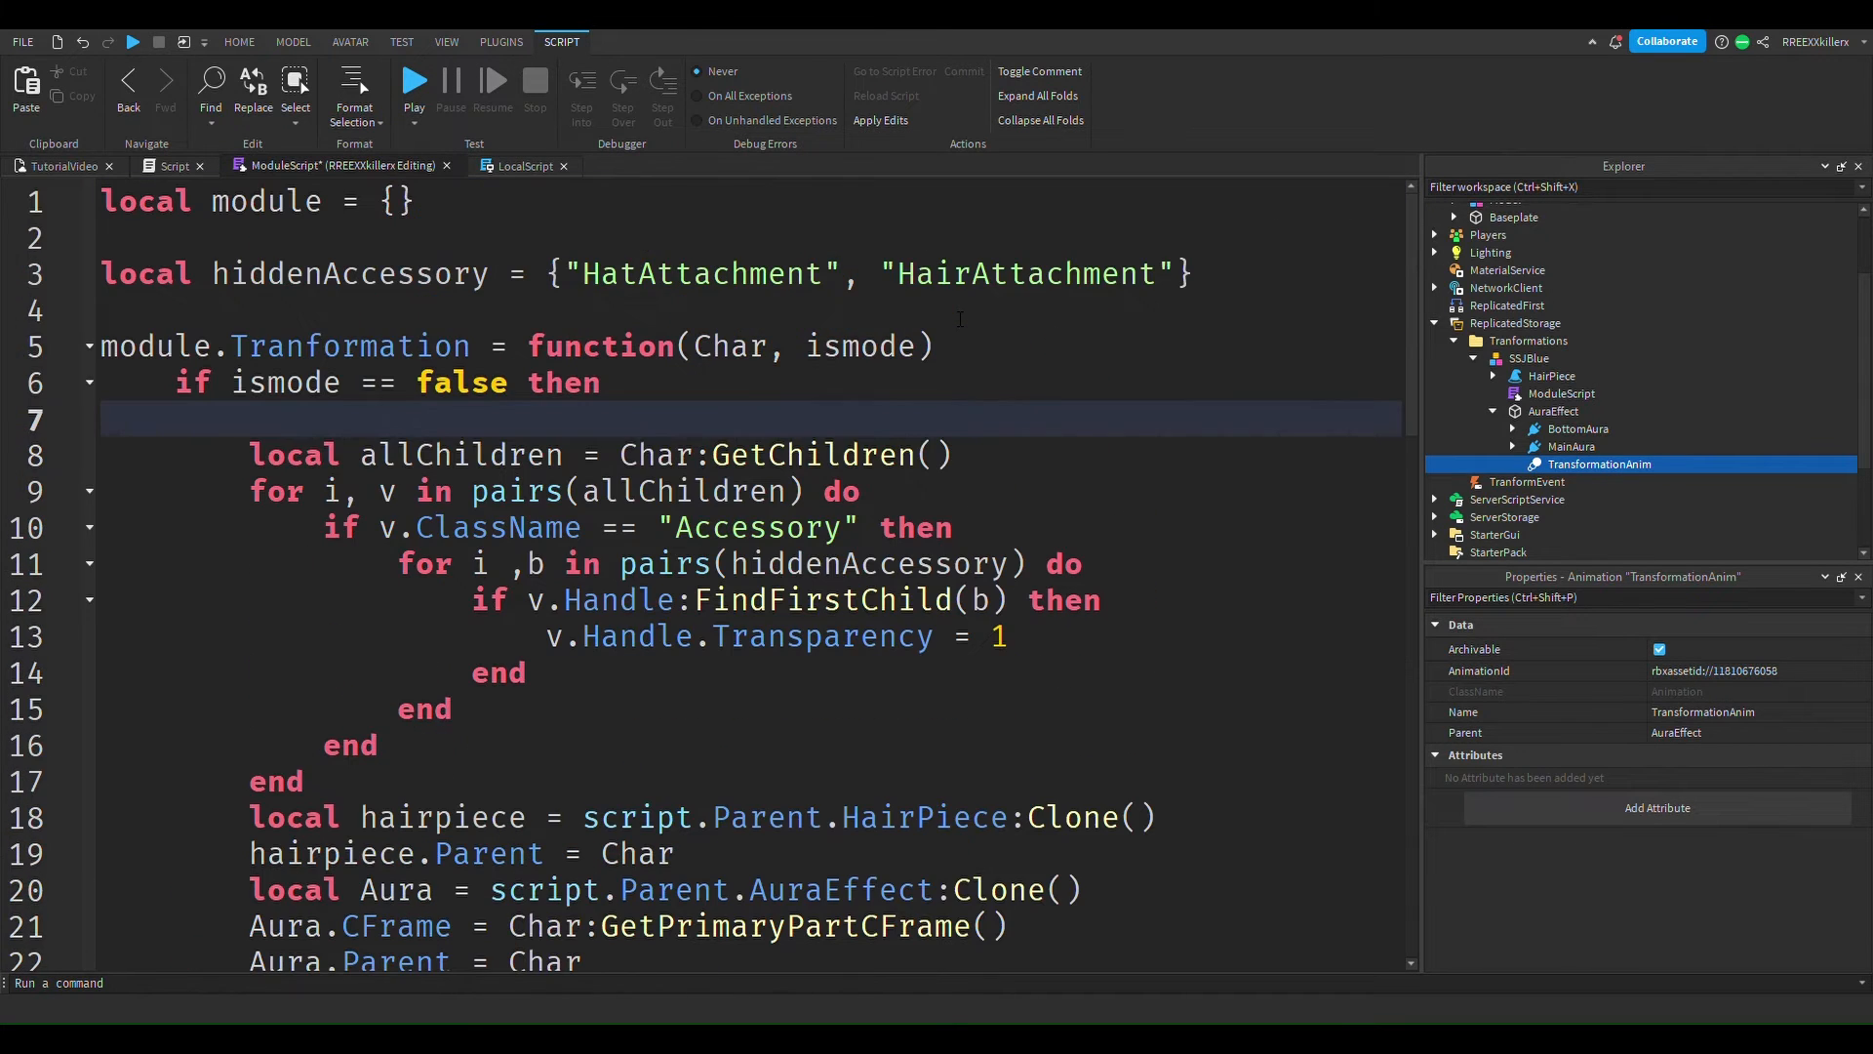
{"action": "scroll", "scroll_direction": "down", "scroll_amount": 3}
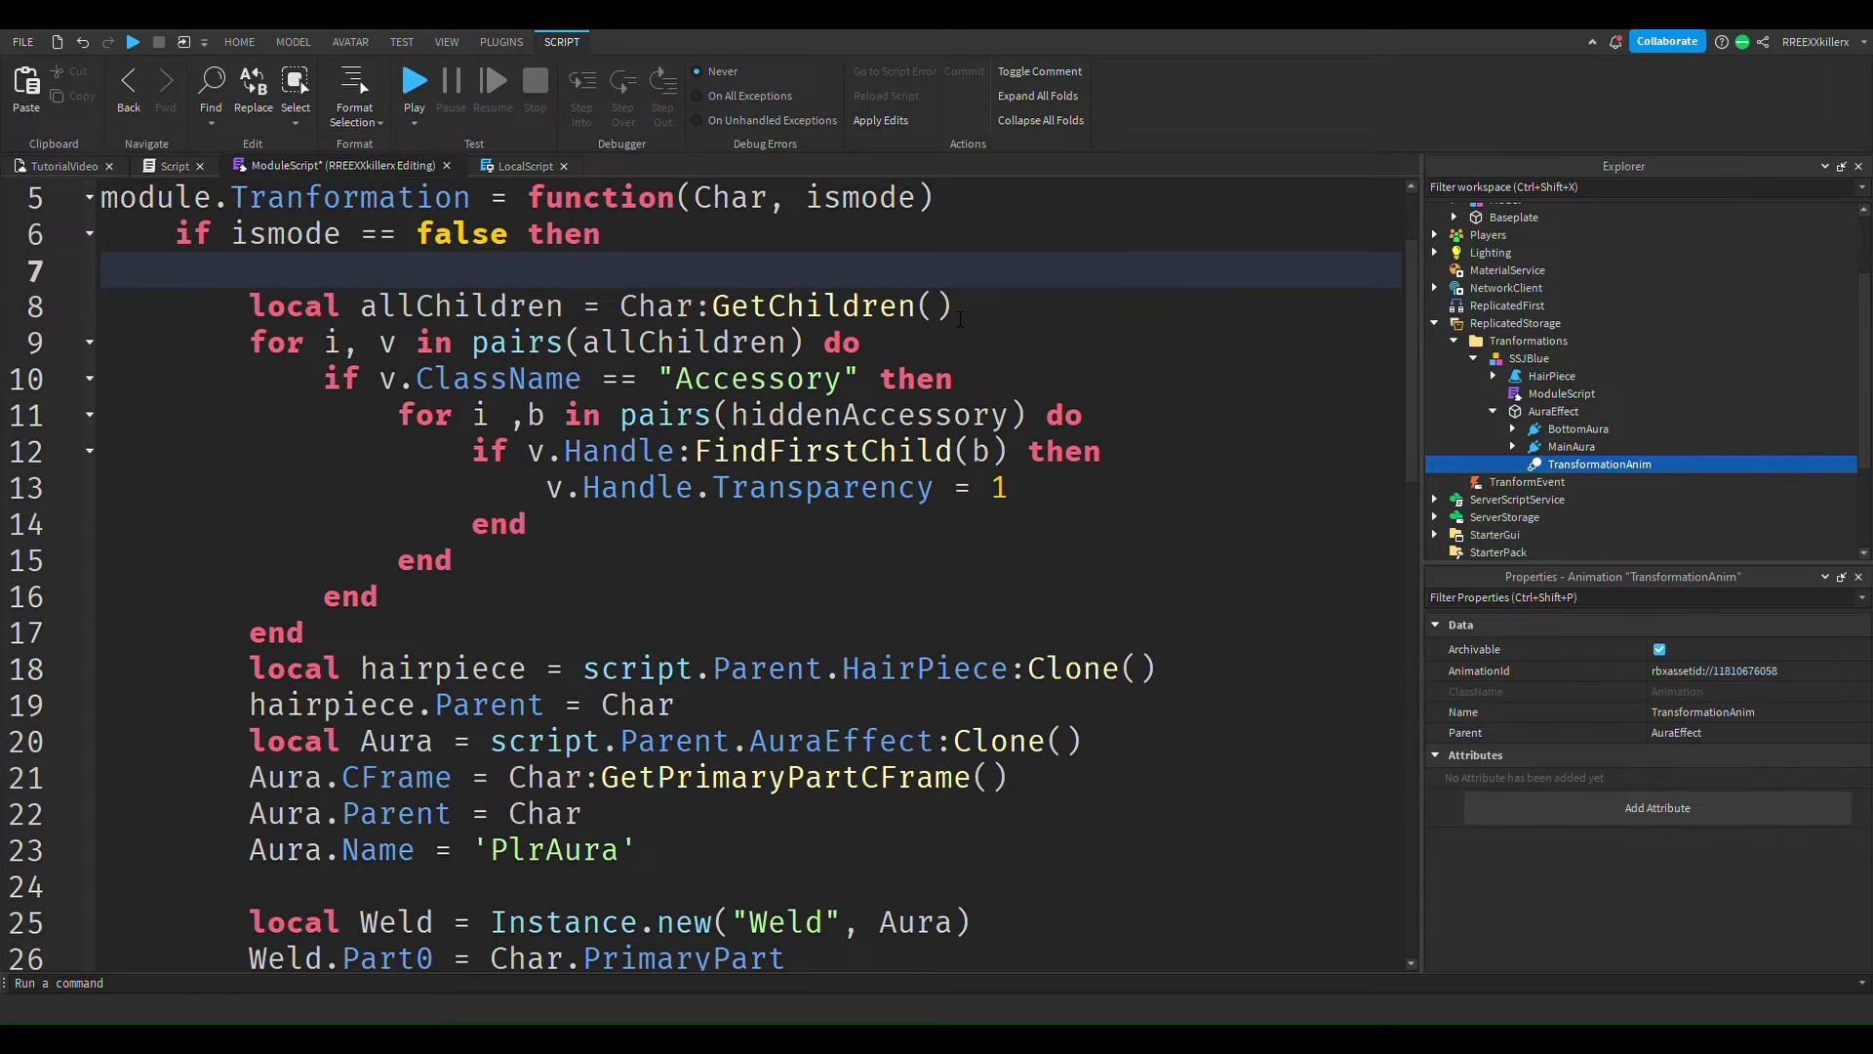
{"action": "scroll", "scroll_direction": "up", "scroll_amount": 3}
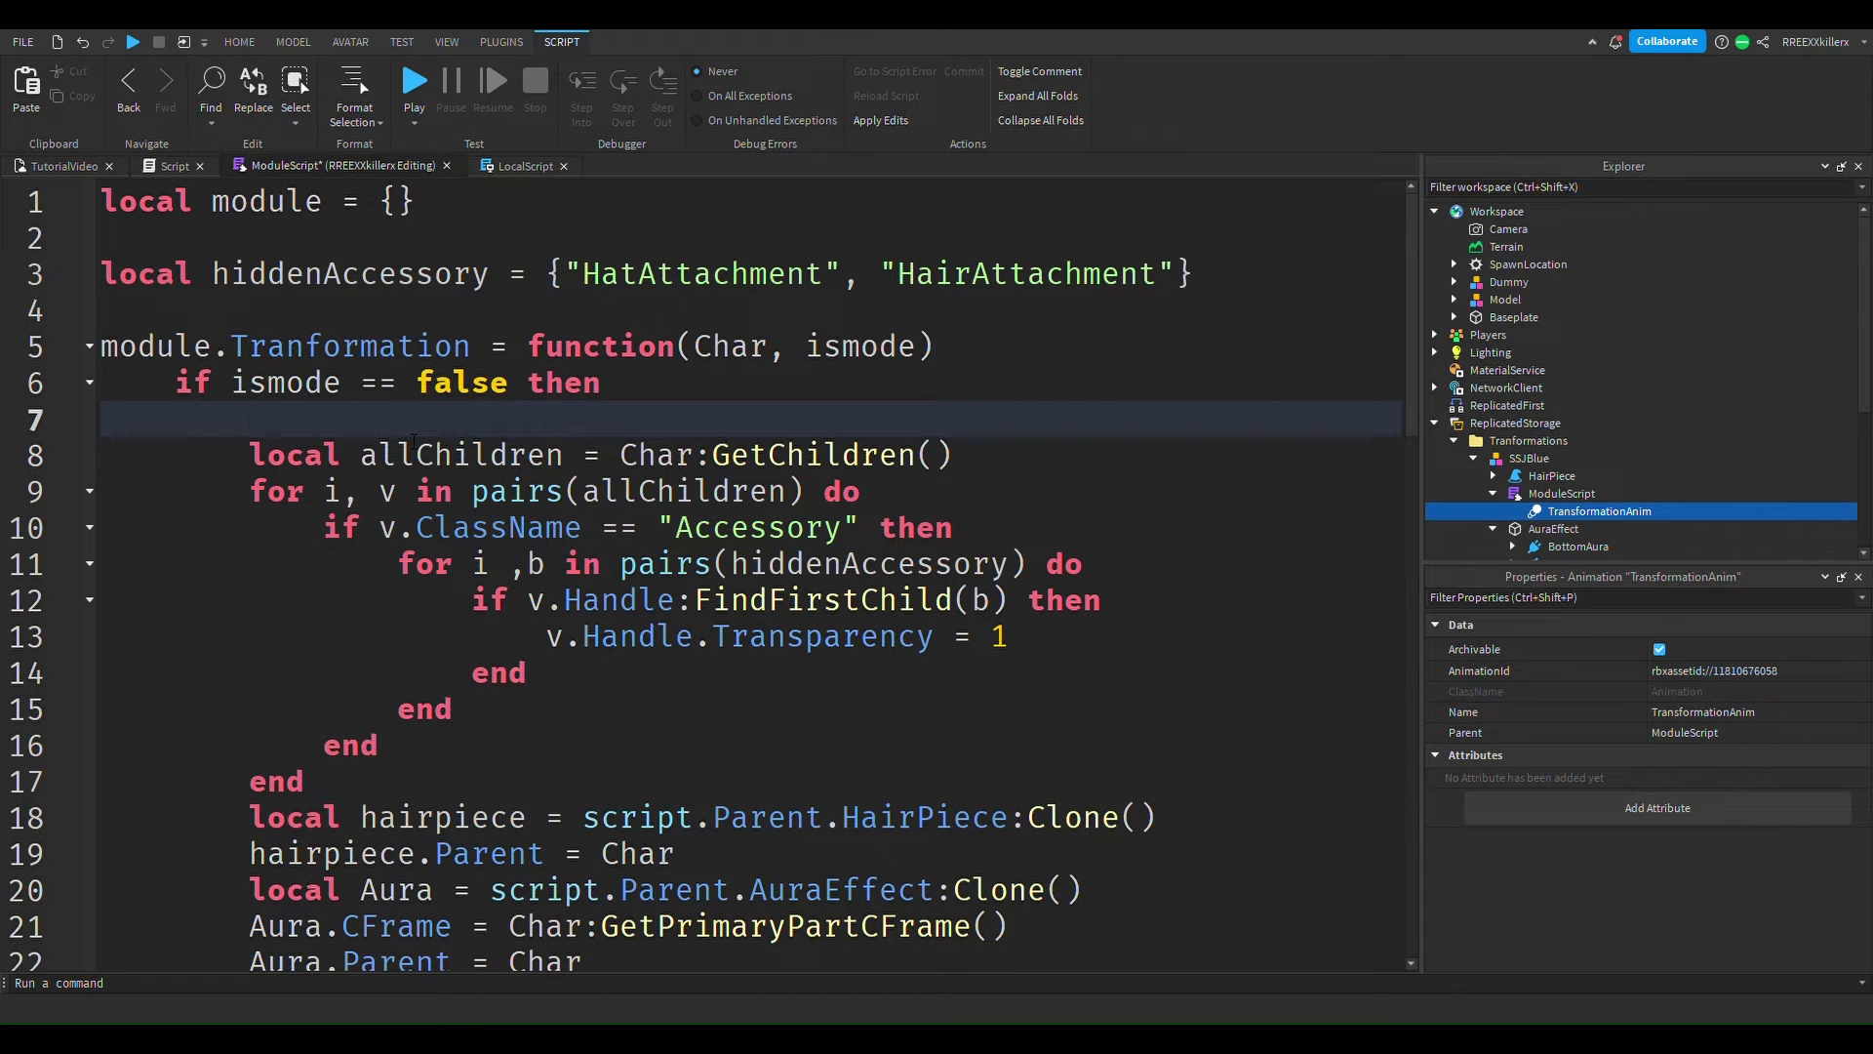
Write 'local Anim = char.Humanoid:LoadAnimation(script.TransformationAnim)' on line 7.
{"action": "type", "text": "tra"}
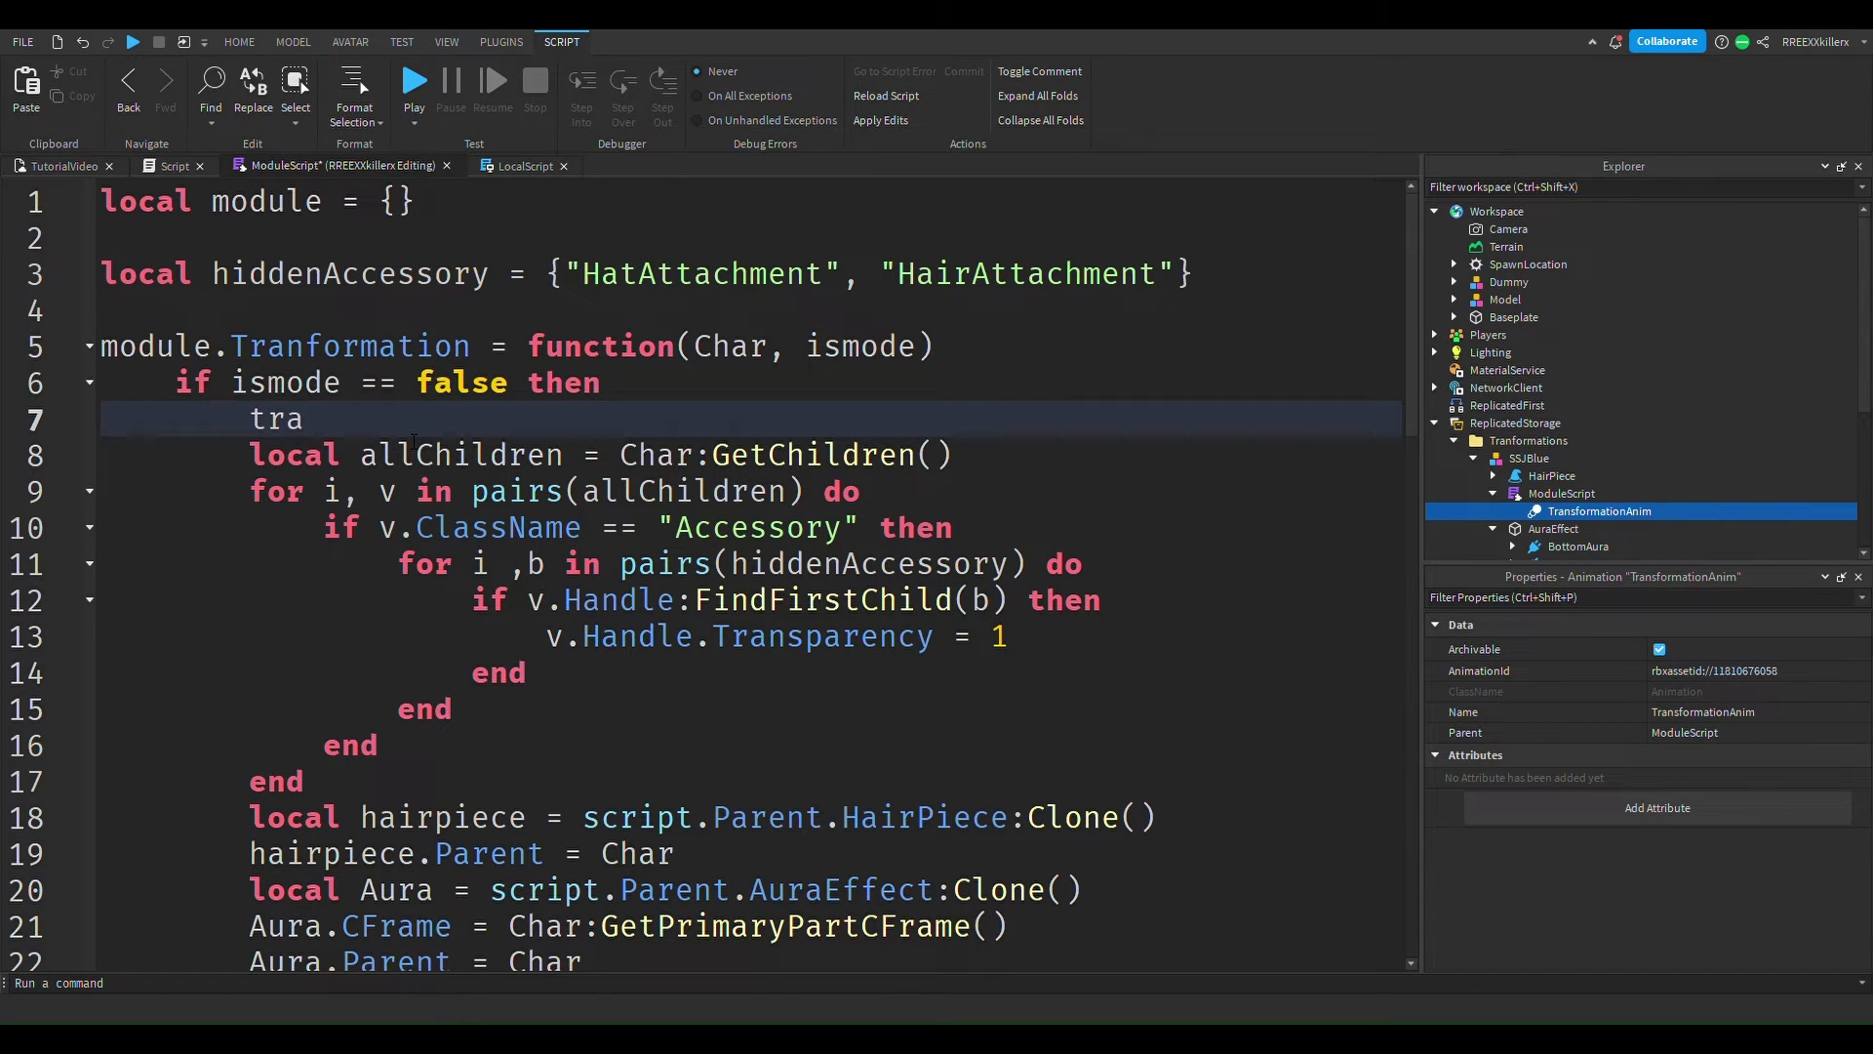
{"action": "key", "text": "Backspace"}
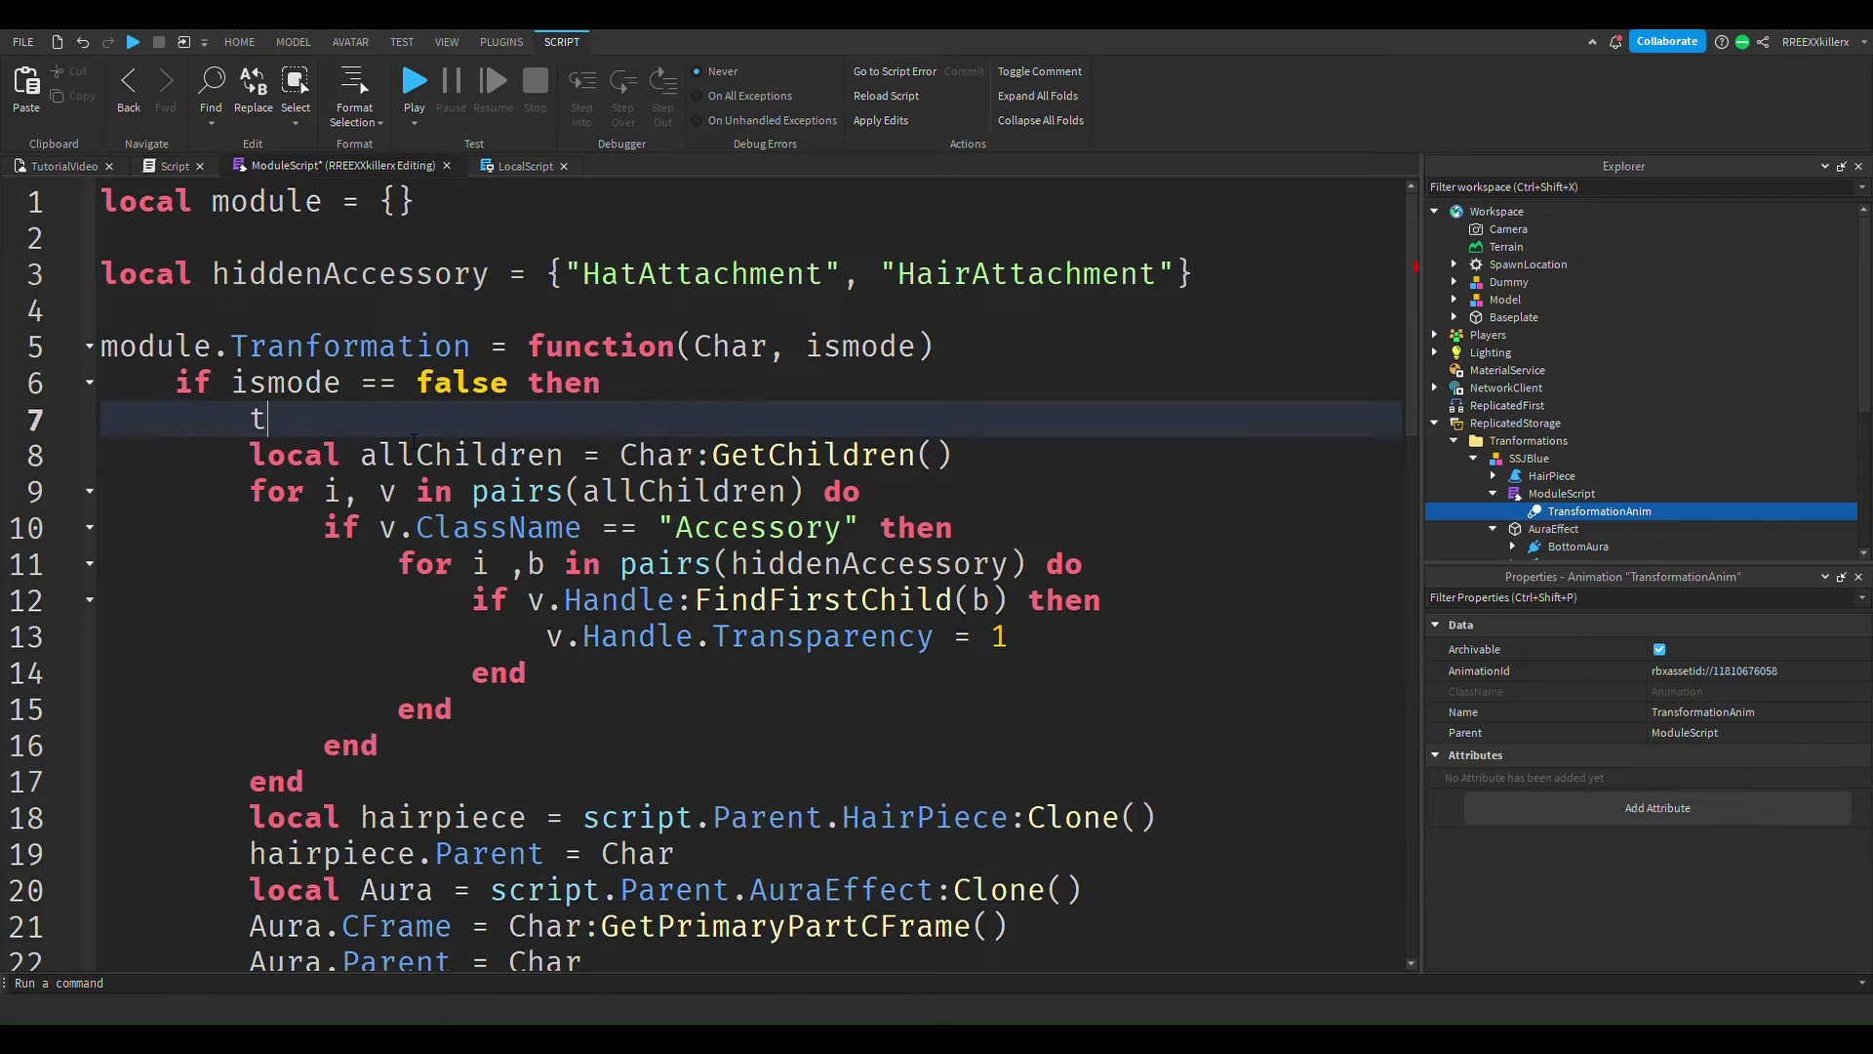
{"action": "key", "text": "Backspace"}
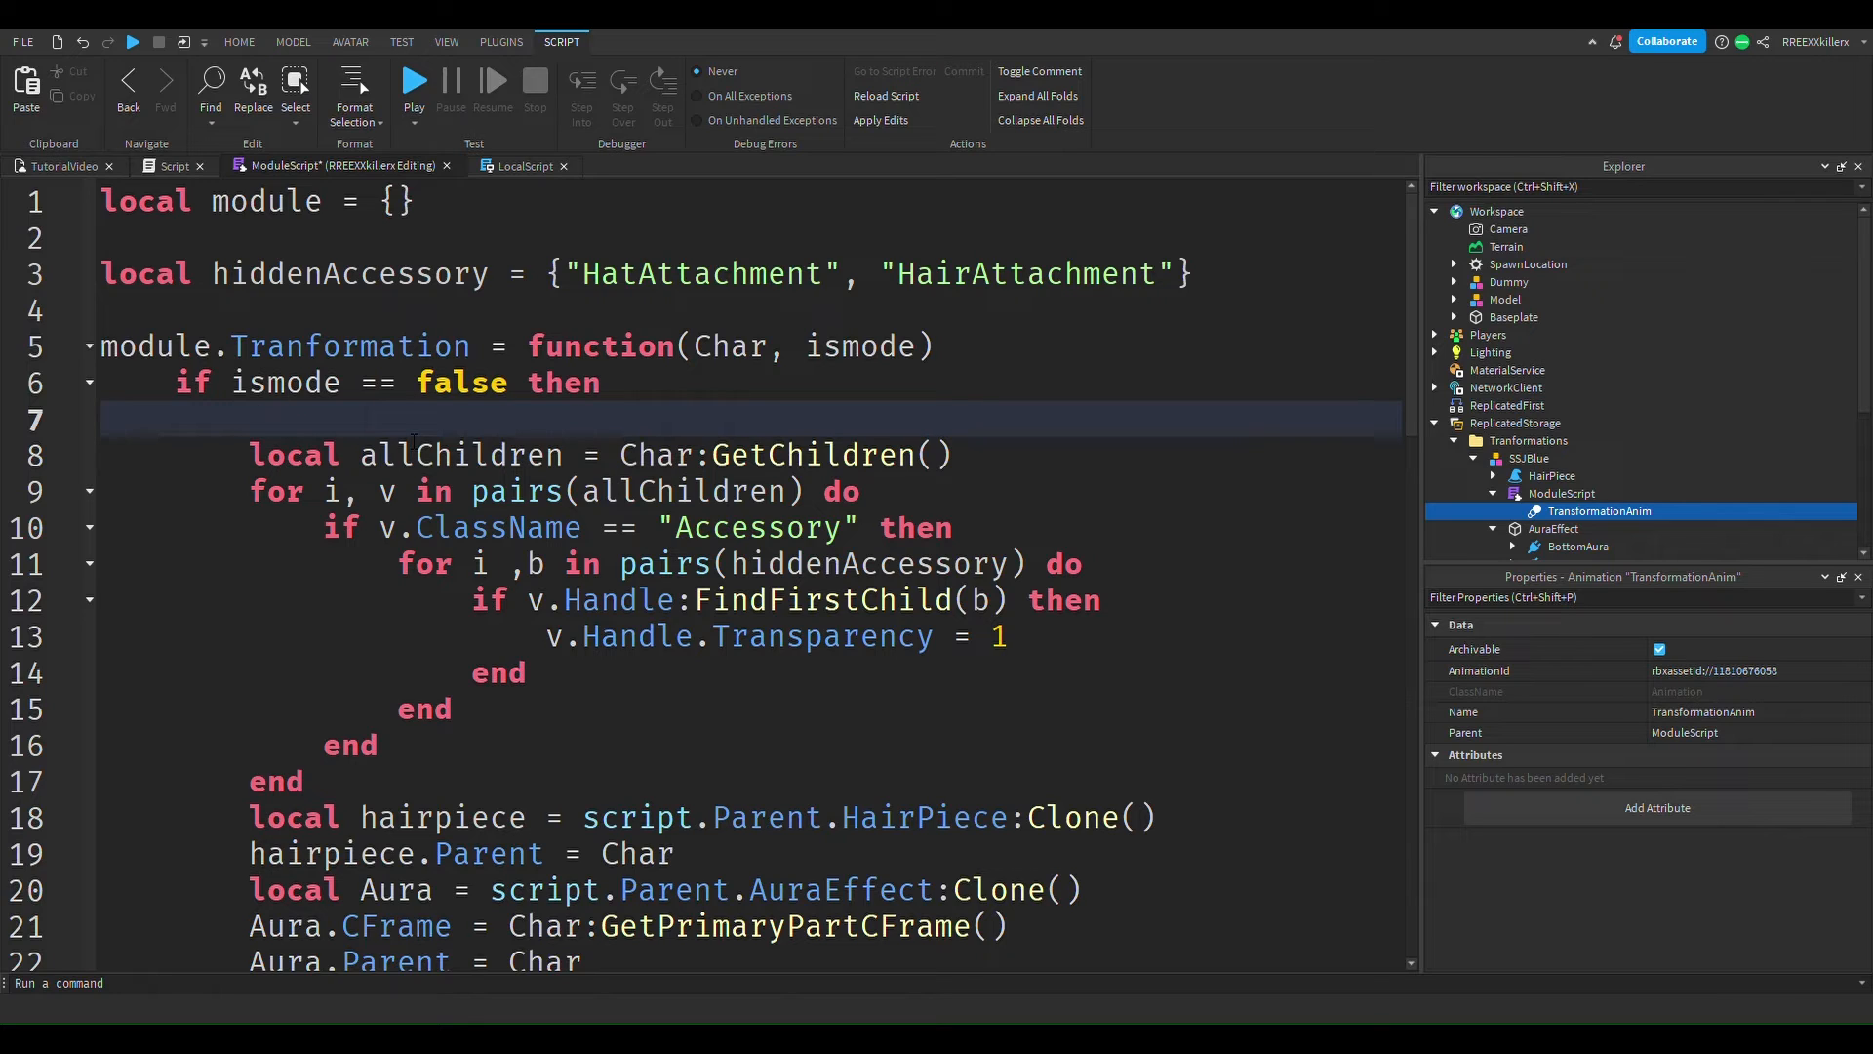
{"action": "type", "text": "l"}
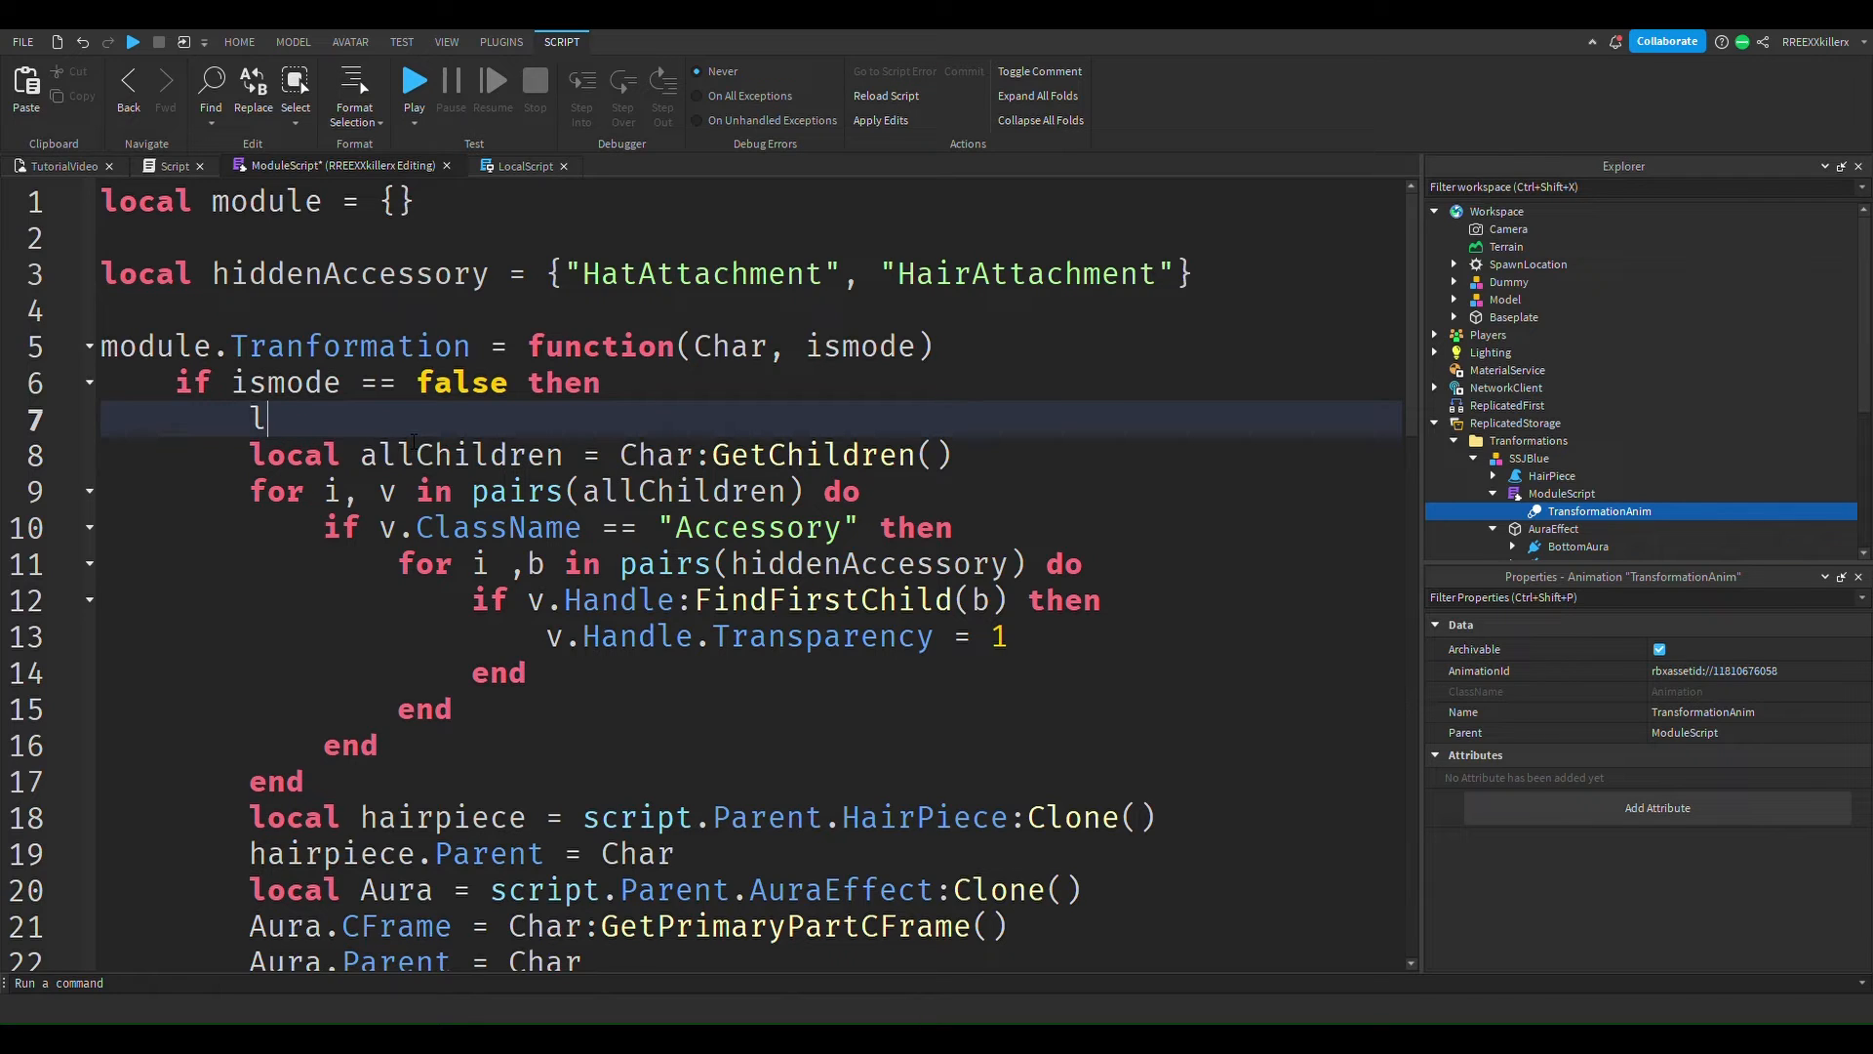
{"action": "type", "text": "ocal Anim"}
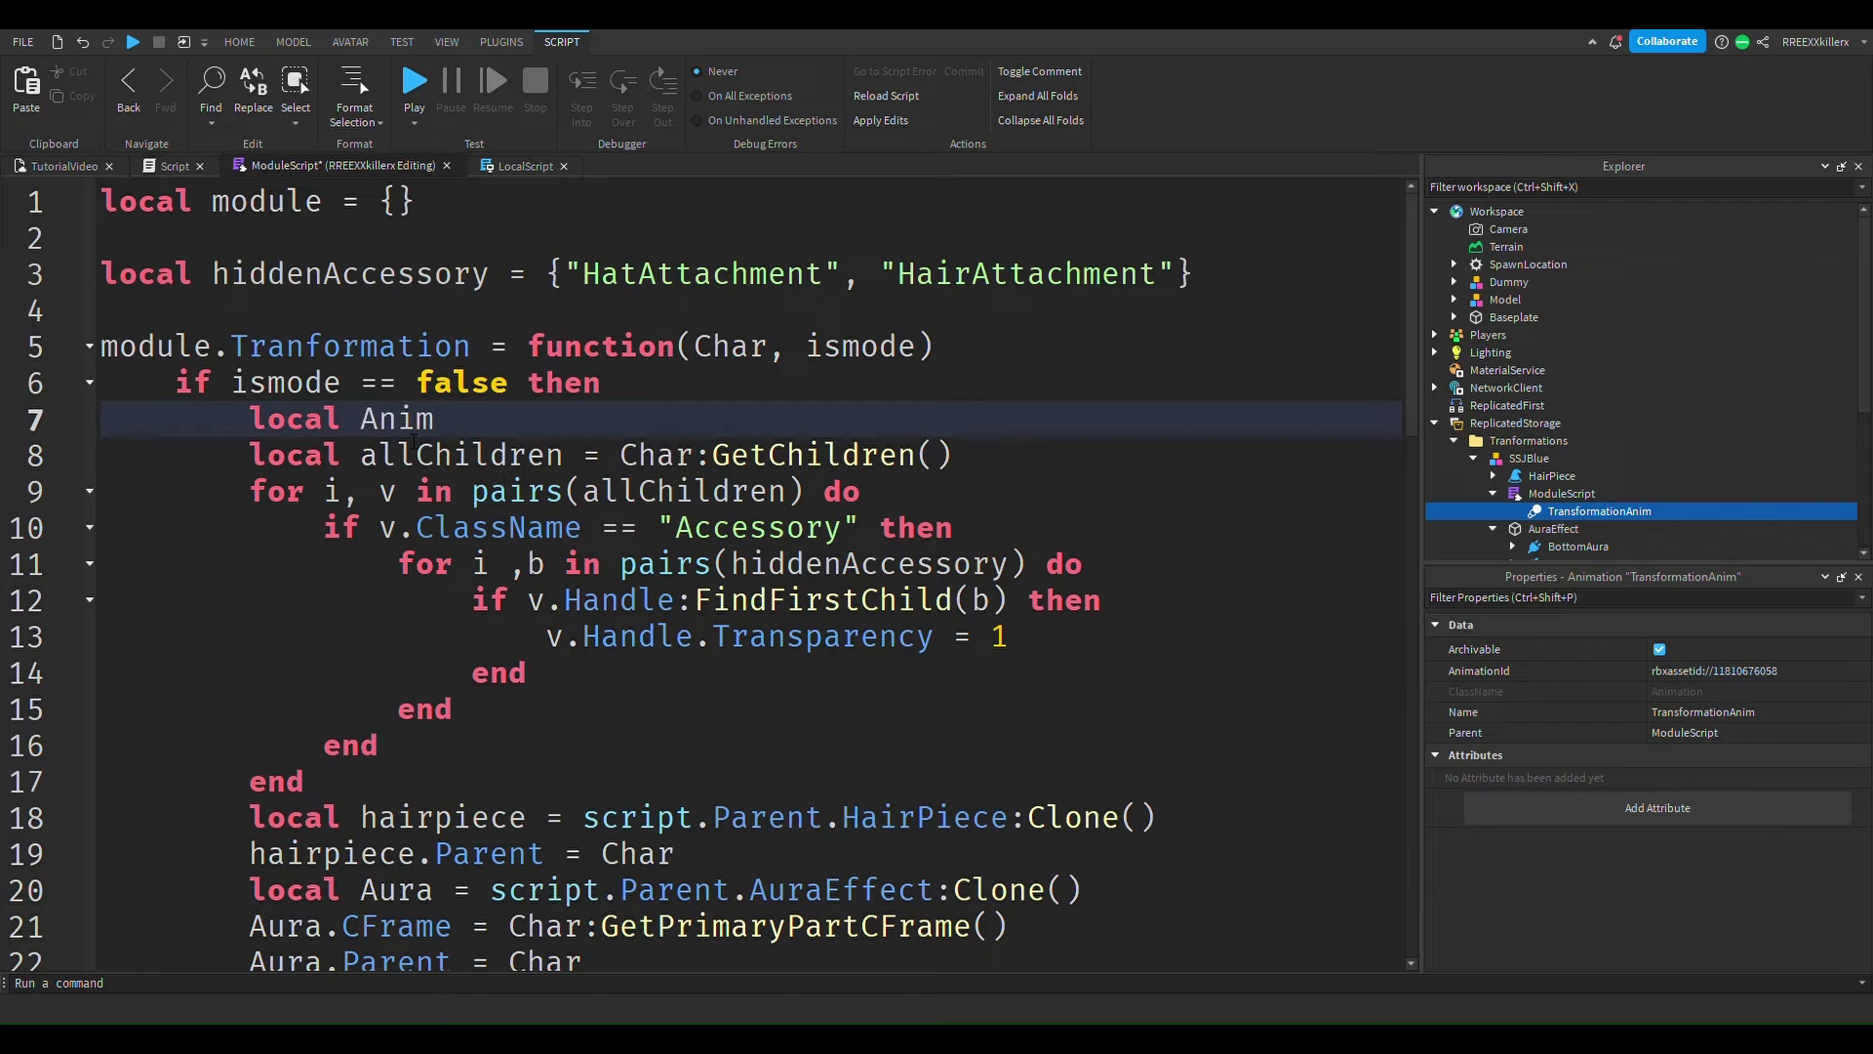
{"action": "type", "text": "= c"}
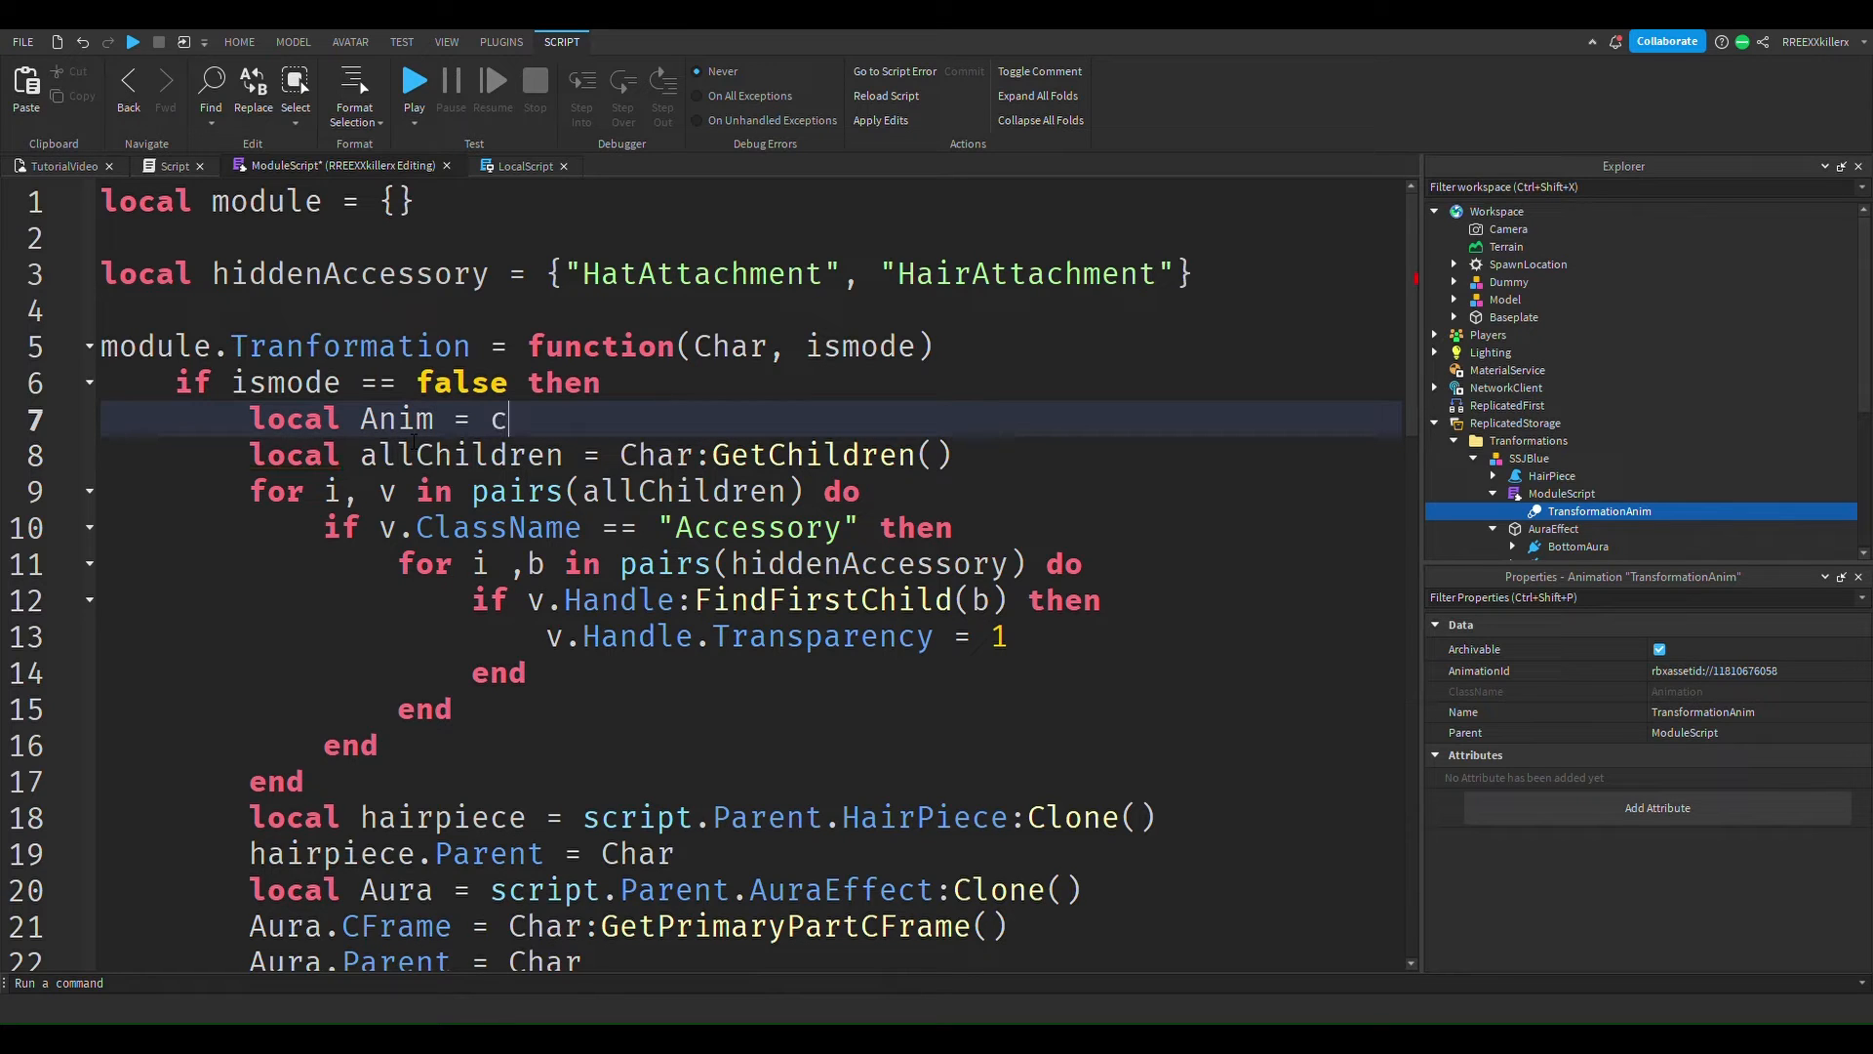
{"action": "type", "text": "har.Huma"}
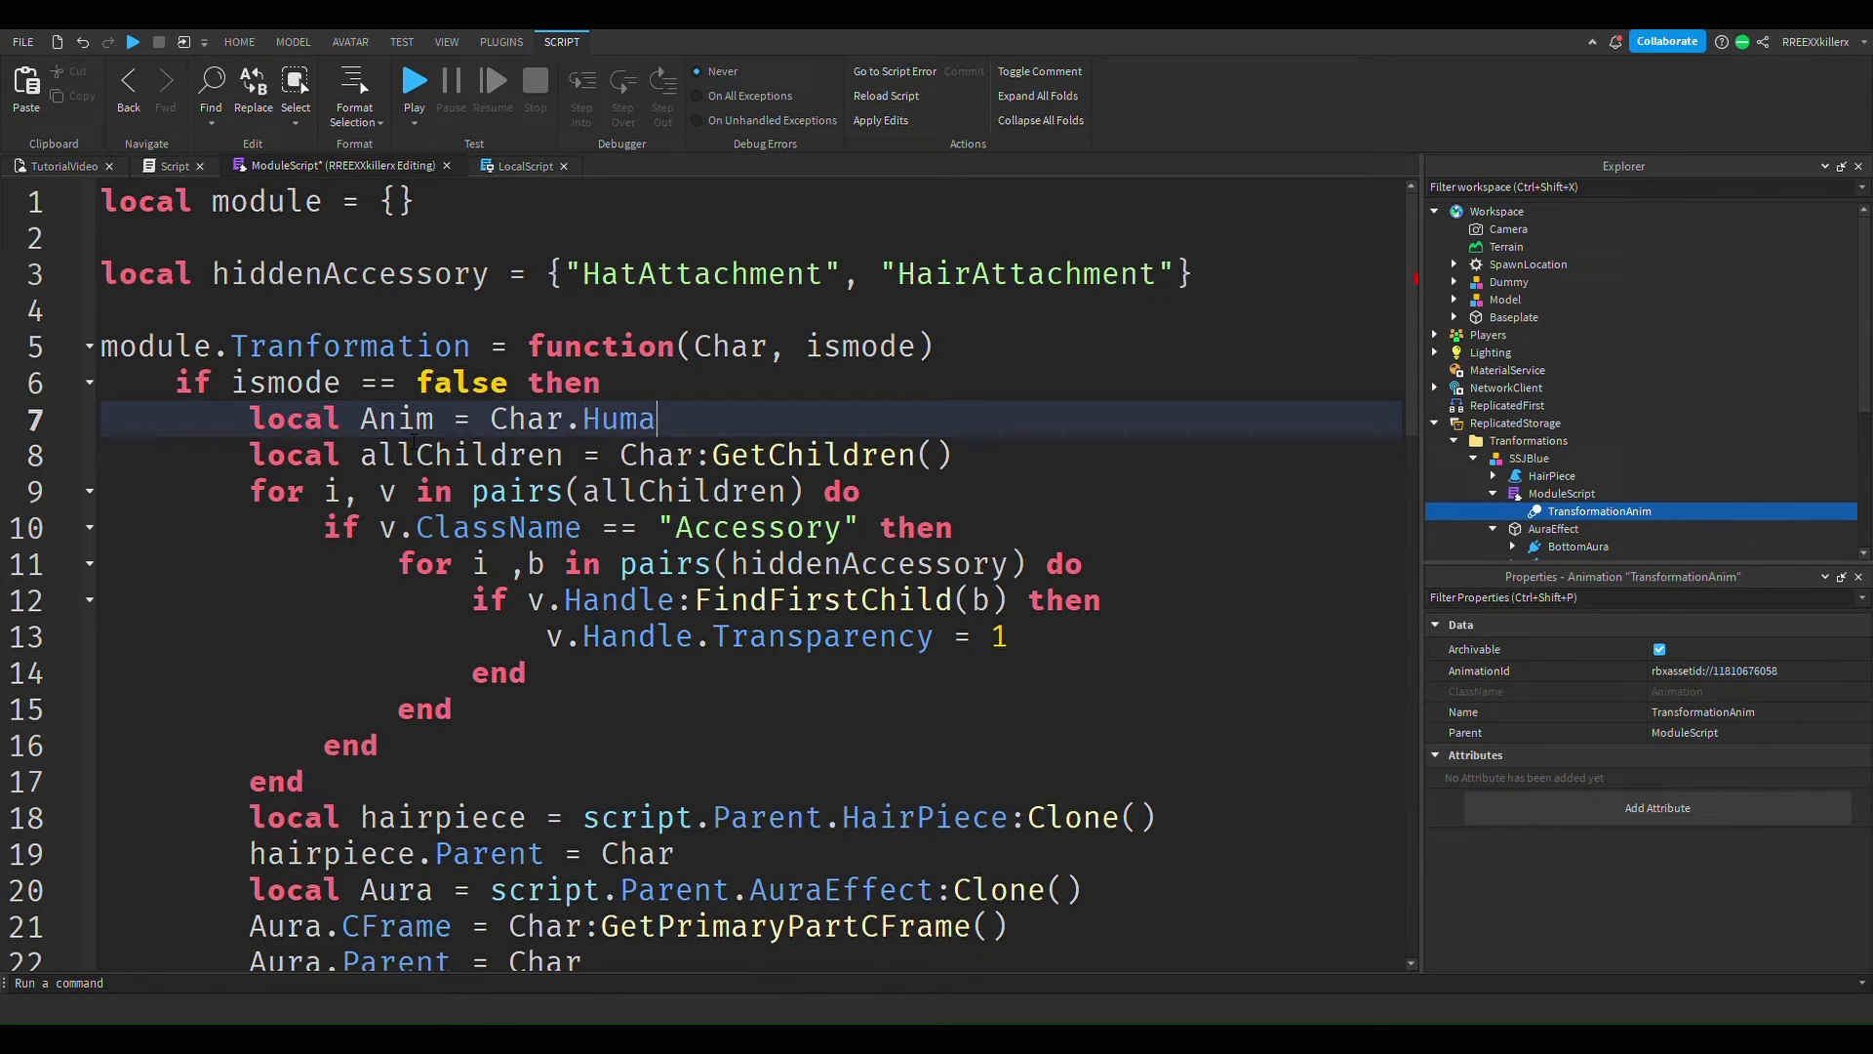
{"action": "type", "text": "noid:"}
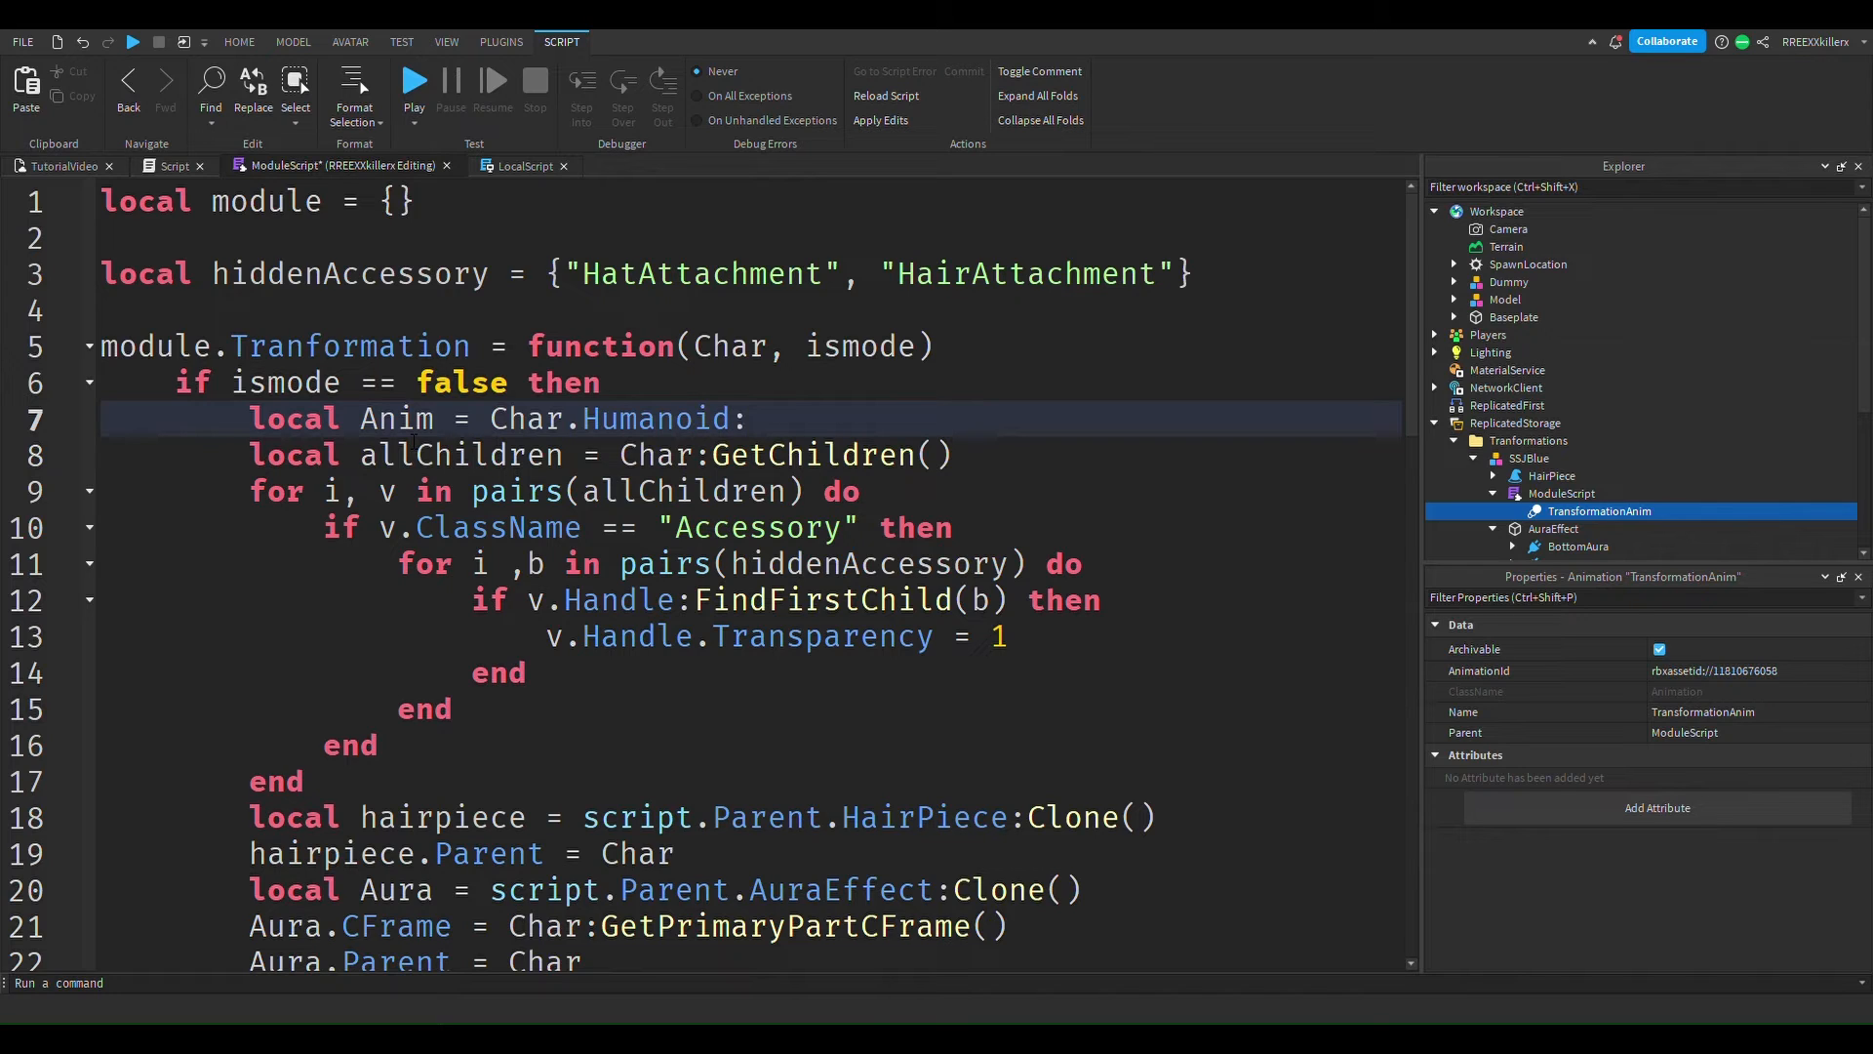
{"action": "type", "text": "LoadAnima"}
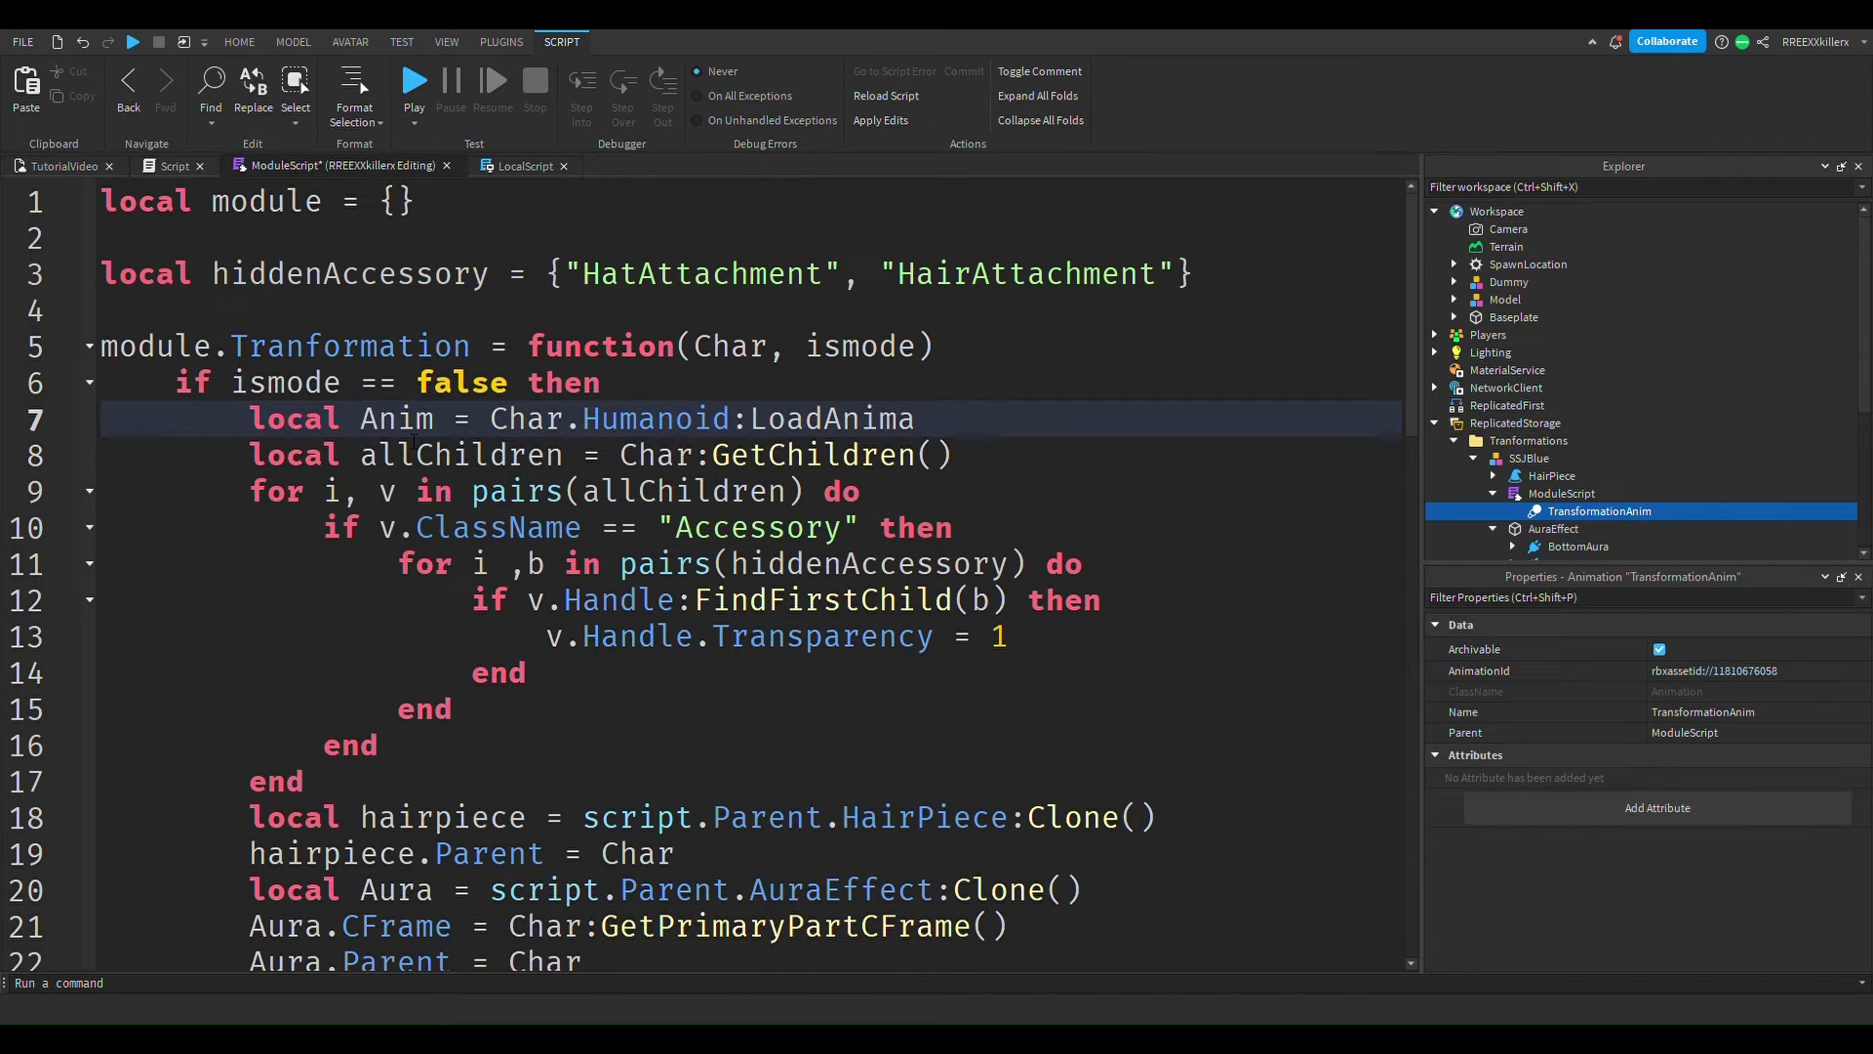
{"action": "type", "text": "tion()"}
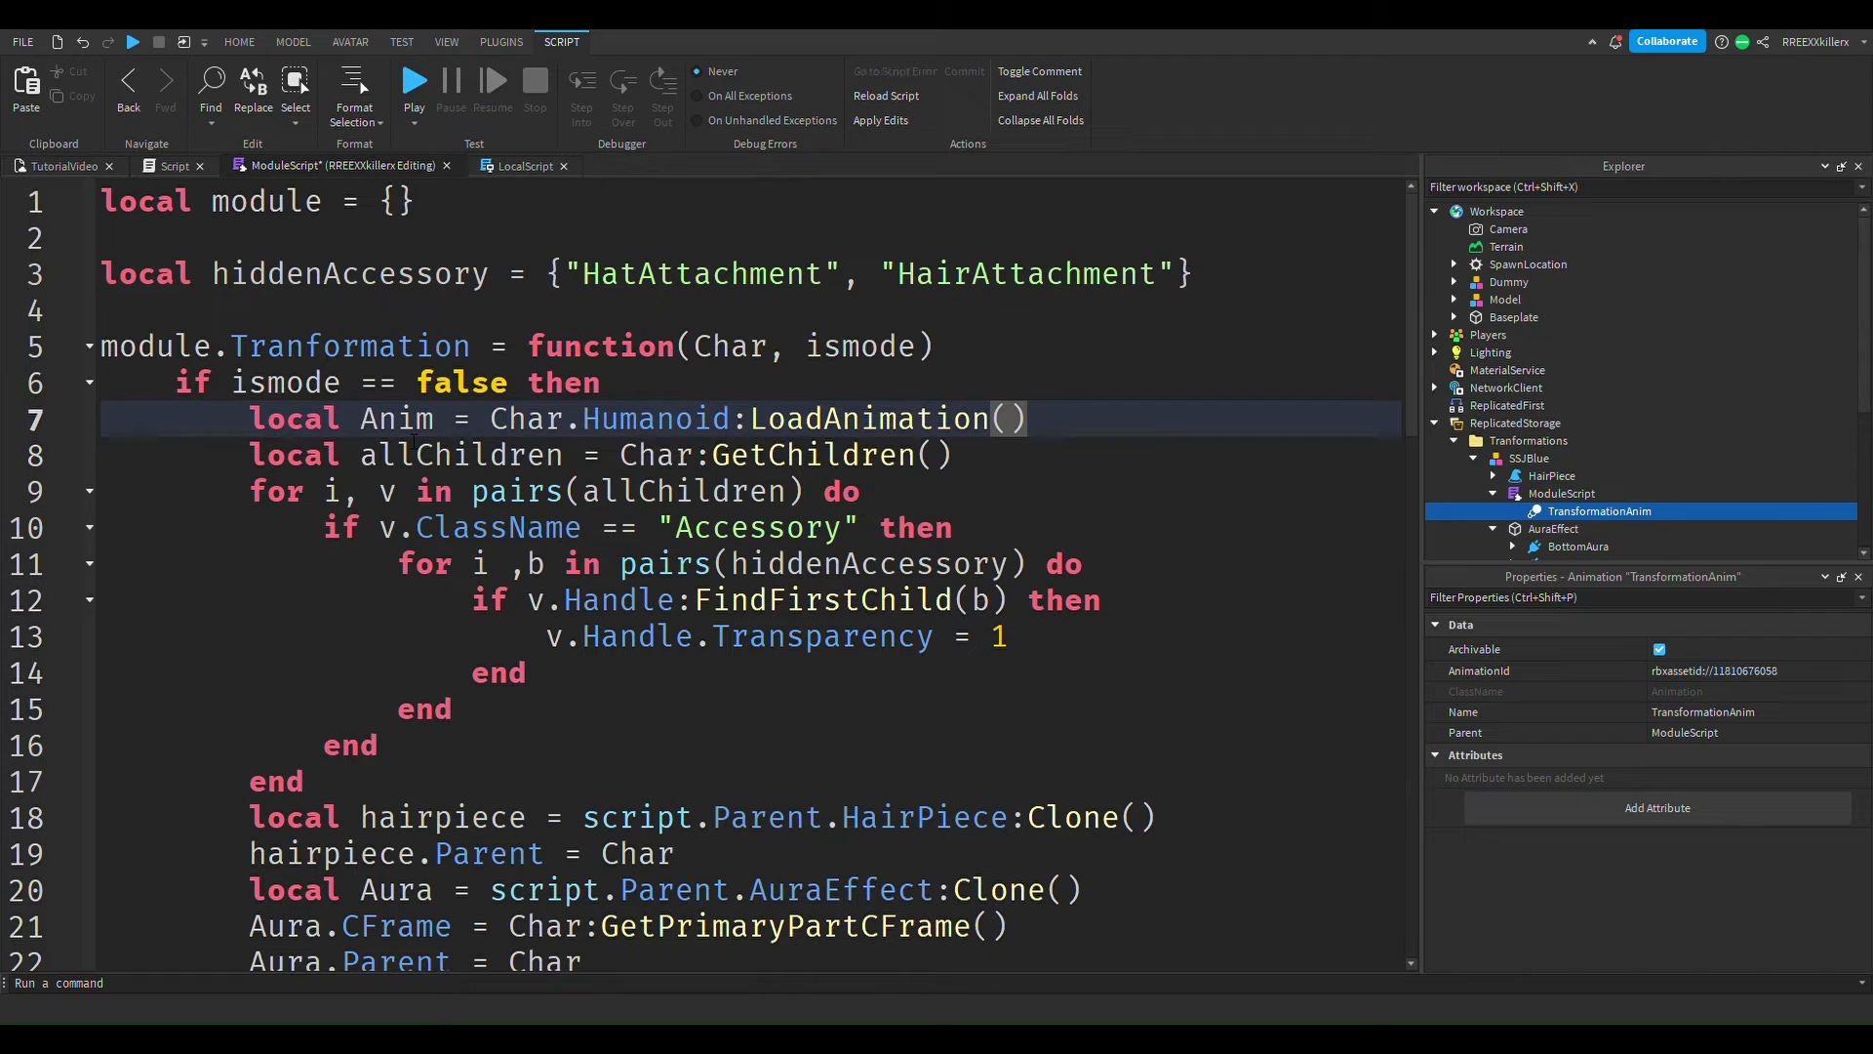
{"action": "type", "text": "script.a"}
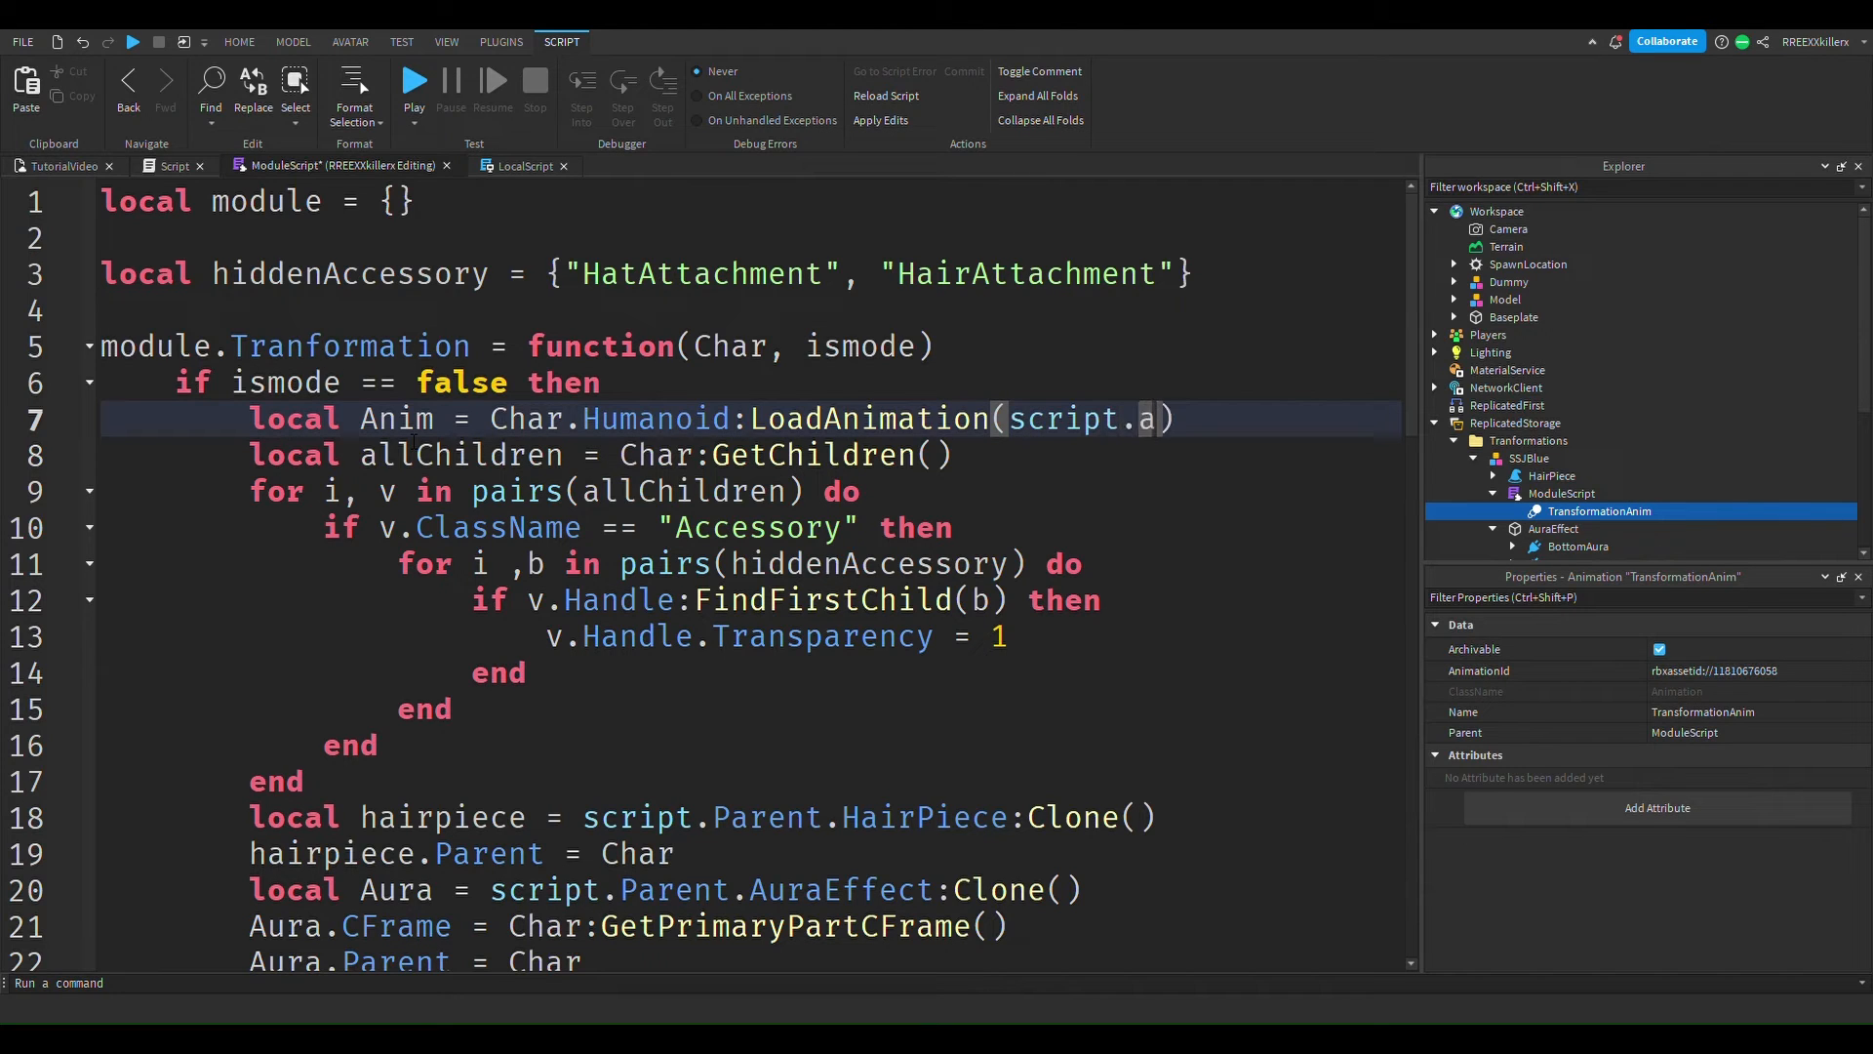
{"action": "key", "text": "Backspace"}
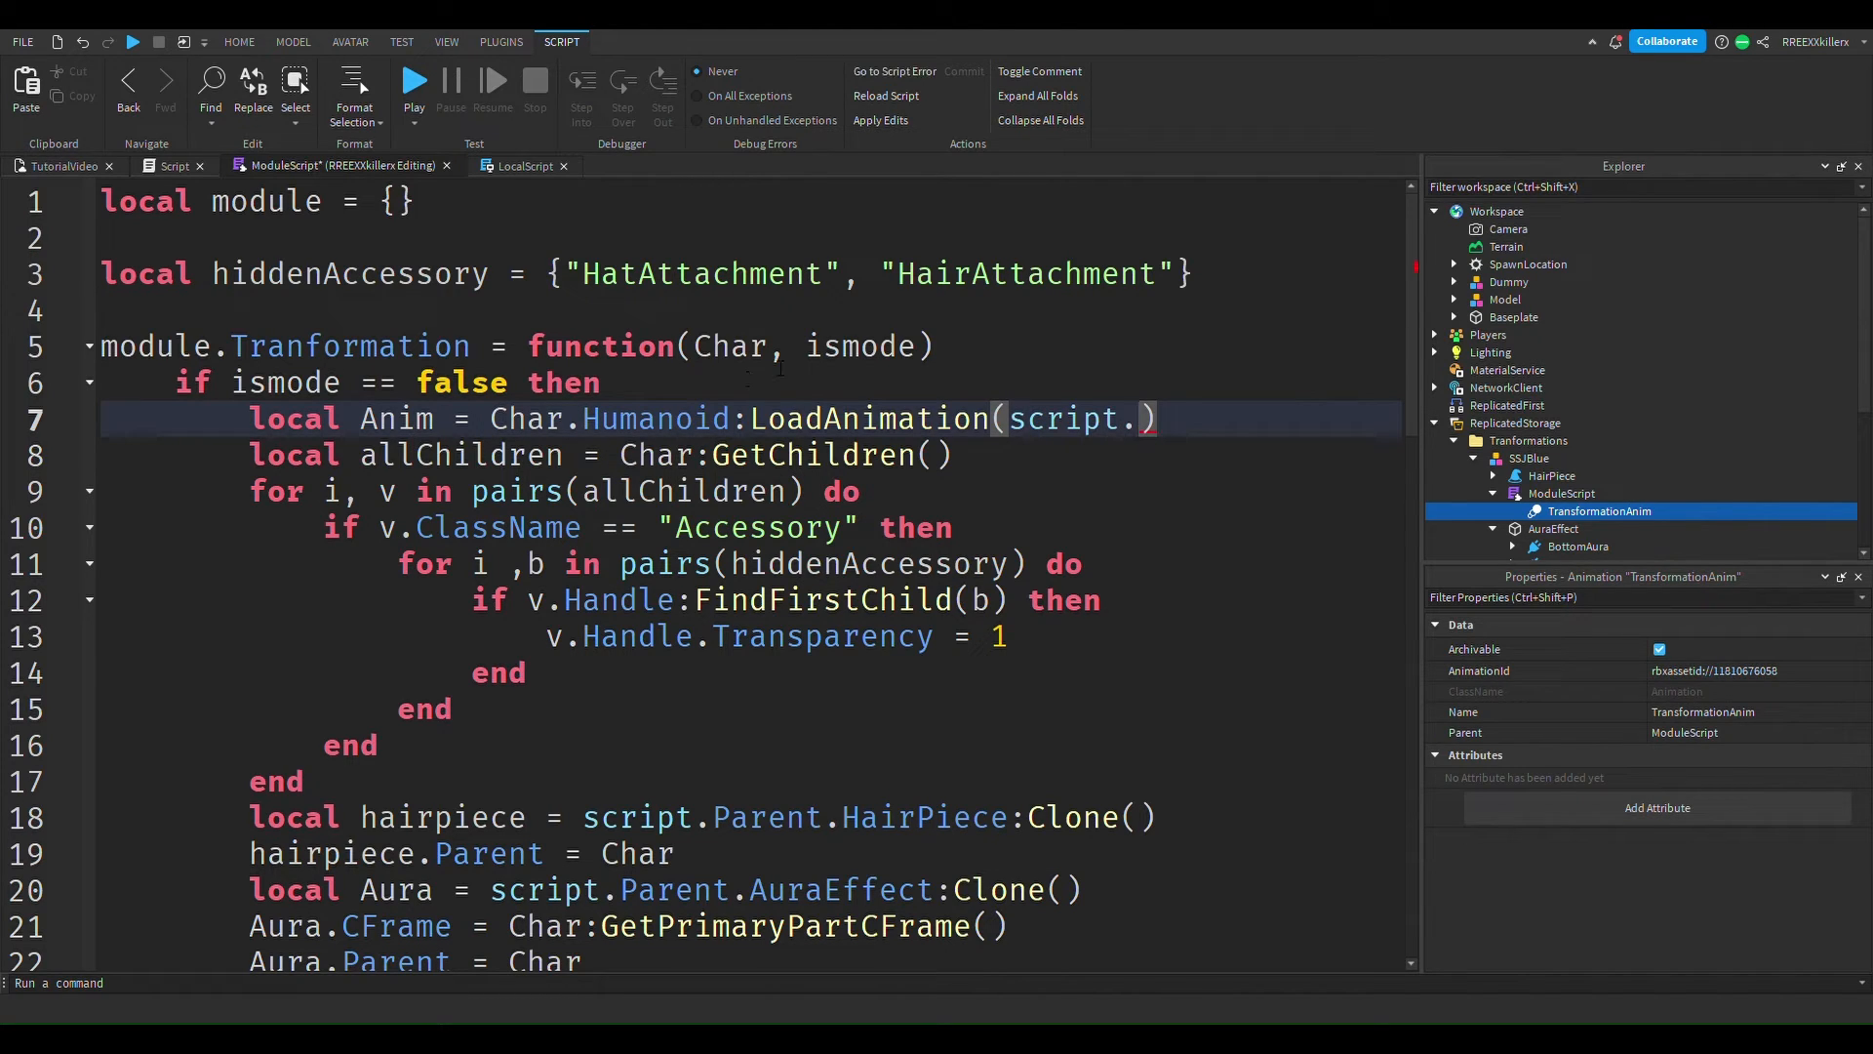
{"action": "type", "text": "TransformationAnim"}
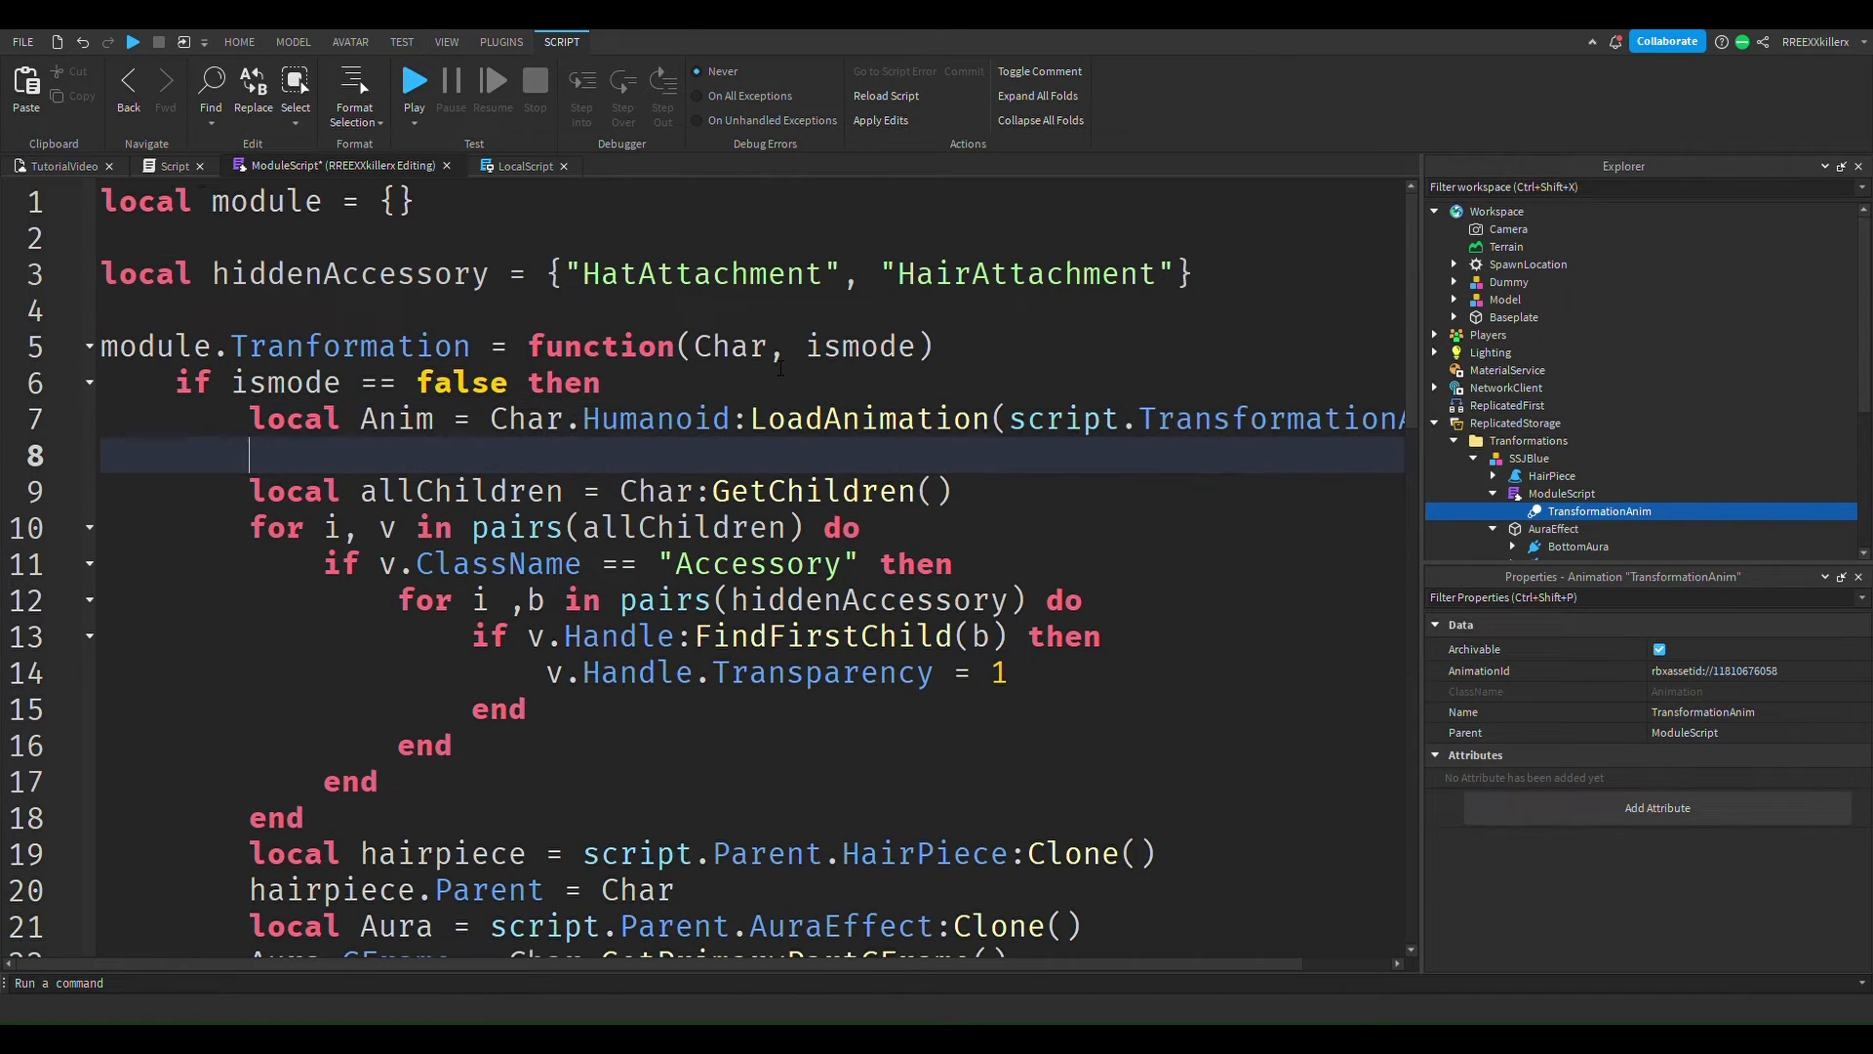
Add 'Anim:Play()' on the next line.
{"action": "type", "text": "Anim"}
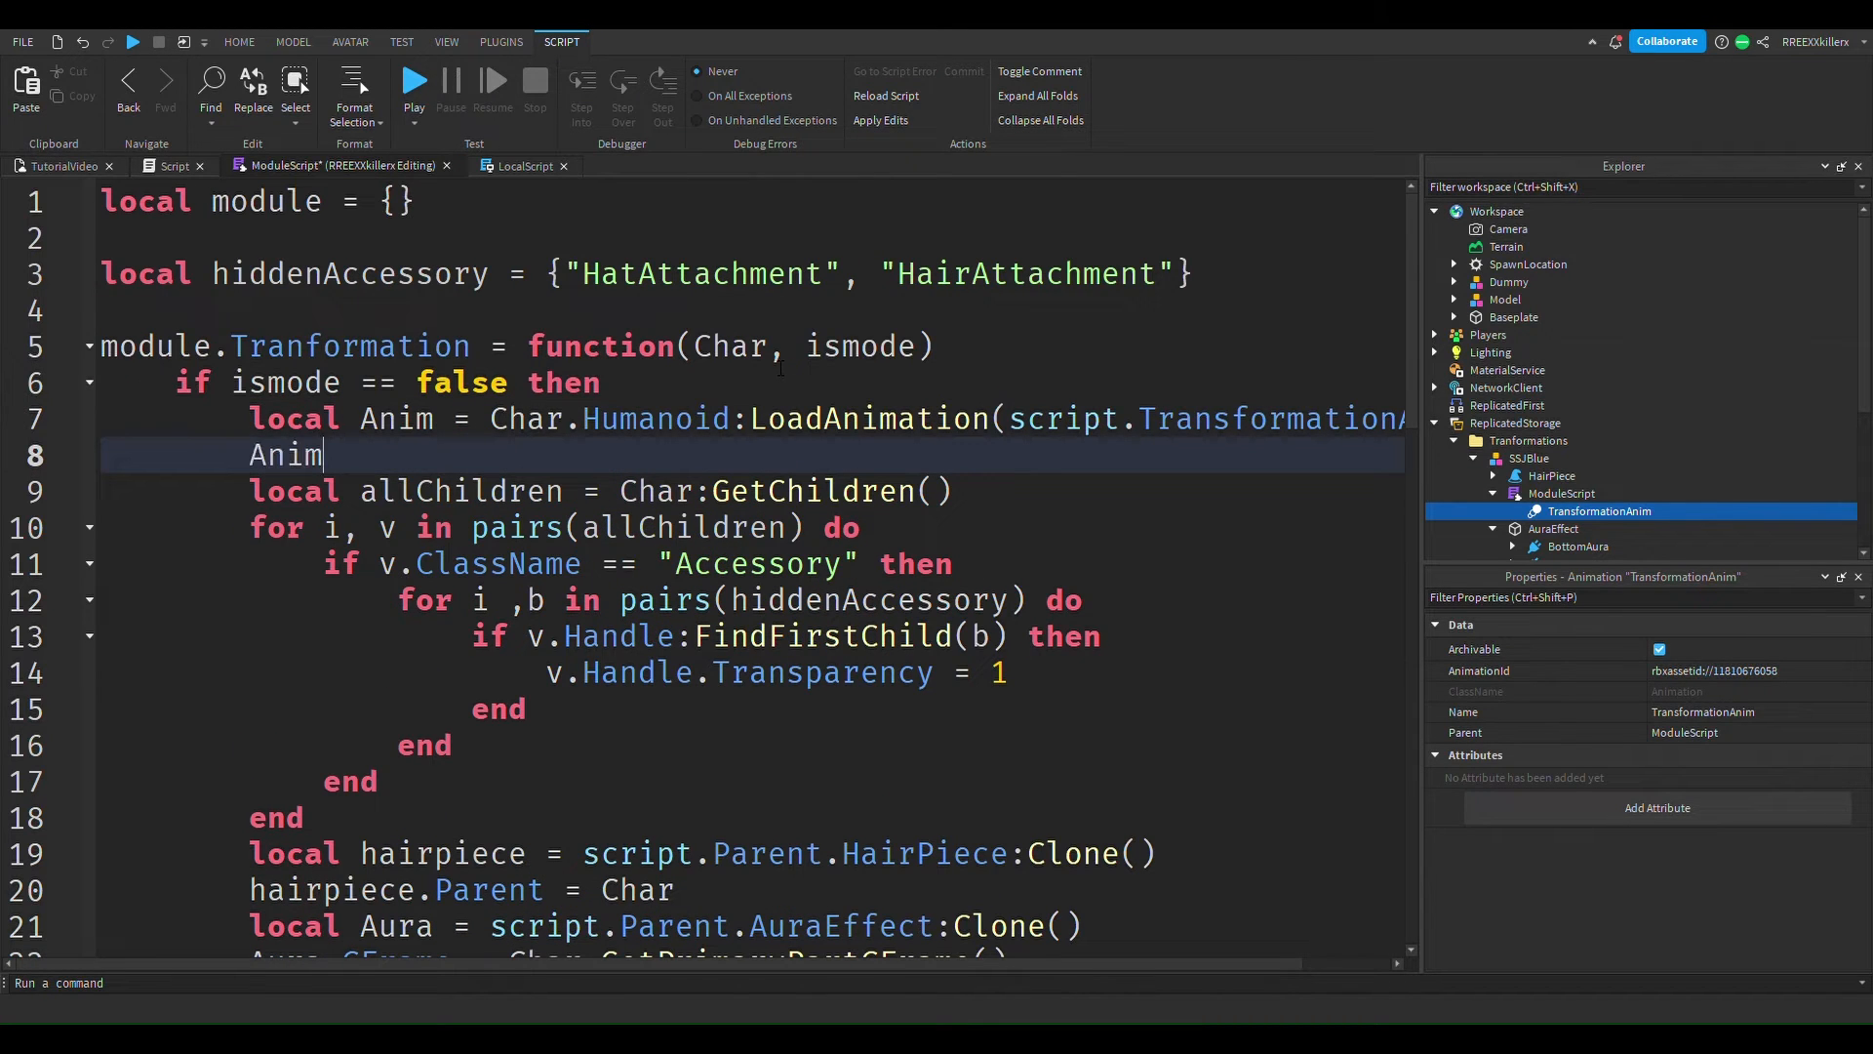
{"action": "type", "text": ":Pla"}
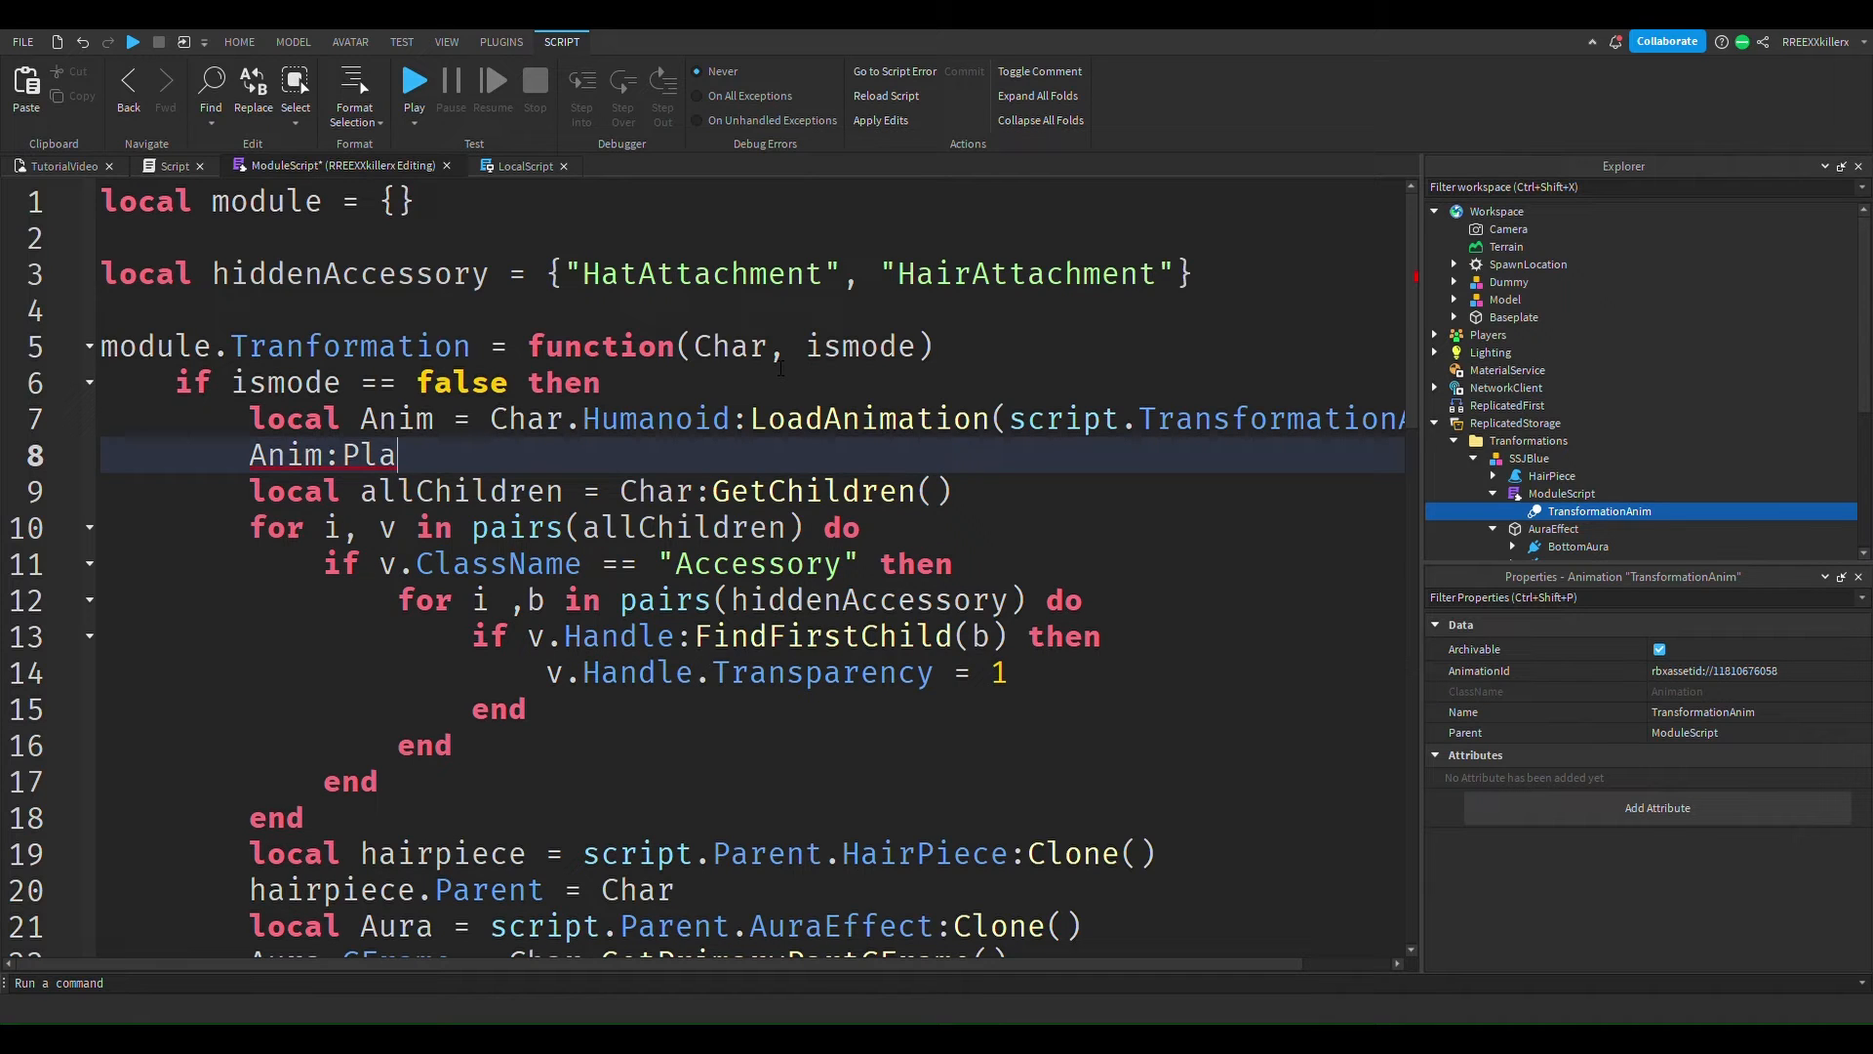
{"action": "type", "text": "y()"}
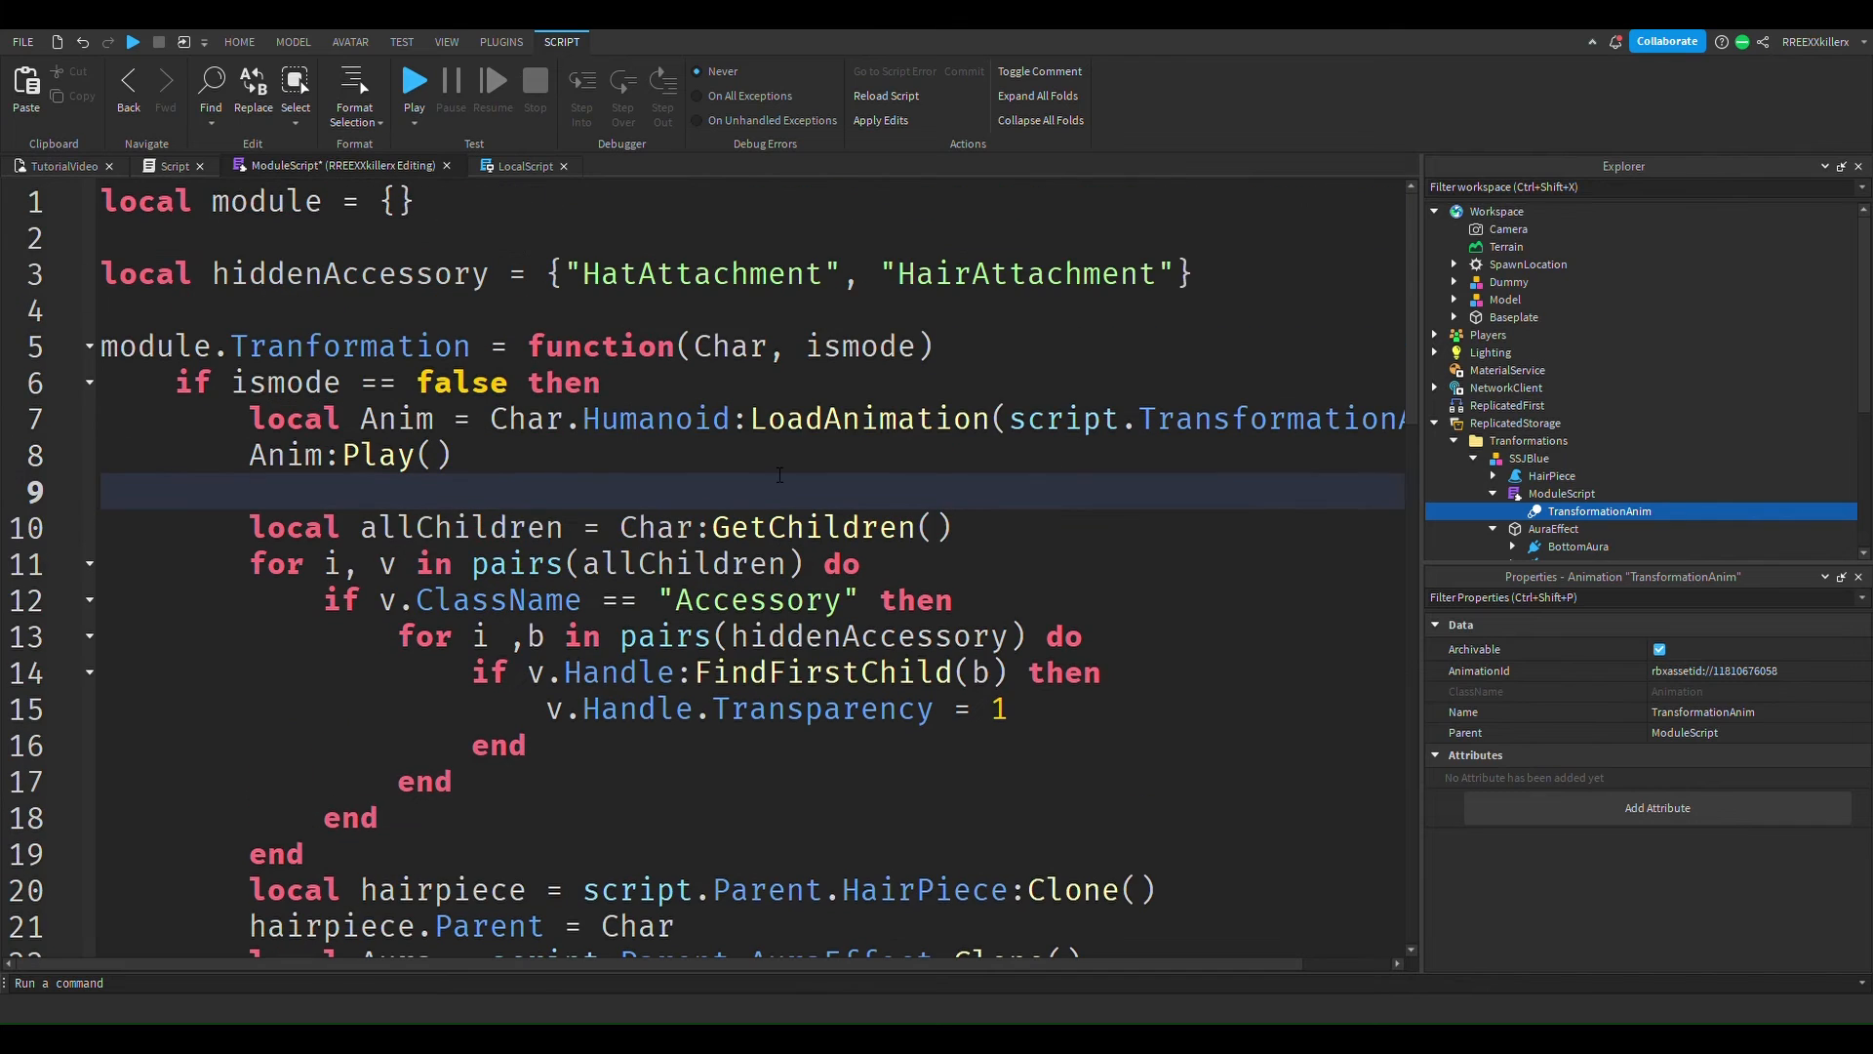
Check the Dummy's transformation keyframes span about 0.5 s, then close the Animation Editor.
{"action": "left_click", "coordinate": [291, 42]}
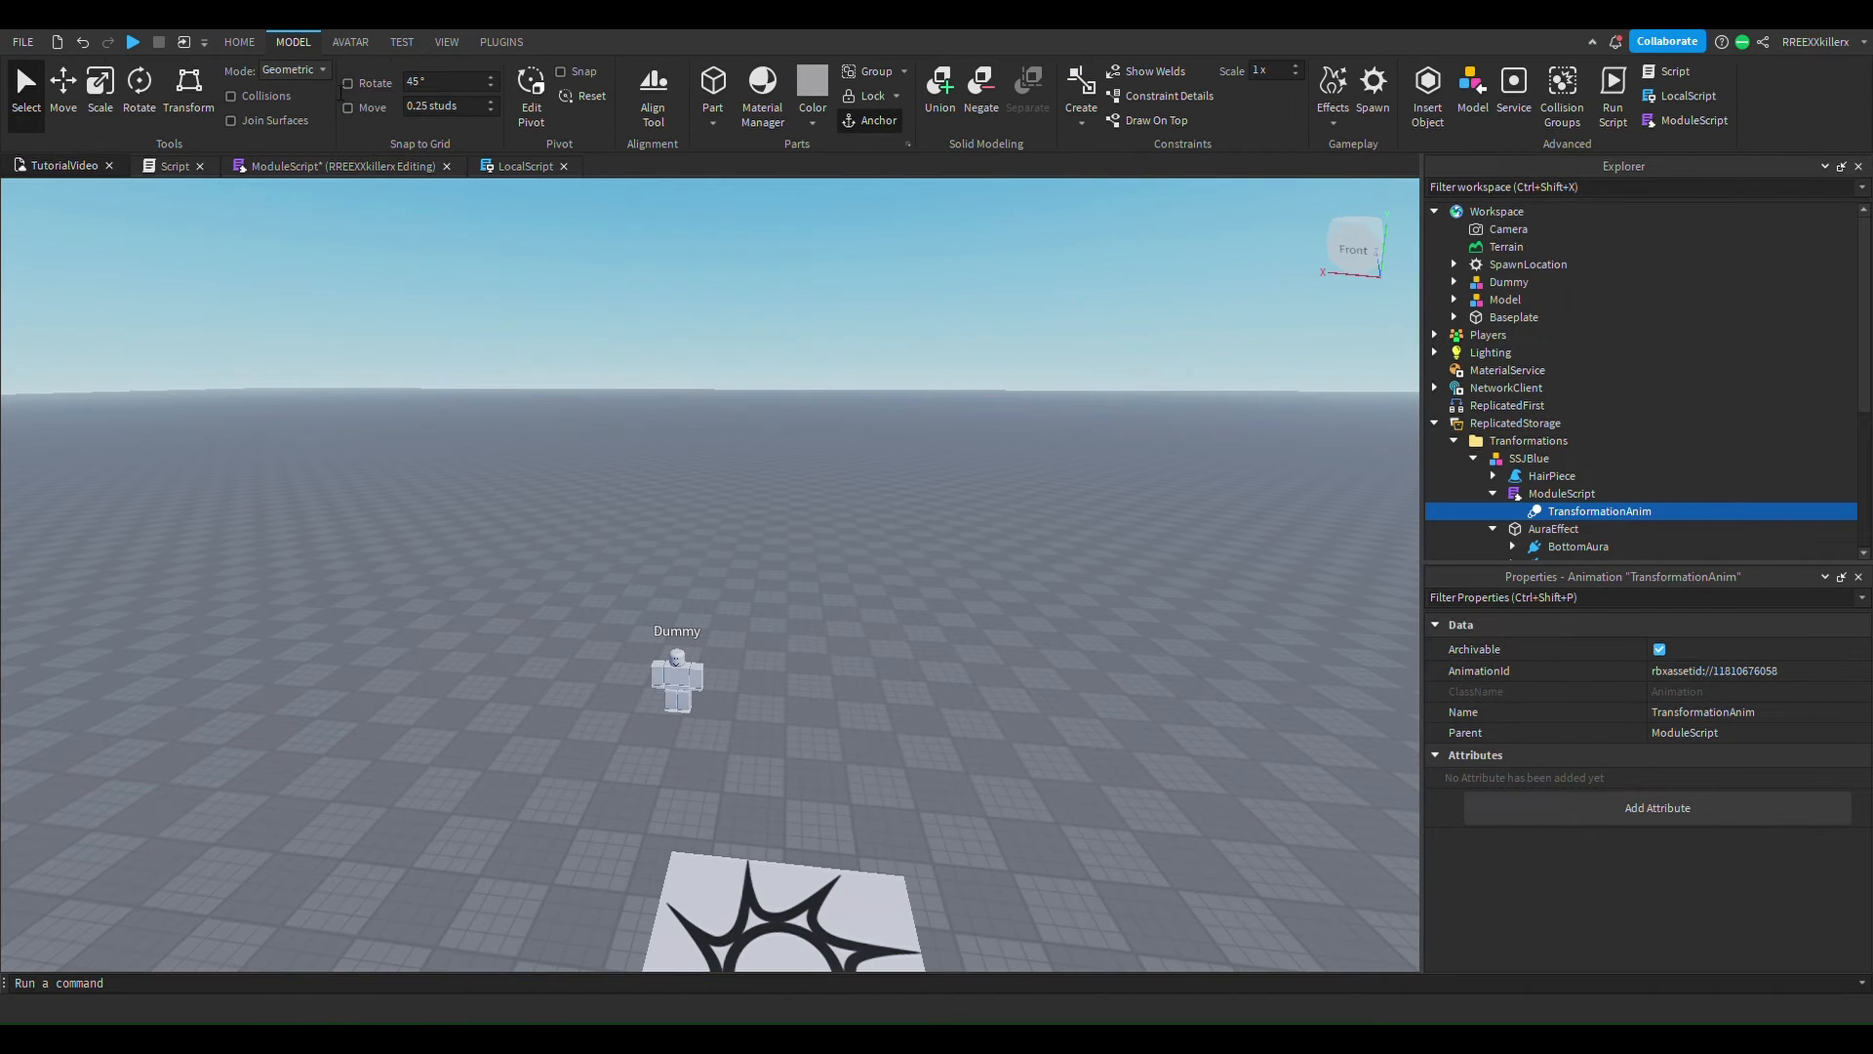
{"action": "left_click", "coordinate": [500, 42]}
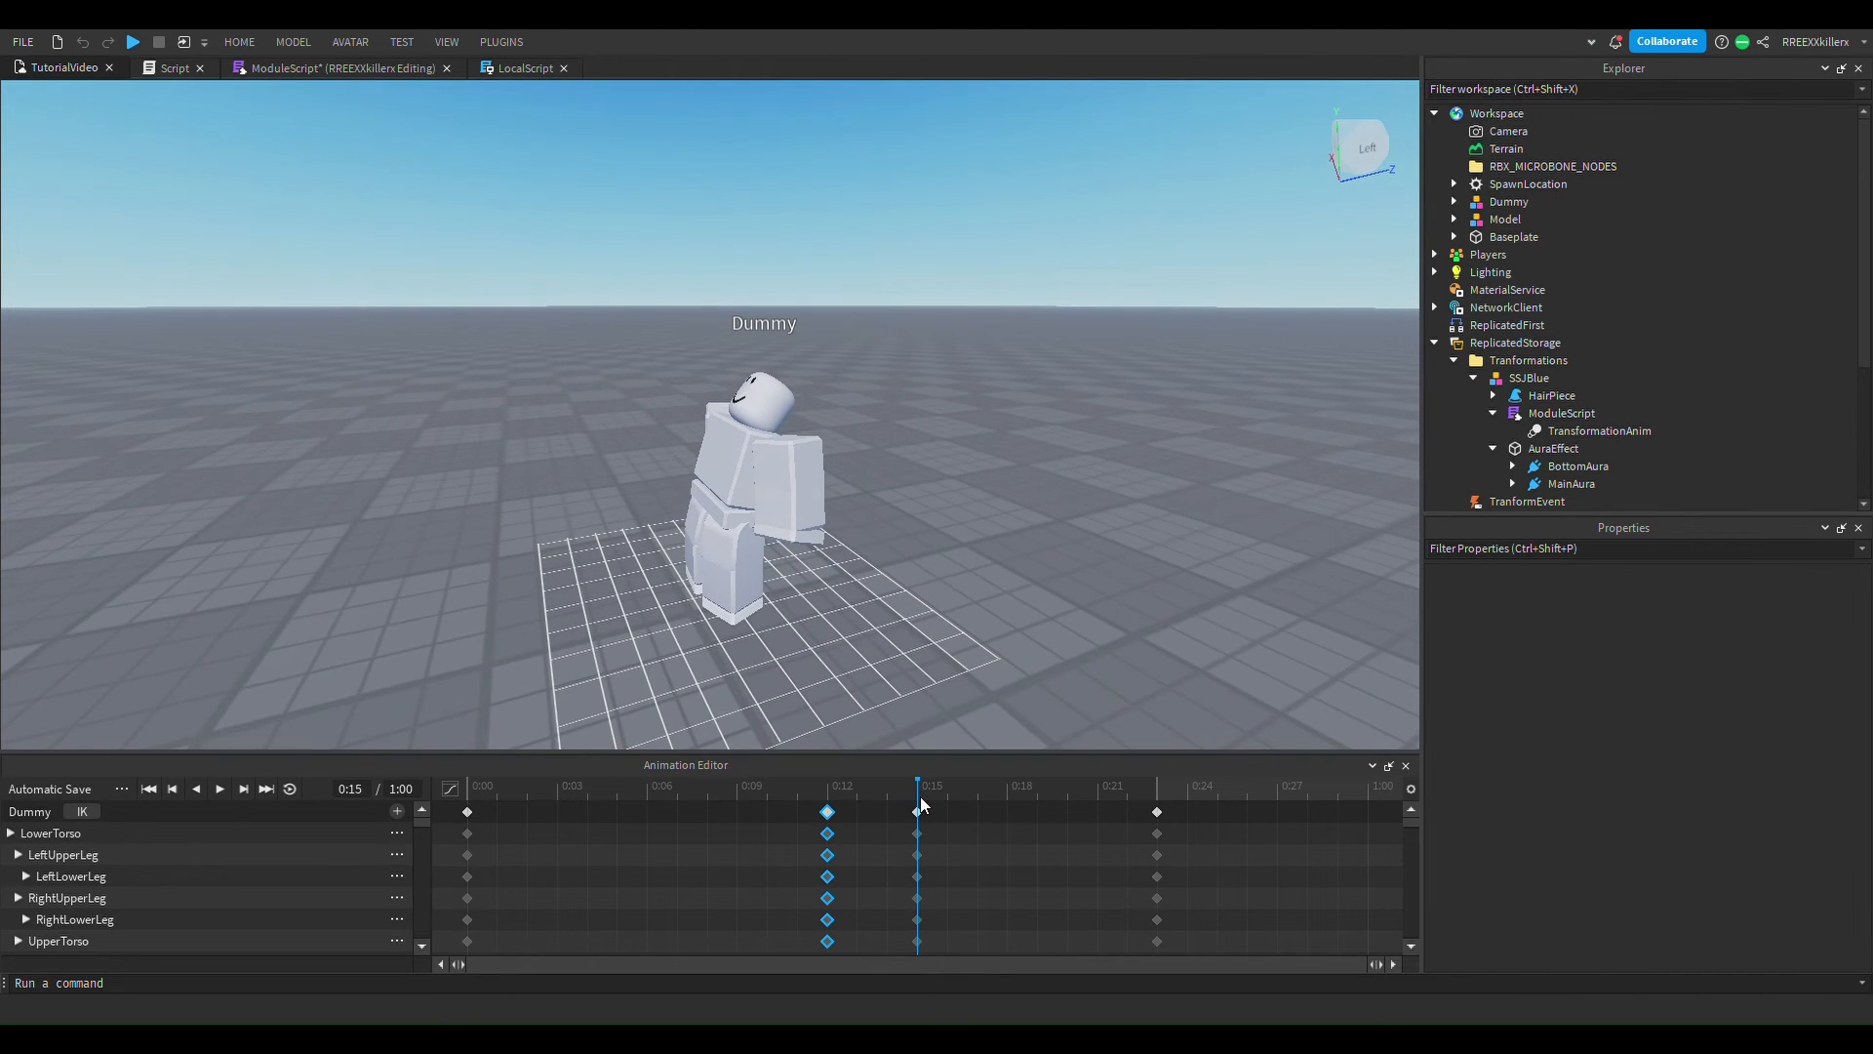
{"action": "mouse_move", "coordinate": [937, 798]}
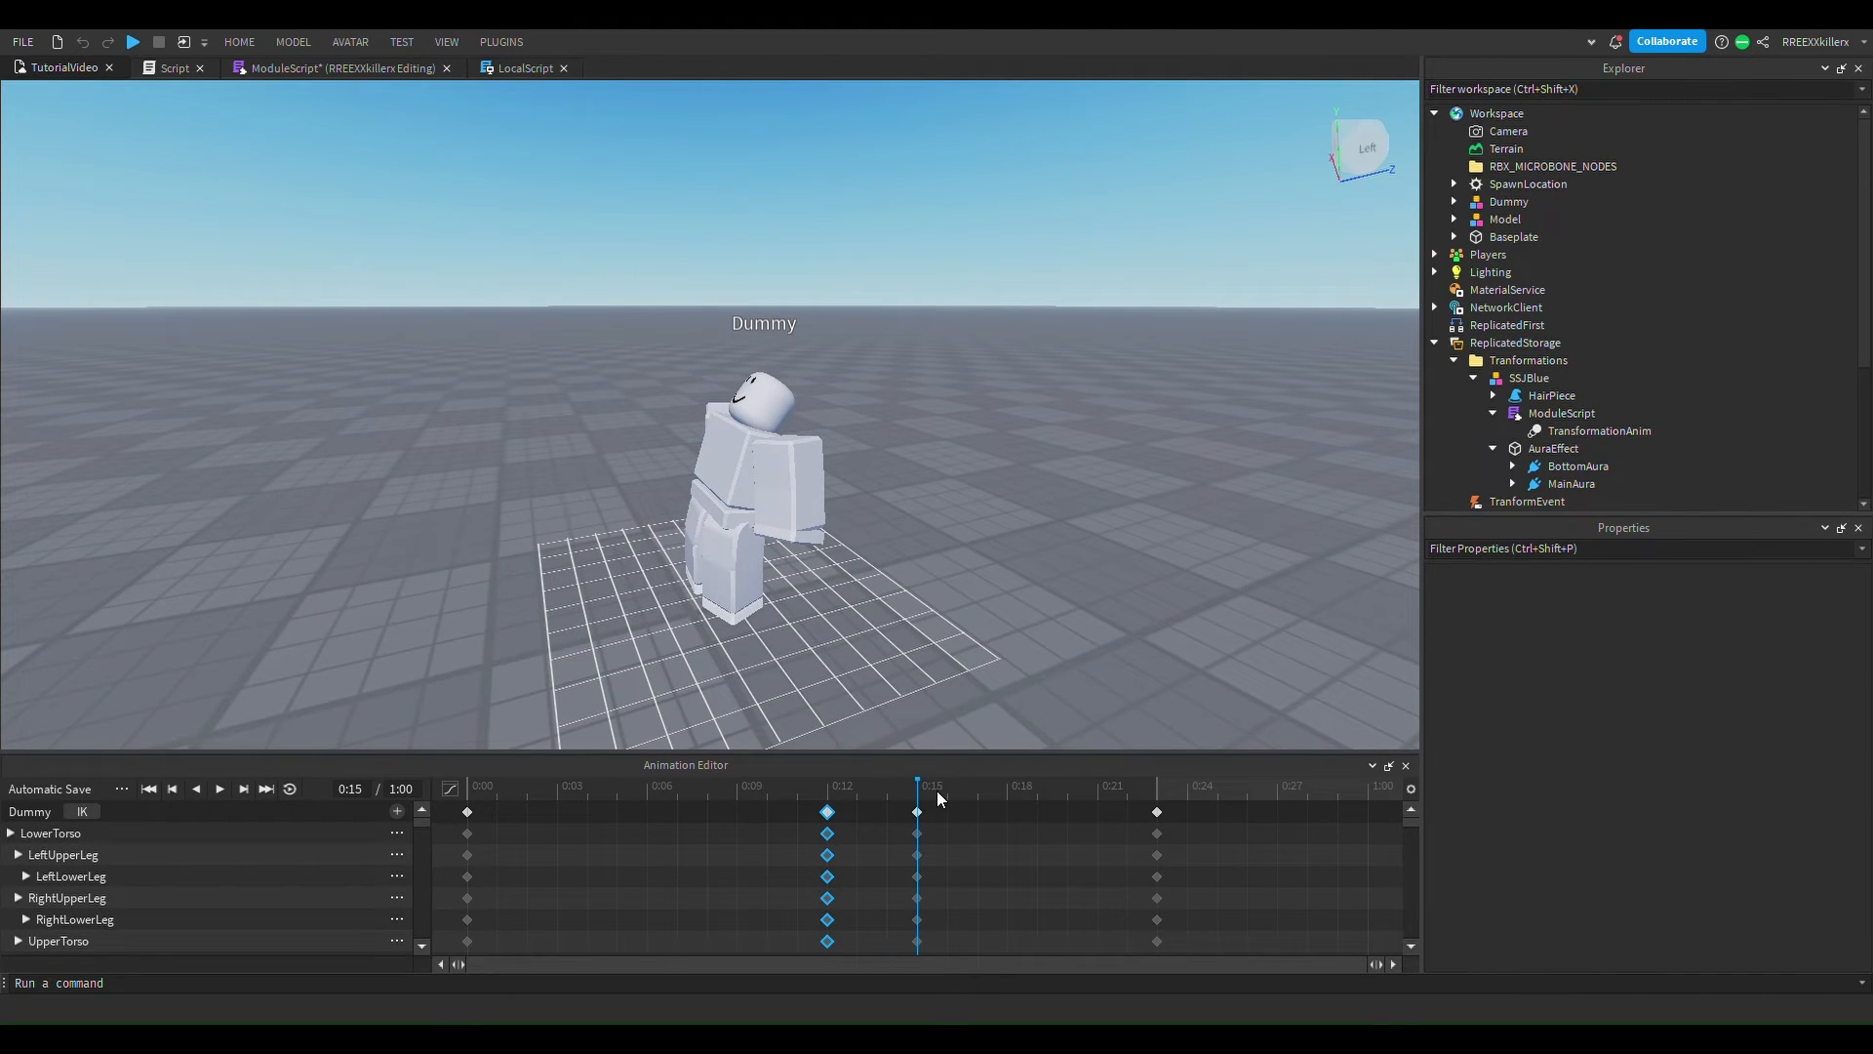
{"action": "mouse_move", "coordinate": [917, 800]}
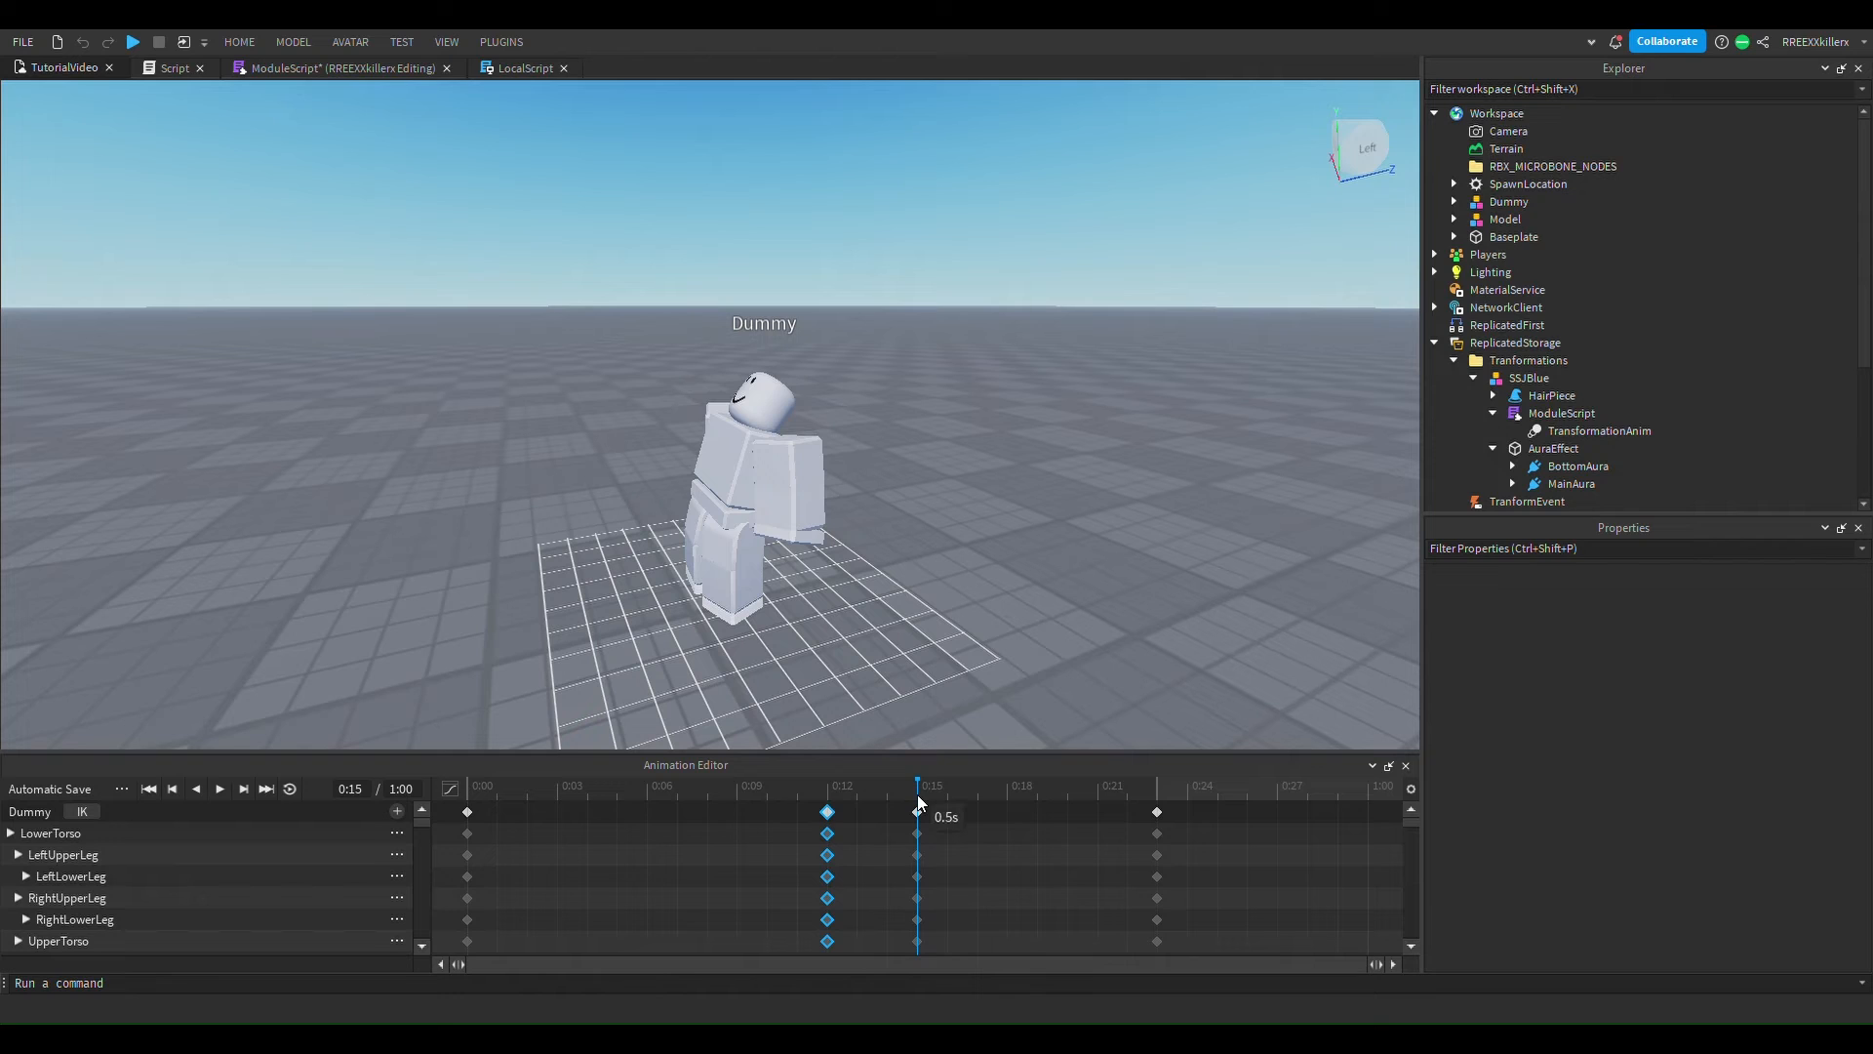
{"action": "mouse_move", "coordinate": [1015, 823]}
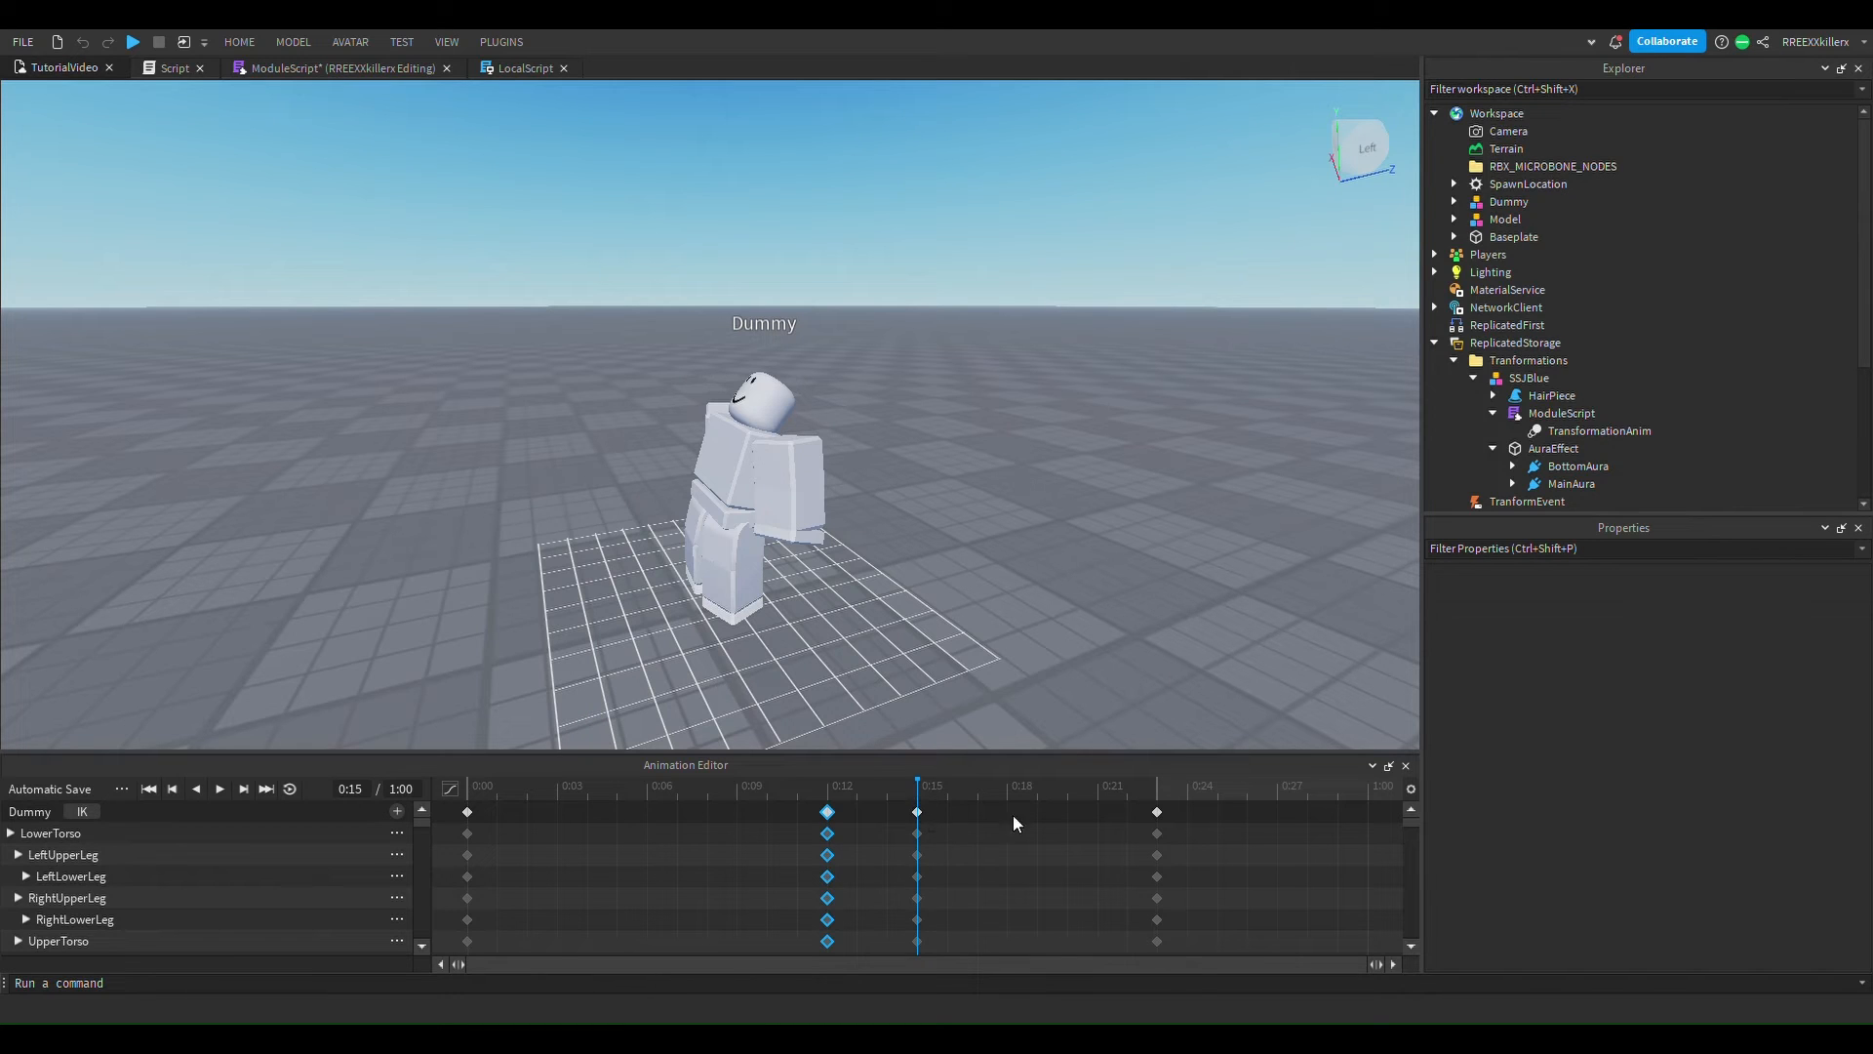
{"action": "left_click", "coordinate": [828, 787]}
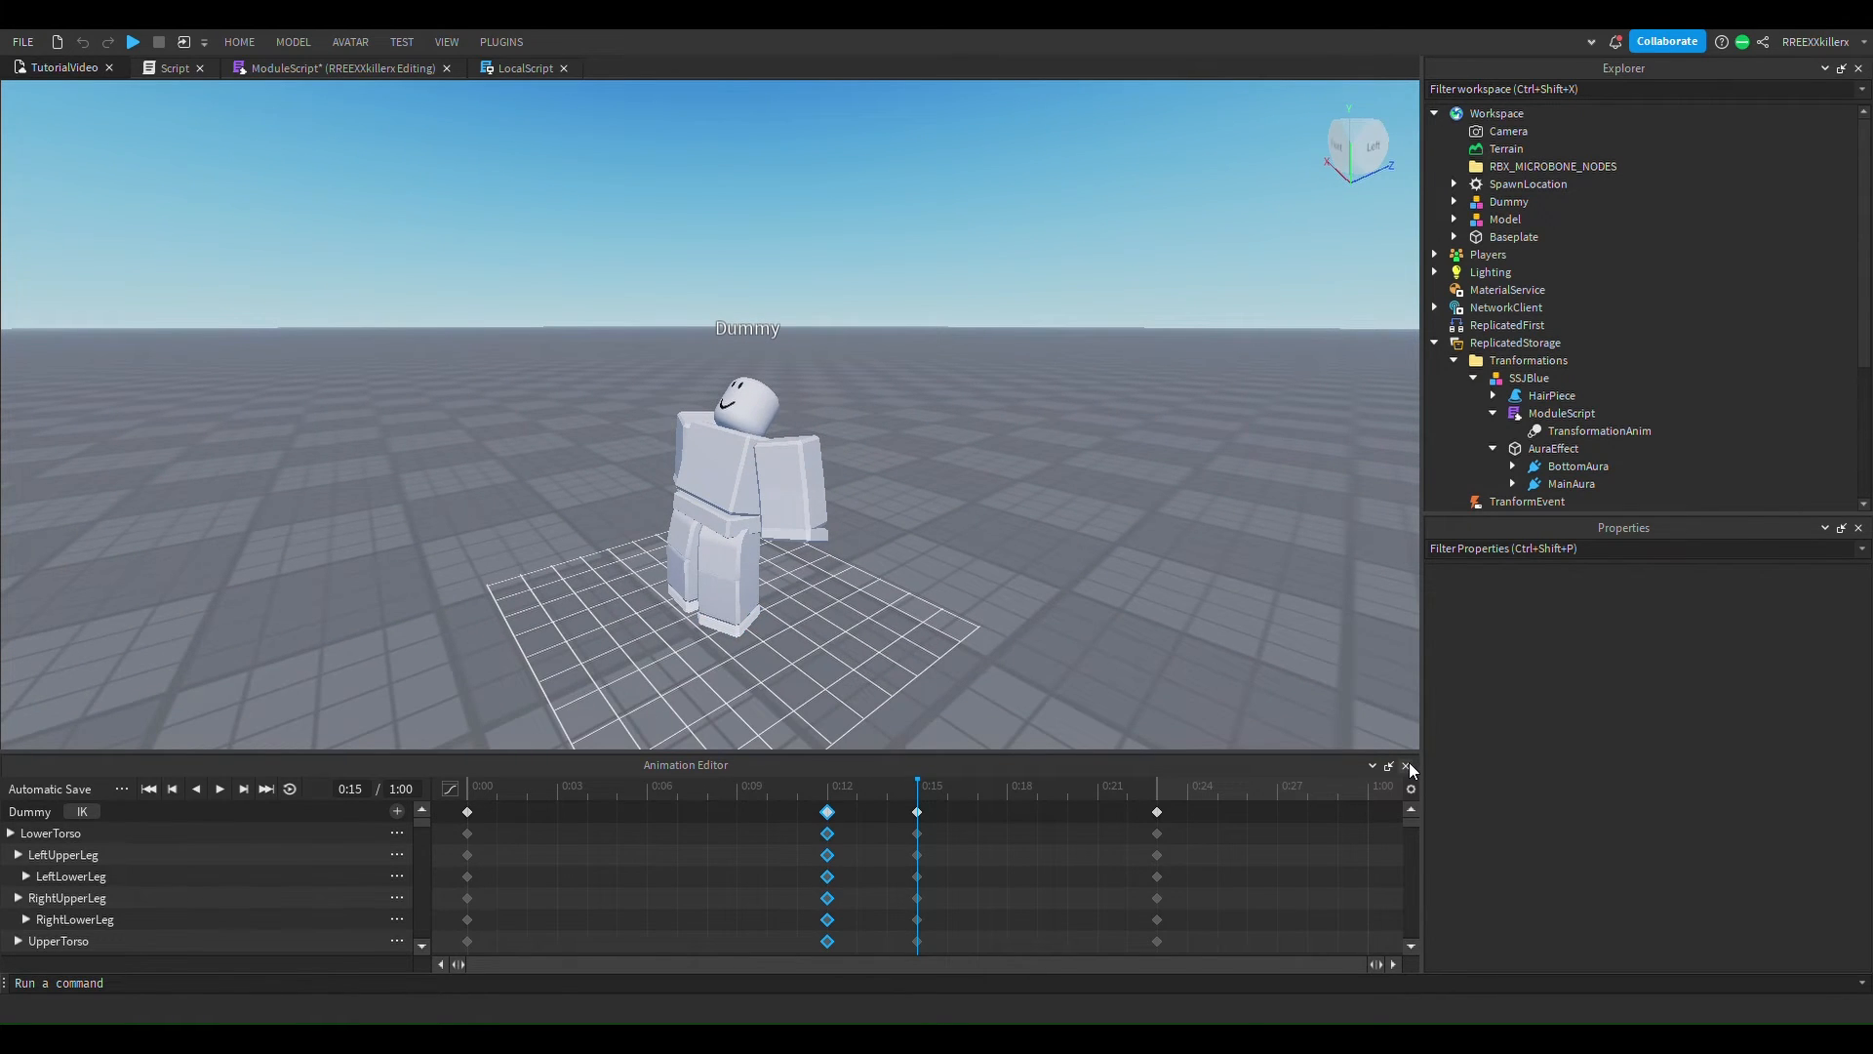
{"action": "left_click", "coordinate": [1407, 766]}
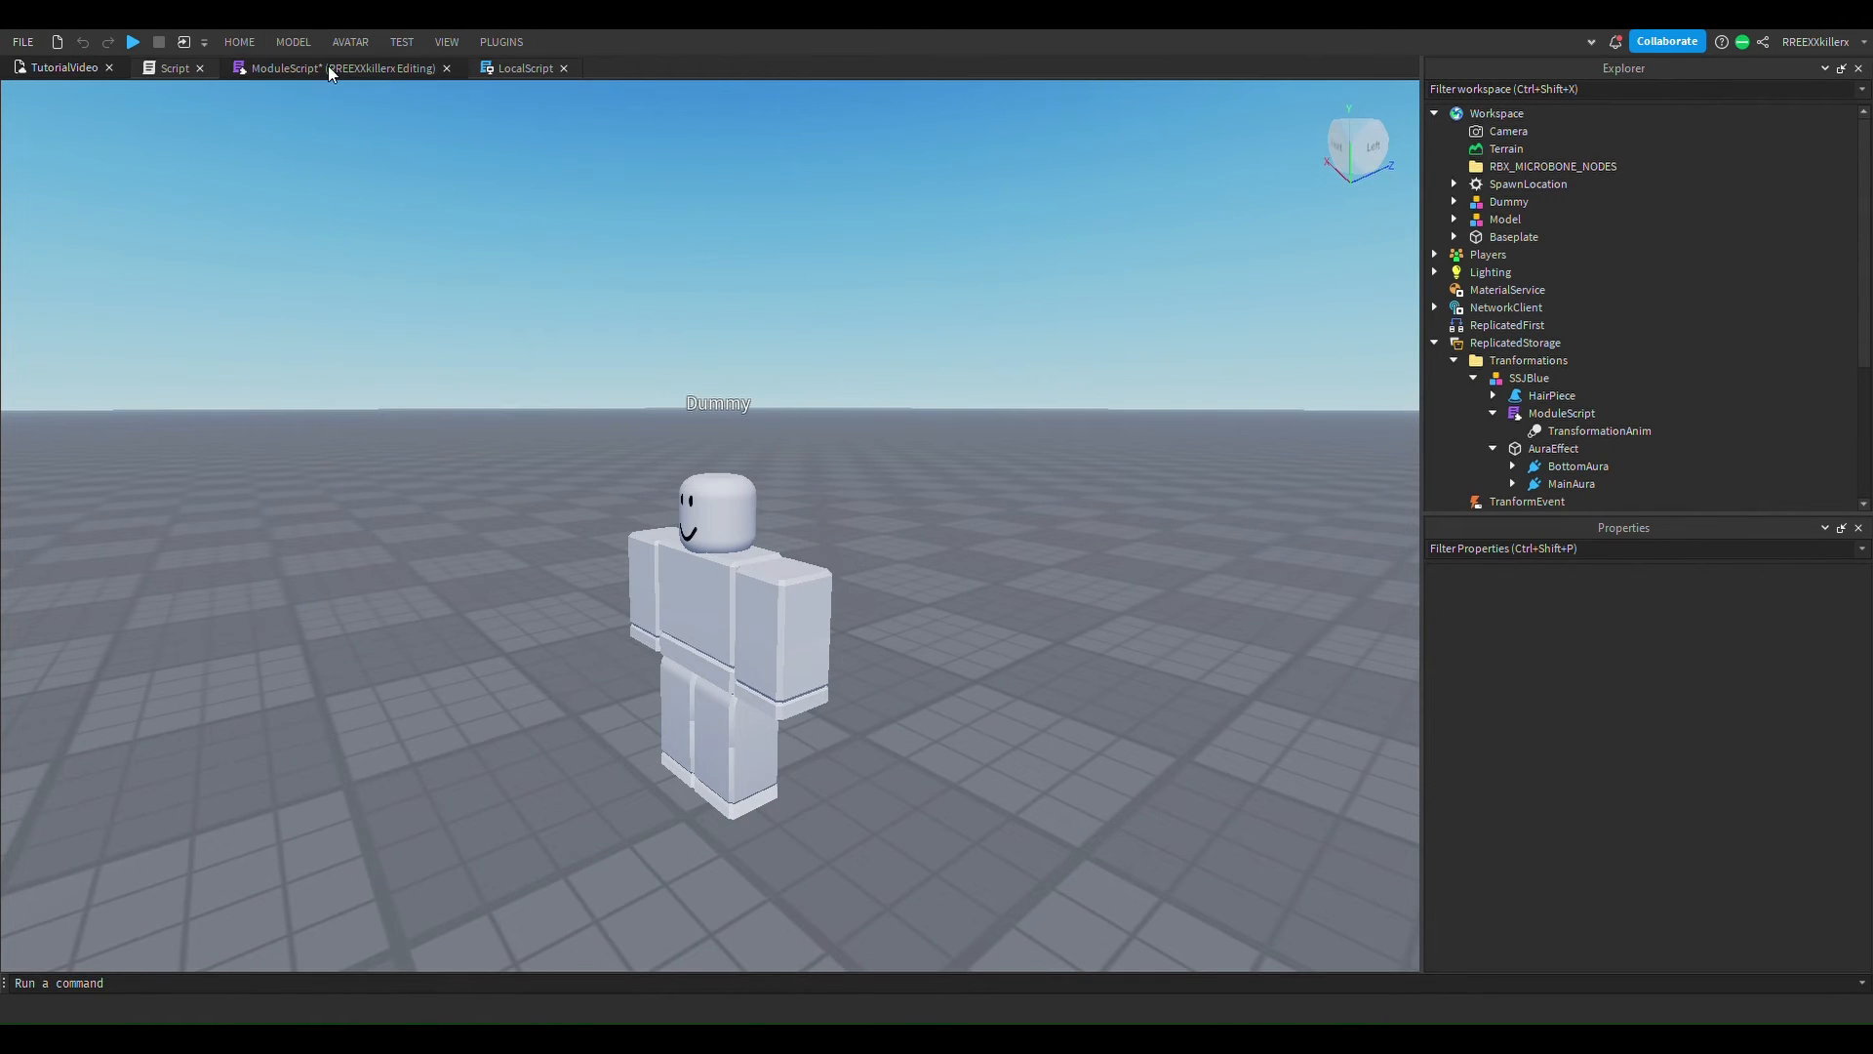
Add wait(0.5) after Anim:Play() in the ModuleScript, then return to the 3D view.
{"action": "left_click", "coordinate": [335, 69]}
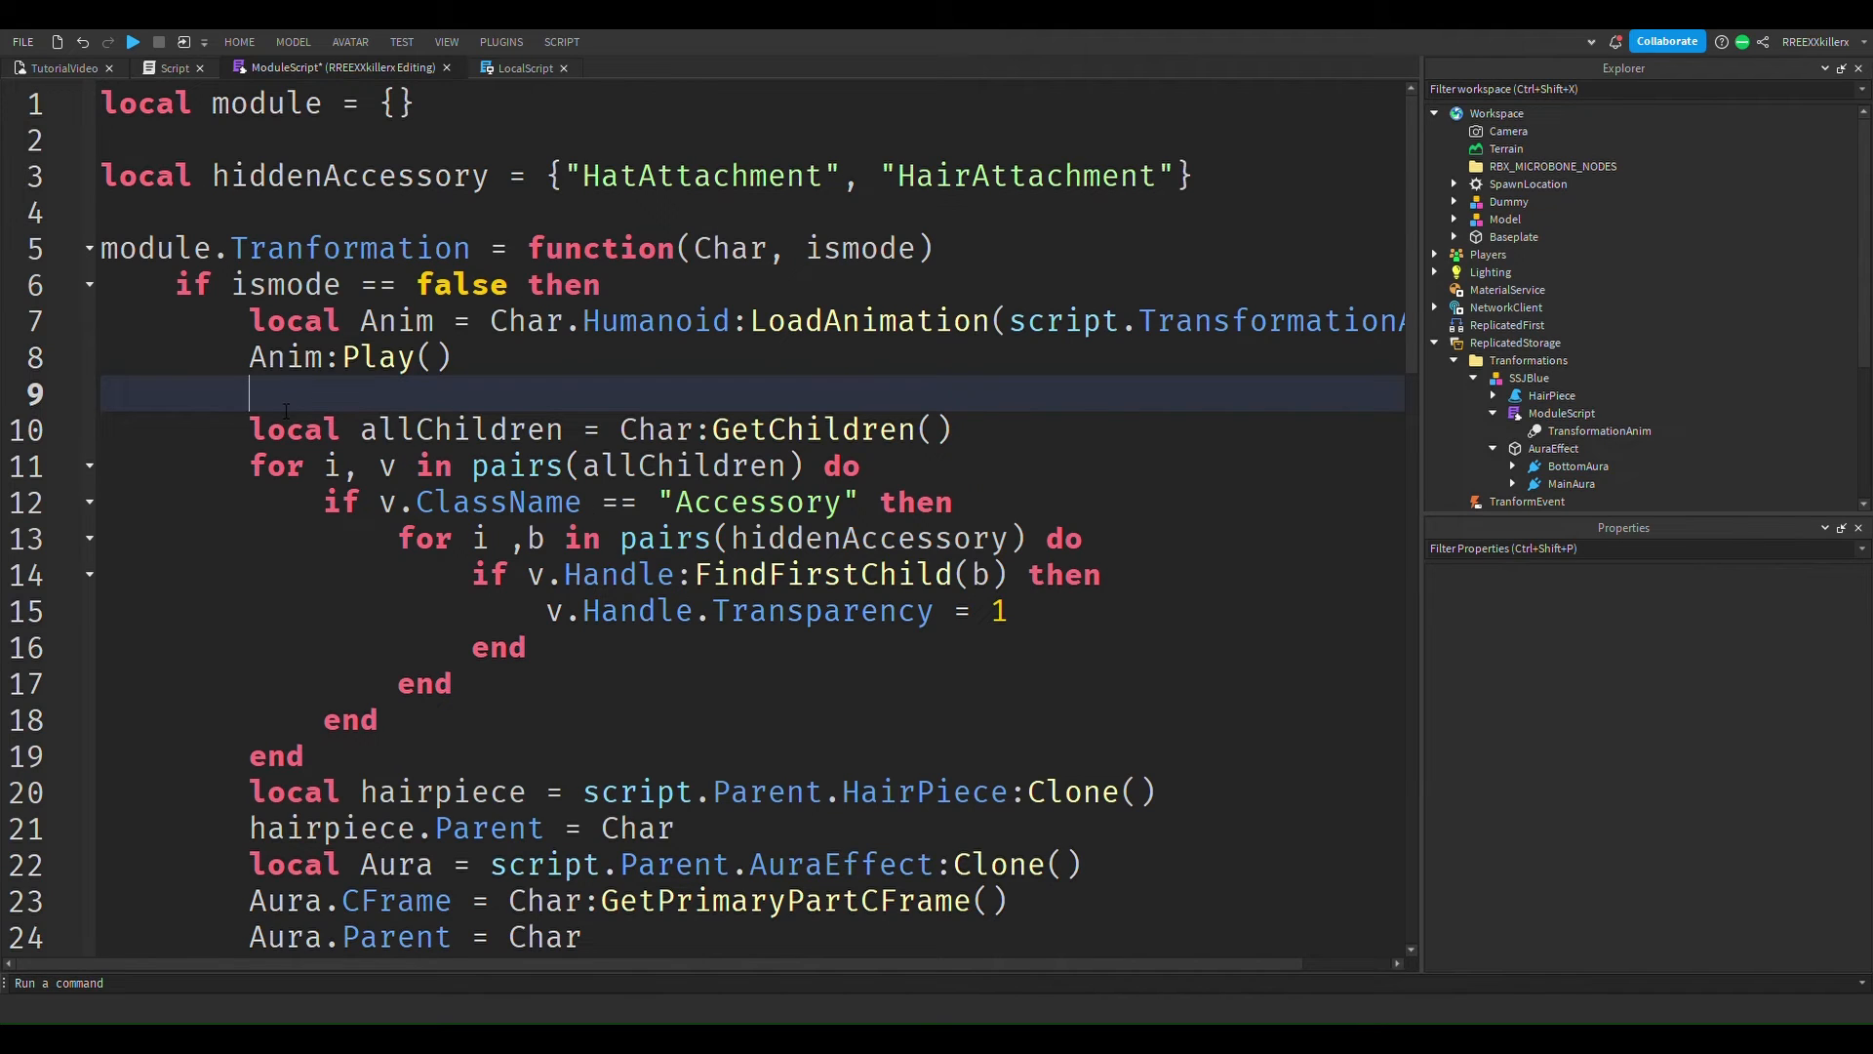
{"action": "type", "text": "wait()"}
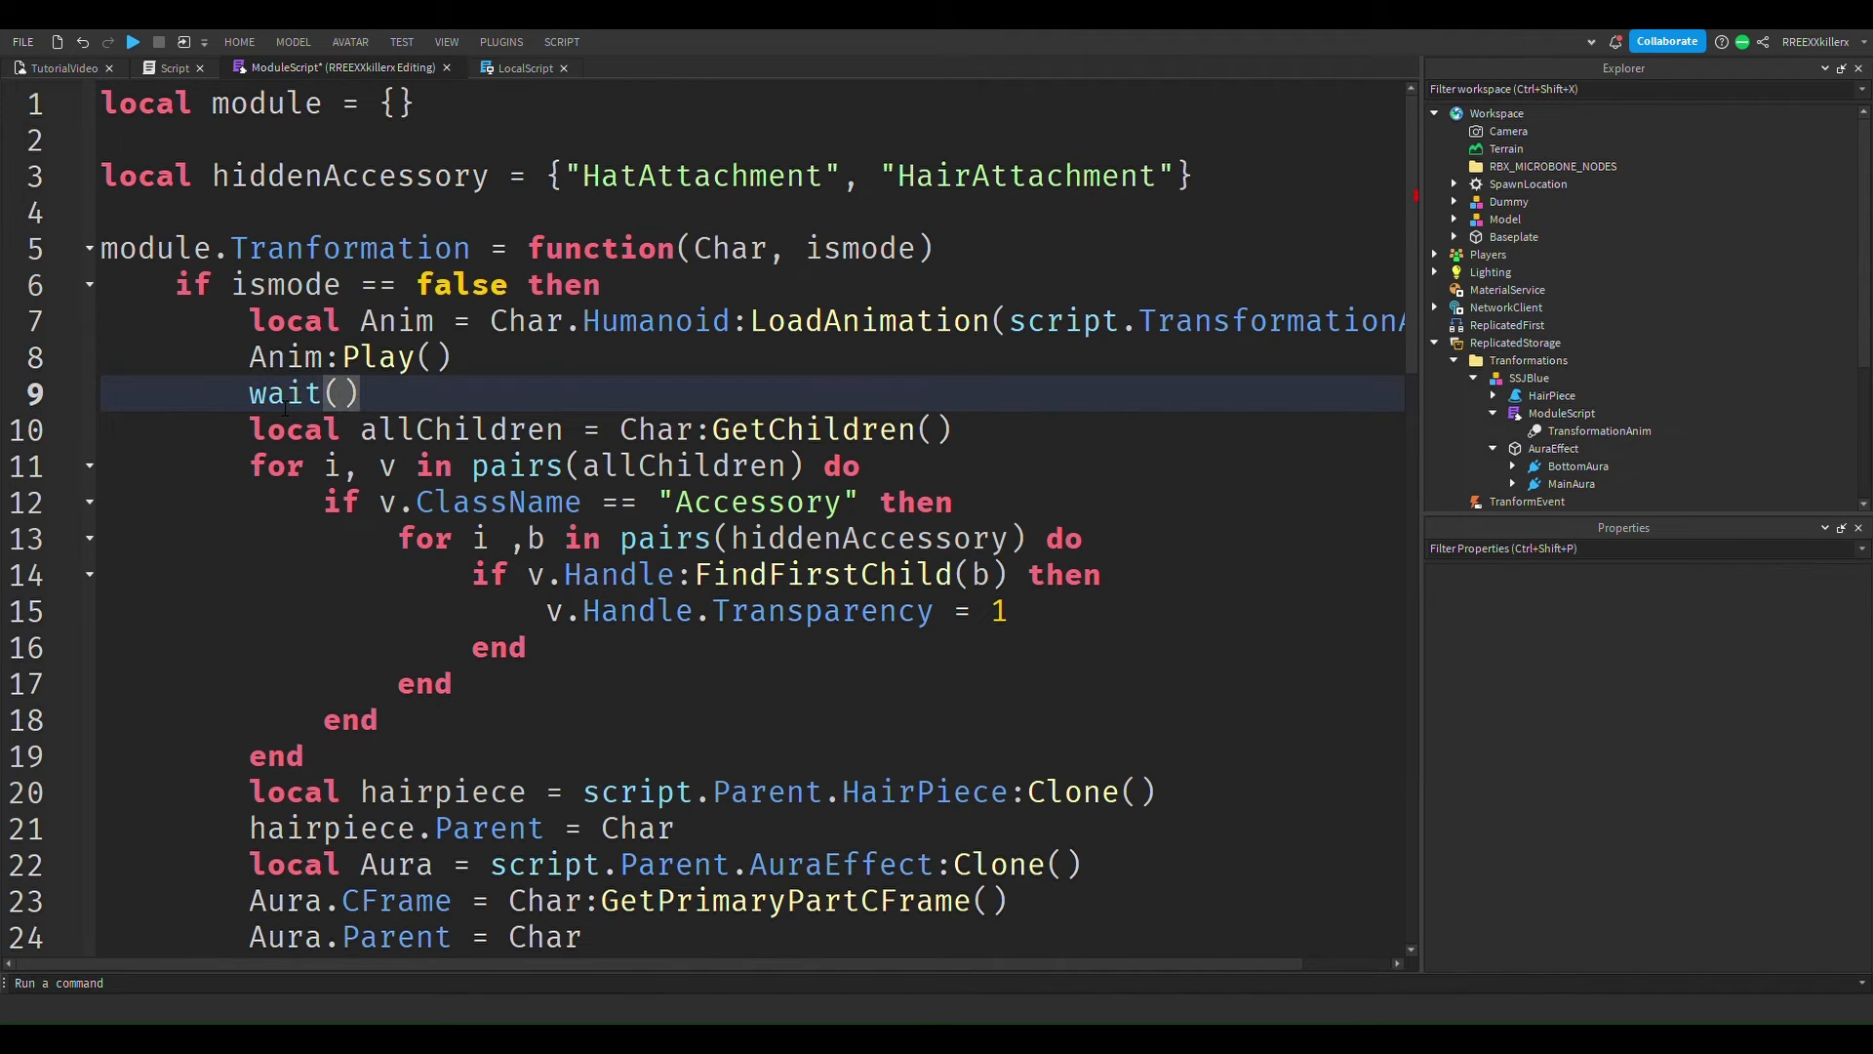
{"action": "type", "text": "0.5"}
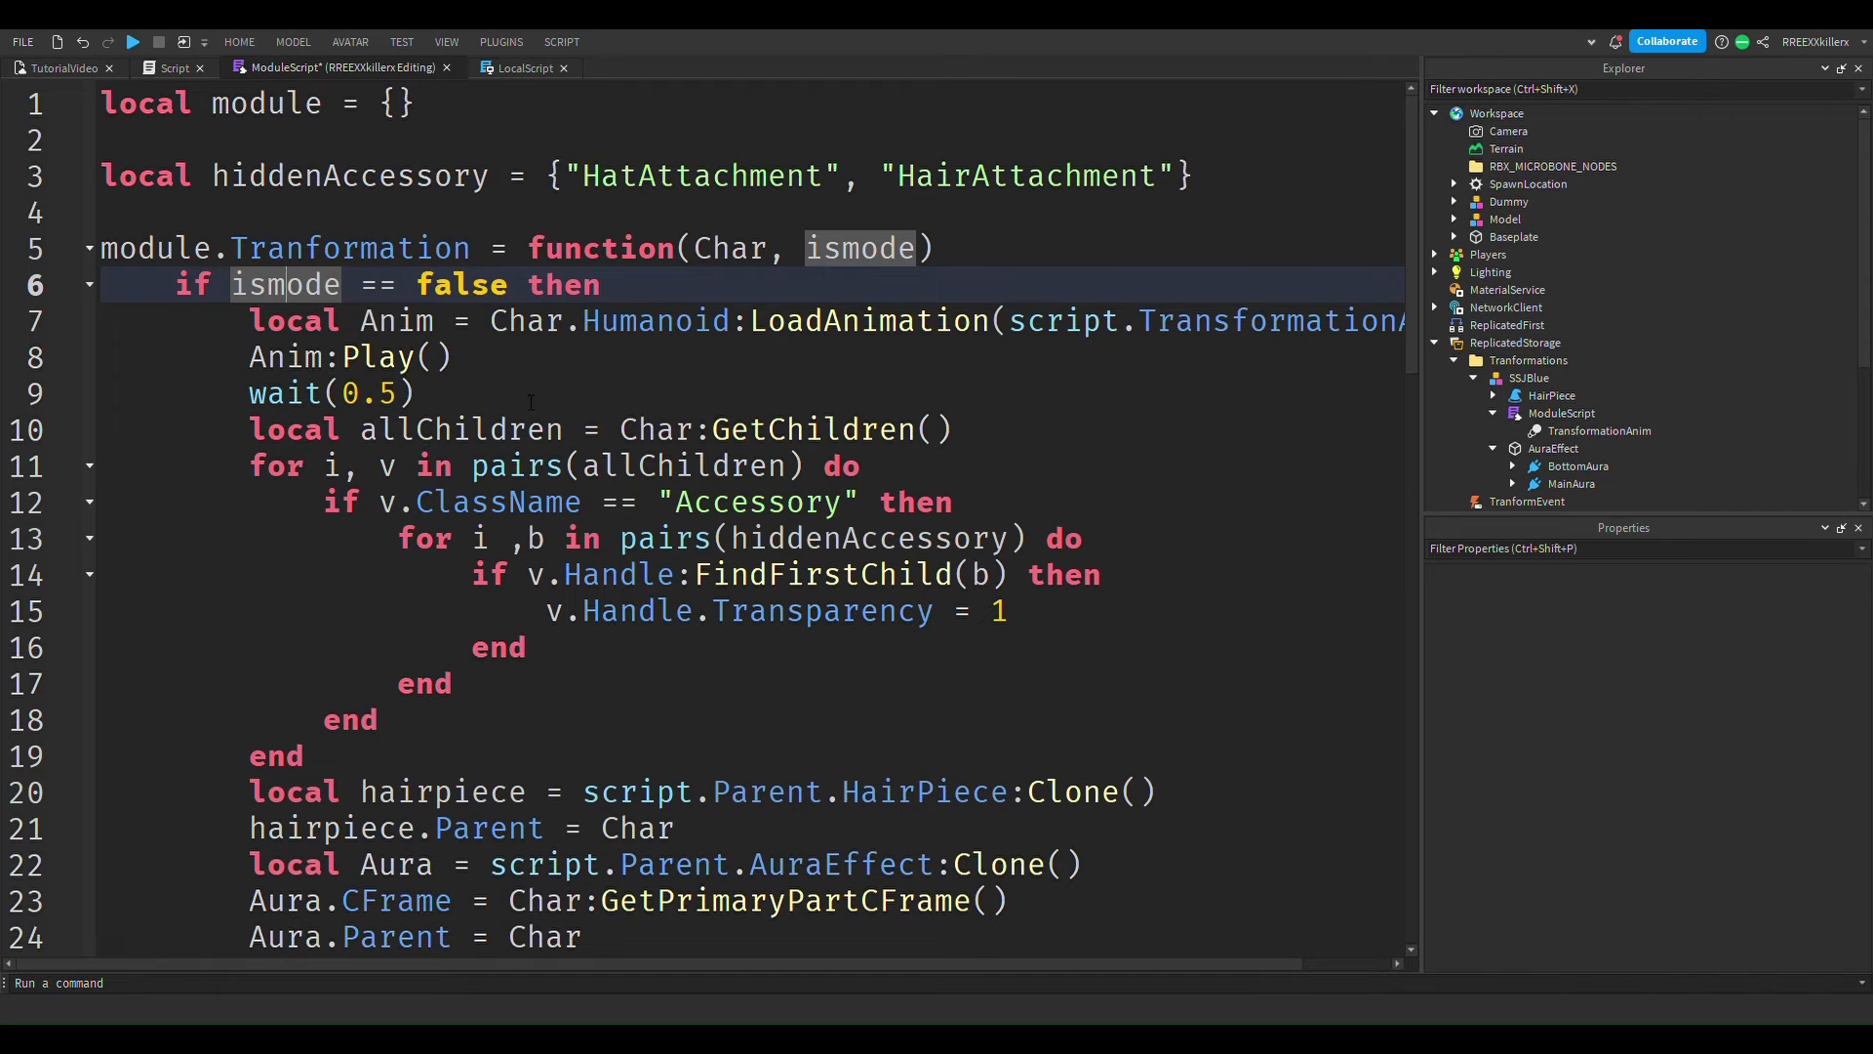
{"action": "left_click", "coordinate": [549, 394]}
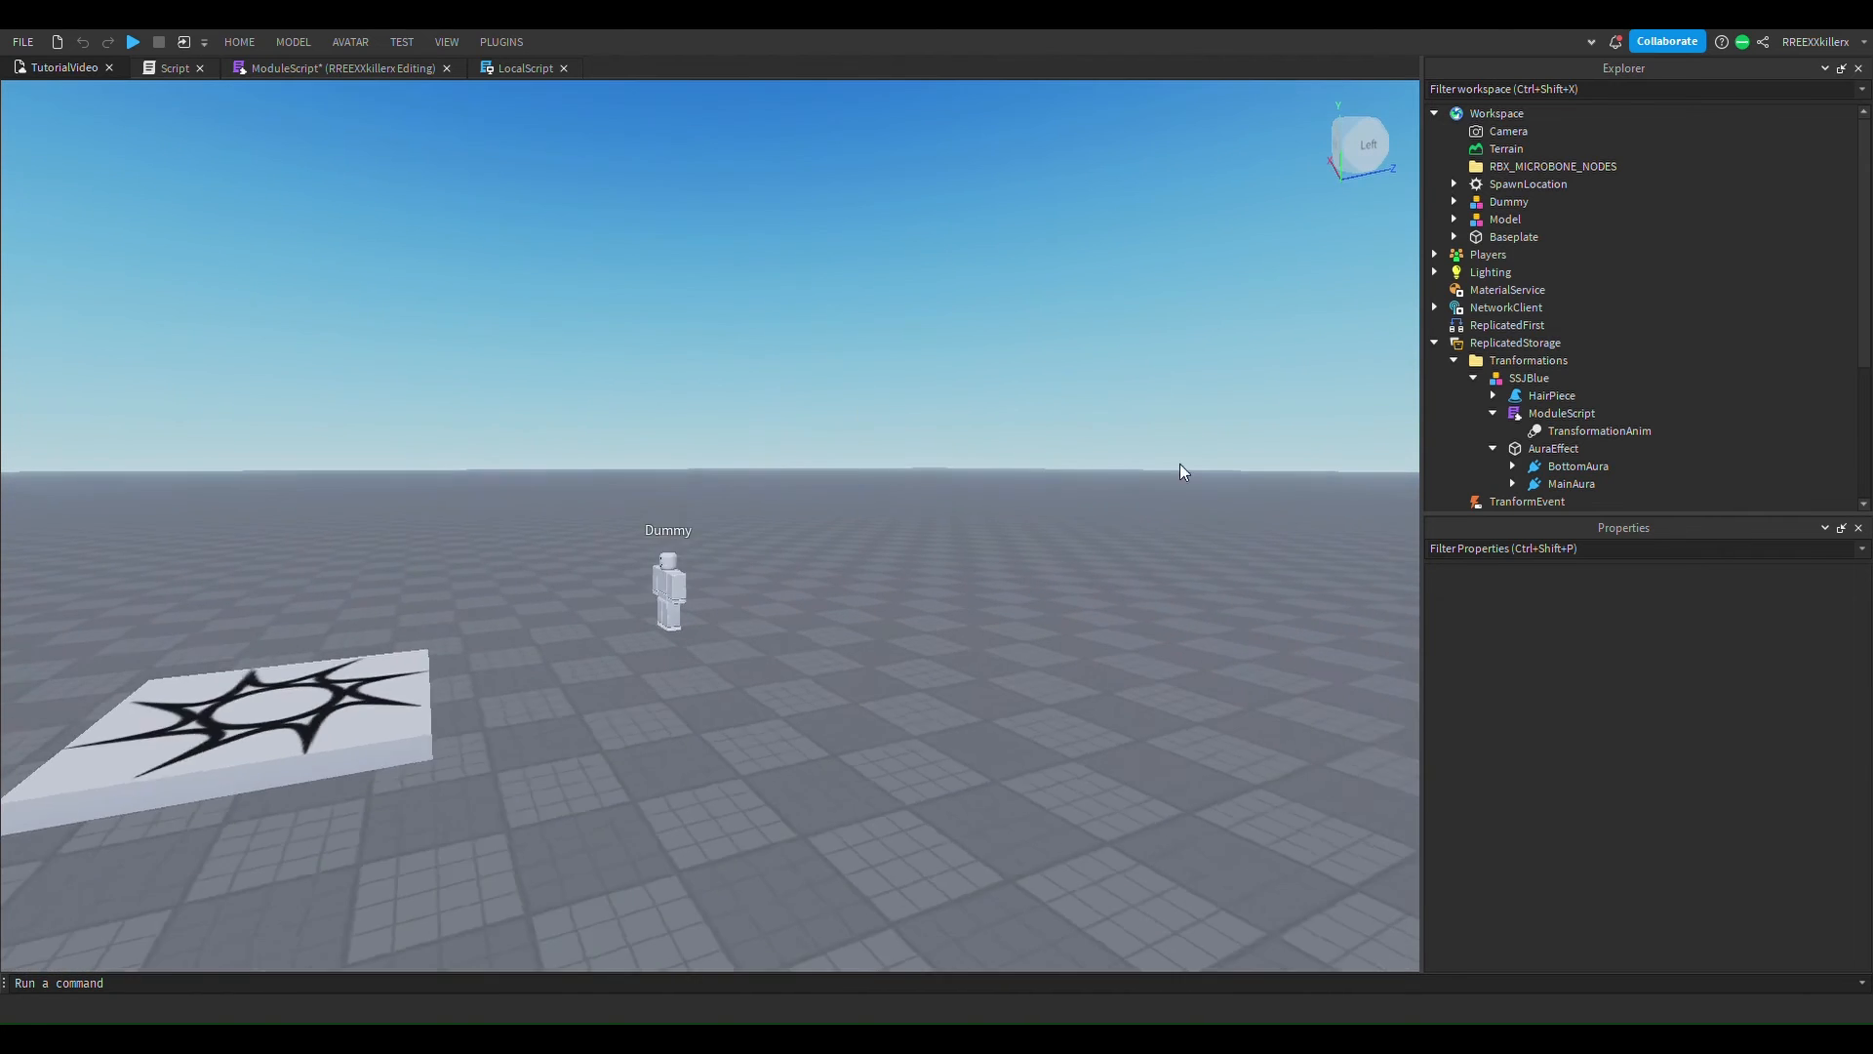
Turn on LockedToPart for the BottomAura and Aura emitters.
{"action": "scroll", "scroll_direction": "down", "scroll_amount": 3}
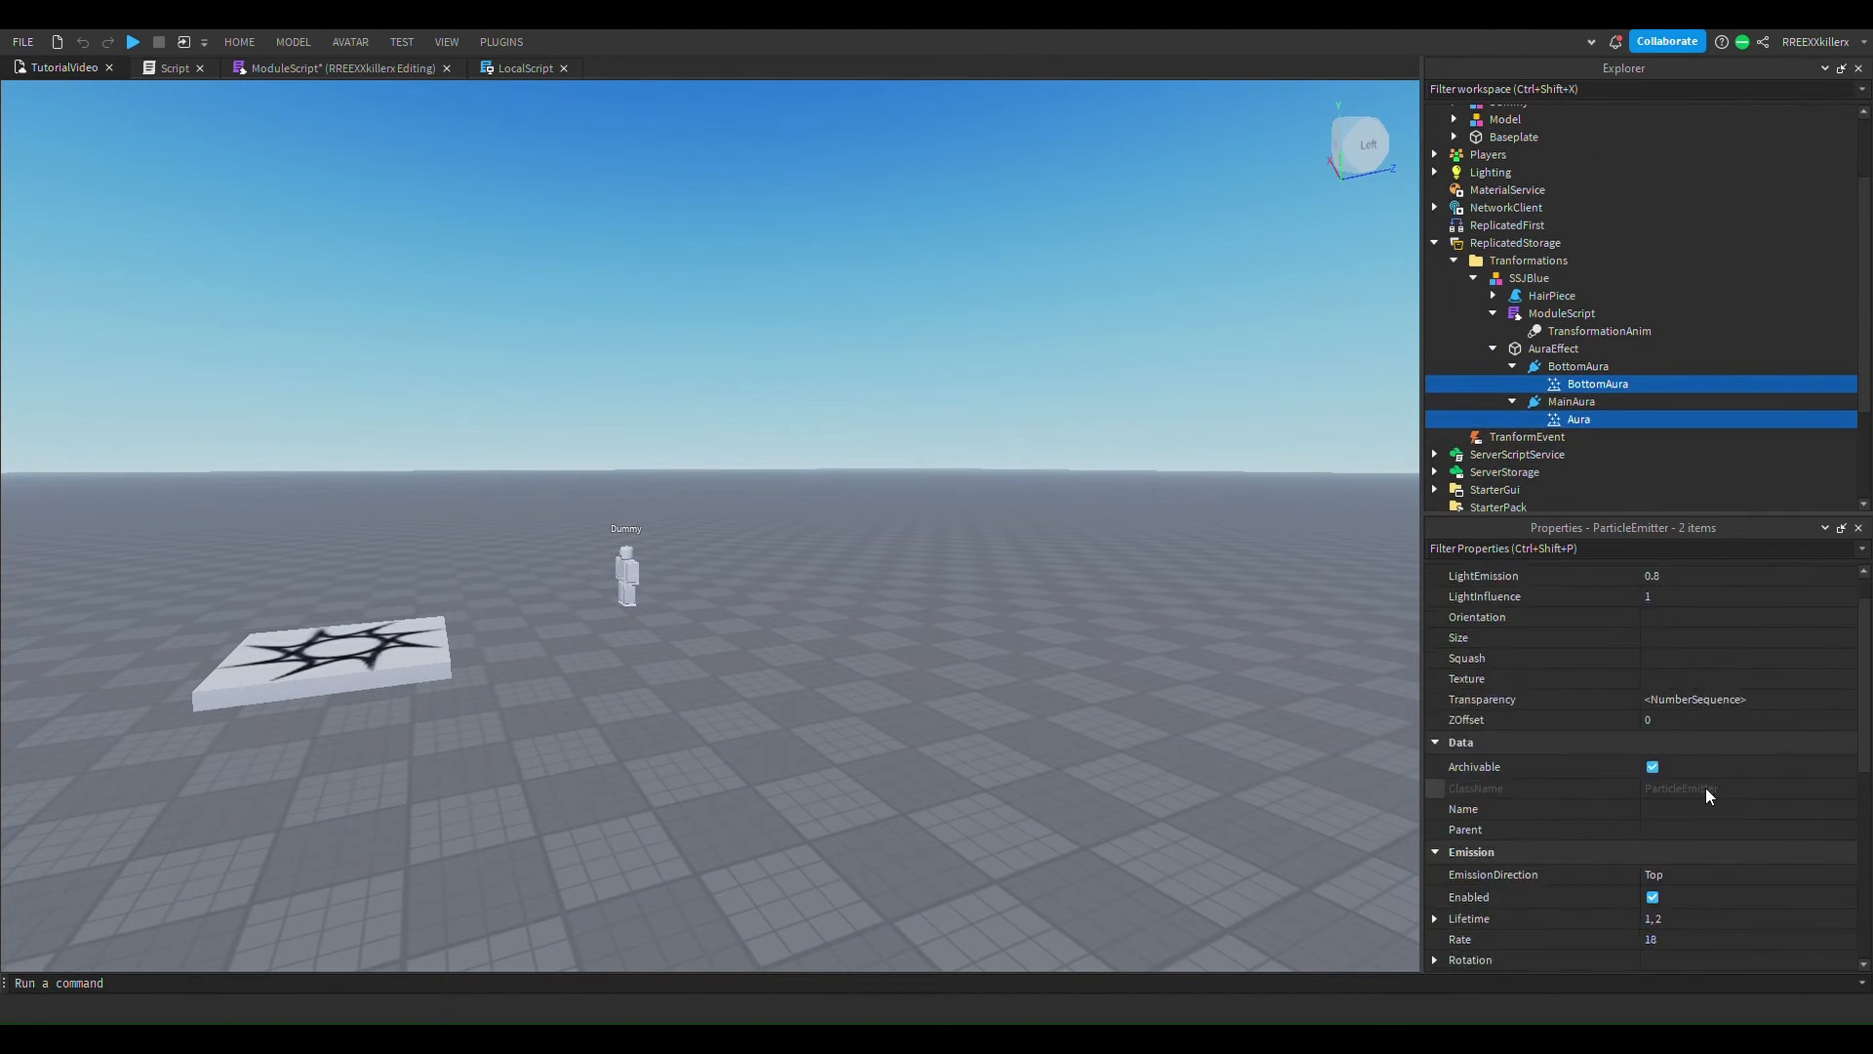
{"action": "scroll", "scroll_direction": "down", "scroll_amount": 3}
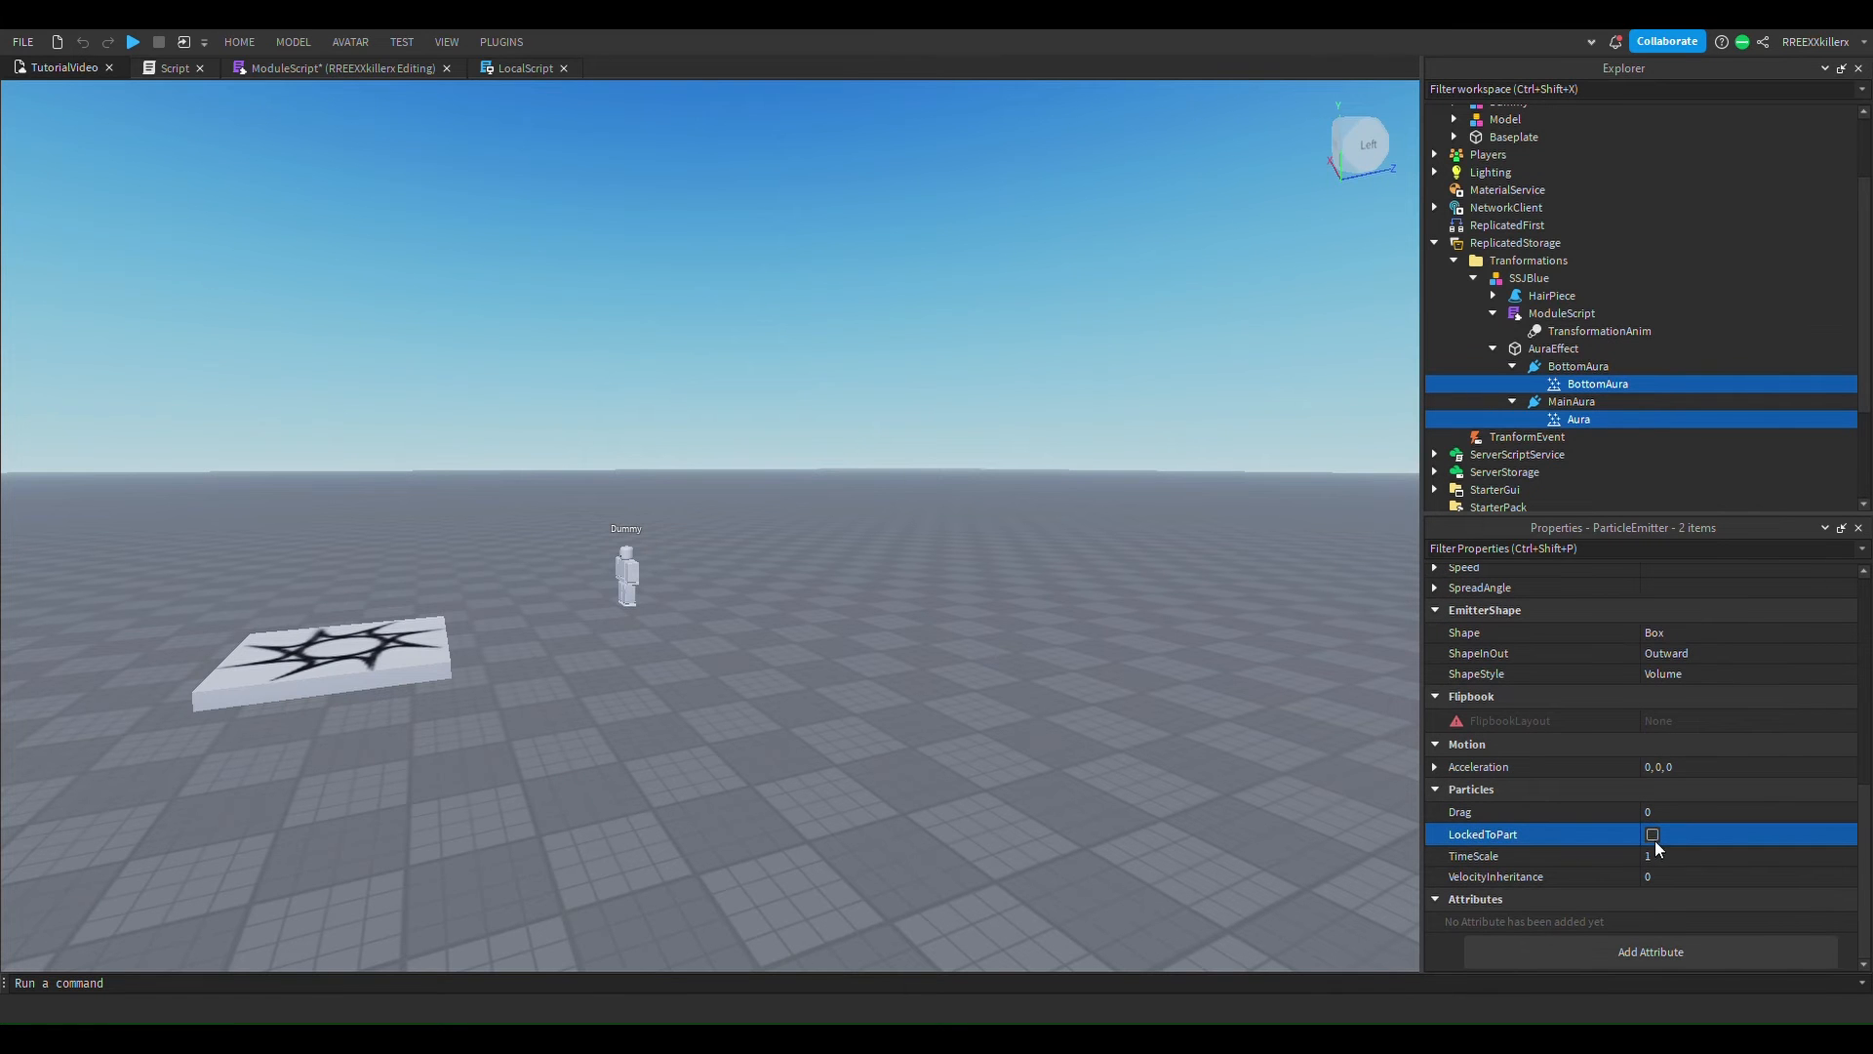
{"action": "left_click", "coordinate": [1651, 834]}
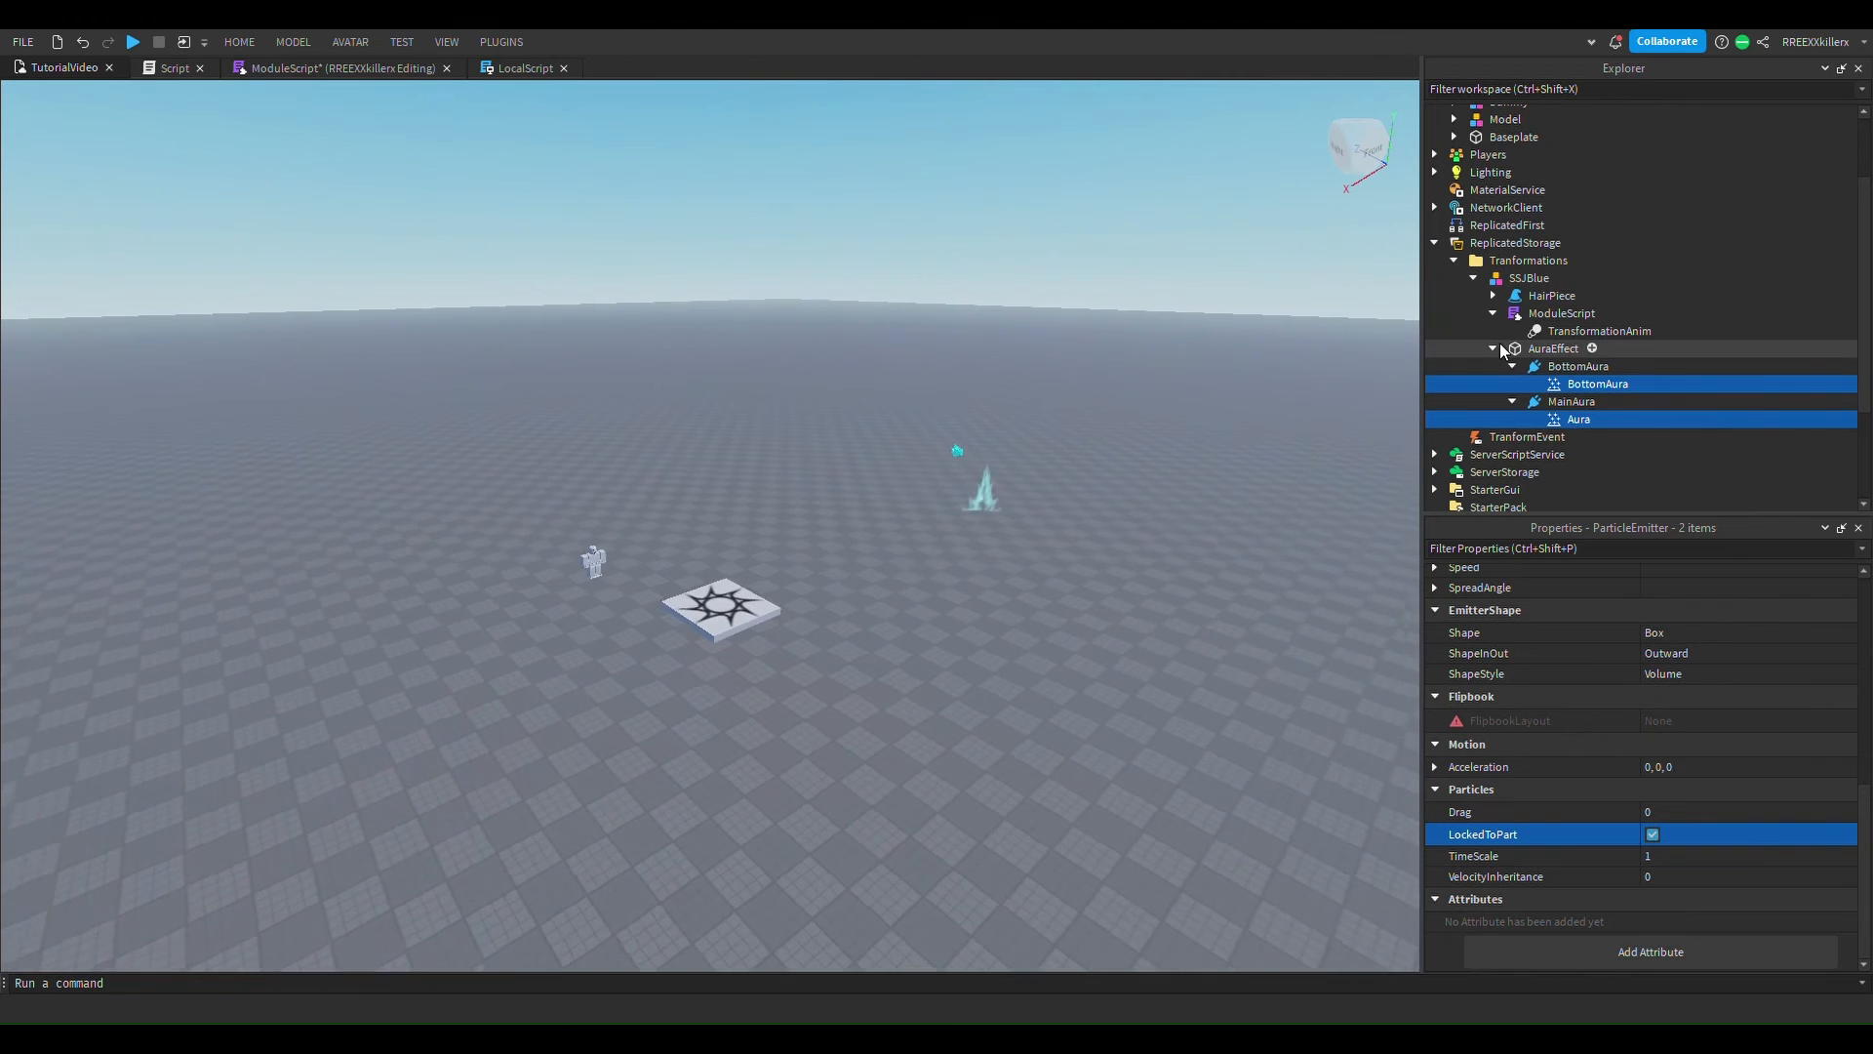
{"action": "left_click", "coordinate": [133, 41]}
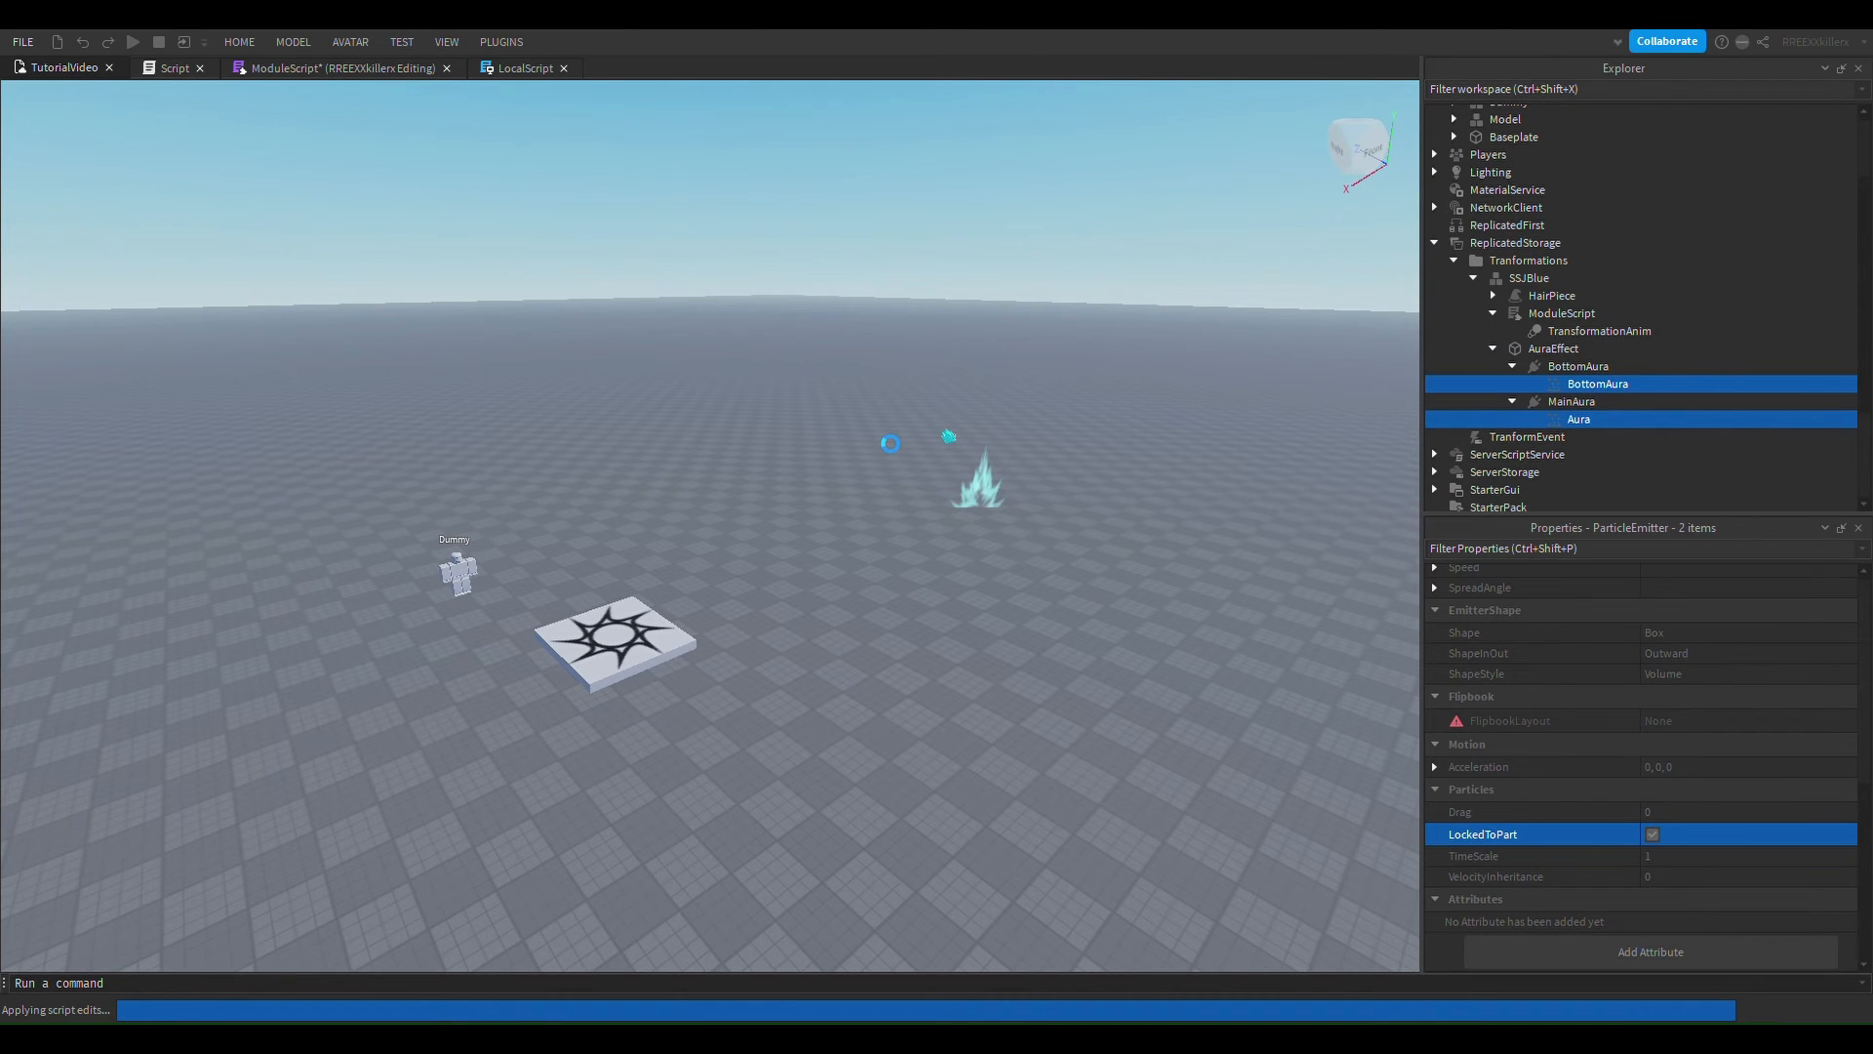
Start a Play test of the game and let it load.
{"action": "left_click", "coordinate": [132, 42]}
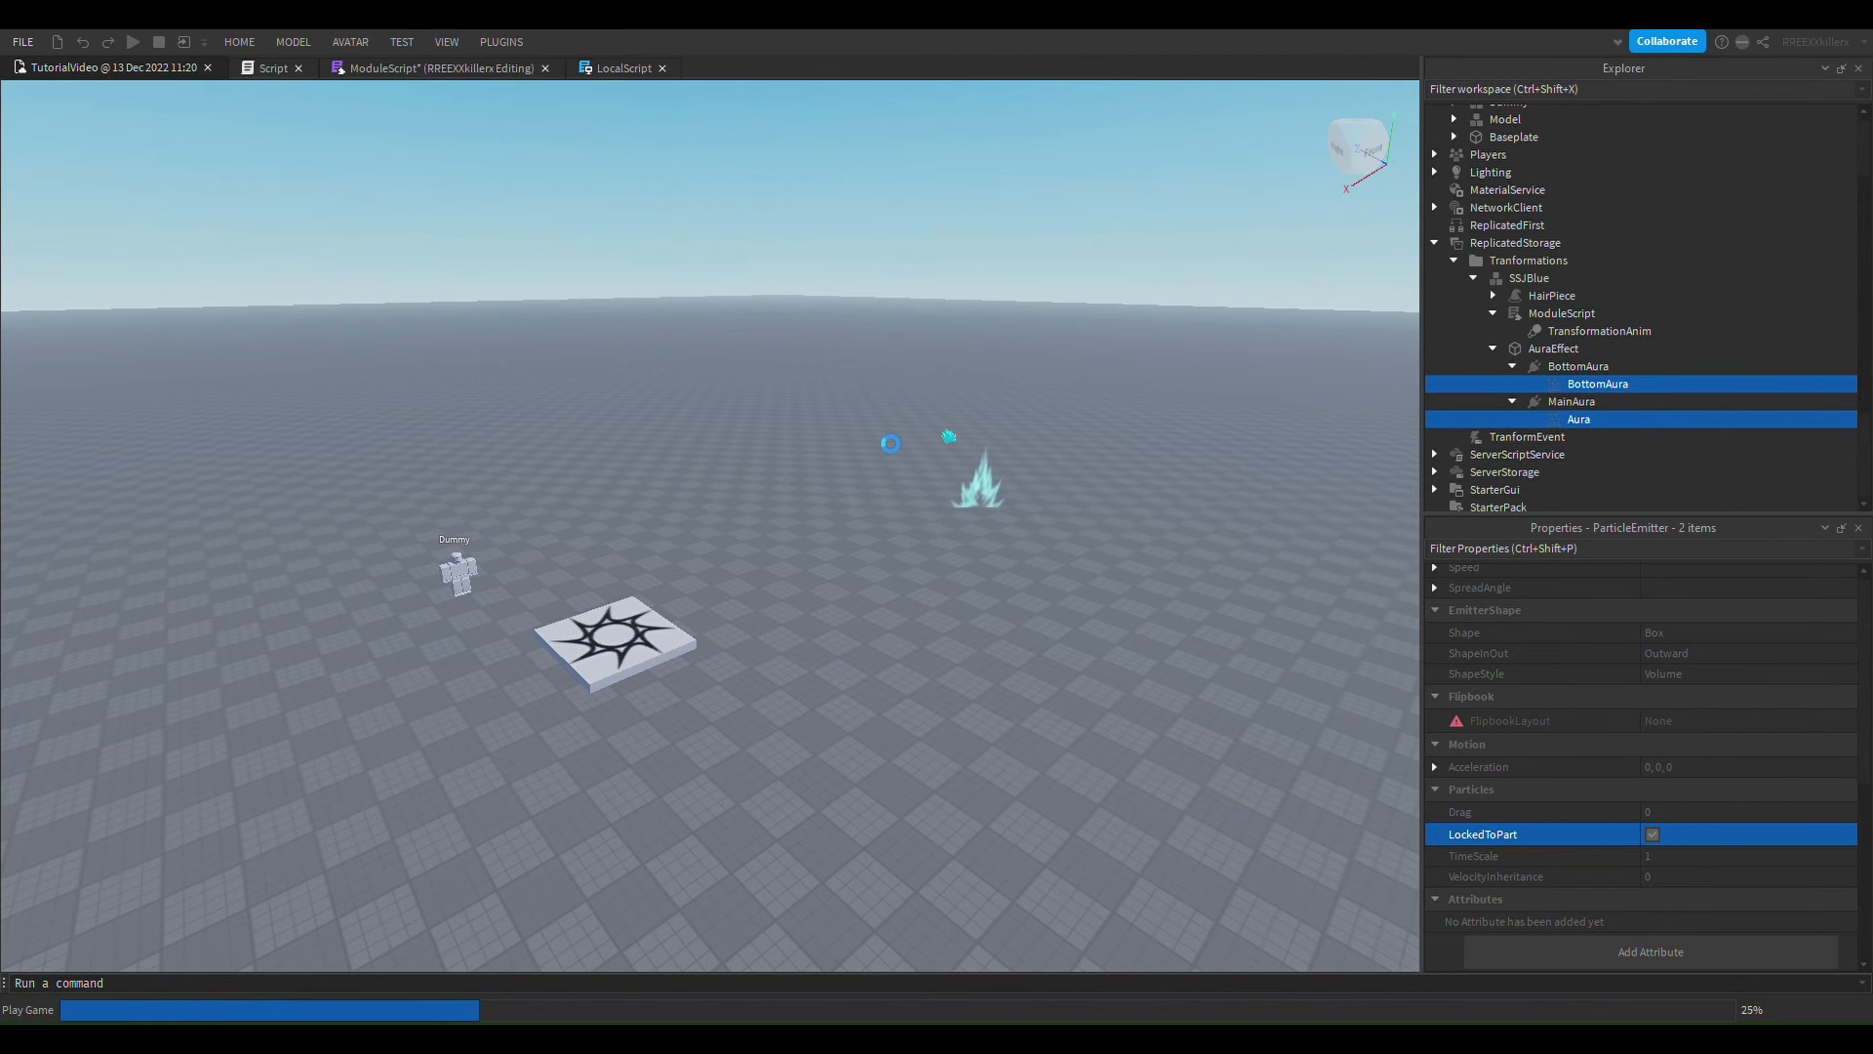
{"action": "left_click", "coordinate": [133, 42]}
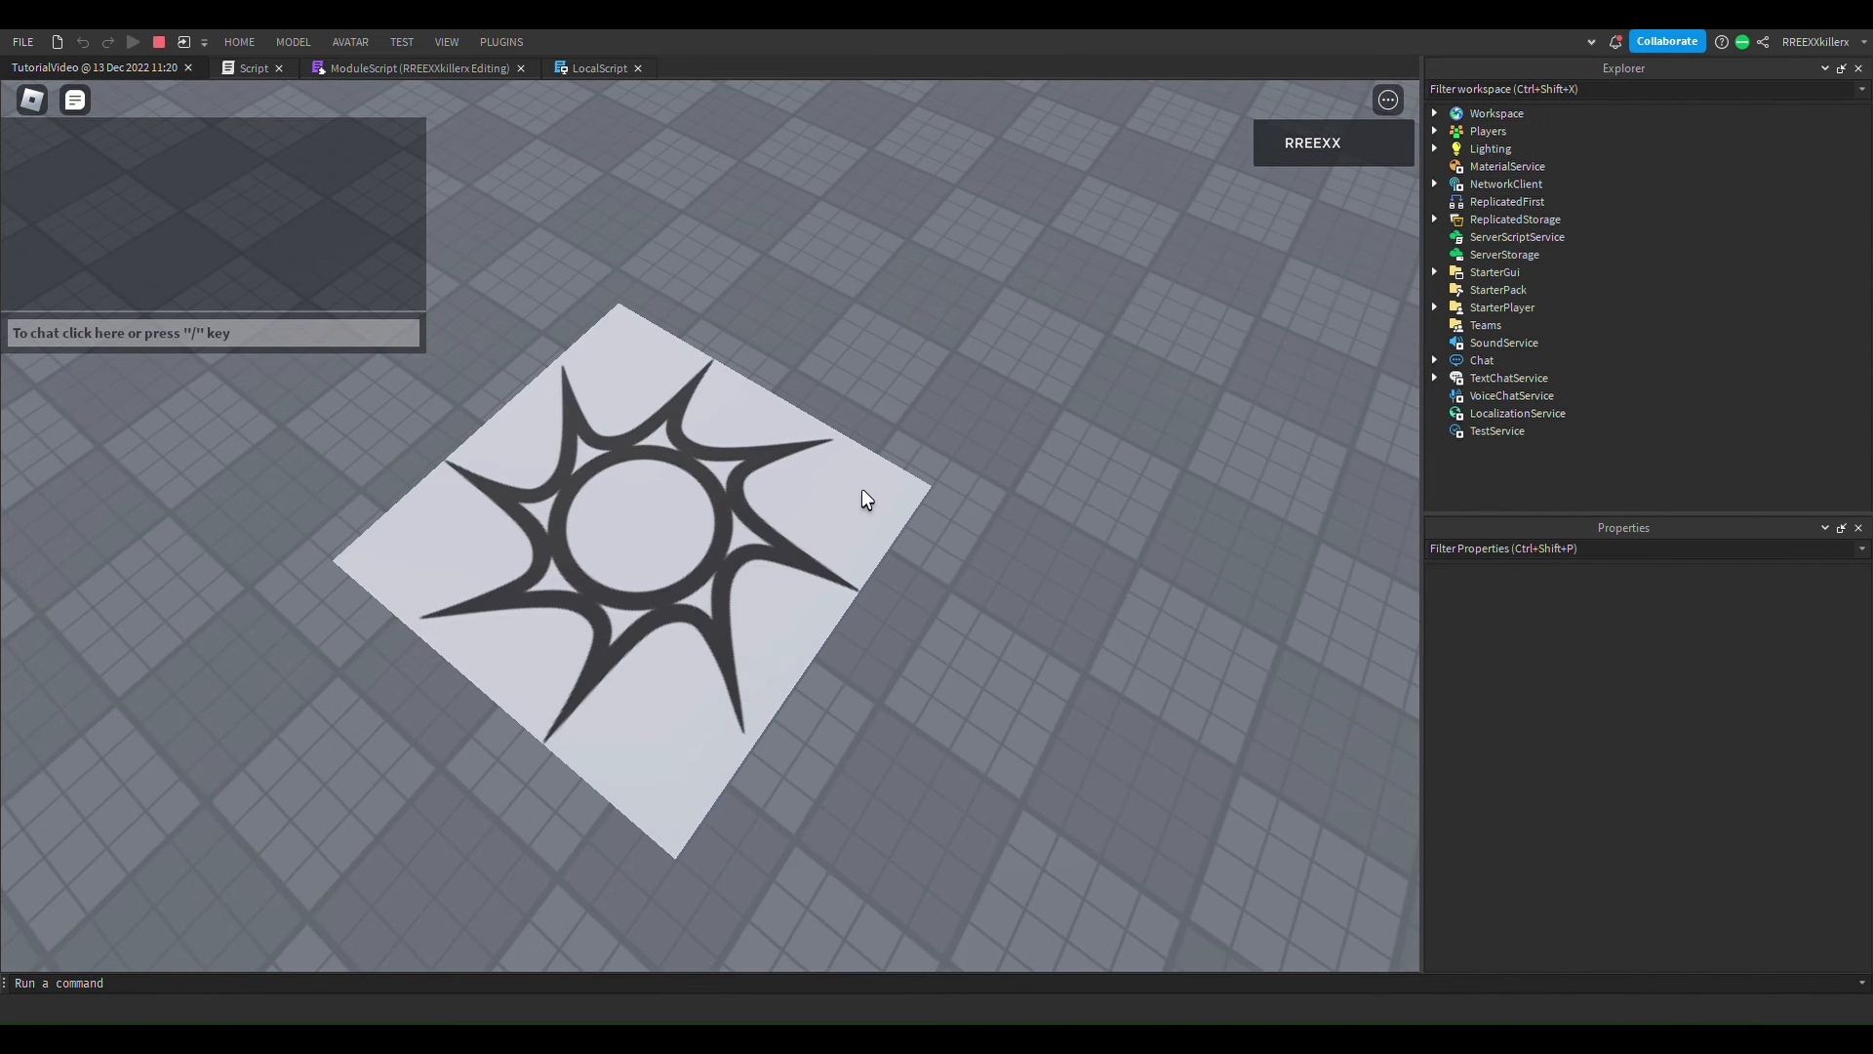